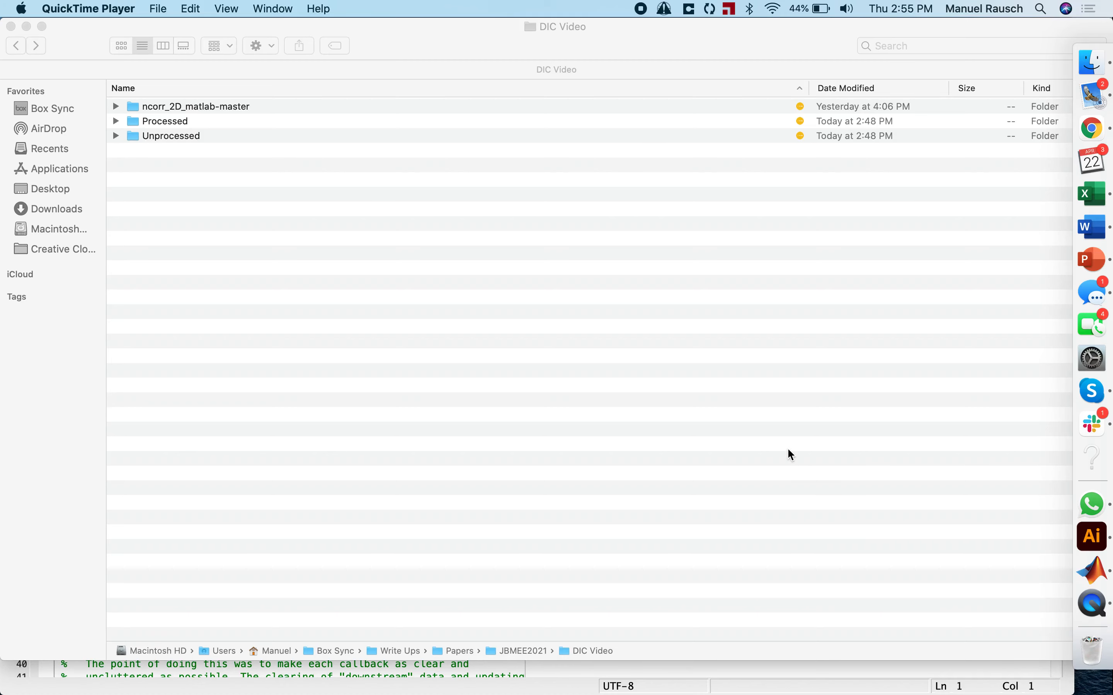
pyautogui.moveTo(707, 386)
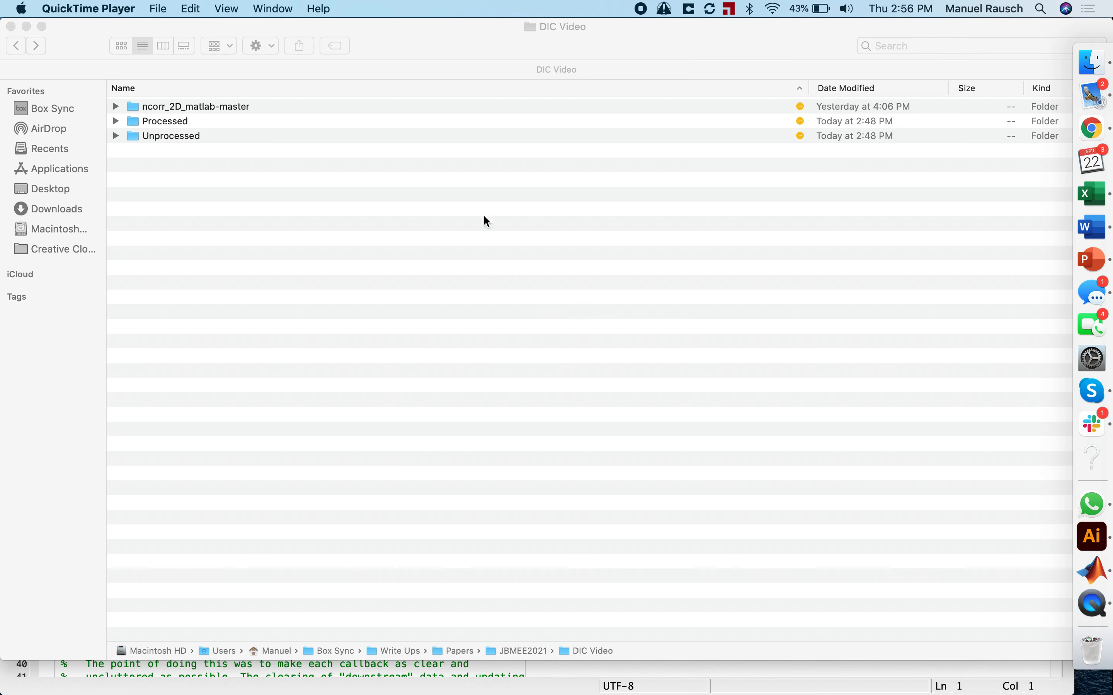
pyautogui.moveTo(181, 147)
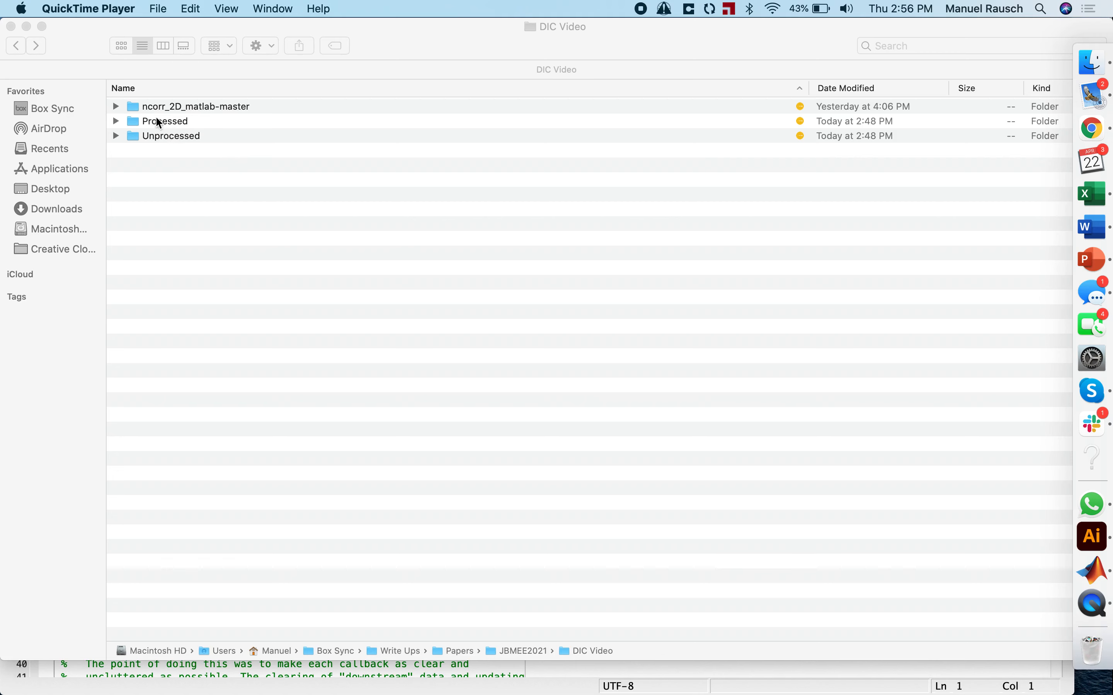
# Quick Look the IMG_2940 speckled-specimen photo from the Unprocessed folder and close the preview
pyautogui.doubleClick(169, 136)
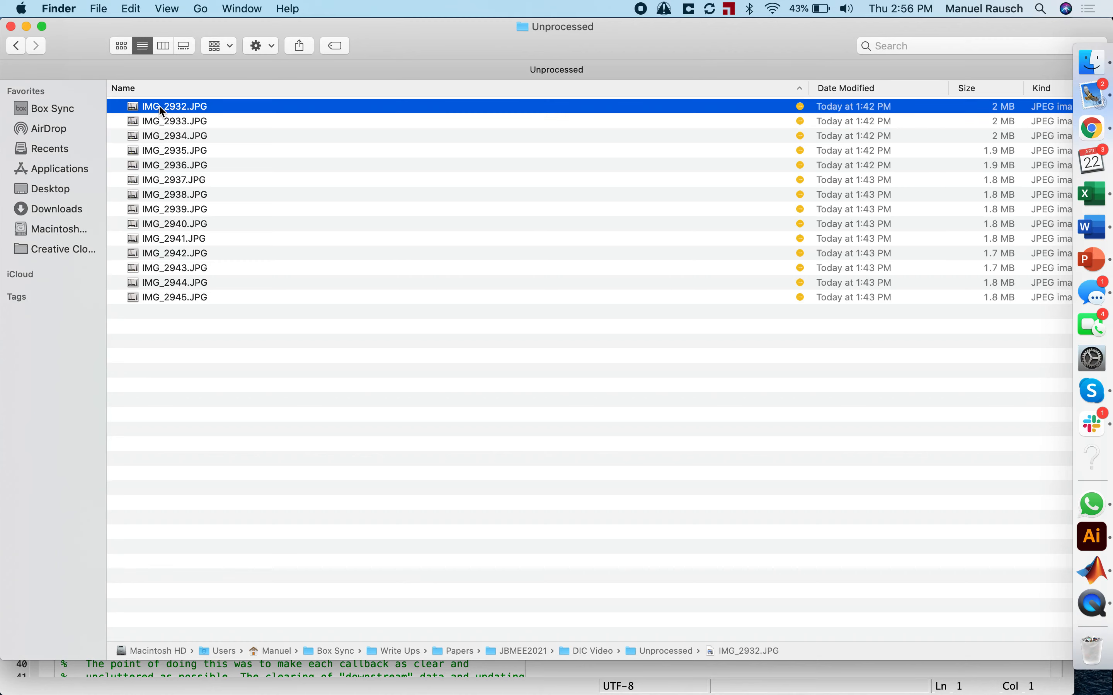
pyautogui.press('space')
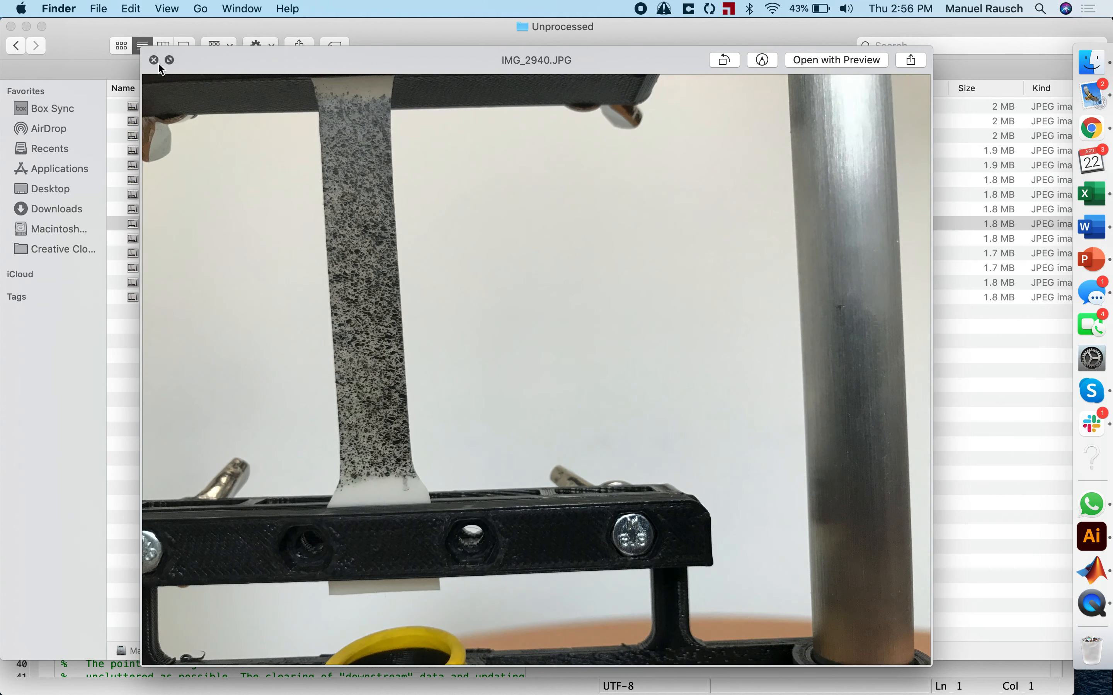
pyautogui.click(153, 59)
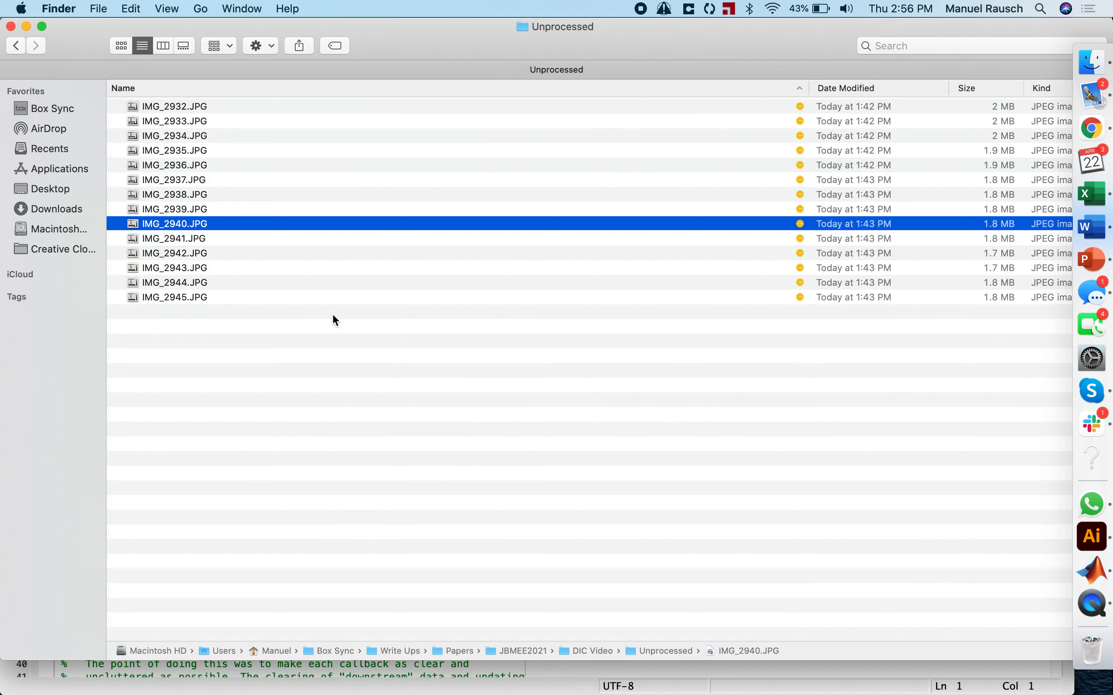
pyautogui.moveTo(374, 367)
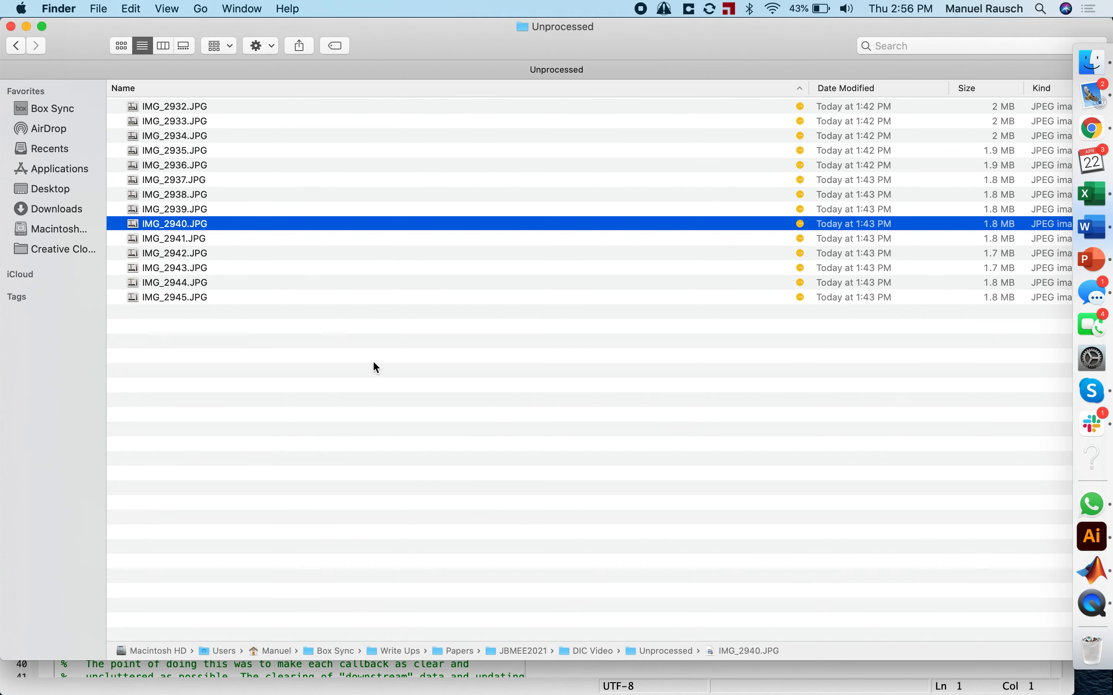
pyautogui.moveTo(319, 265)
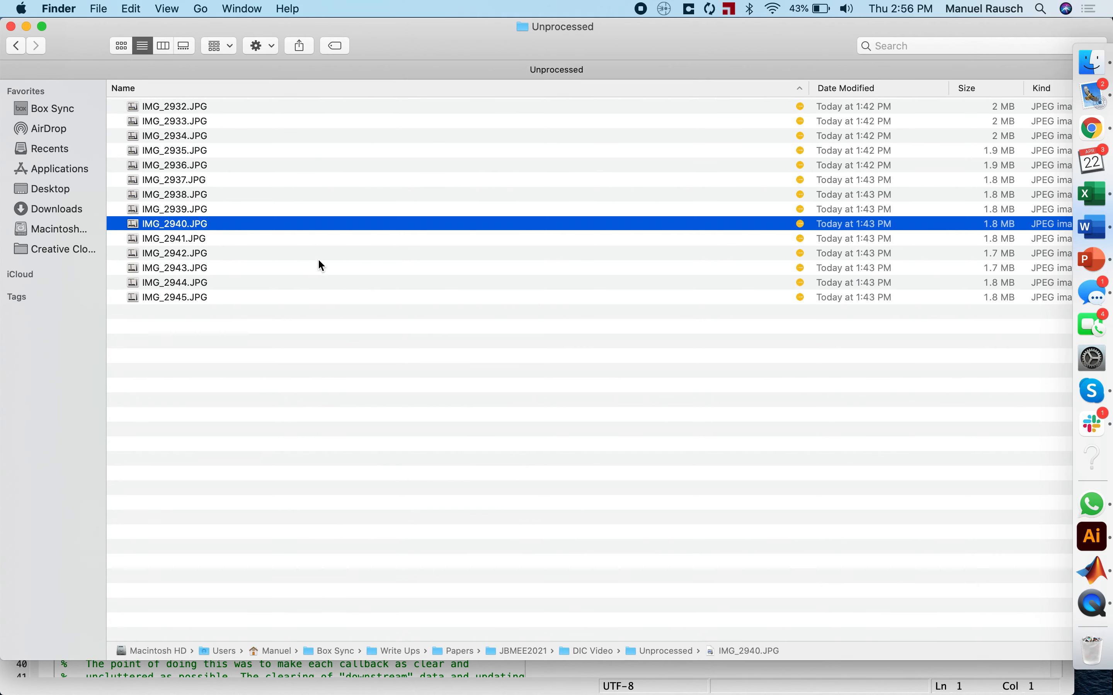
pyautogui.moveTo(541, 336)
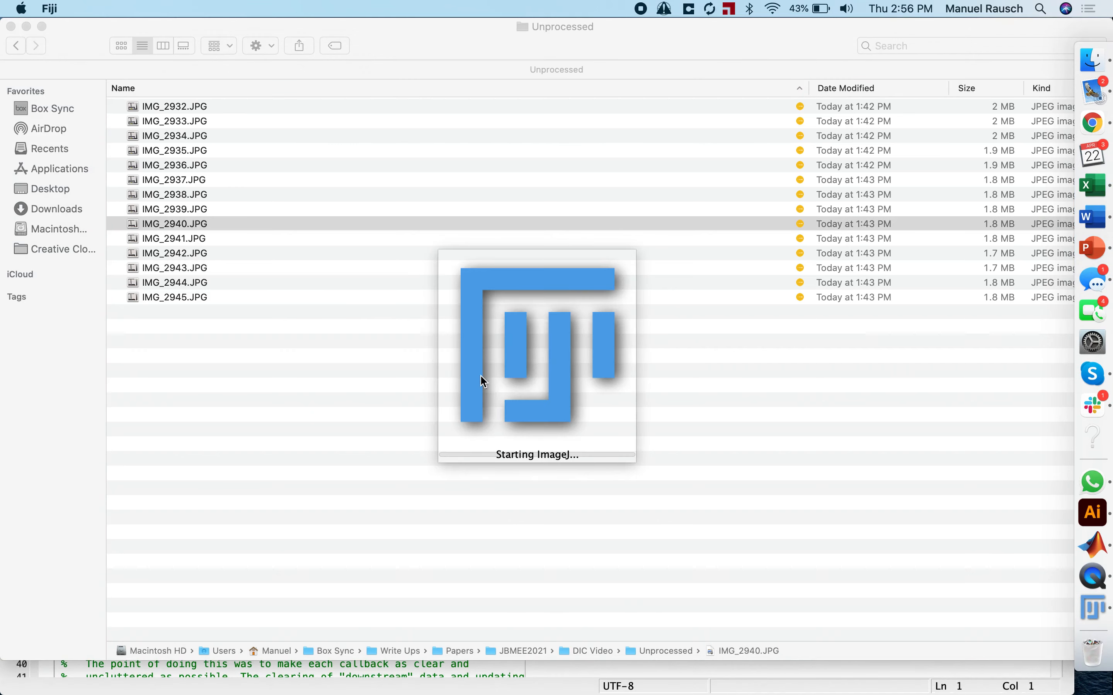
pyautogui.moveTo(553, 442)
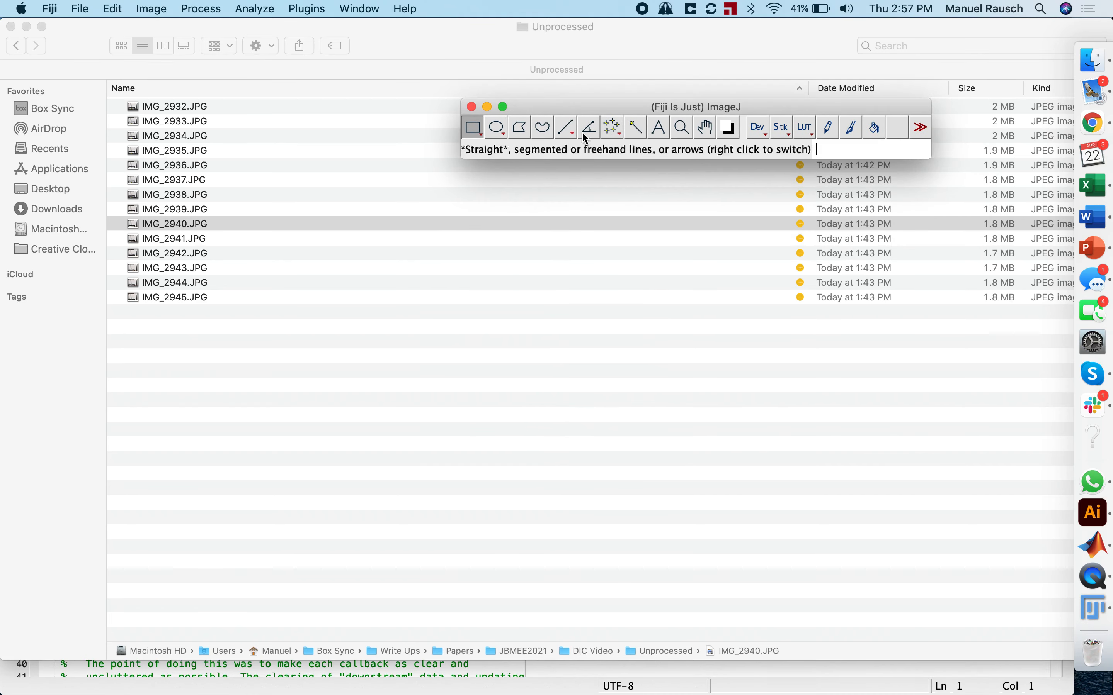
pyautogui.moveTo(545, 112)
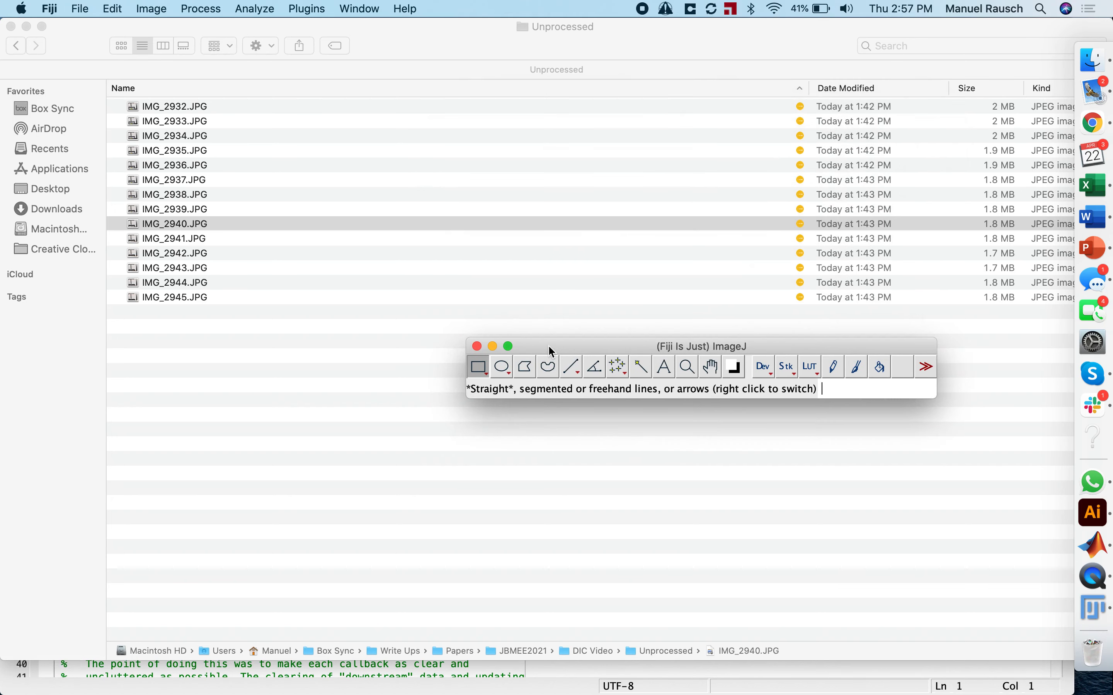
pyautogui.moveTo(425, 184)
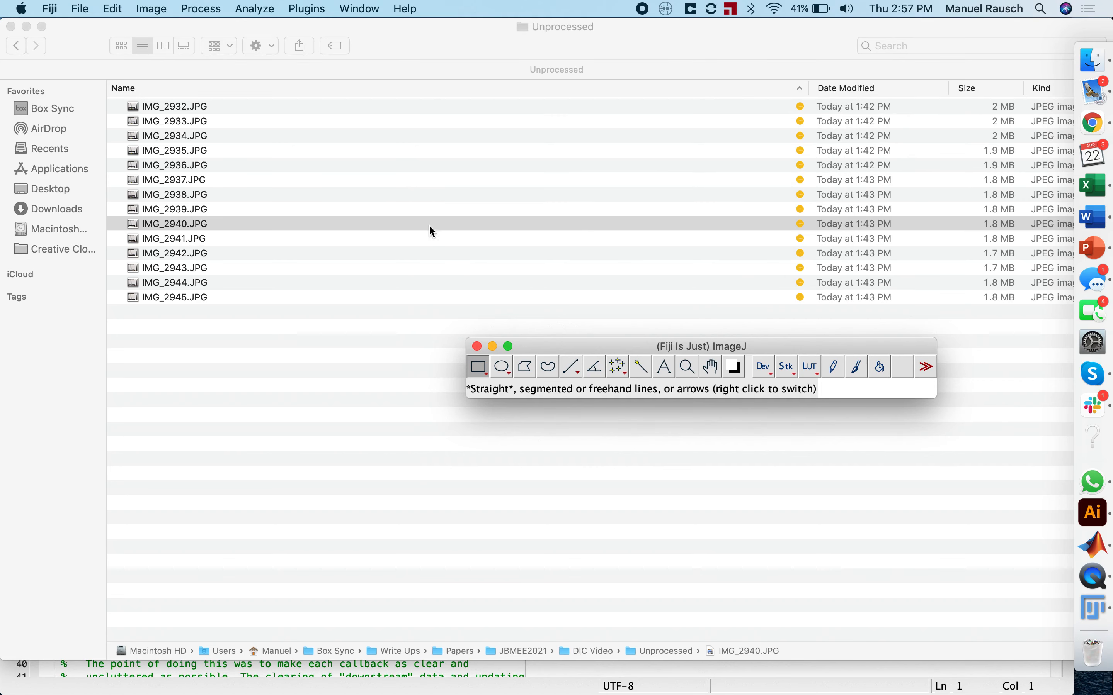
# Load the first photo IMG_2932.JPG from the Unprocessed folder into Fiji
pyautogui.click(79, 9)
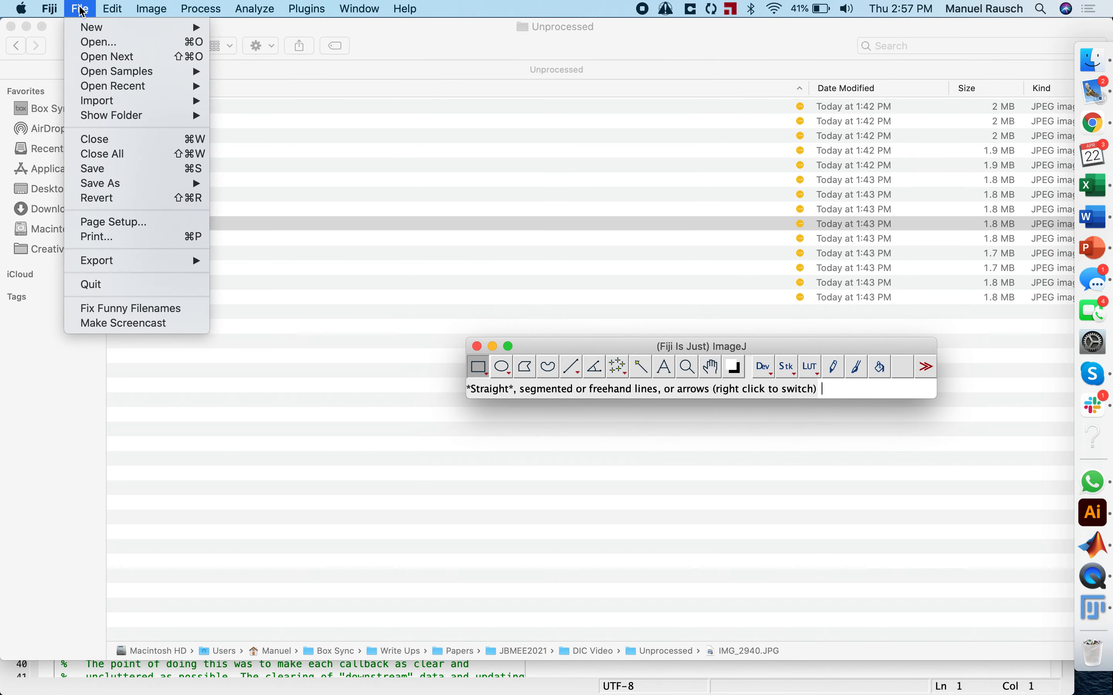
pyautogui.click(98, 42)
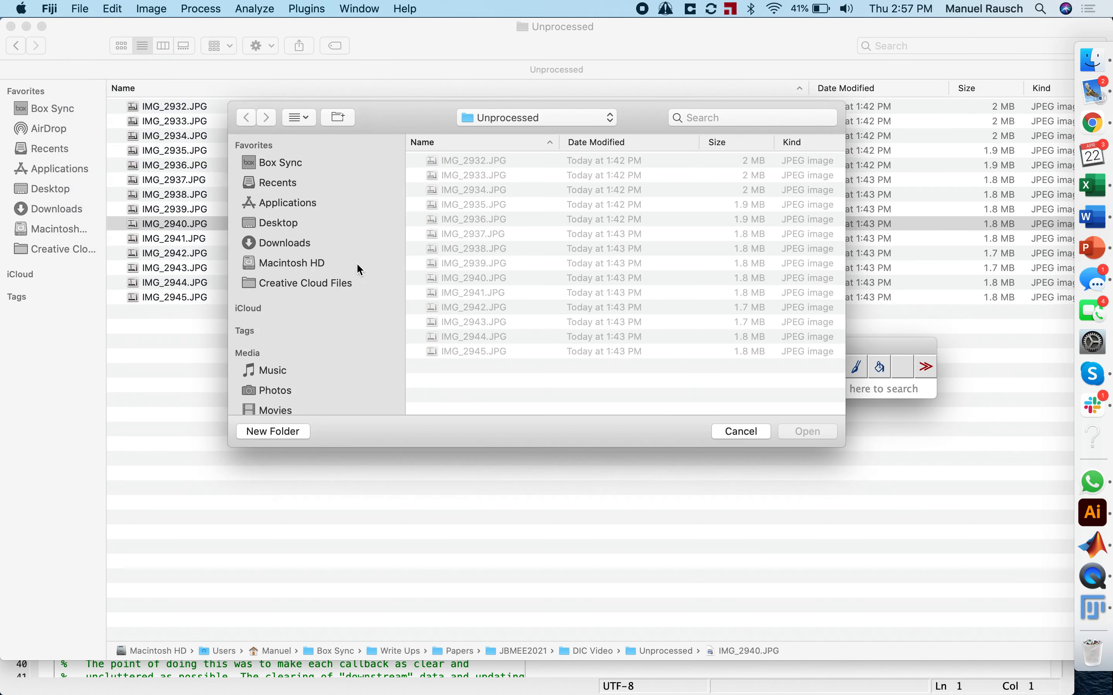
pyautogui.click(473, 160)
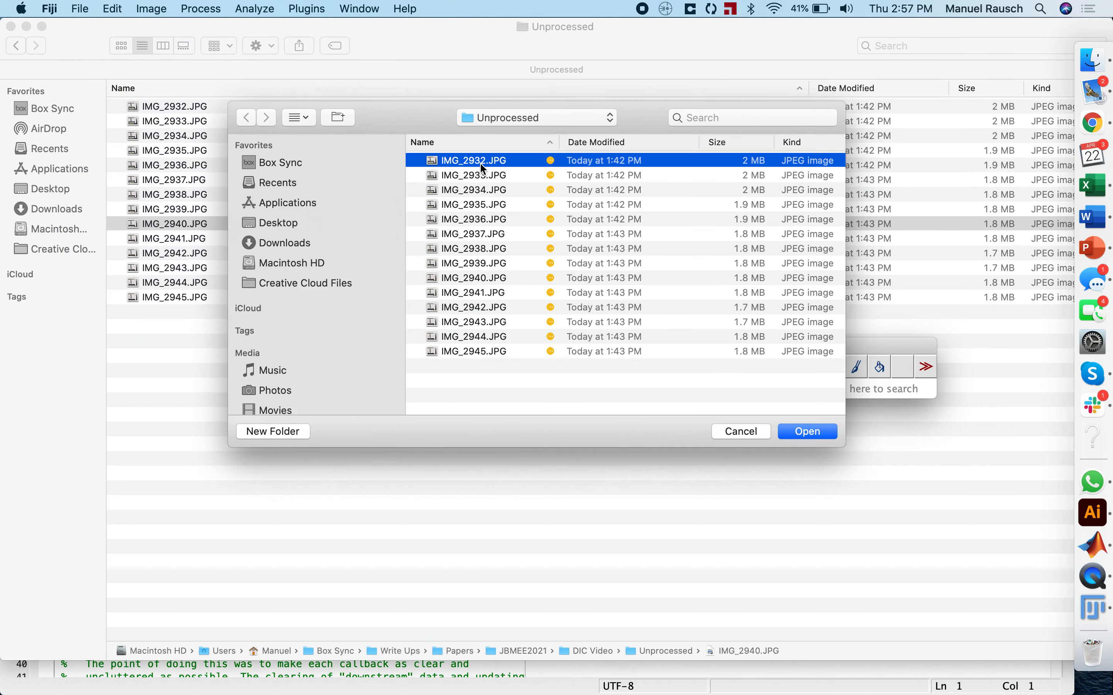
pyautogui.click(806, 431)
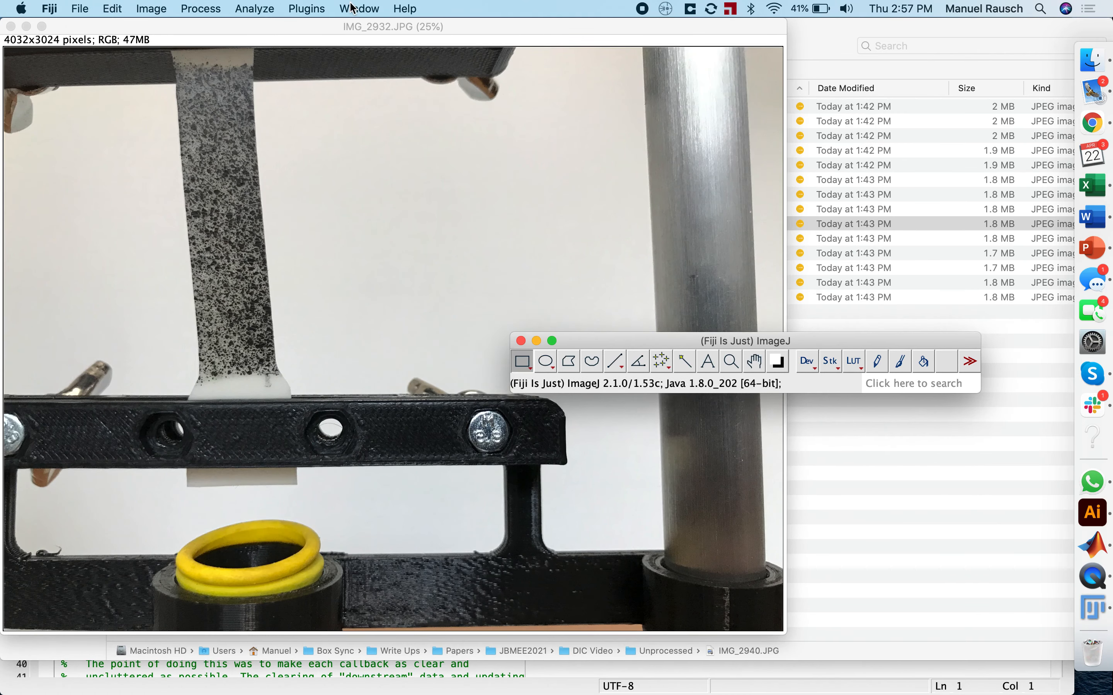
# Start the Fiji macro recorder and move its window aside
pyautogui.click(307, 8)
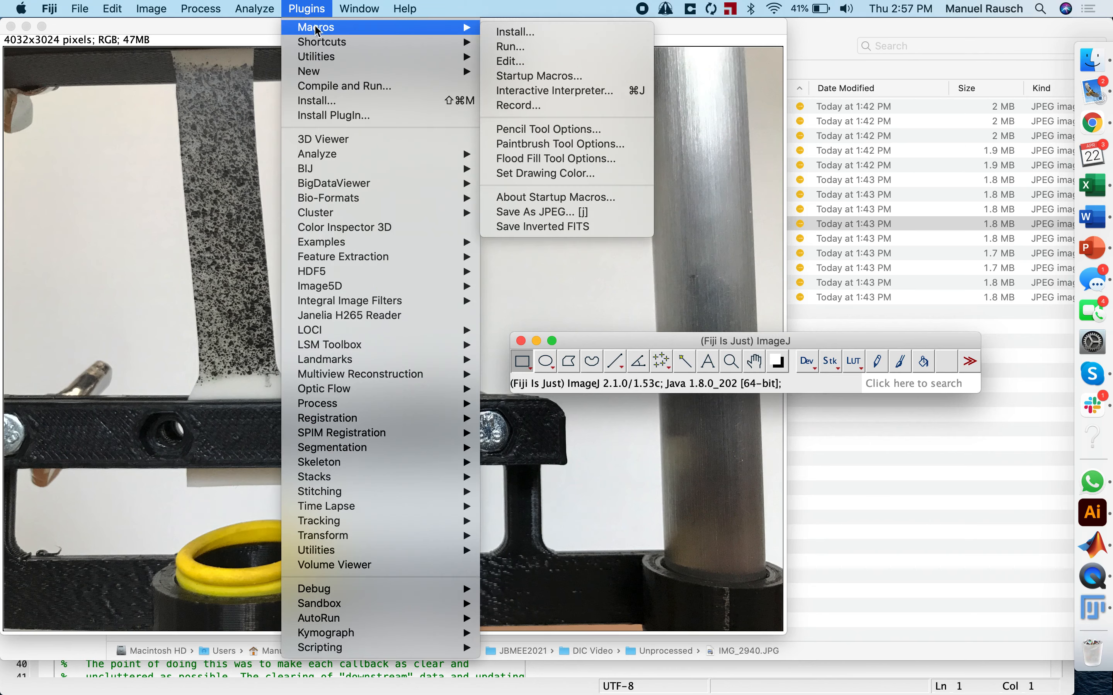
pyautogui.click(518, 105)
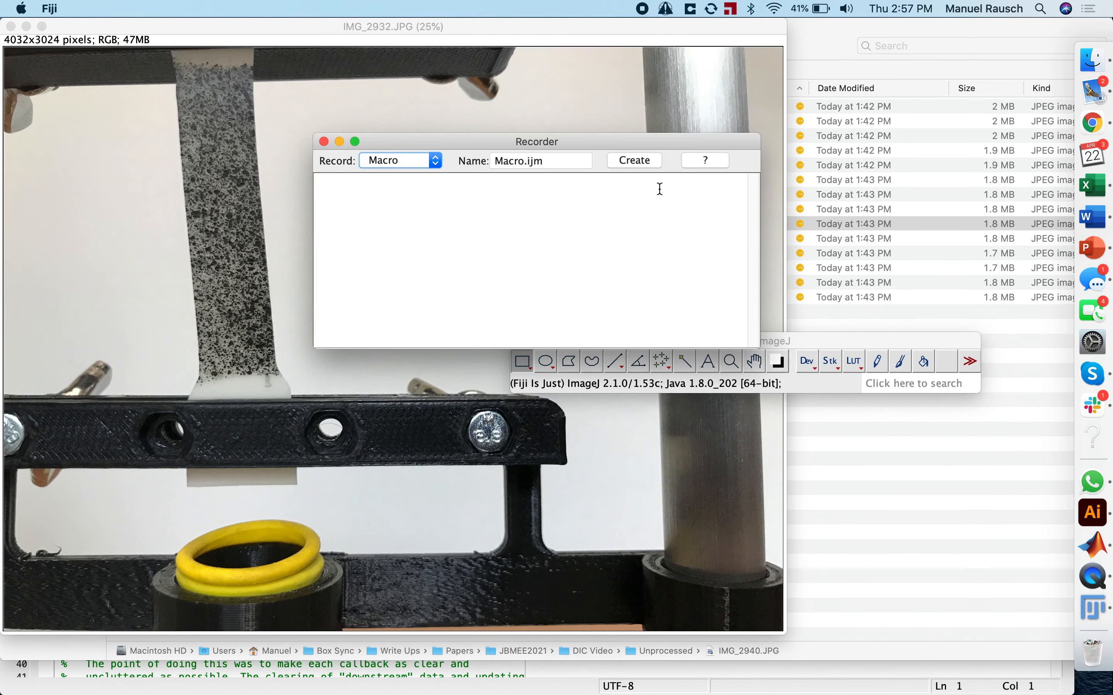
pyautogui.moveTo(536, 141); pyautogui.dragTo(758, 424)
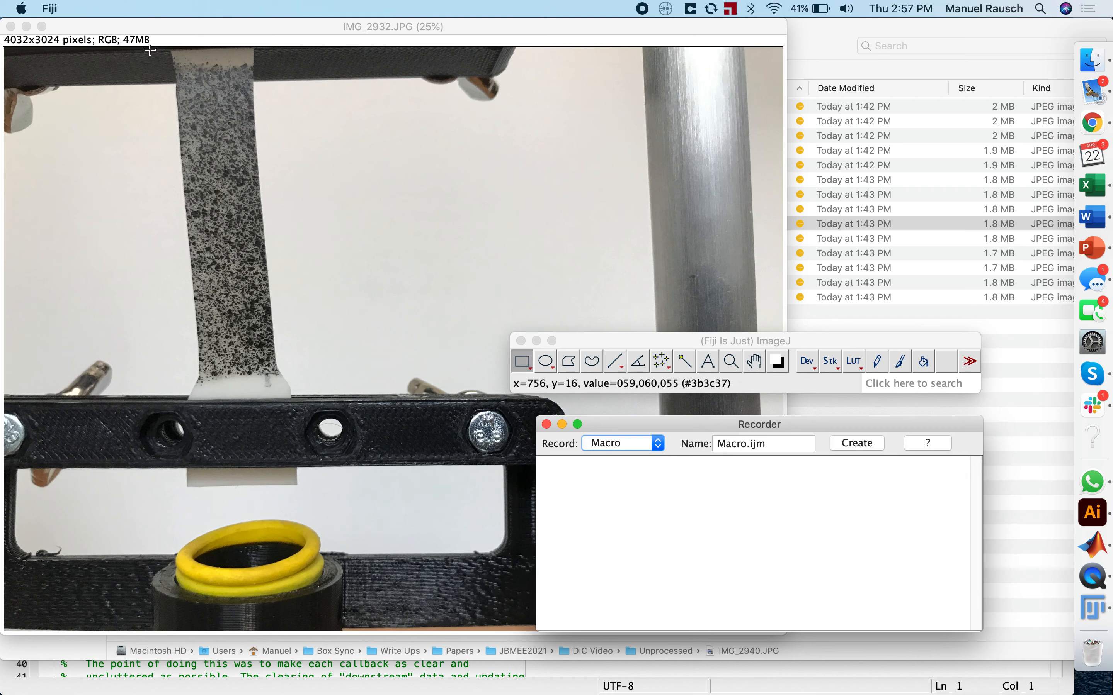
# Draw a rectangle around the speckled strip down to the yellow rings and crop IMG_2932 to it (904×2956)
pyautogui.moveTo(149, 51); pyautogui.dragTo(292, 462)
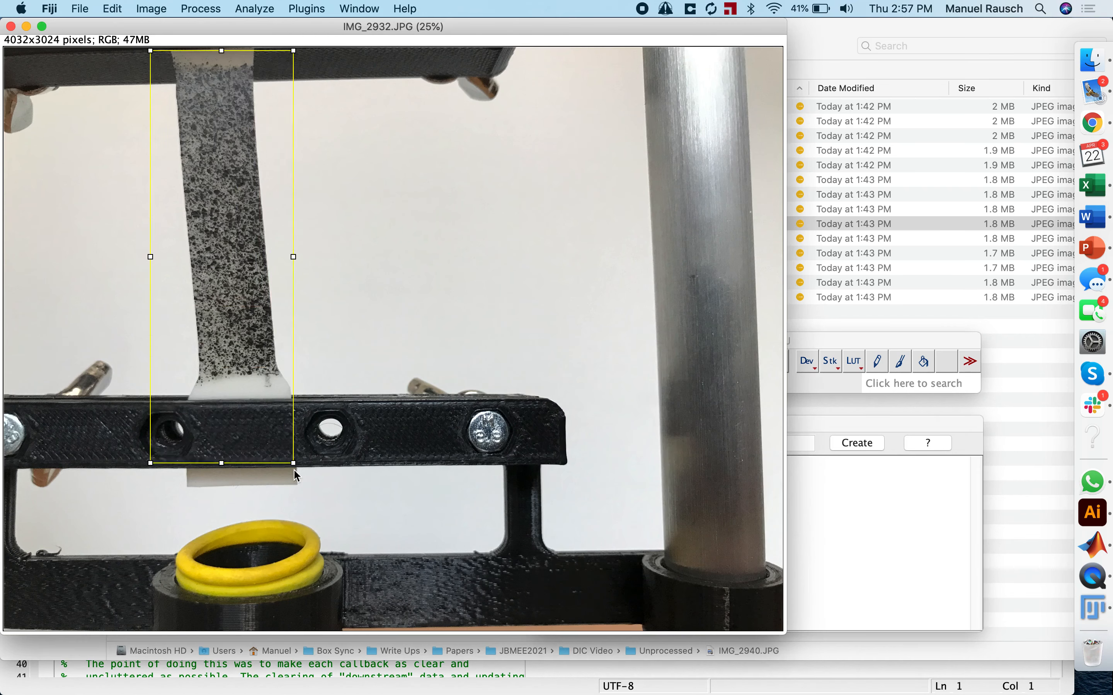
pyautogui.moveTo(293, 462); pyautogui.dragTo(324, 622)
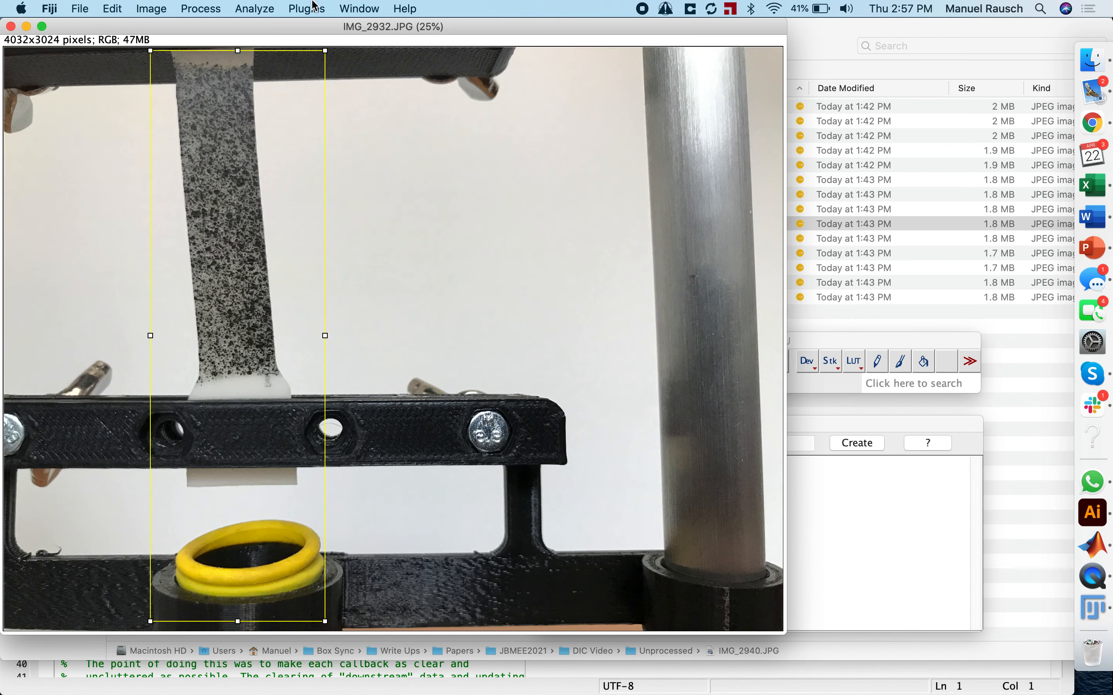
pyautogui.click(151, 9)
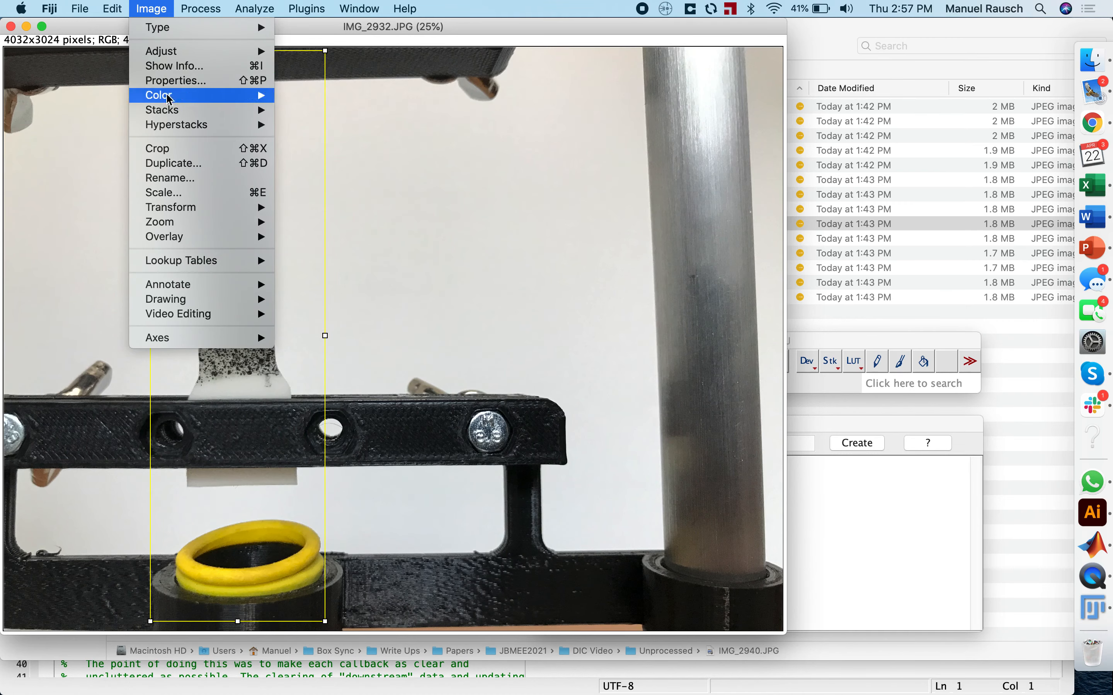
pyautogui.click(157, 148)
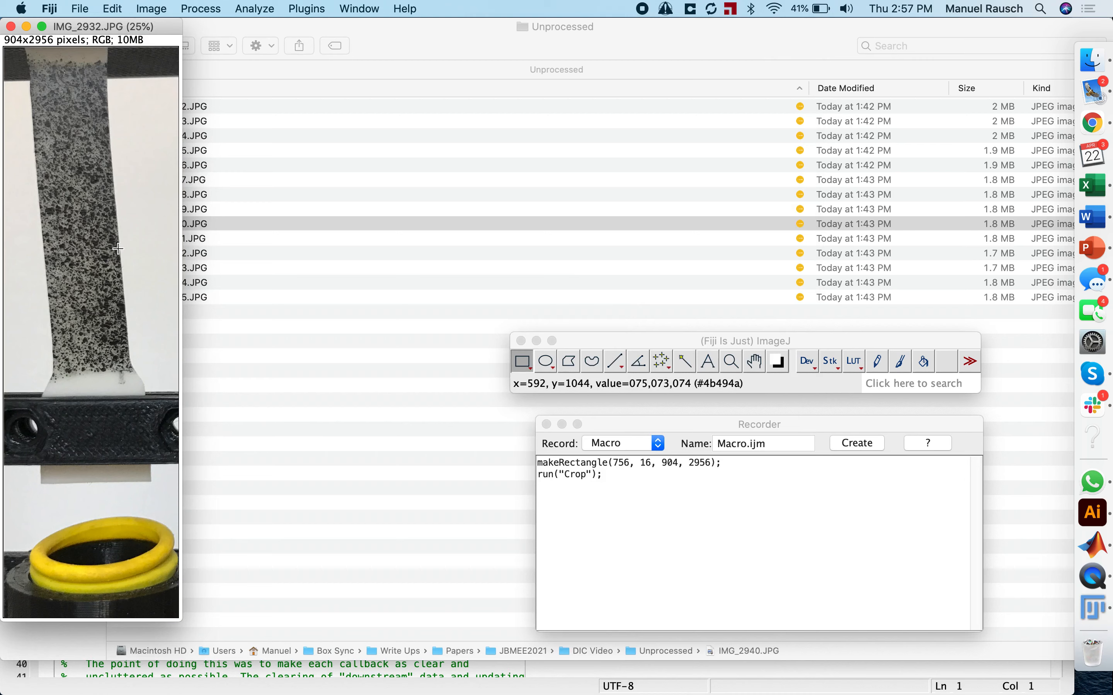
pyautogui.moveTo(85, 289)
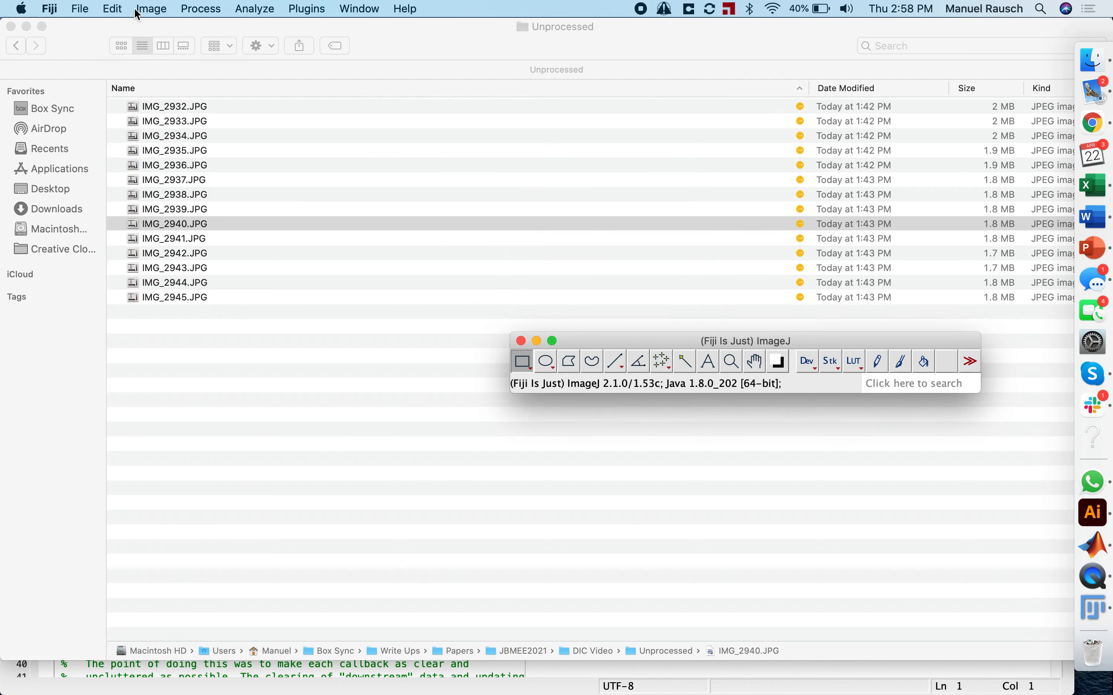
# Set up a batch macro with the recorded code makeRectangle(756, 16, 904, 2956) and Crop
pyautogui.click(151, 9)
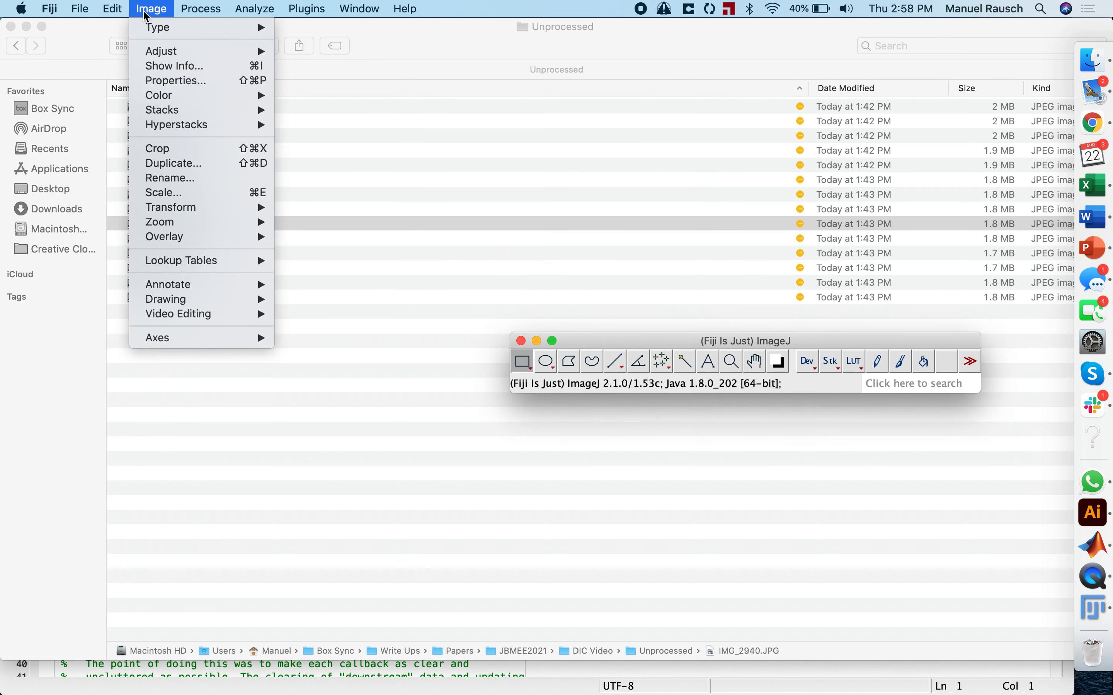
pyautogui.click(201, 8)
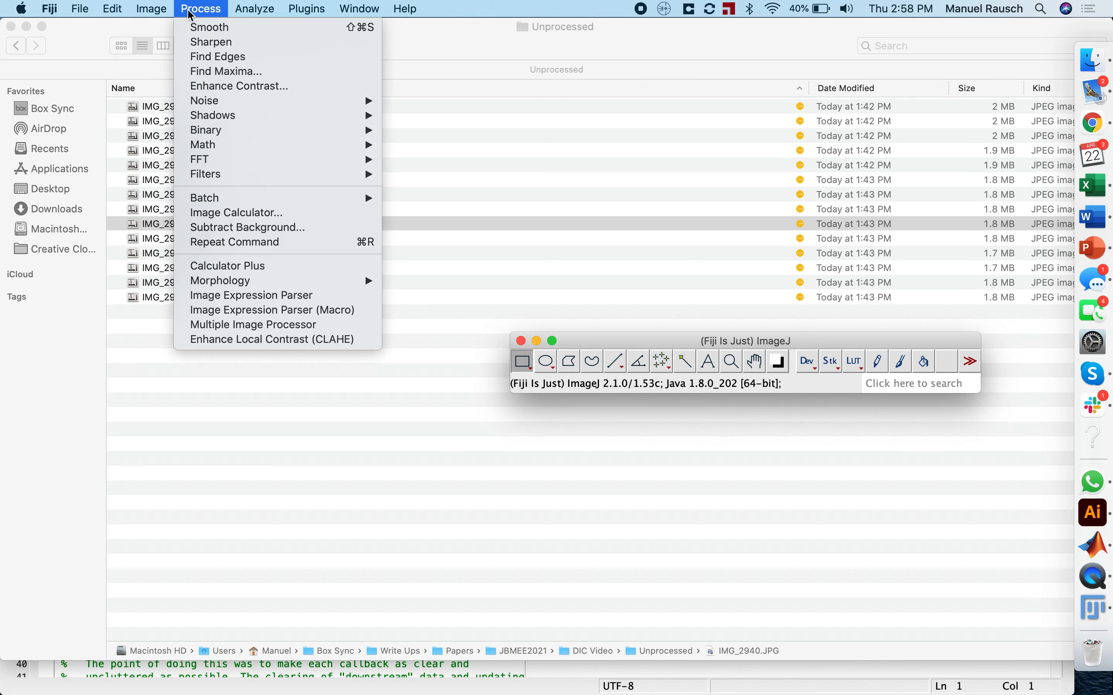
pyautogui.moveTo(204, 198)
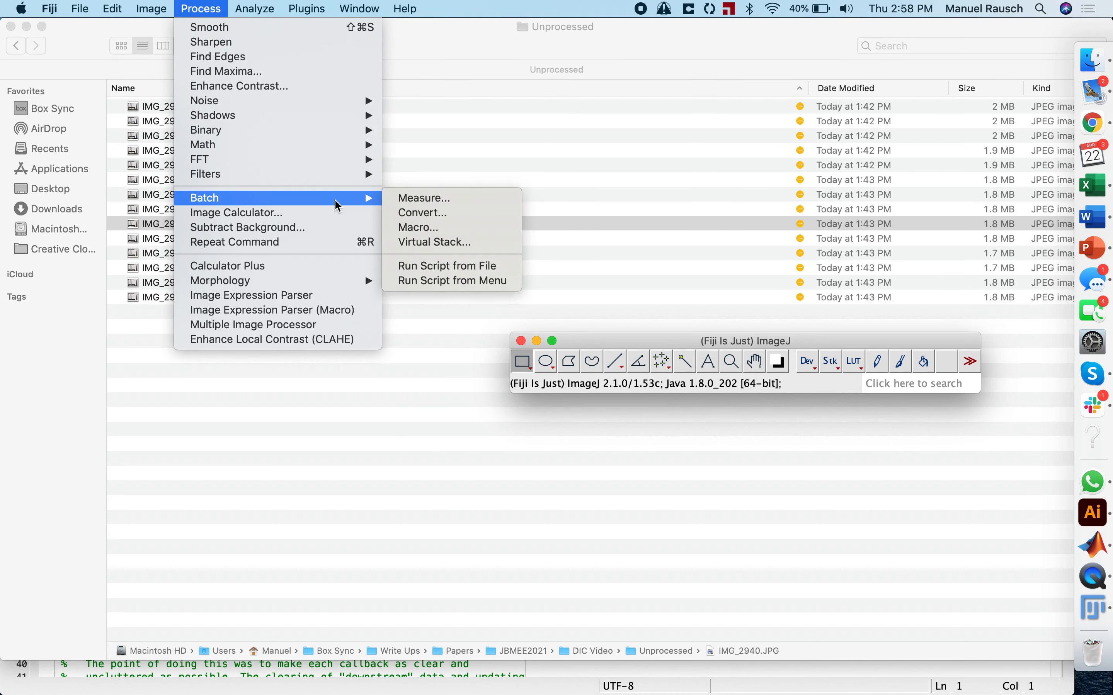
pyautogui.click(422, 212)
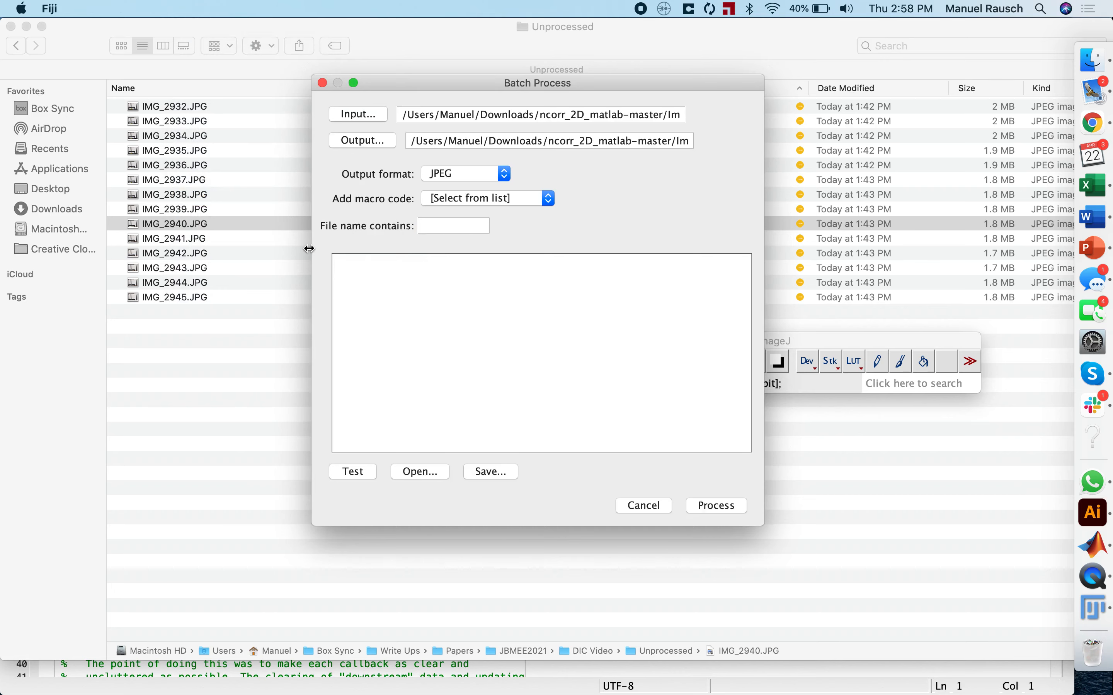
pyautogui.write('makeRectangle(756, 16, 904, 2956);')
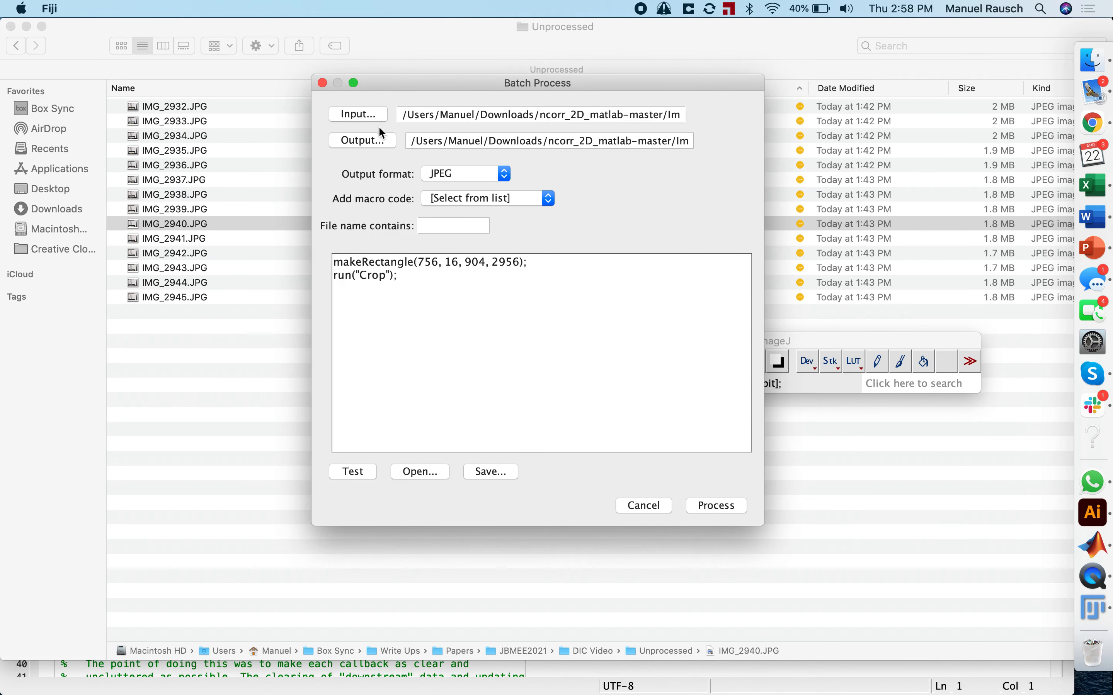
# Set the batch input folder to Unprocessed and the output folder to Processed
pyautogui.click(357, 114)
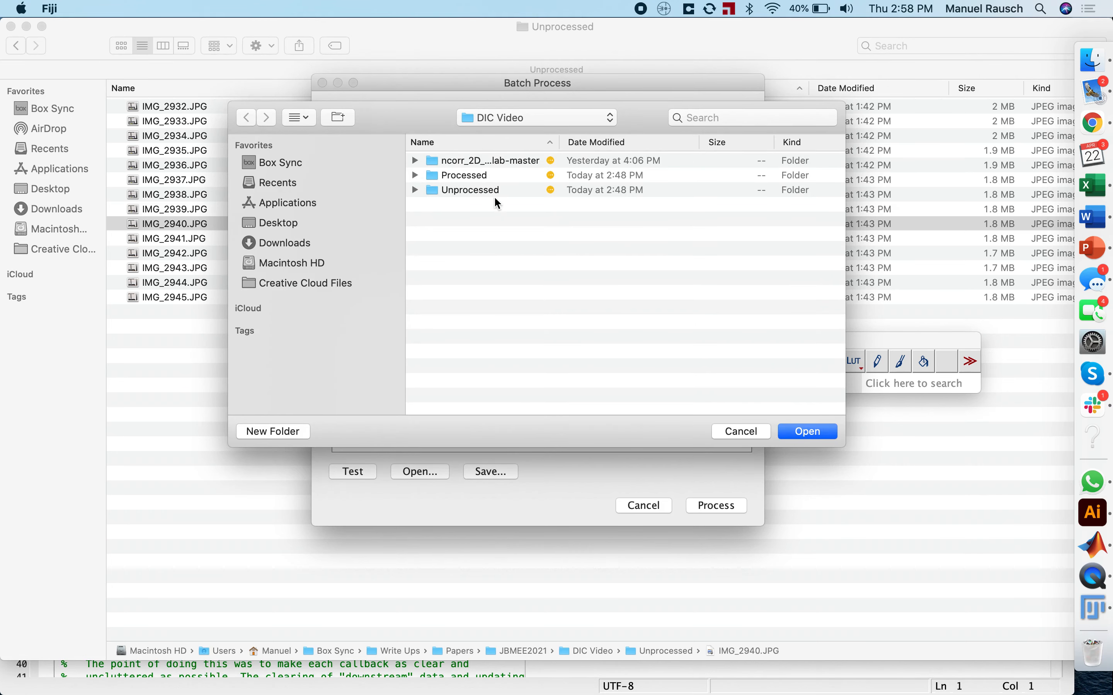
pyautogui.moveTo(462, 182)
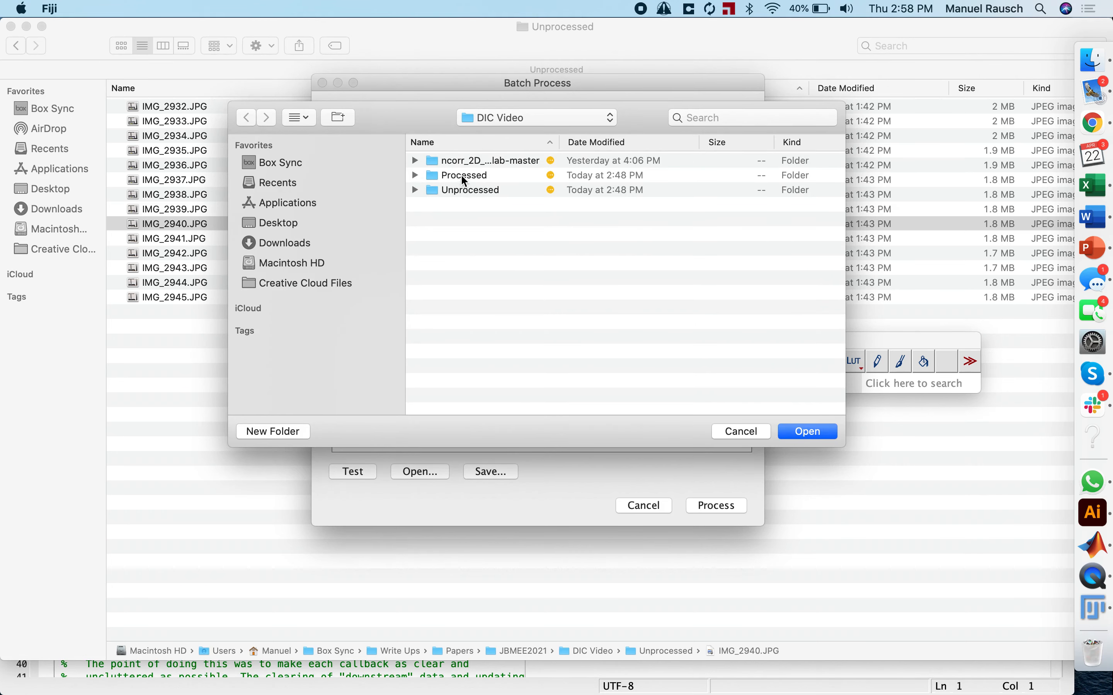
pyautogui.click(469, 189)
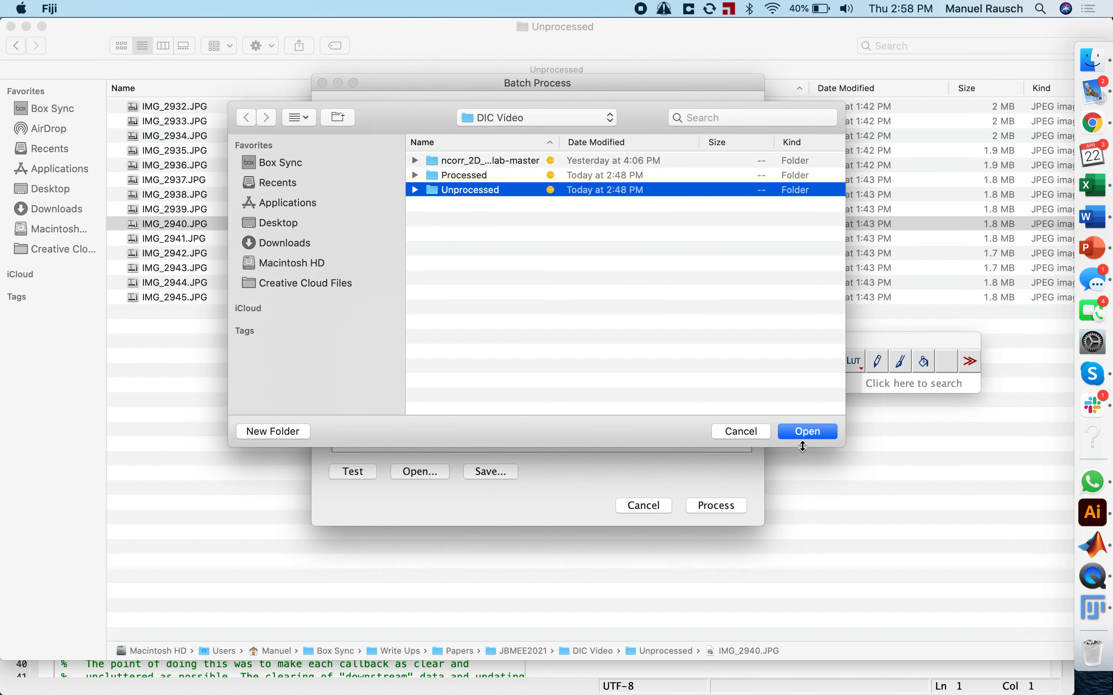
pyautogui.click(805, 432)
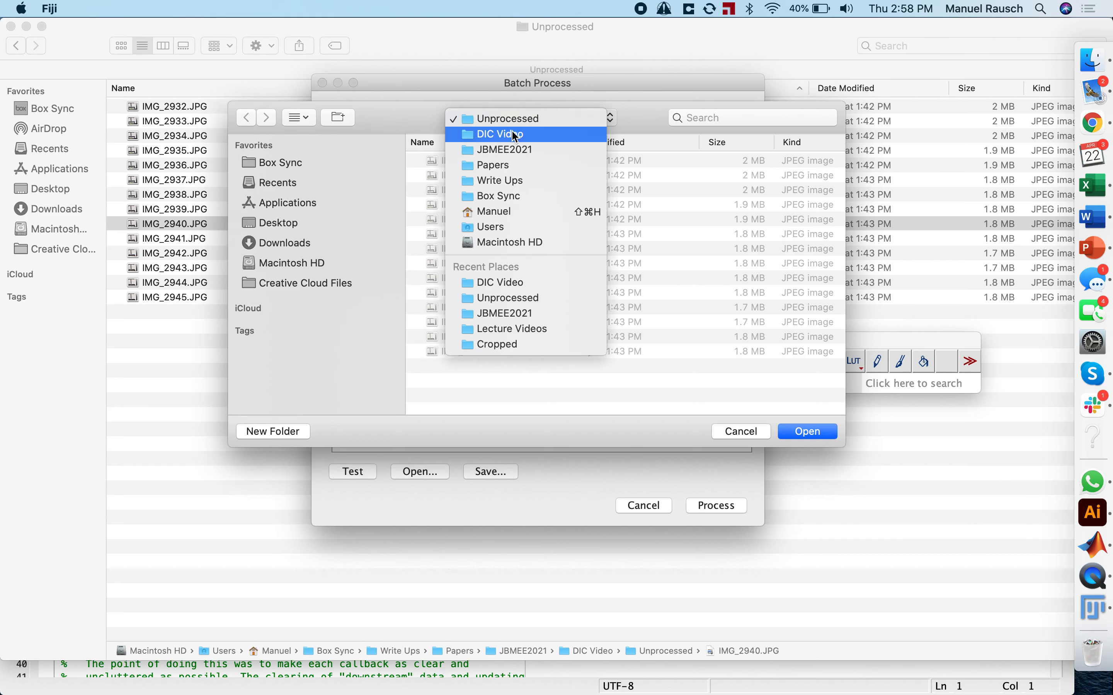
pyautogui.click(499, 134)
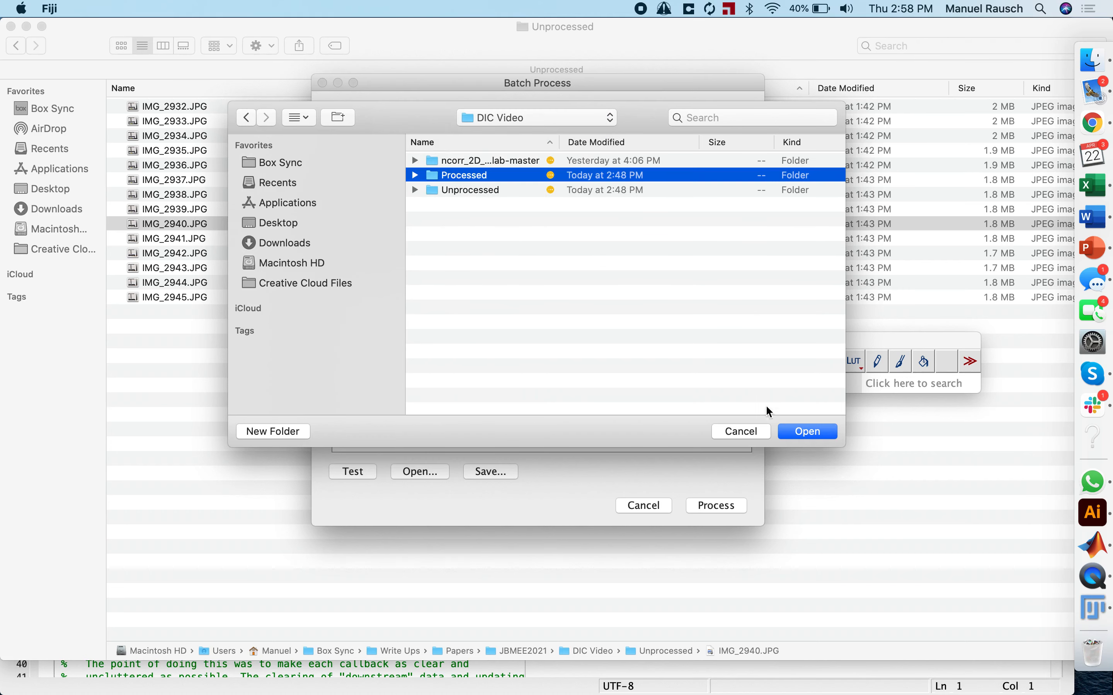
pyautogui.click(805, 431)
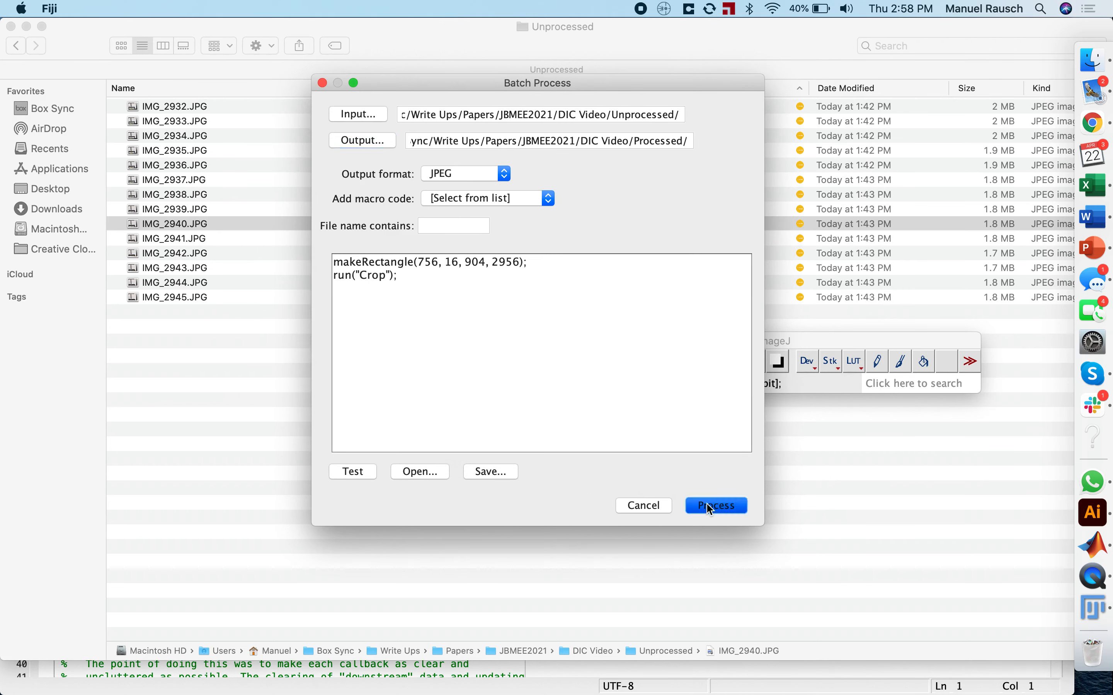
# Run the batch crop, then Quick Look the cropped images in Processed through IMG_2945.jpg and close the preview
pyautogui.click(715, 506)
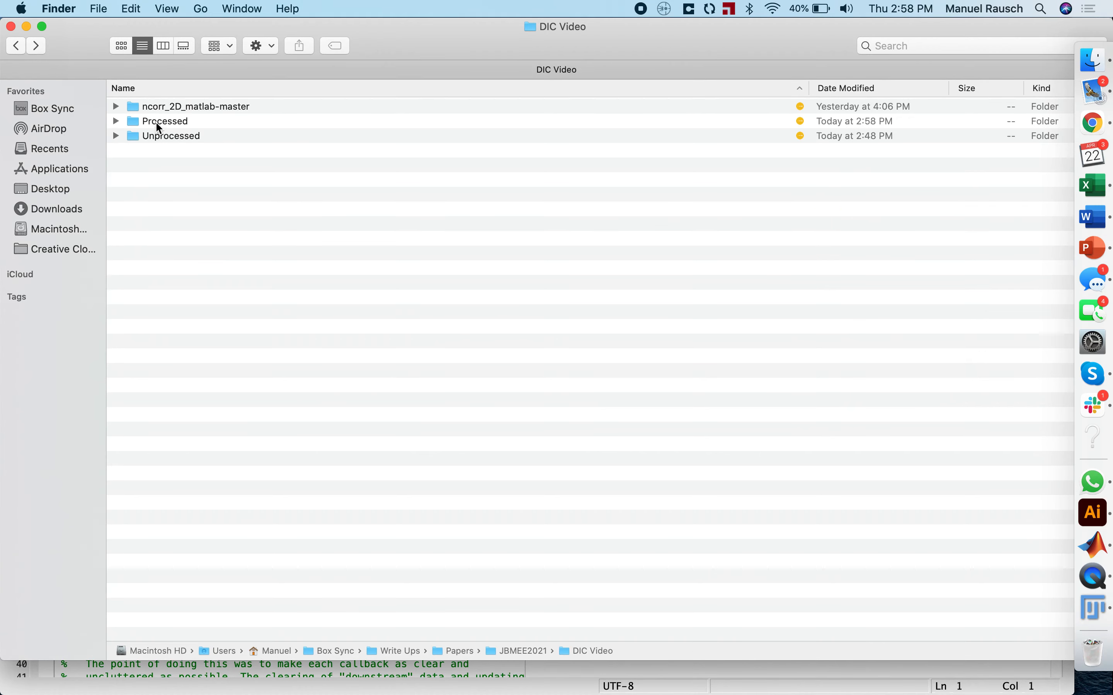
pyautogui.doubleClick(164, 121)
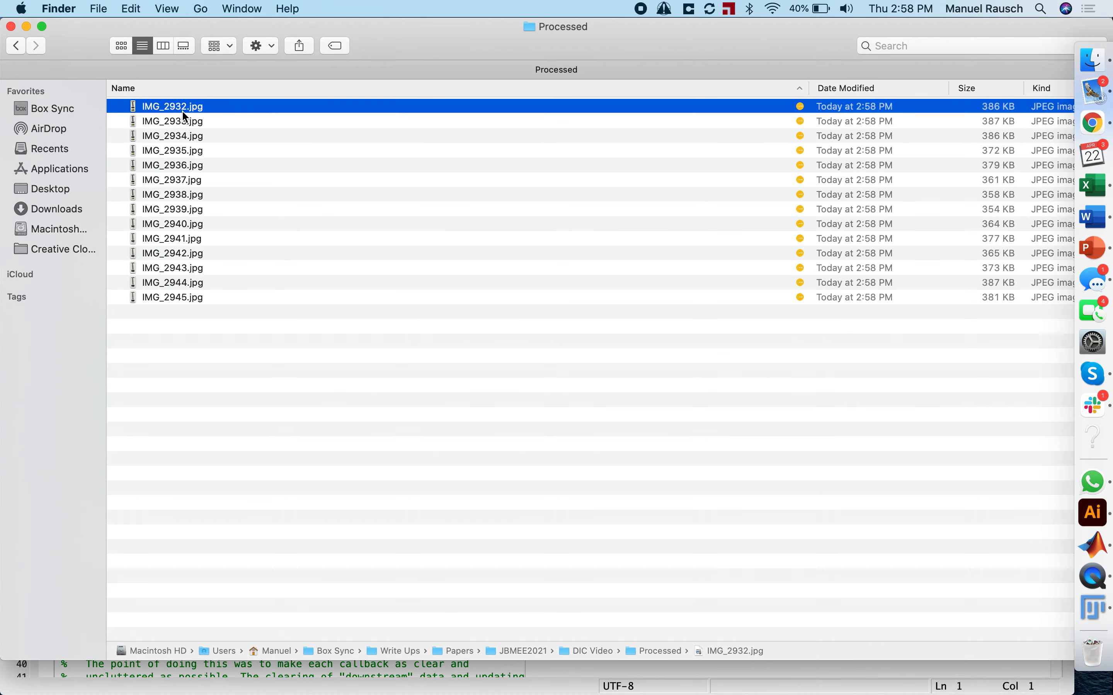
pyautogui.press('space')
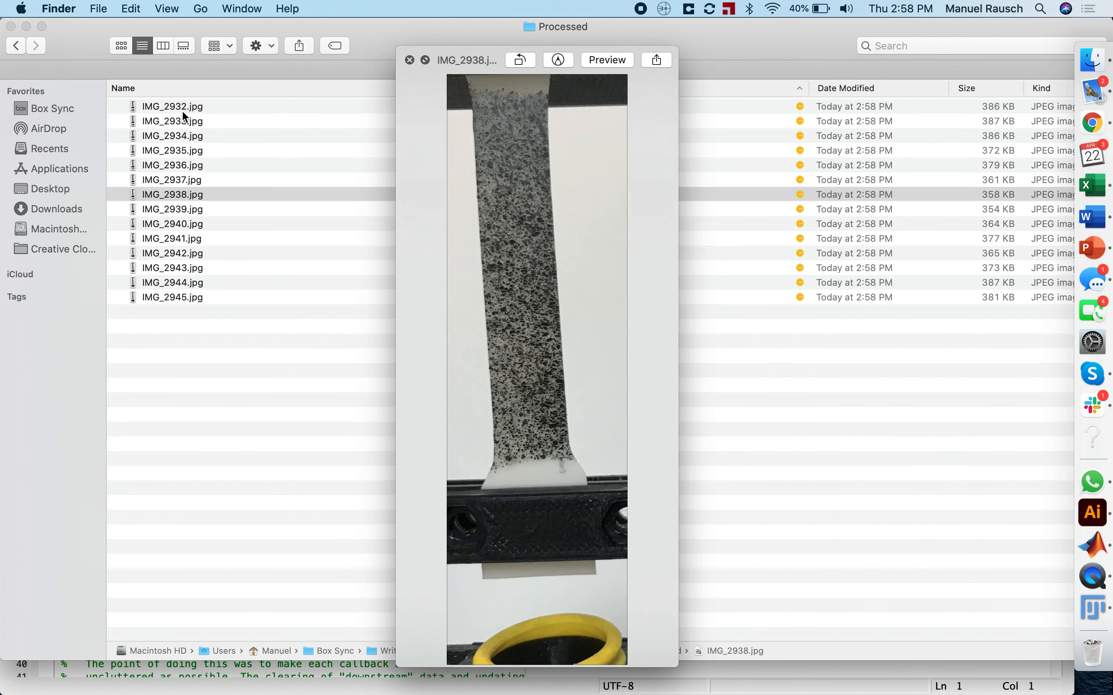
pyautogui.click(171, 267)
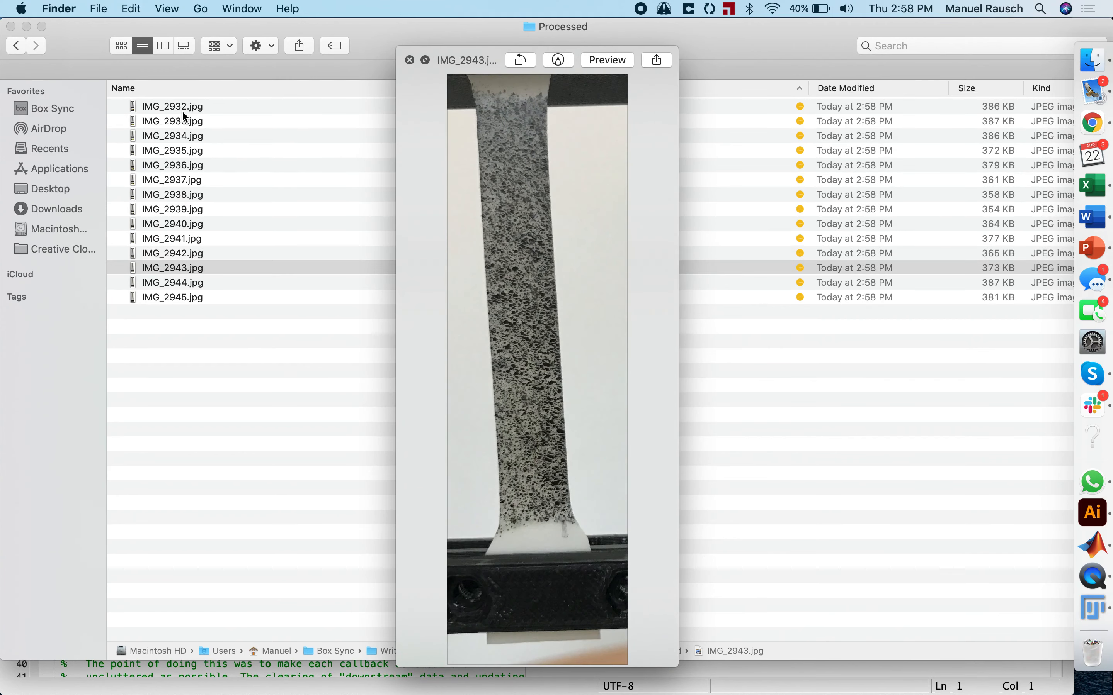
pyautogui.click(171, 297)
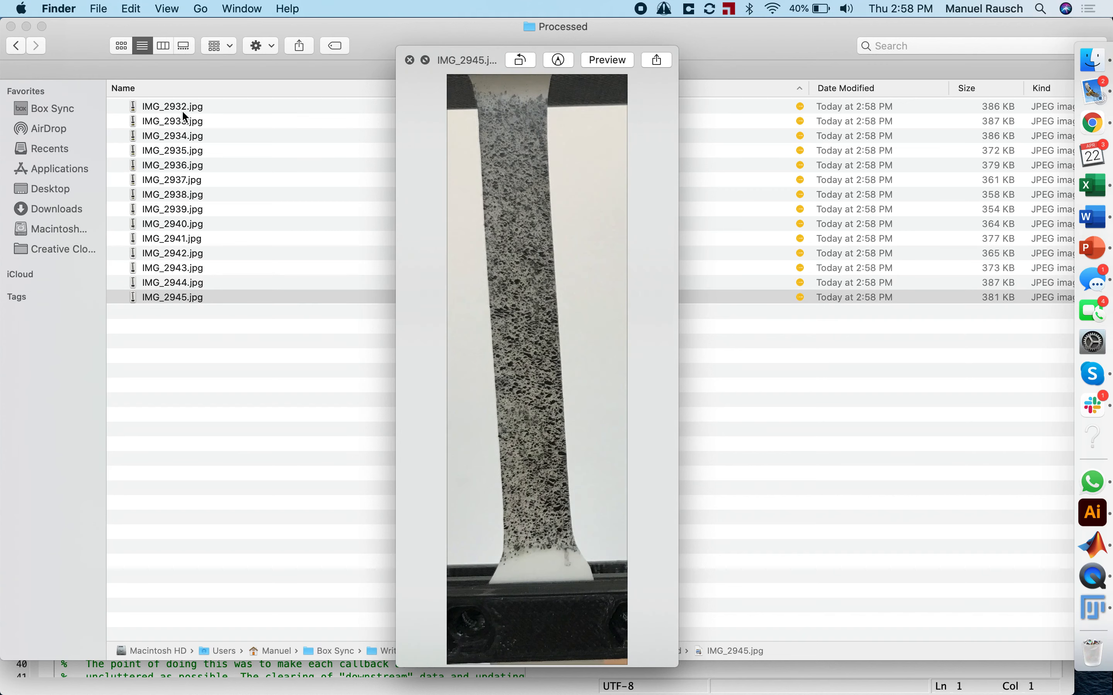
pyautogui.moveTo(538, 407)
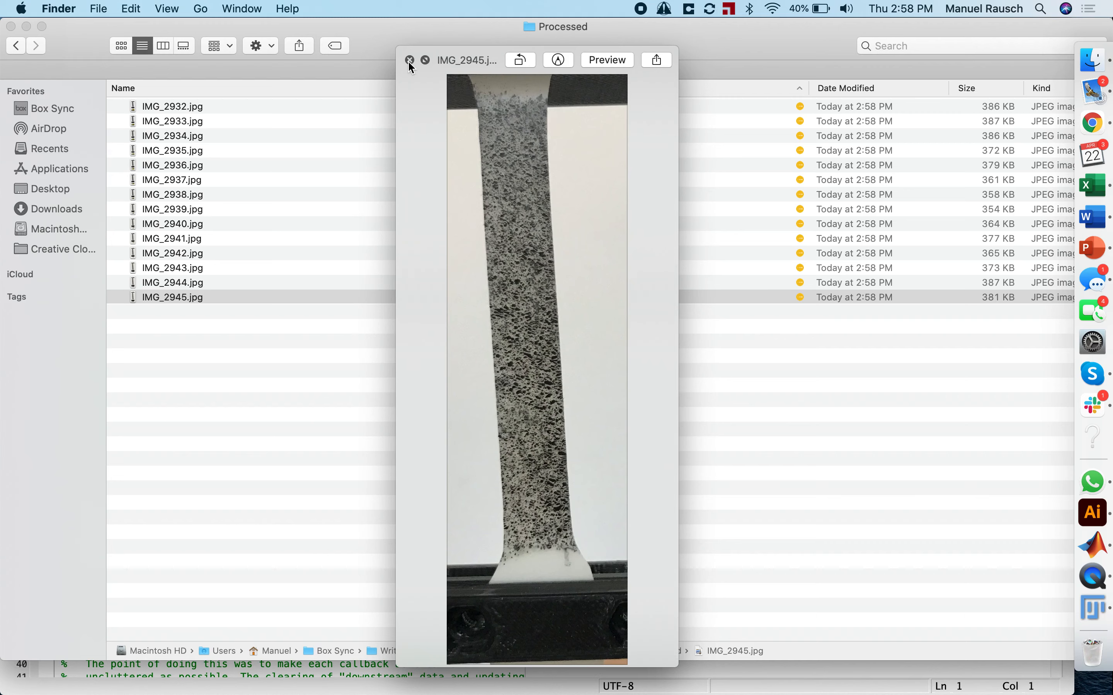
pyautogui.click(409, 60)
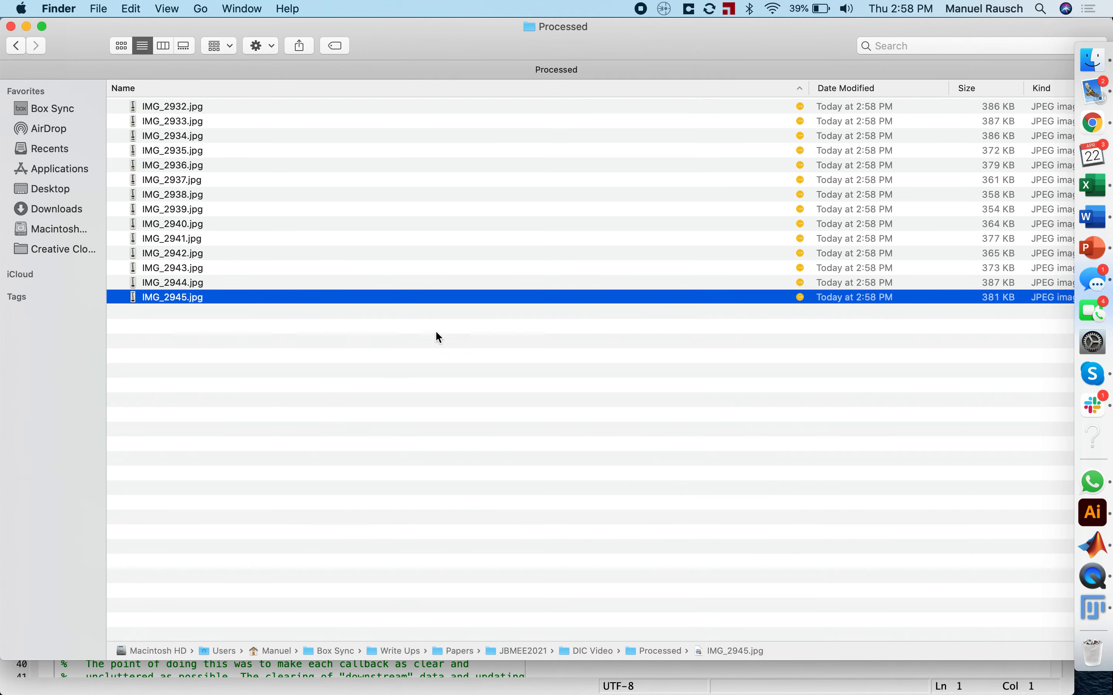
pyautogui.moveTo(1015, 493)
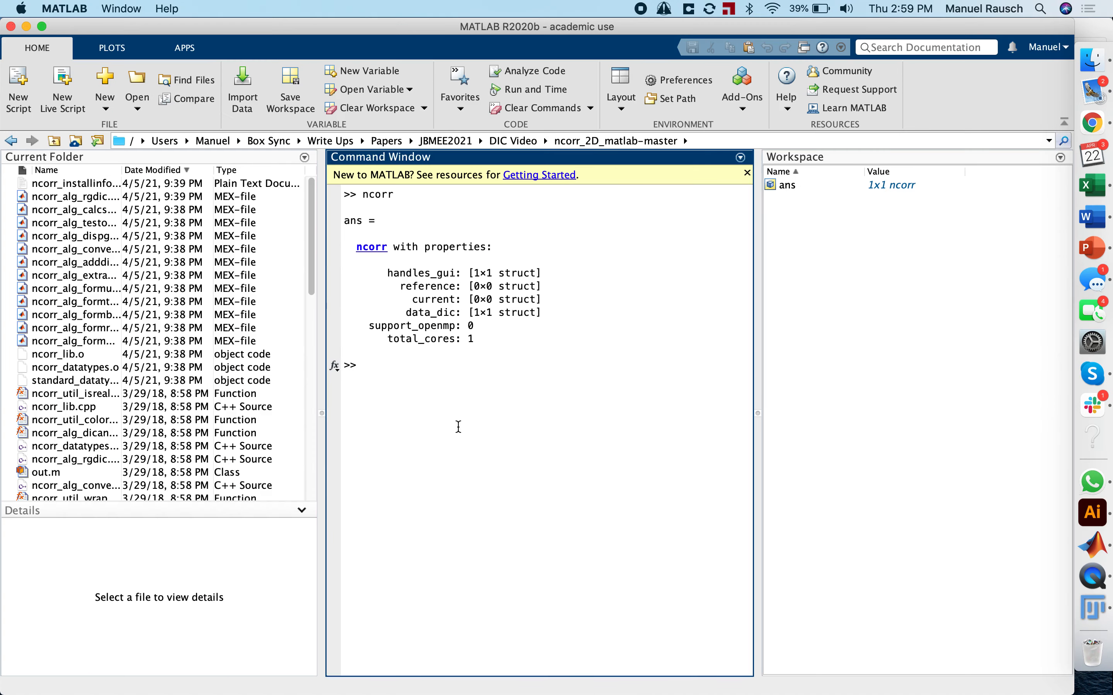
pyautogui.moveTo(101, 352)
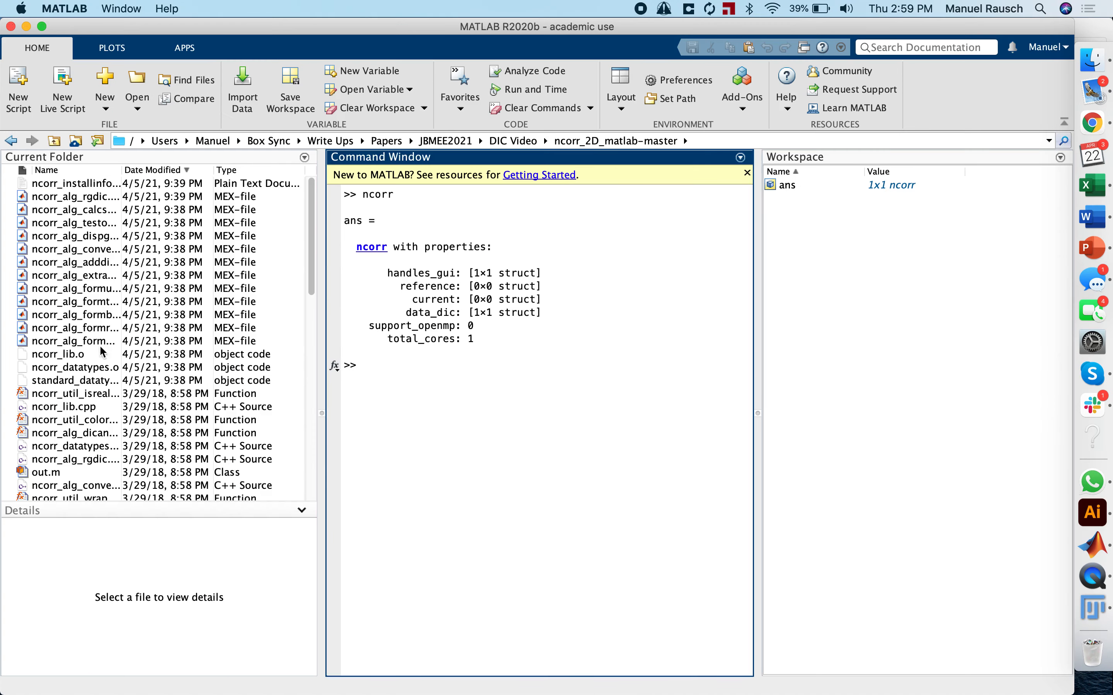
pyautogui.moveTo(105, 392)
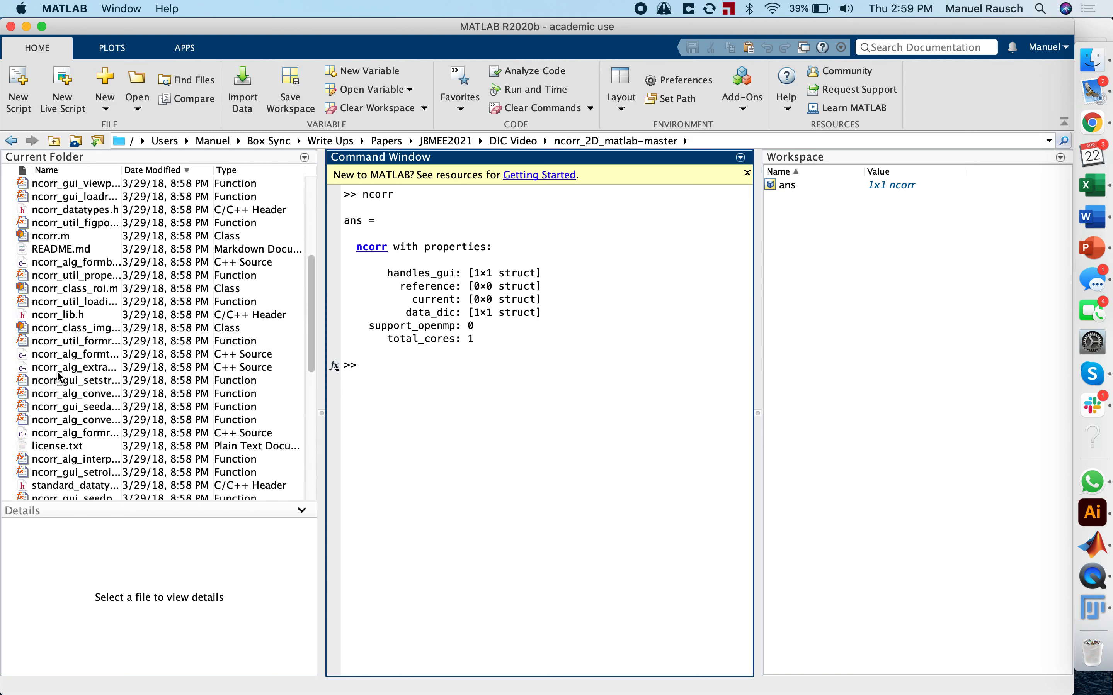
# Locate and open the ncorr.m class file in the MATLAB editor
pyautogui.scroll(-3)
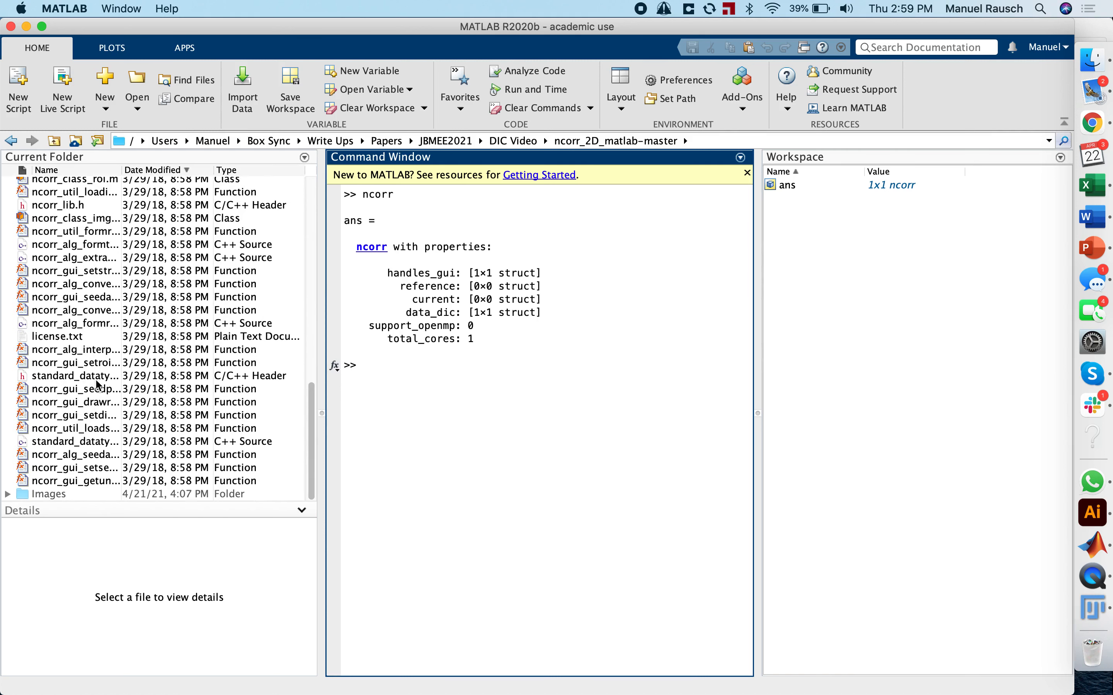
pyautogui.moveTo(322, 288)
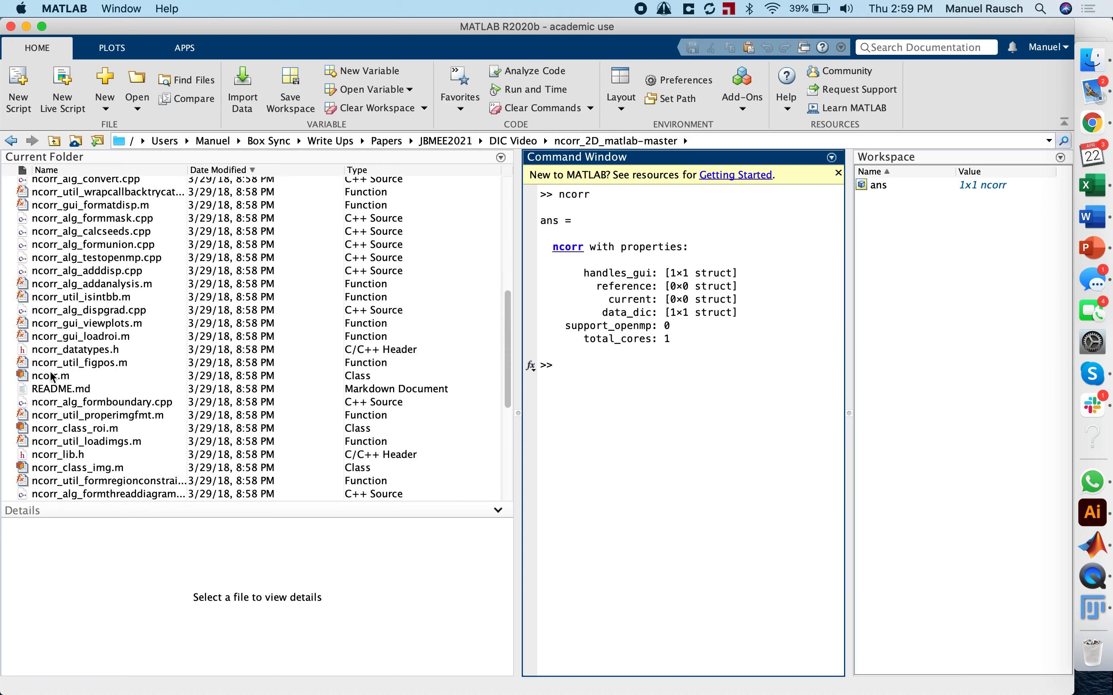
pyautogui.doubleClick(51, 376)
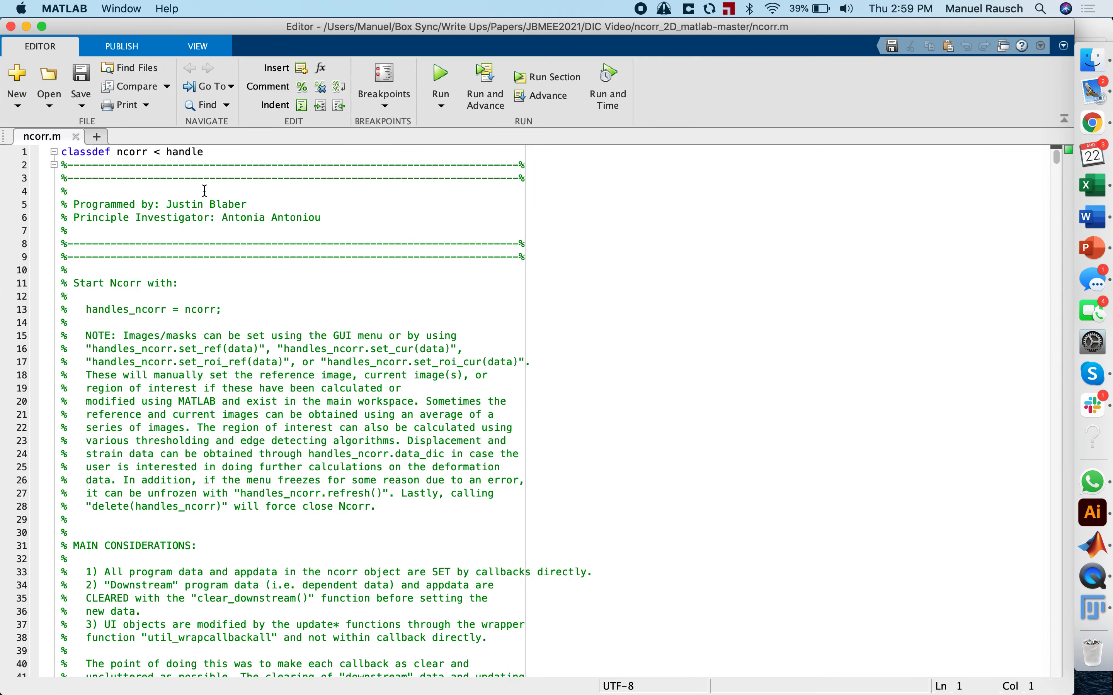
# Launch Ncorr and load IMG_2932.jpg (904×2956) from Processed as the reference image
pyautogui.click(439, 78)
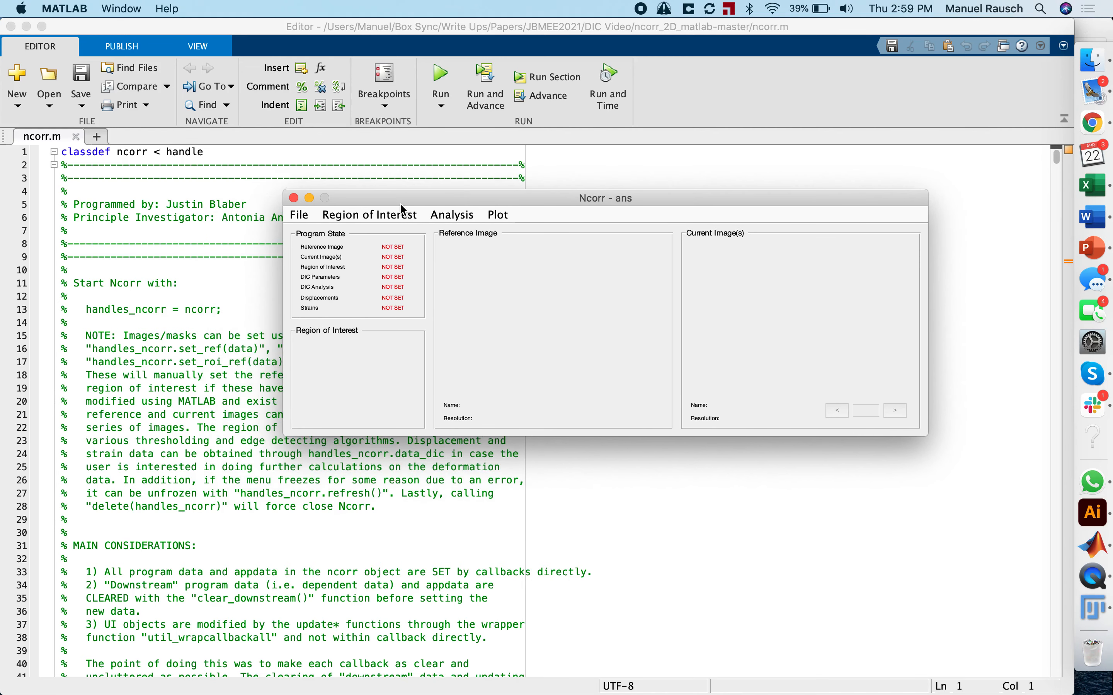
pyautogui.moveTo(357, 227)
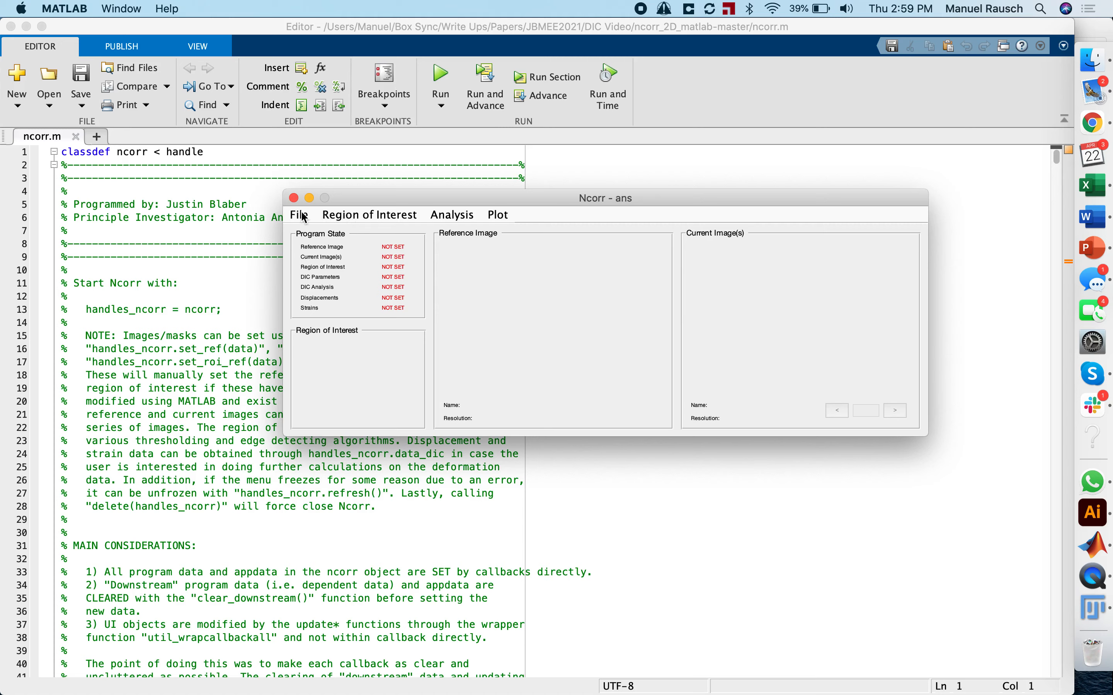
pyautogui.moveTo(316, 235)
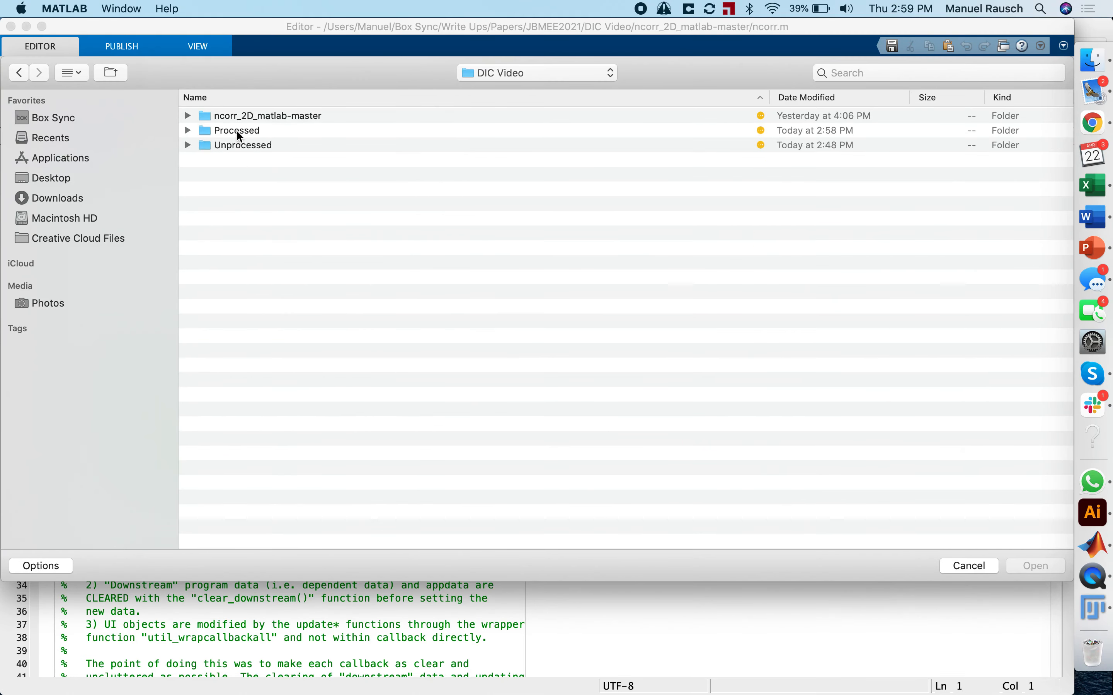
pyautogui.doubleClick(236, 130)
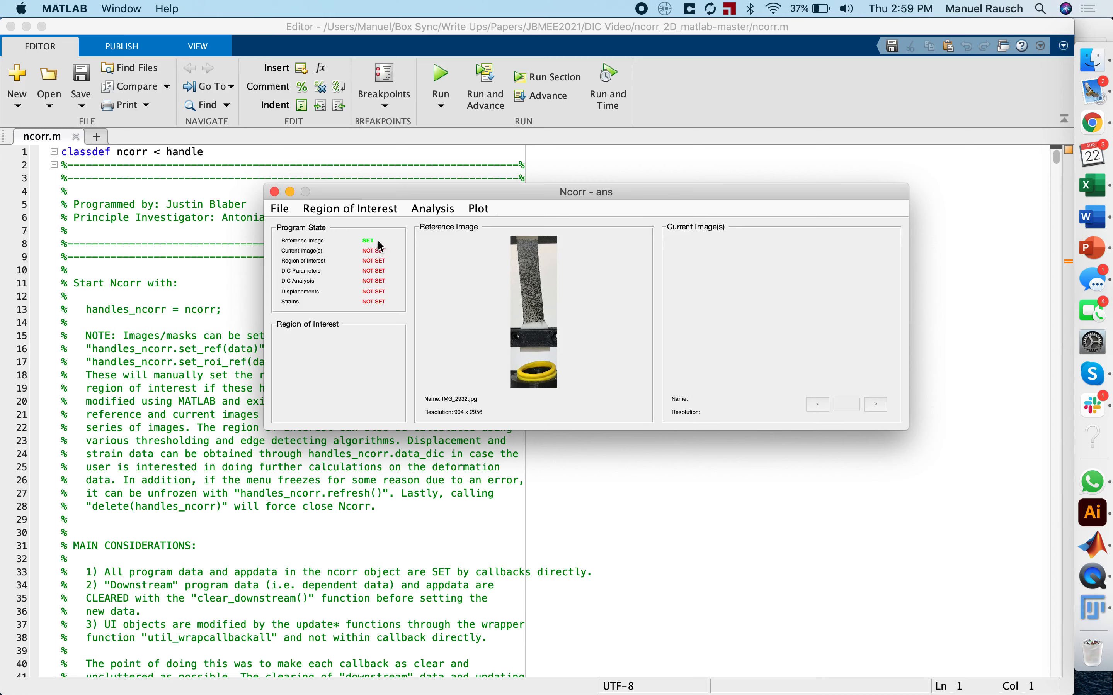
pyautogui.moveTo(313, 253)
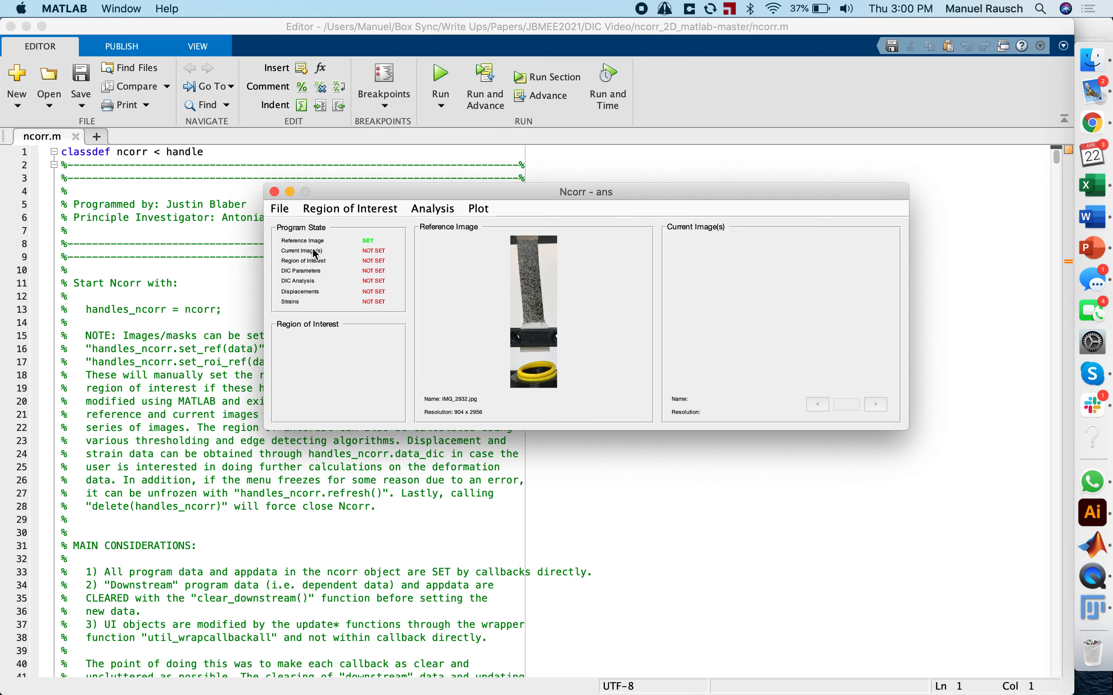
# Load the fourteen processed images IMG_2932–IMG_2945 as current images and step back to image 1
pyautogui.click(279, 209)
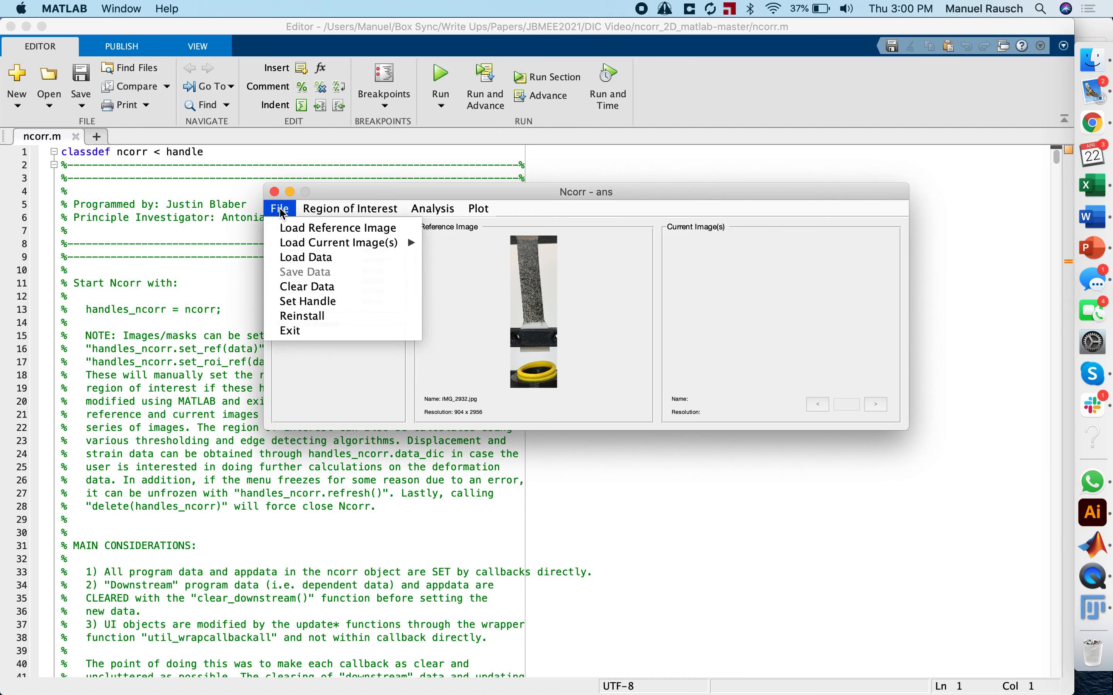
pyautogui.click(279, 208)
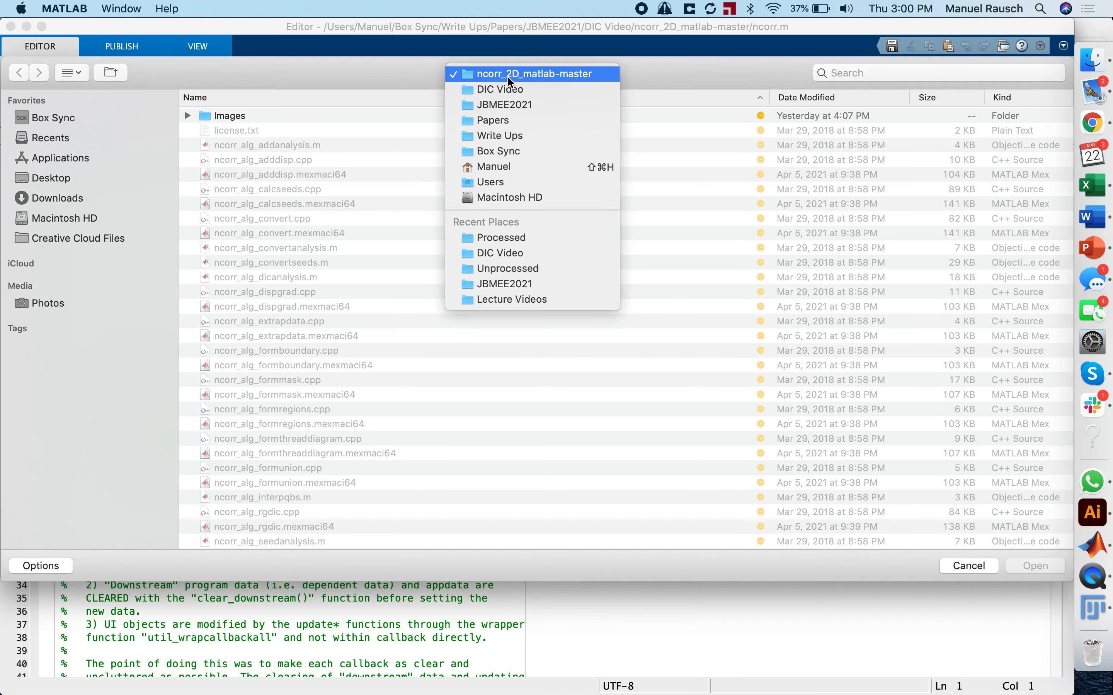
pyautogui.click(497, 90)
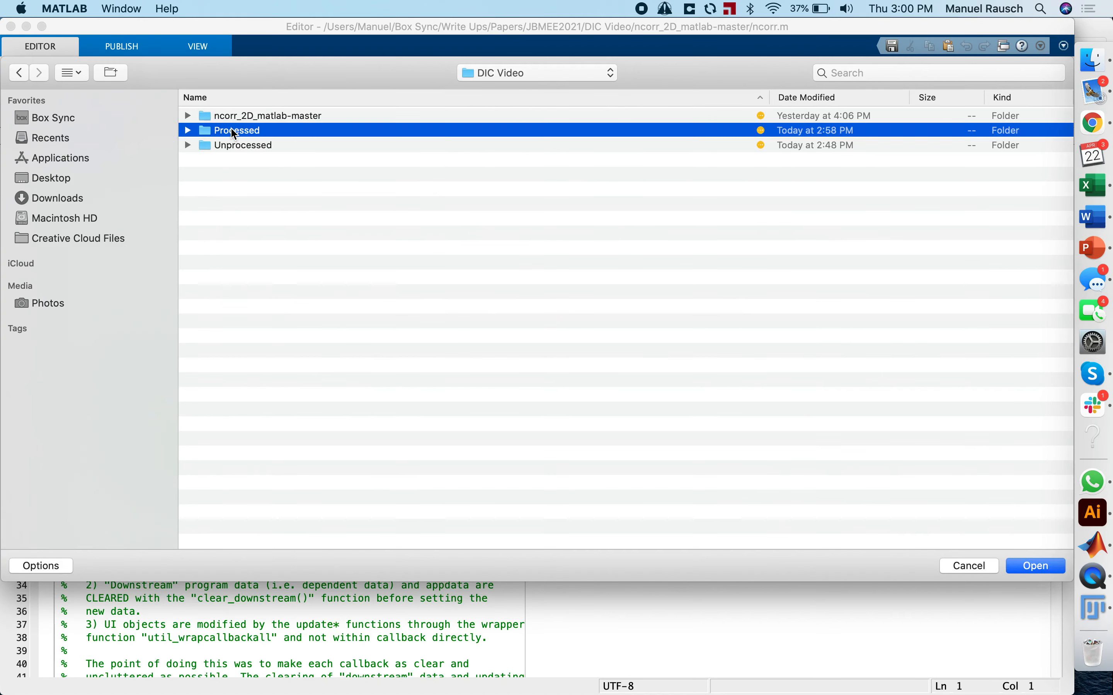
pyautogui.doubleClick(236, 129)
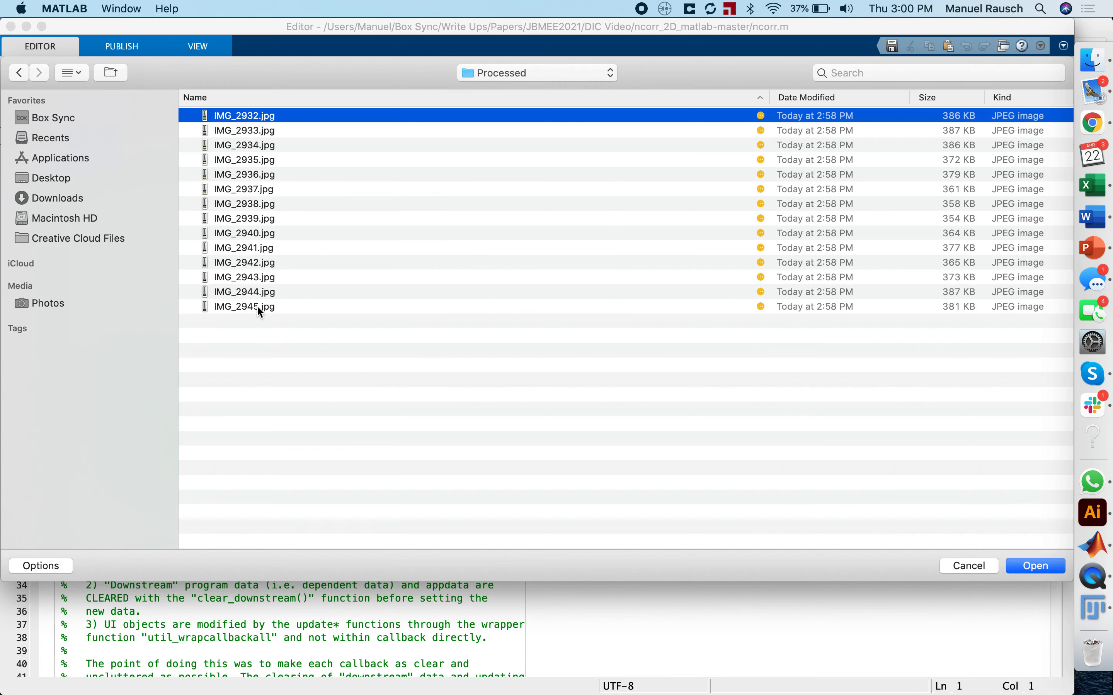
pyautogui.click(1033, 565)
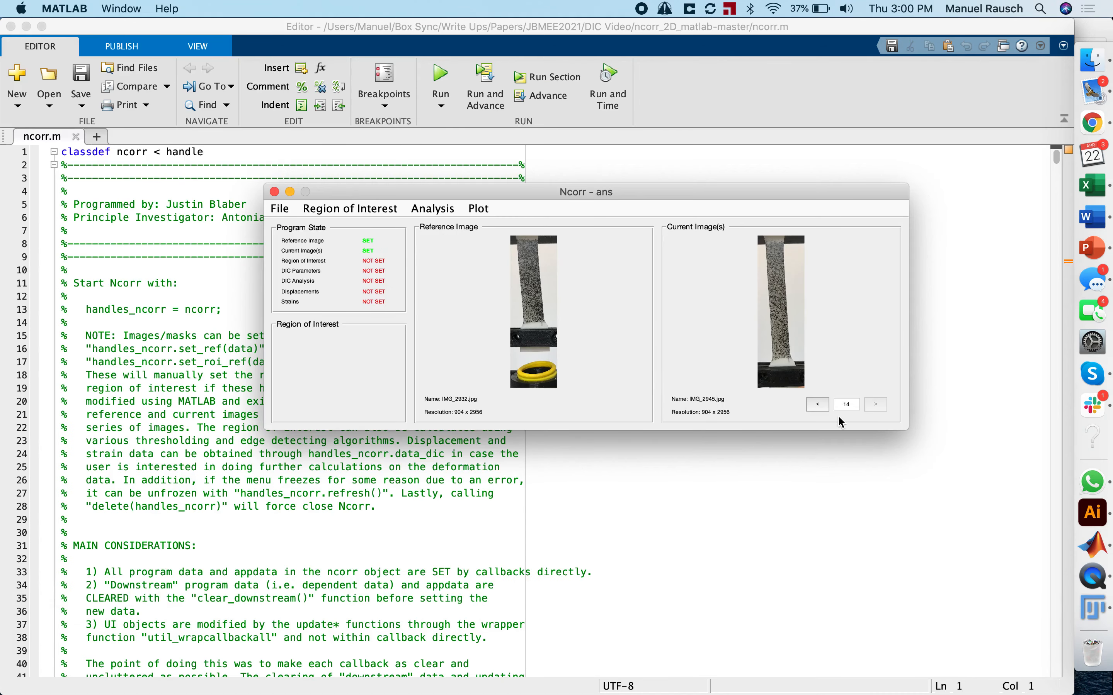
pyautogui.click(816, 404)
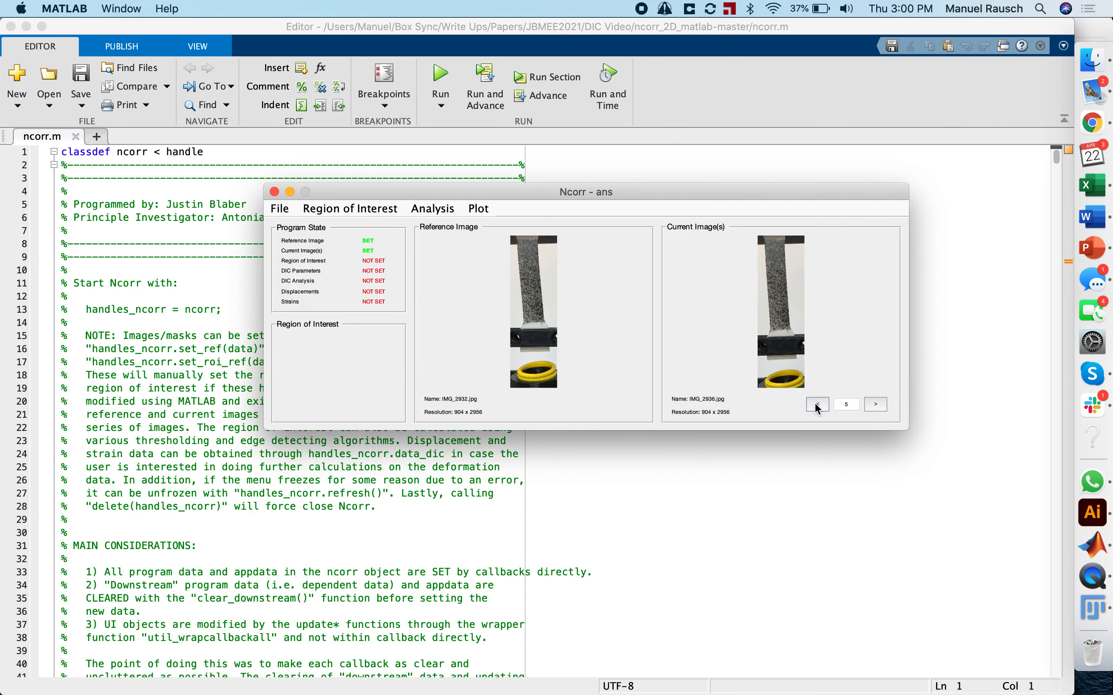
pyautogui.click(816, 404)
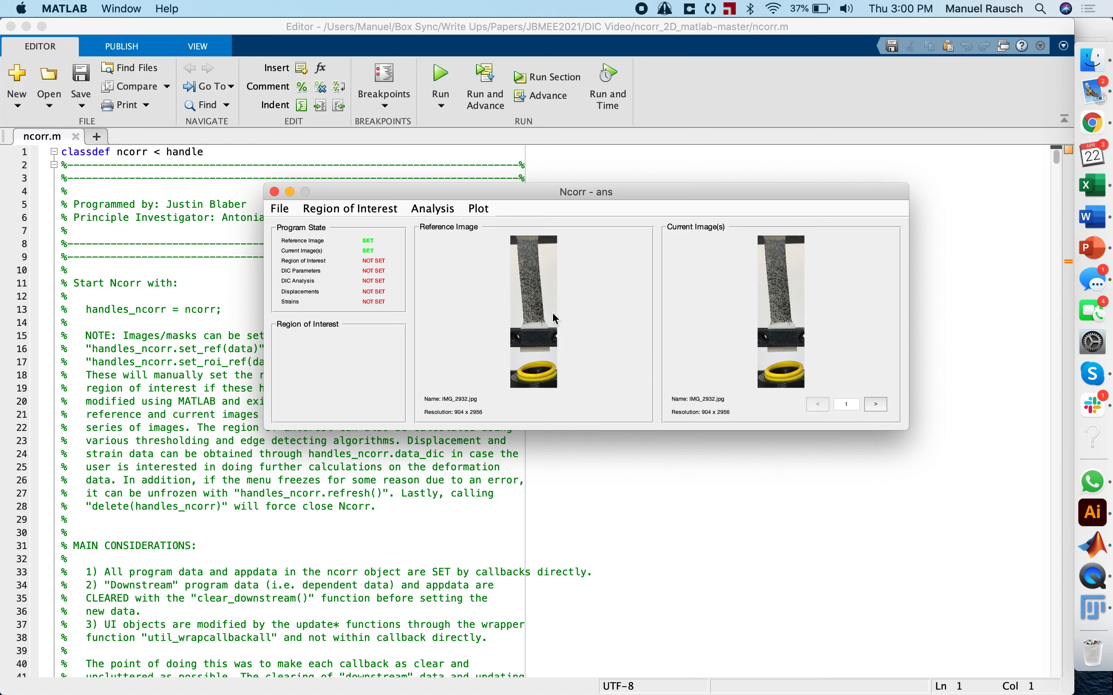
pyautogui.moveTo(297, 266)
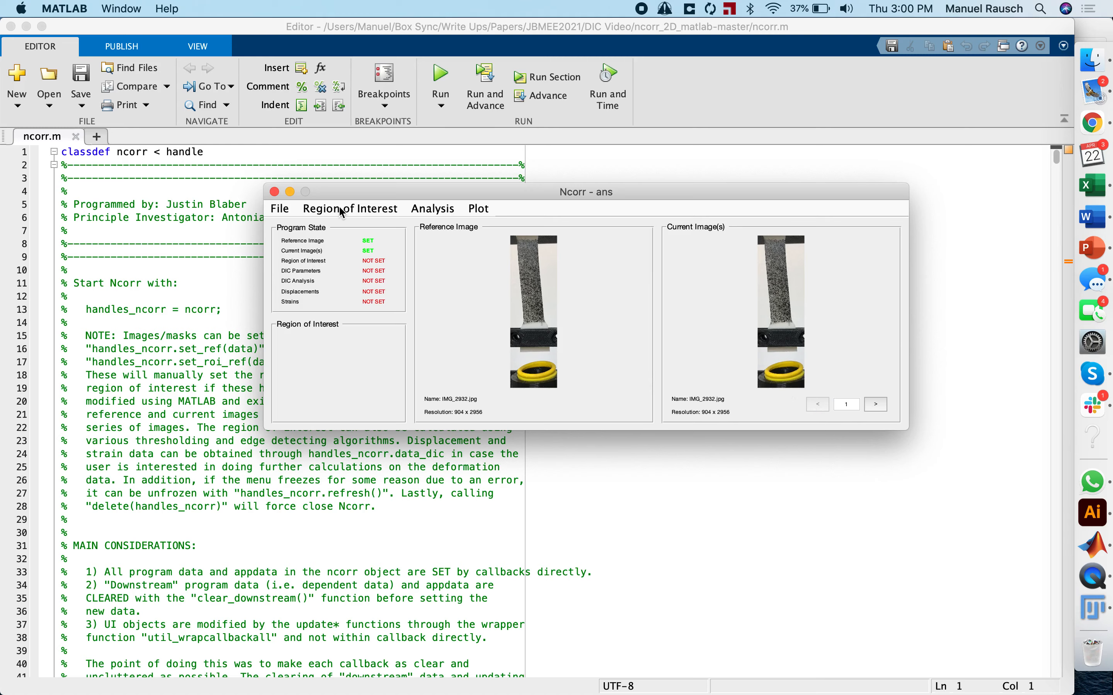
# Draw a rectangular reference ROI over the middle of the speckled specimen and apply it
pyautogui.click(349, 207)
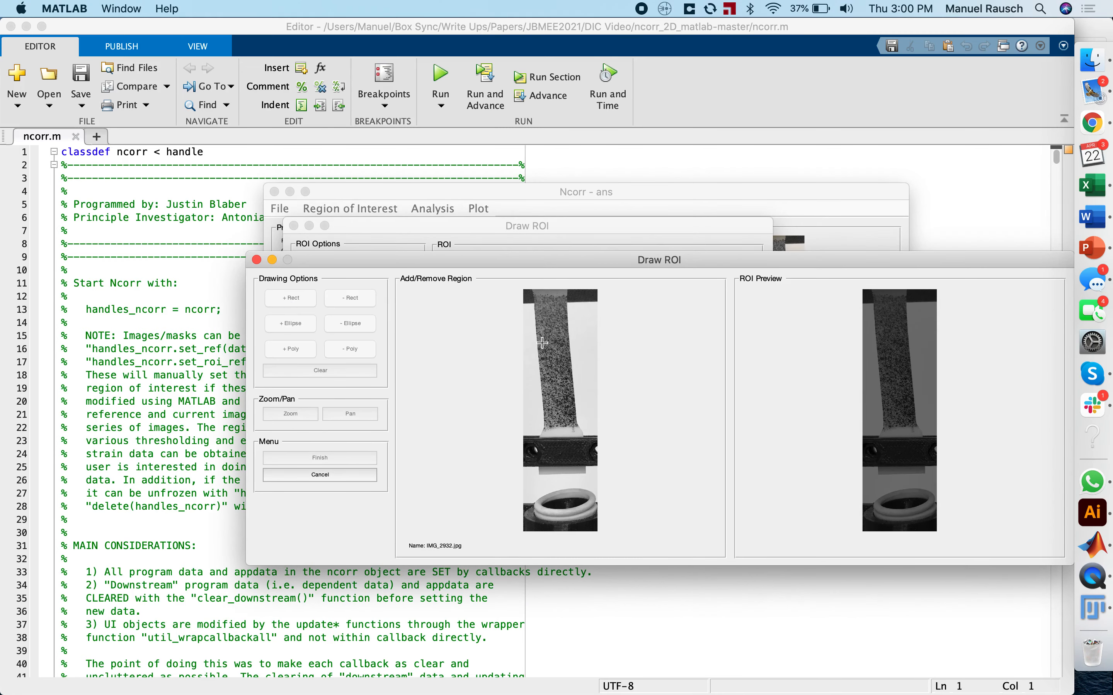
pyautogui.moveTo(540, 341); pyautogui.dragTo(568, 388)
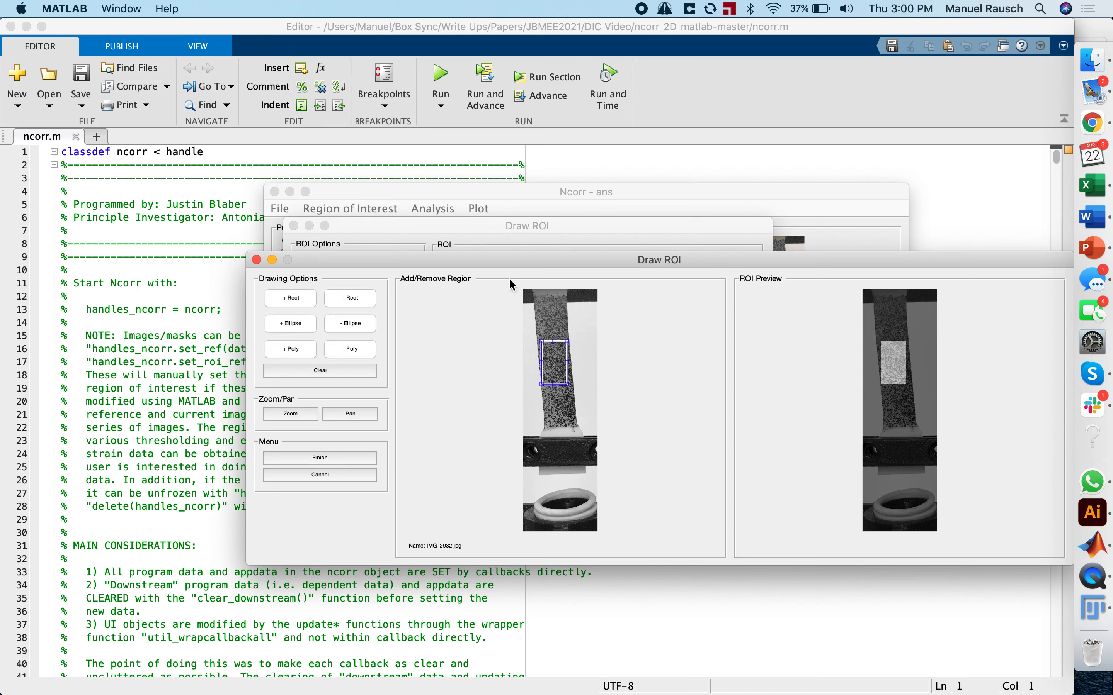
pyautogui.moveTo(481, 319)
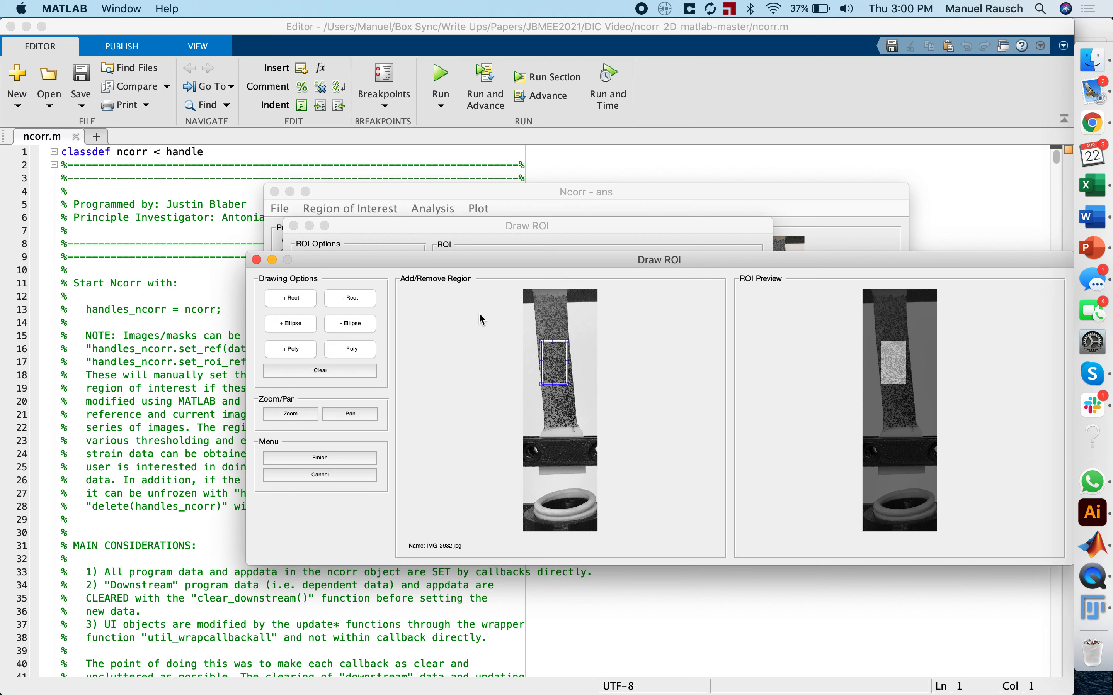
pyautogui.moveTo(462, 335)
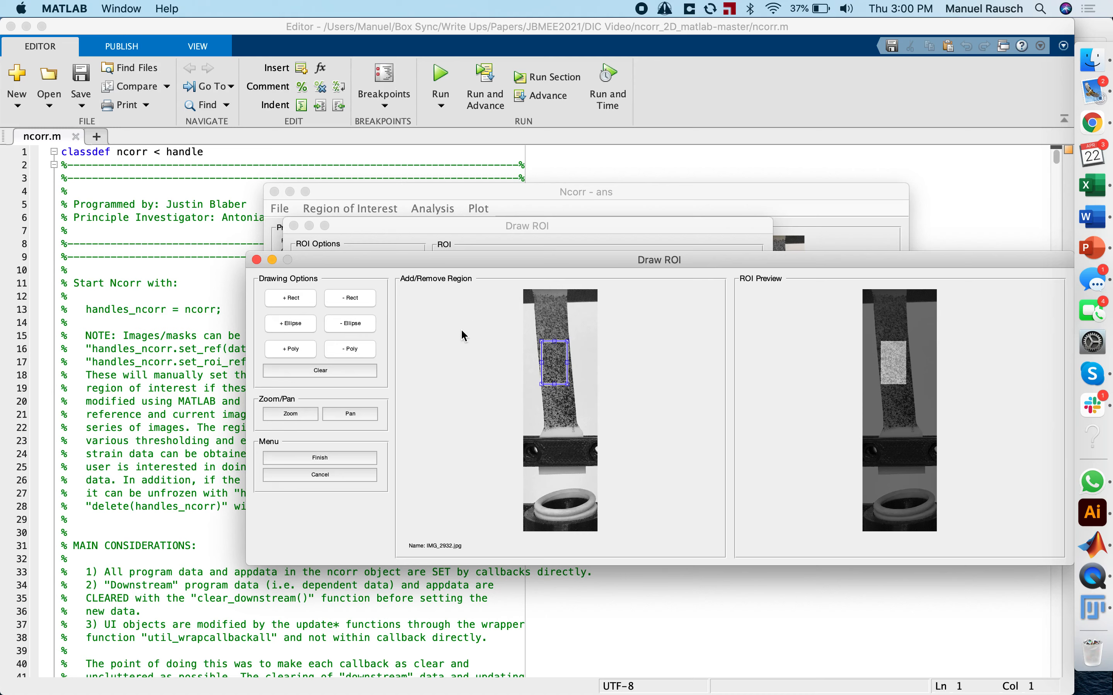
pyautogui.moveTo(401, 308)
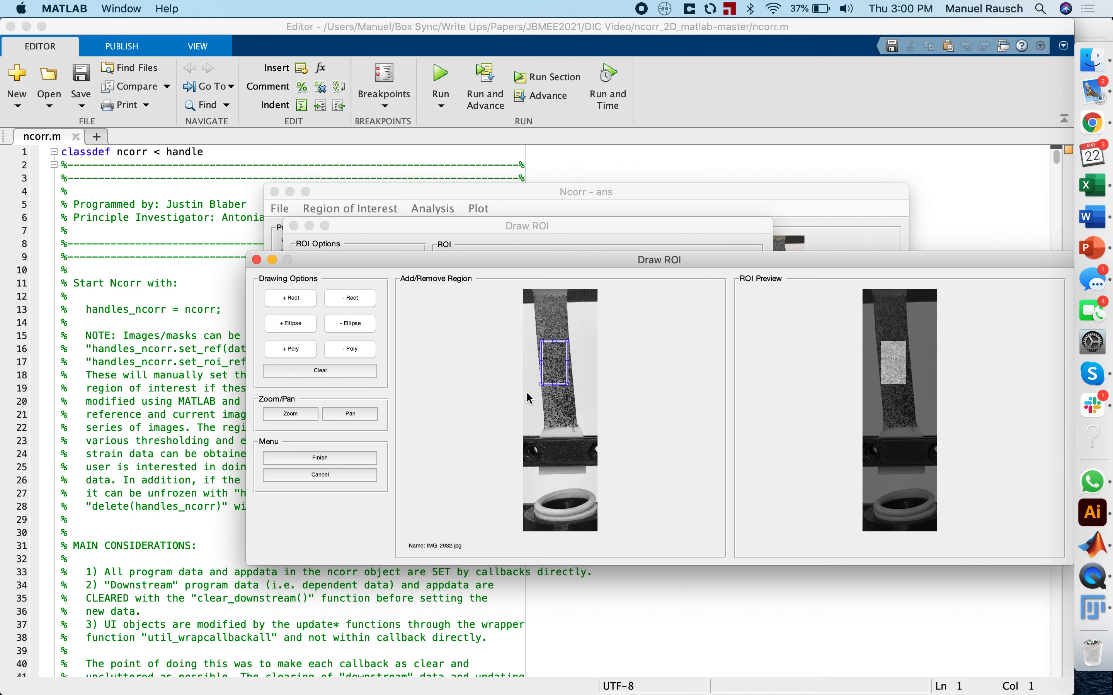
pyautogui.moveTo(554, 305)
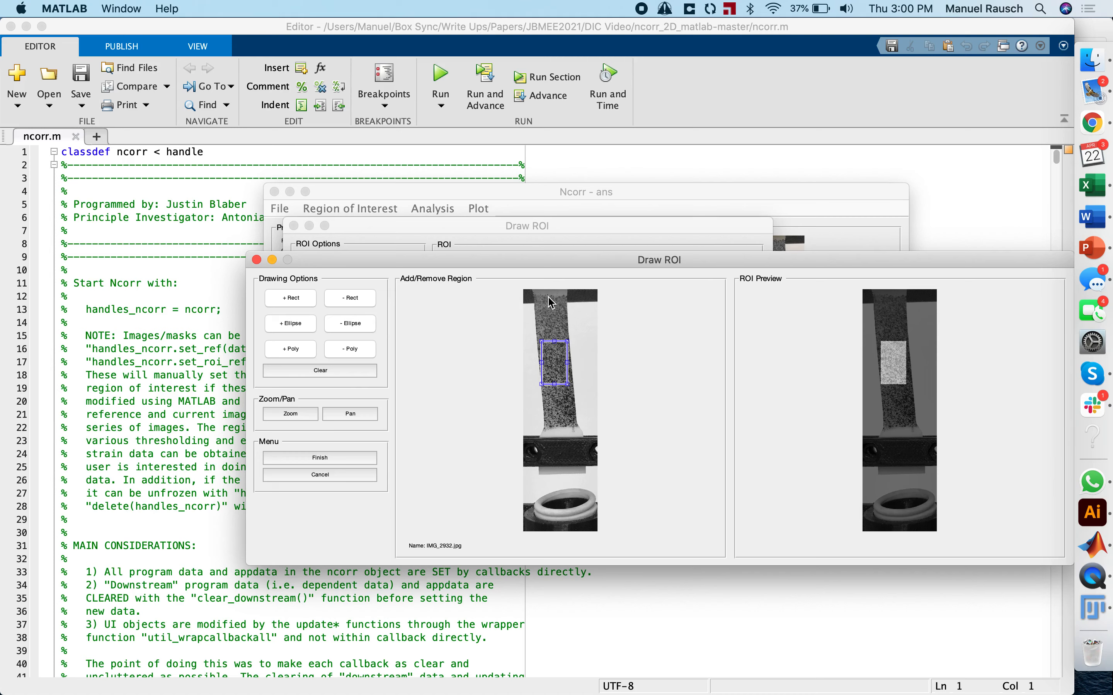
pyautogui.moveTo(547, 358)
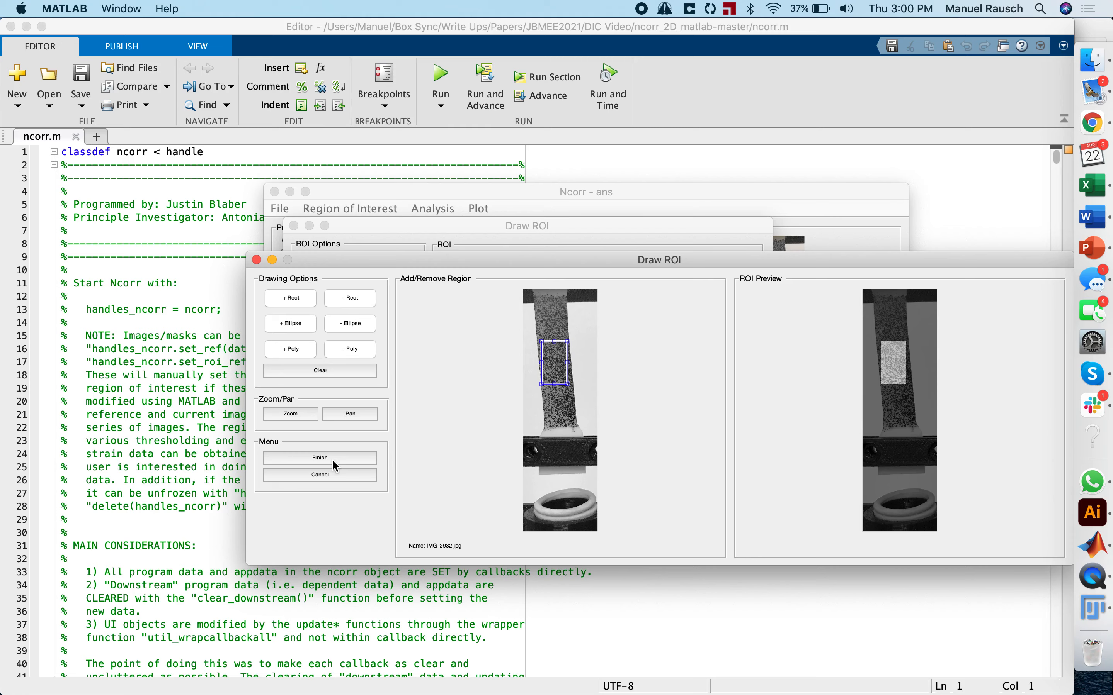
pyautogui.click(319, 457)
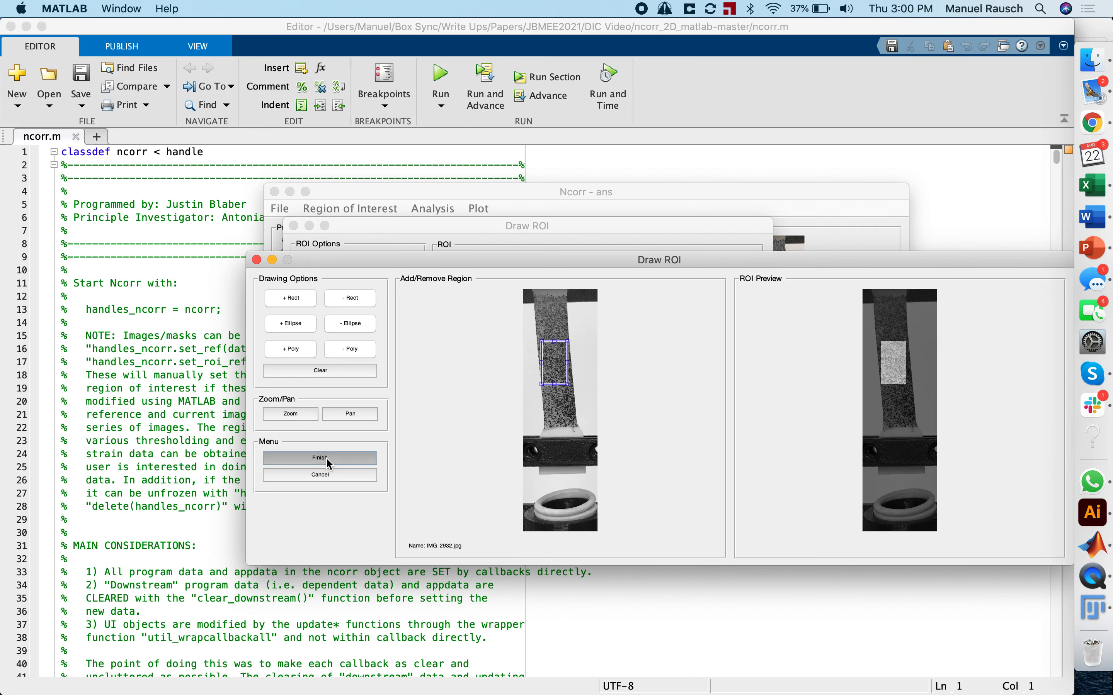
pyautogui.click(319, 457)
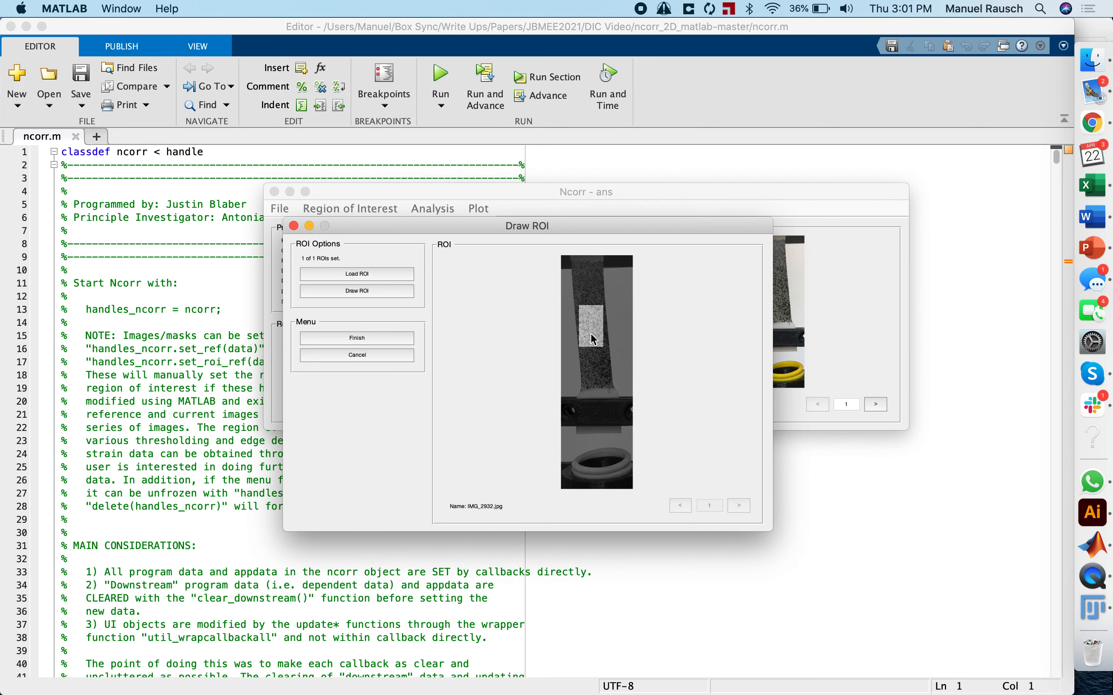
pyautogui.click(357, 337)
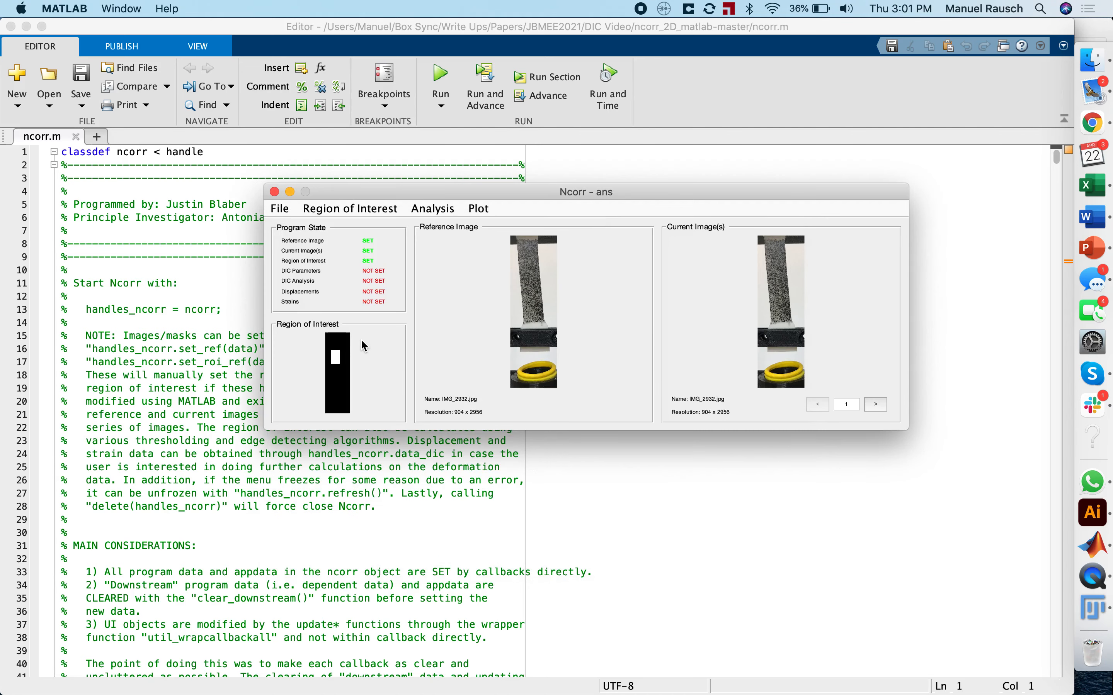
pyautogui.moveTo(293, 278)
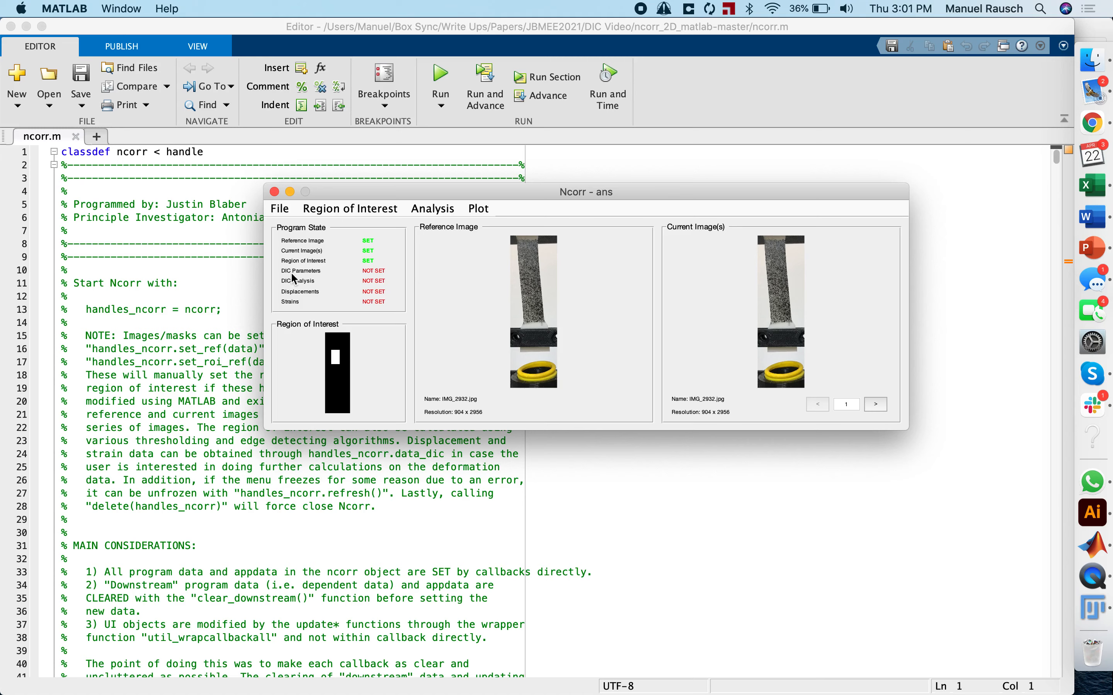
pyautogui.moveTo(320, 279)
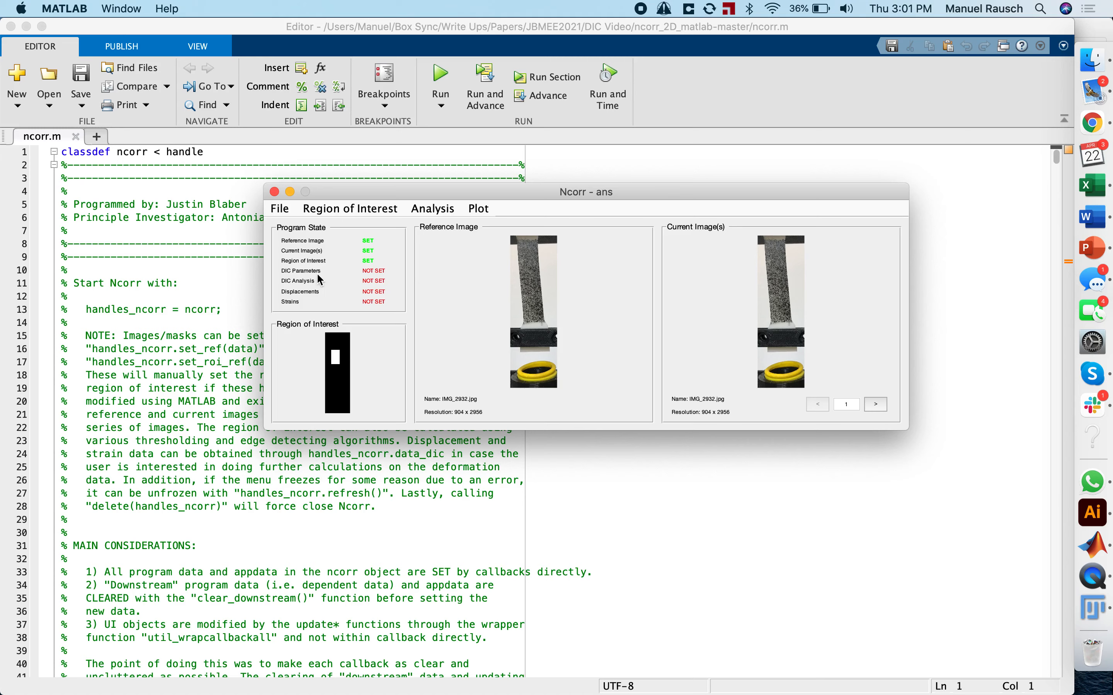
# Set DIC parameters to subset radius 55, spacing 7 with high-strain step analysis enabled, and apply
pyautogui.click(432, 208)
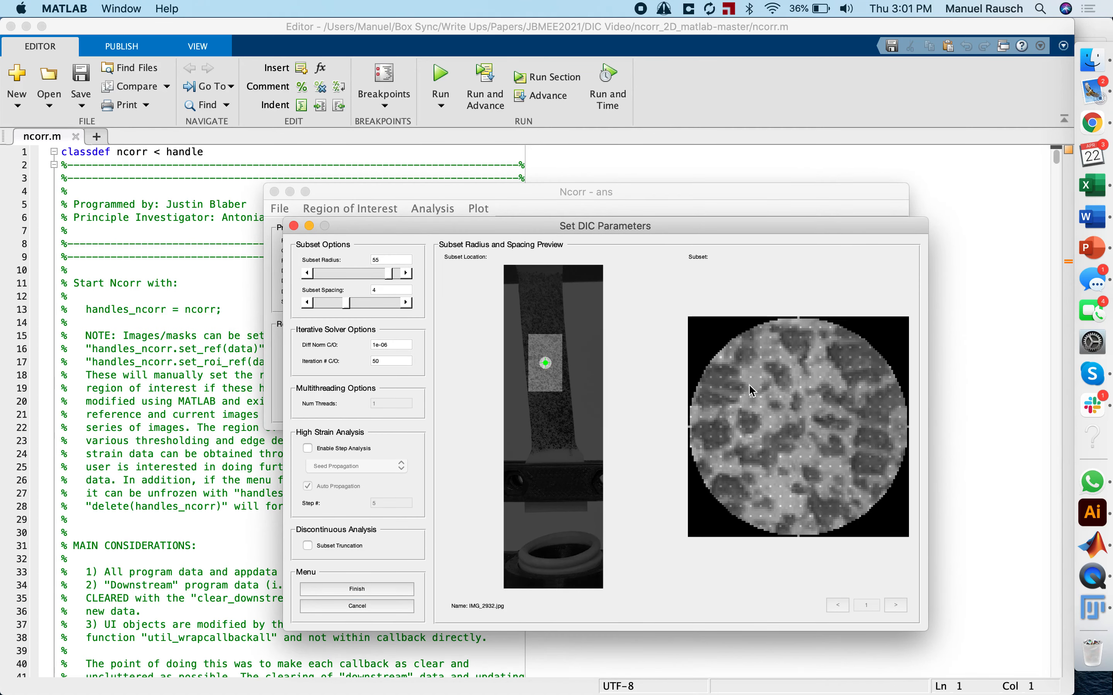
pyautogui.moveTo(788, 378)
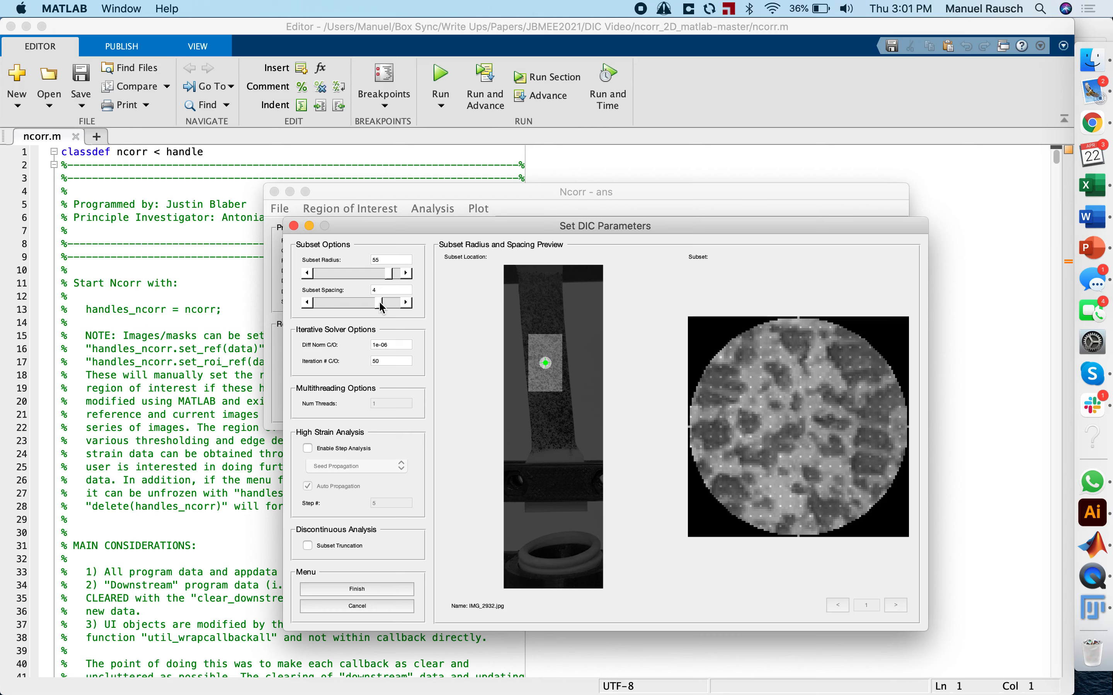
pyautogui.click(404, 302)
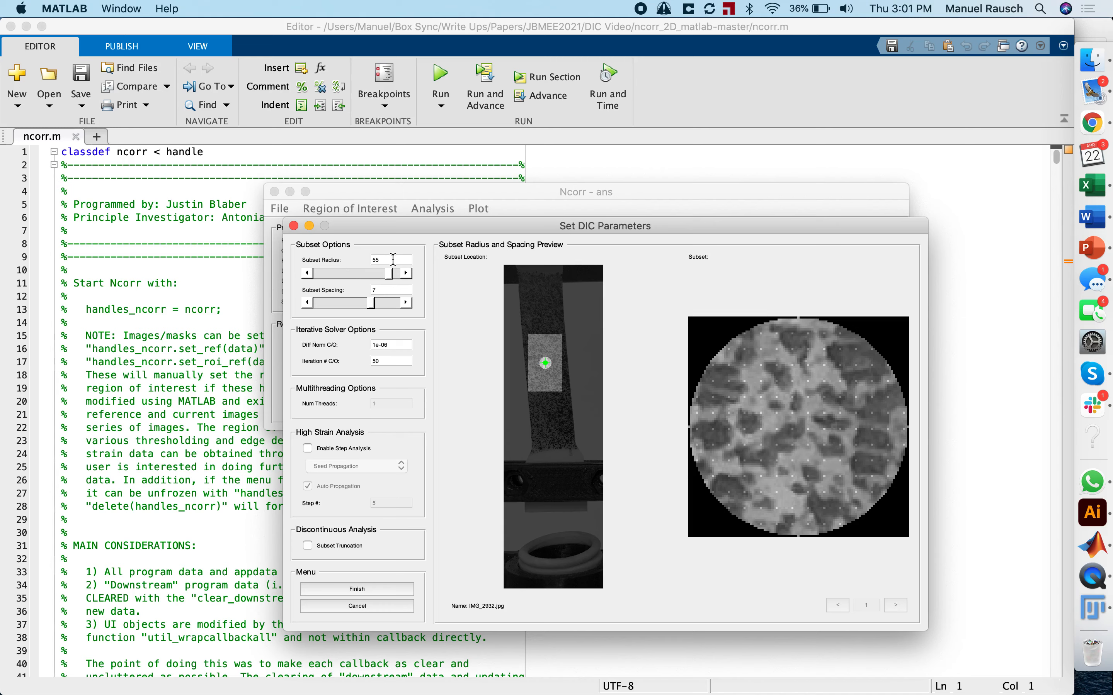
pyautogui.moveTo(488, 408)
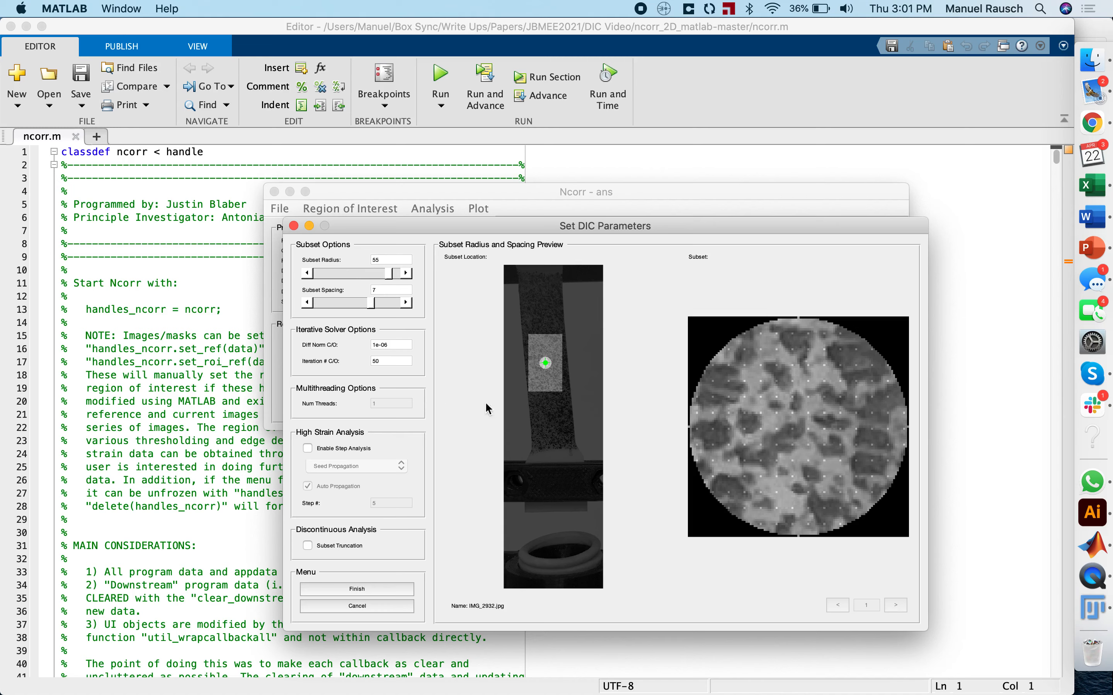
pyautogui.moveTo(568, 378)
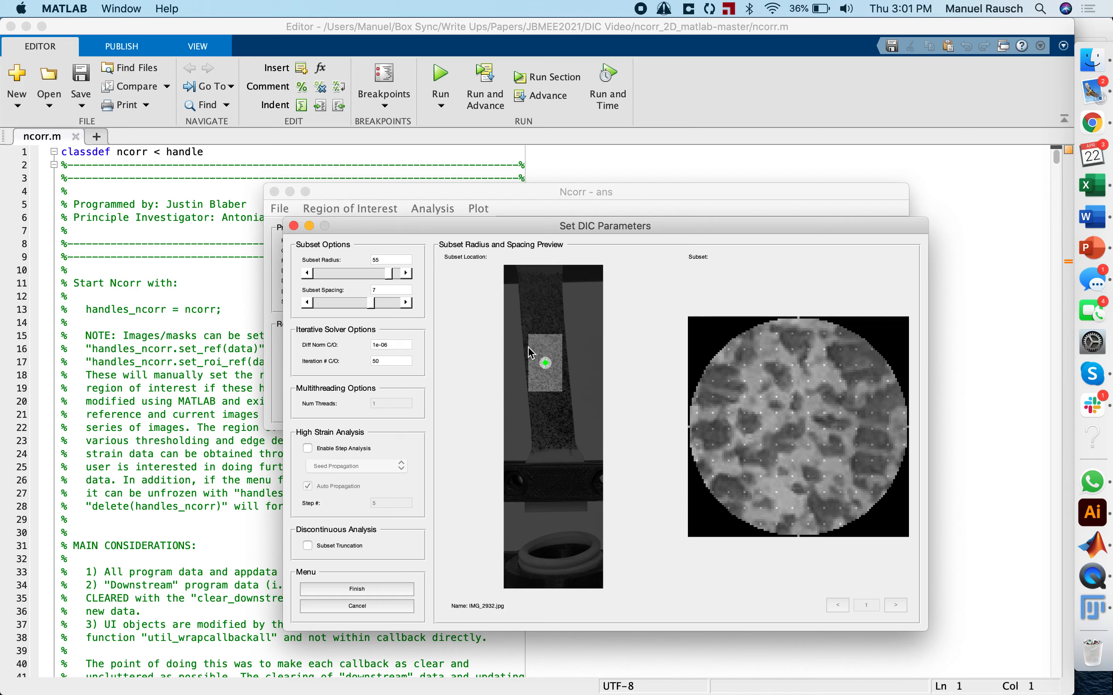
pyautogui.moveTo(515, 347)
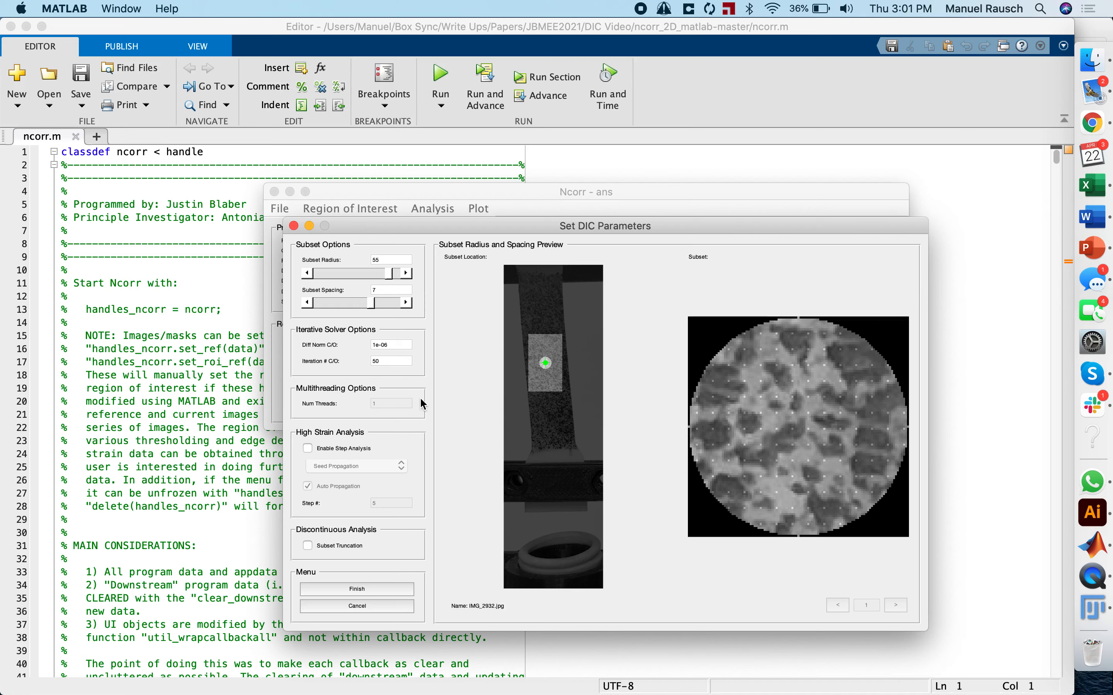
pyautogui.moveTo(375, 382)
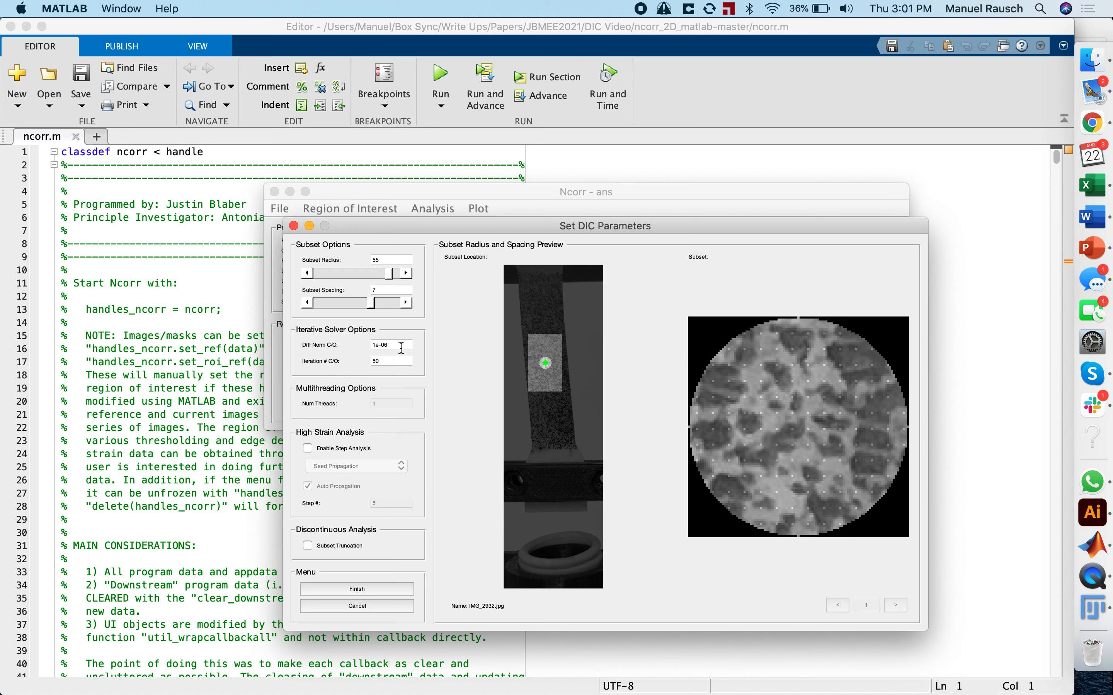
pyautogui.click(308, 448)
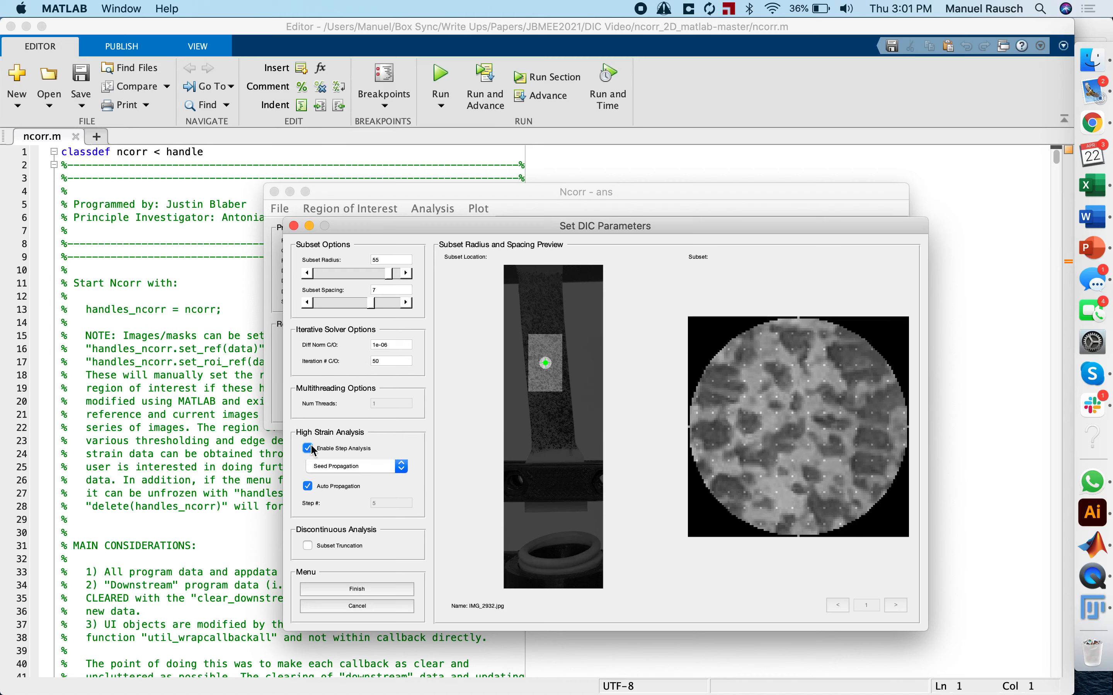
pyautogui.moveTo(374, 484)
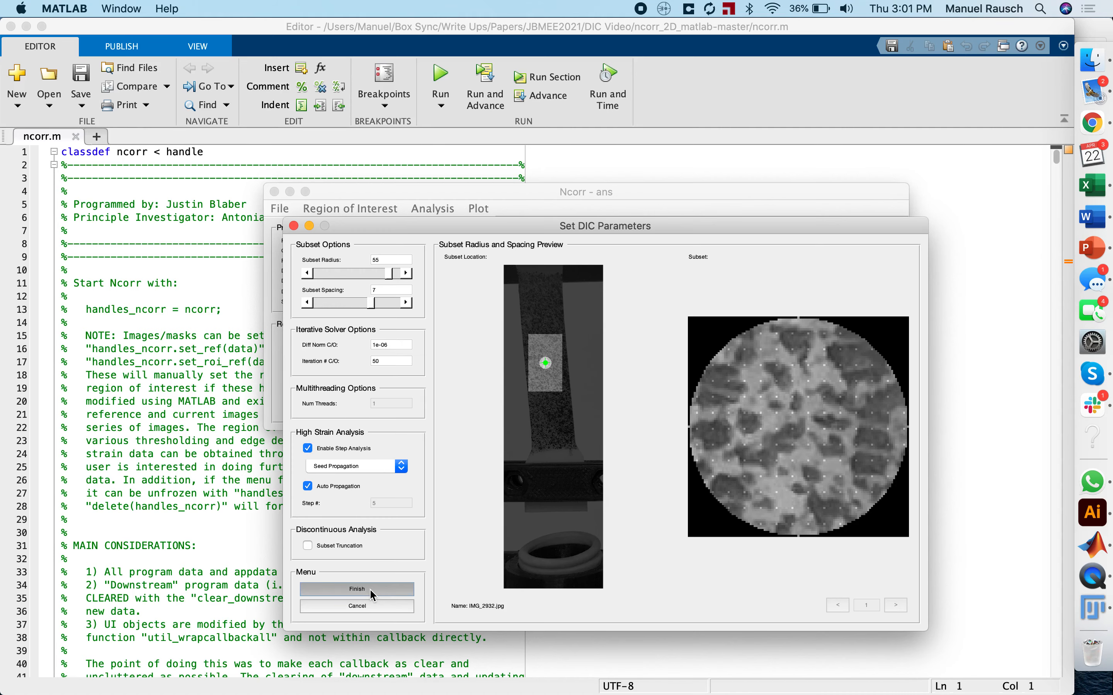
pyautogui.click(357, 590)
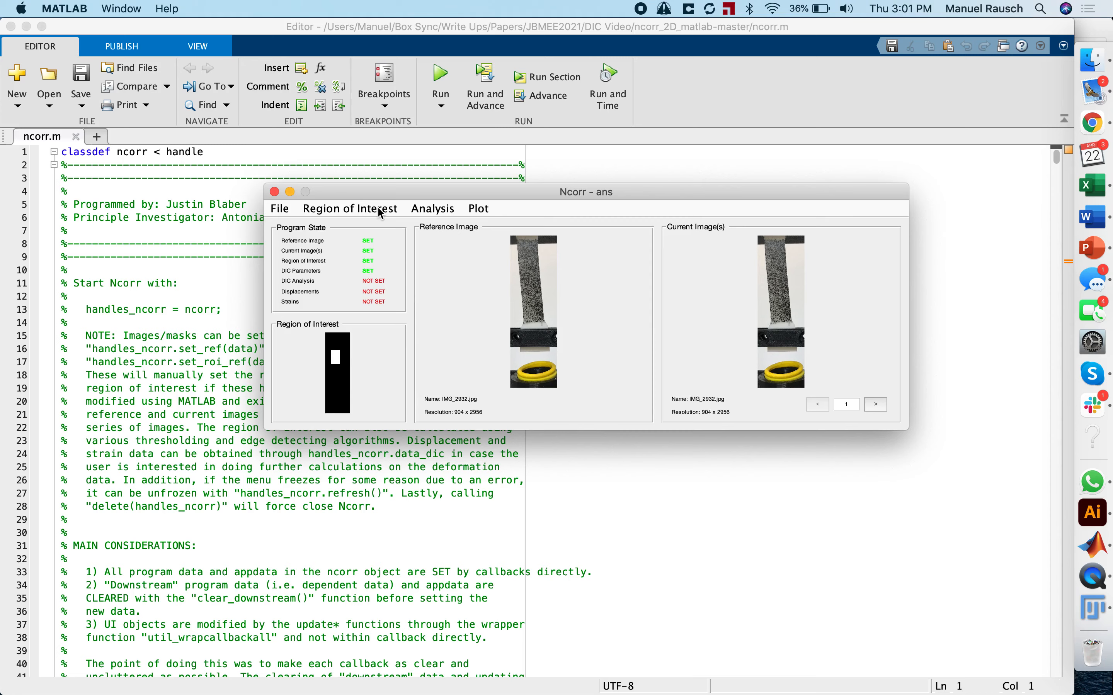
pyautogui.moveTo(388, 216)
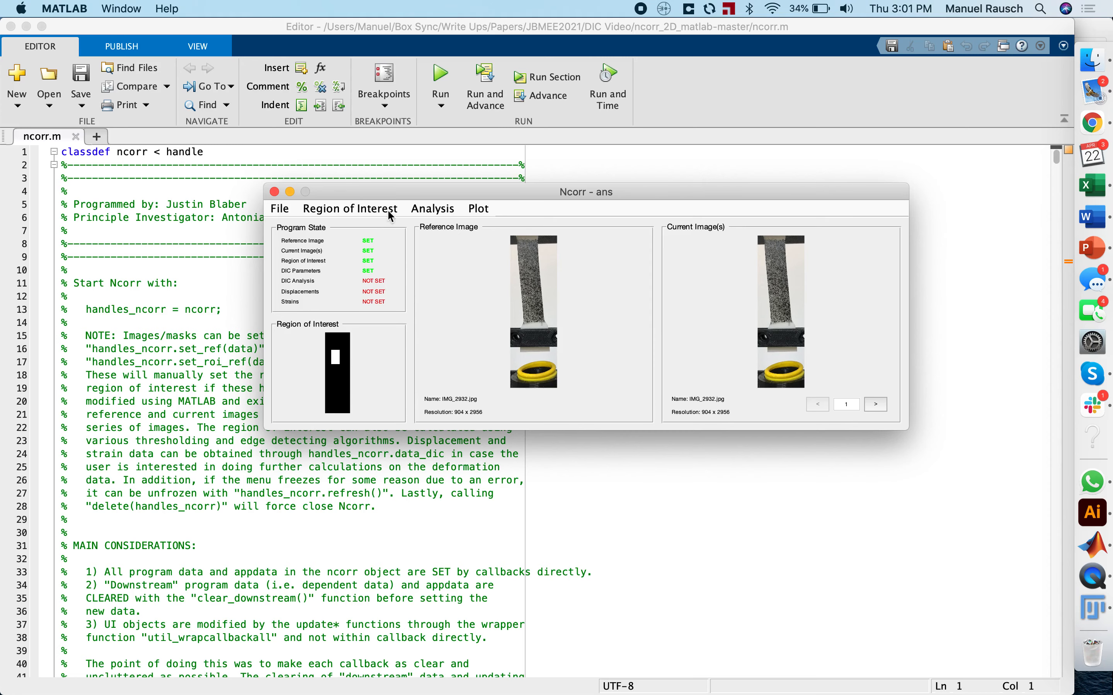
# Start Perform DIC Analysis, place a seed inside the region of interest and preview its tracking
pyautogui.click(431, 208)
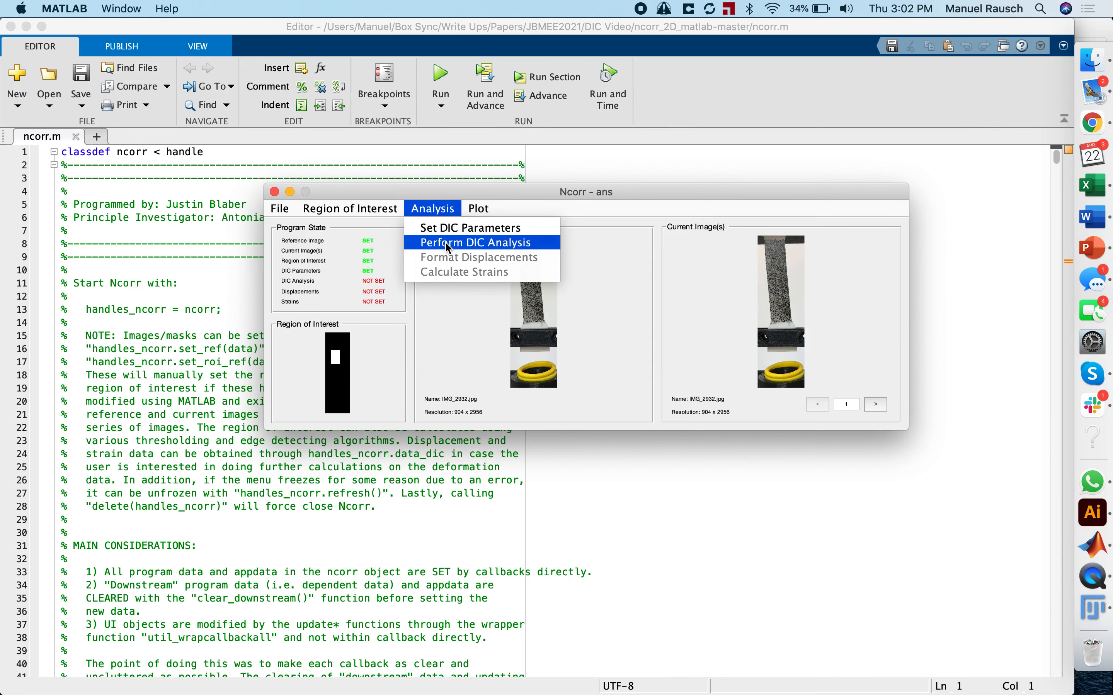
pyautogui.click(474, 242)
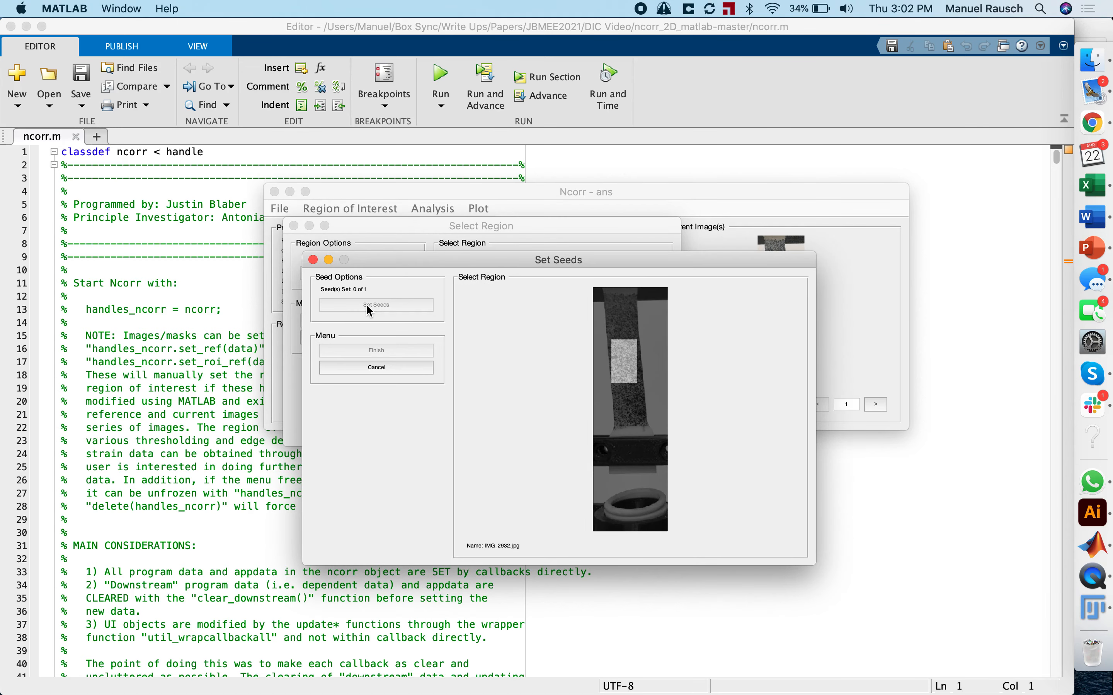
pyautogui.click(623, 361)
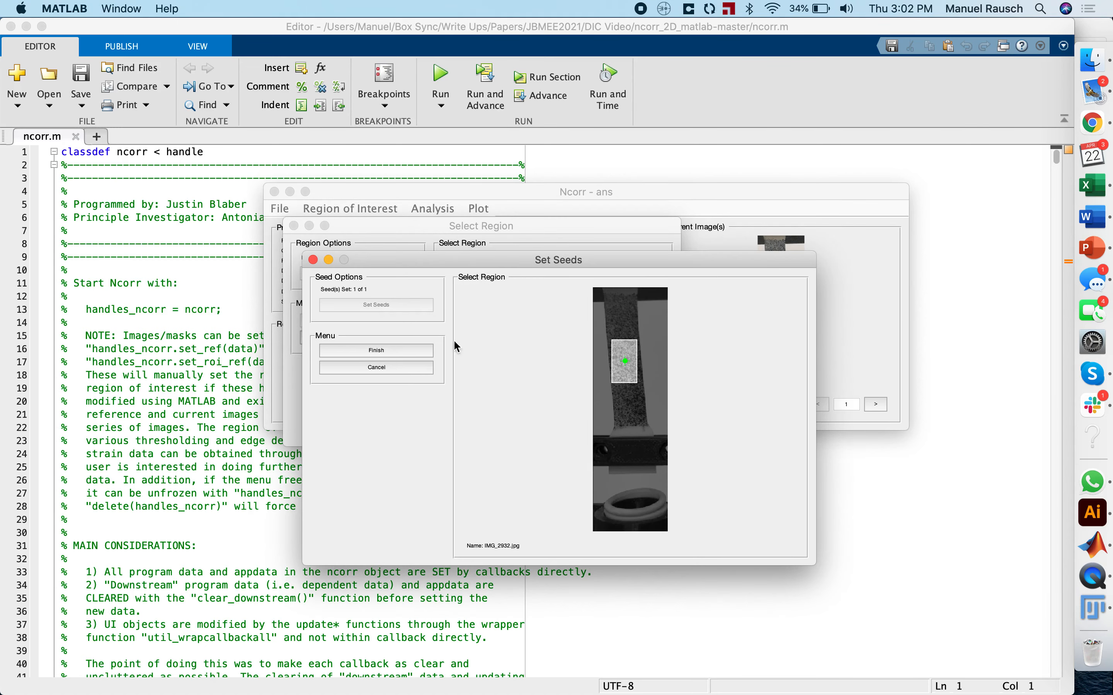
pyautogui.click(374, 304)
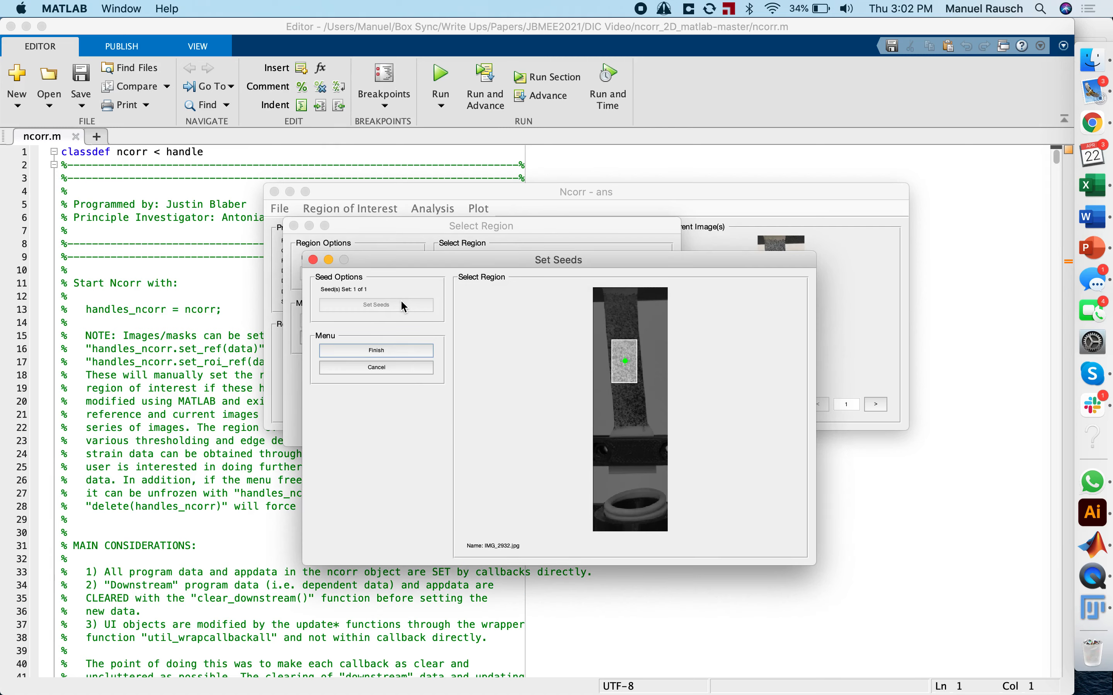
pyautogui.click(377, 304)
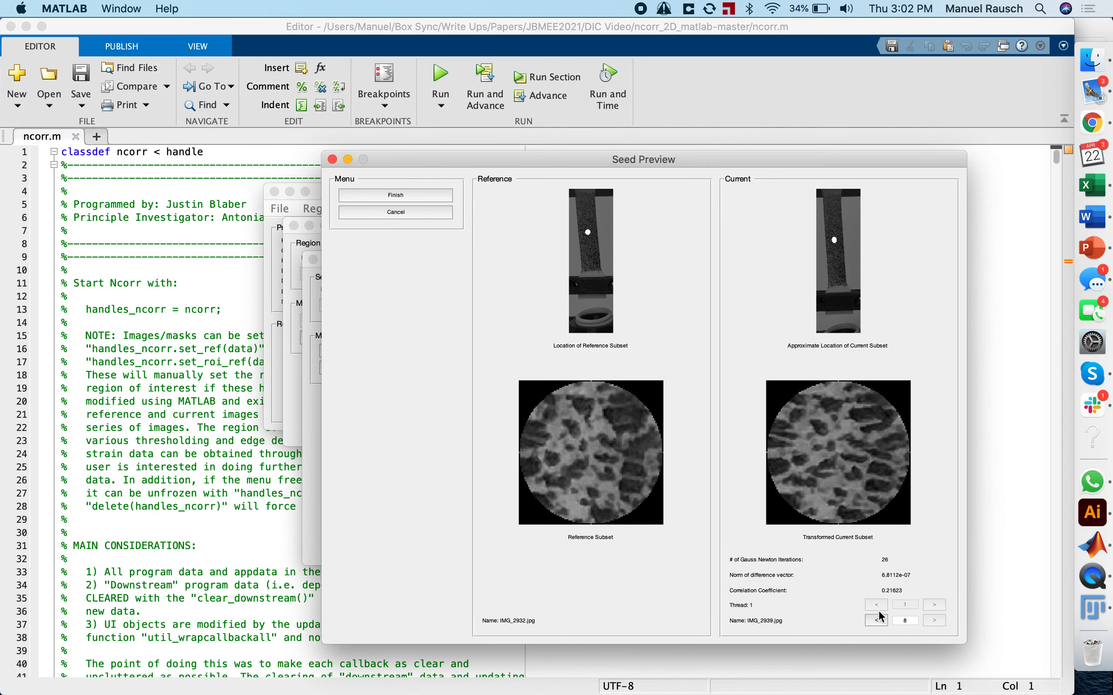
# Review the seed's tracking by stepping back to the first current image and forward again
pyautogui.click(875, 621)
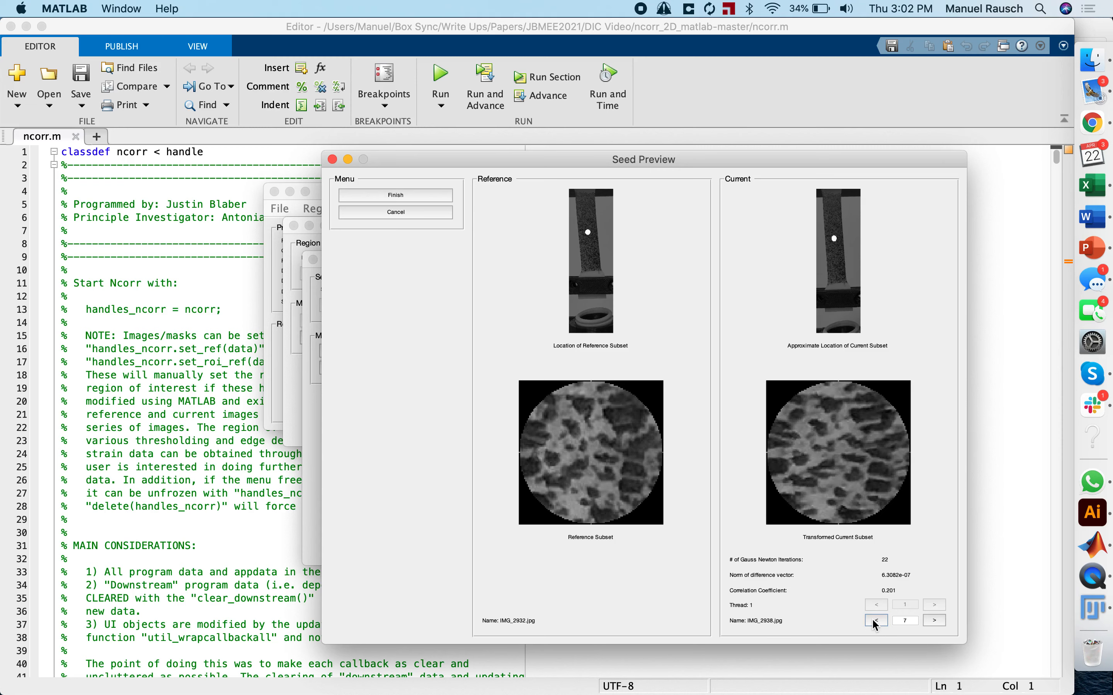
pyautogui.click(876, 621)
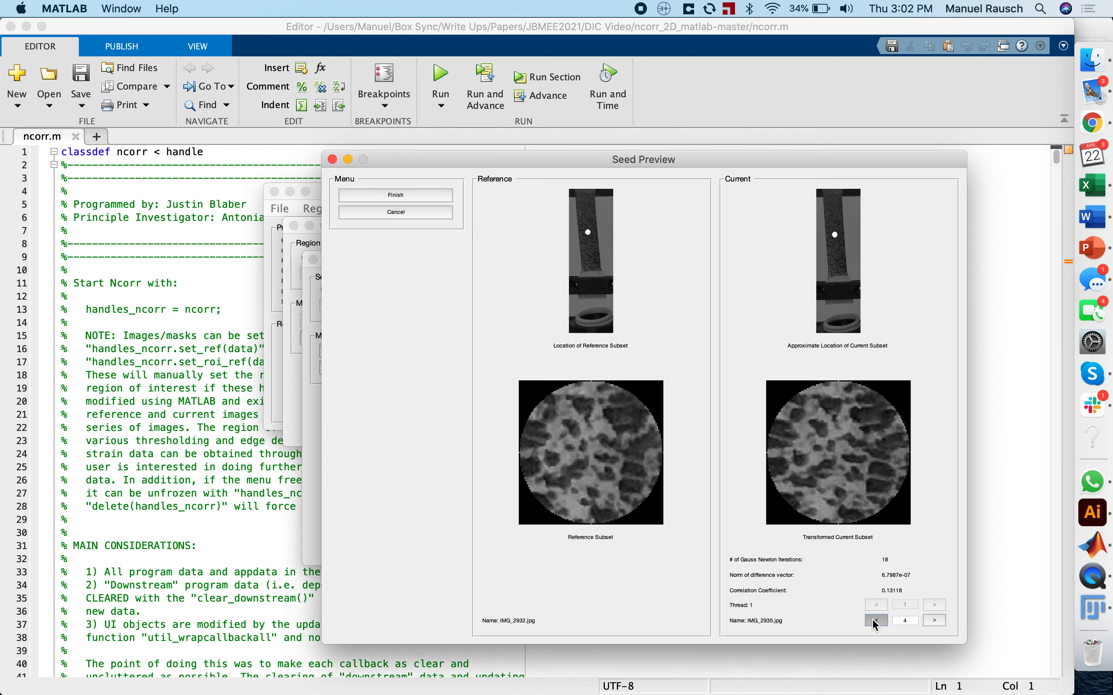
pyautogui.click(876, 621)
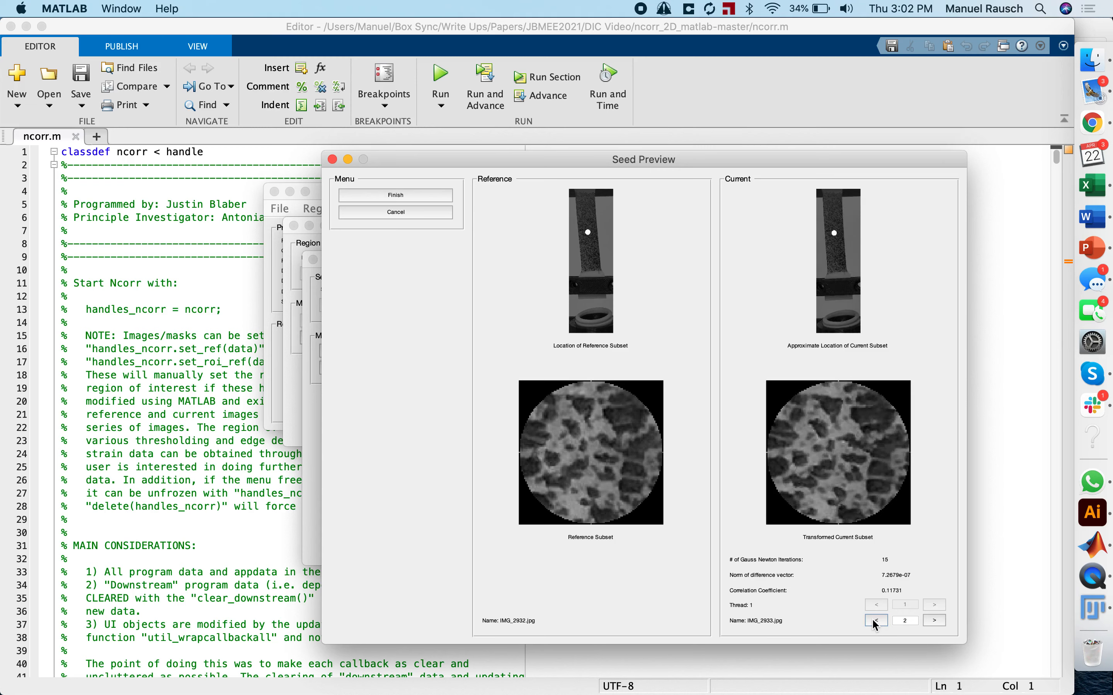
pyautogui.click(875, 621)
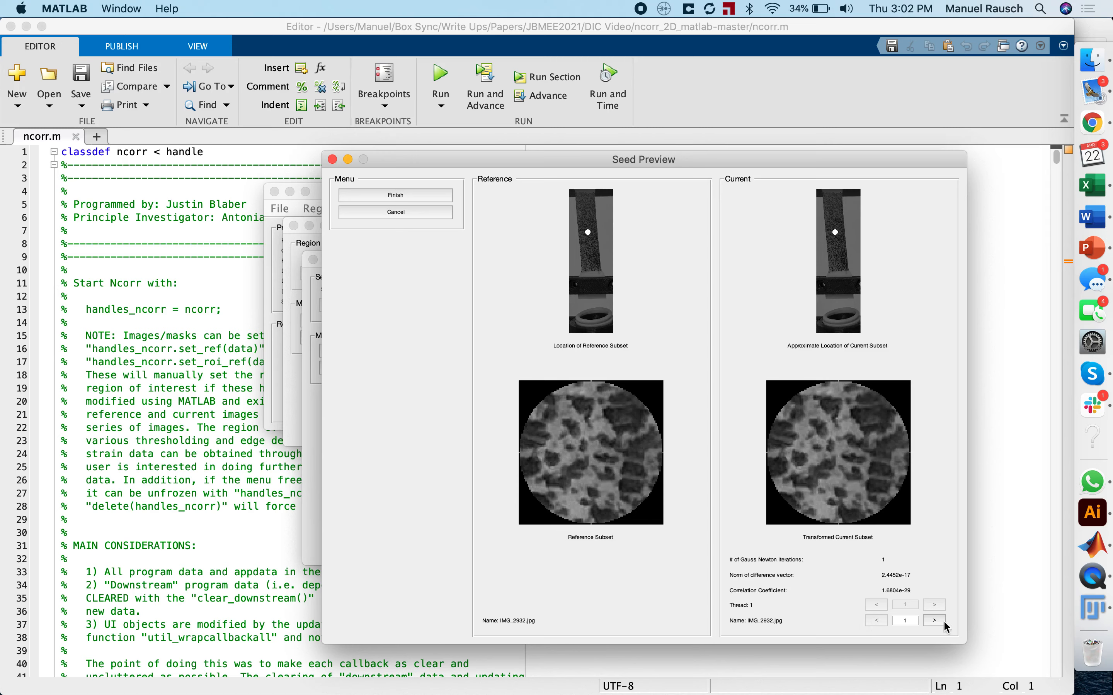
pyautogui.click(934, 619)
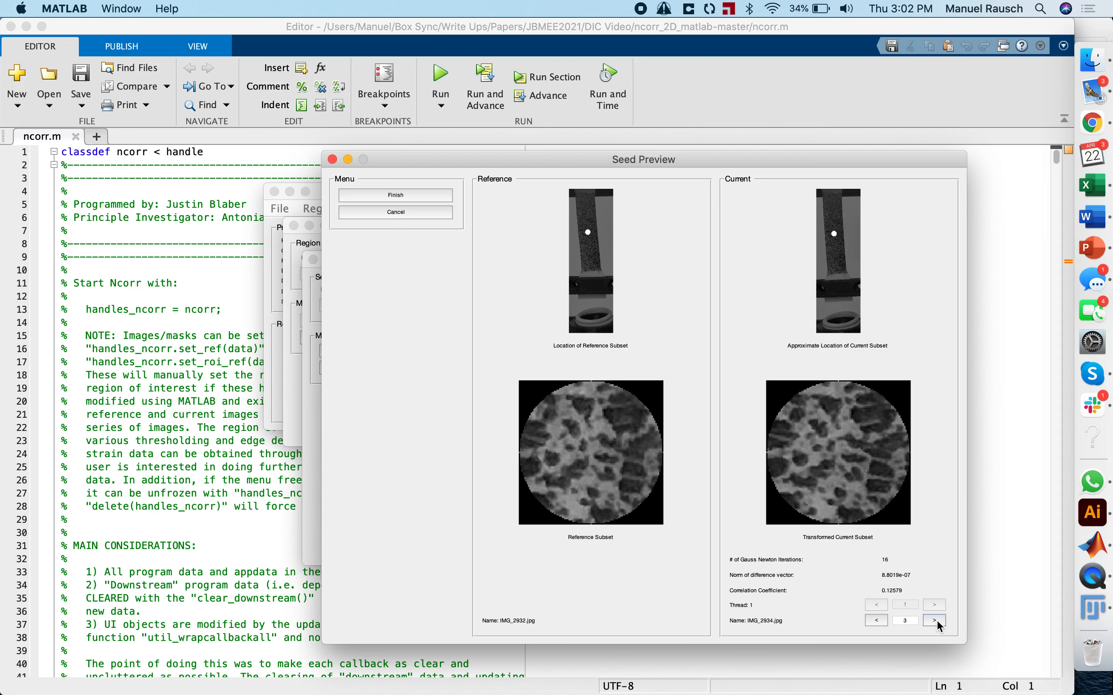
pyautogui.click(934, 620)
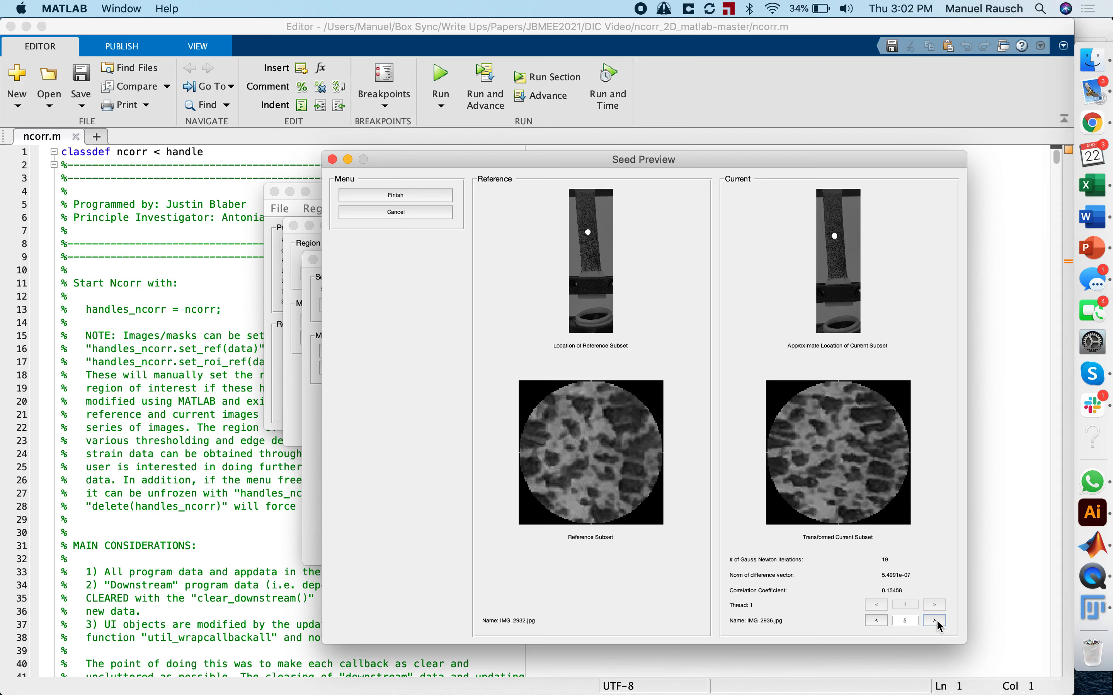
pyautogui.click(934, 619)
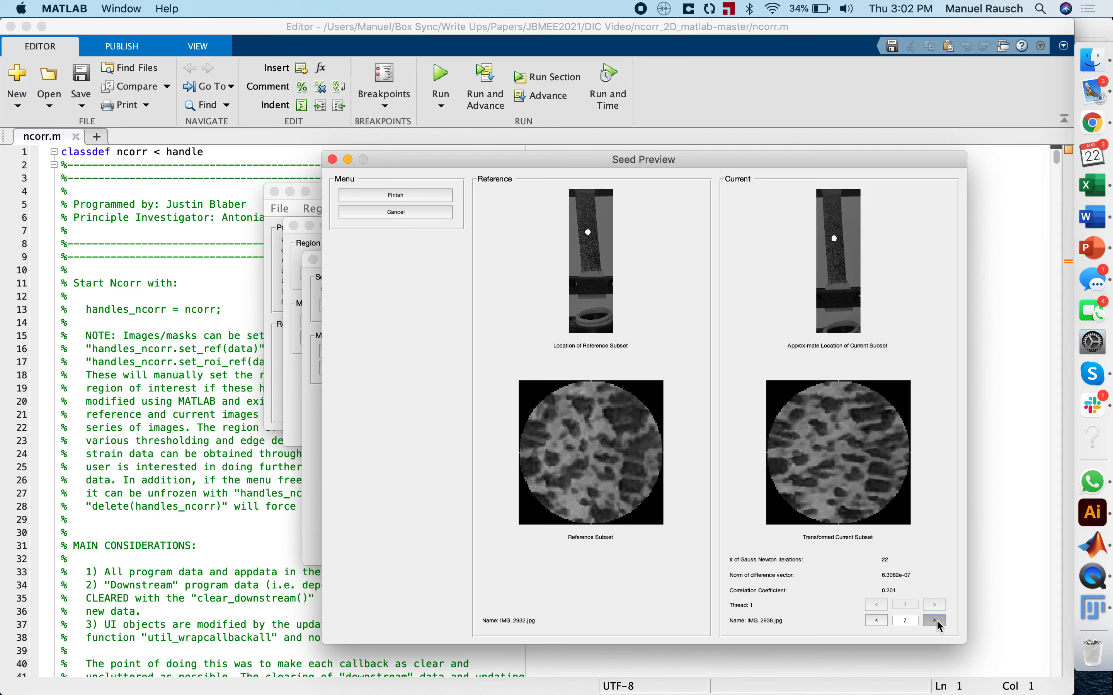
pyautogui.click(933, 619)
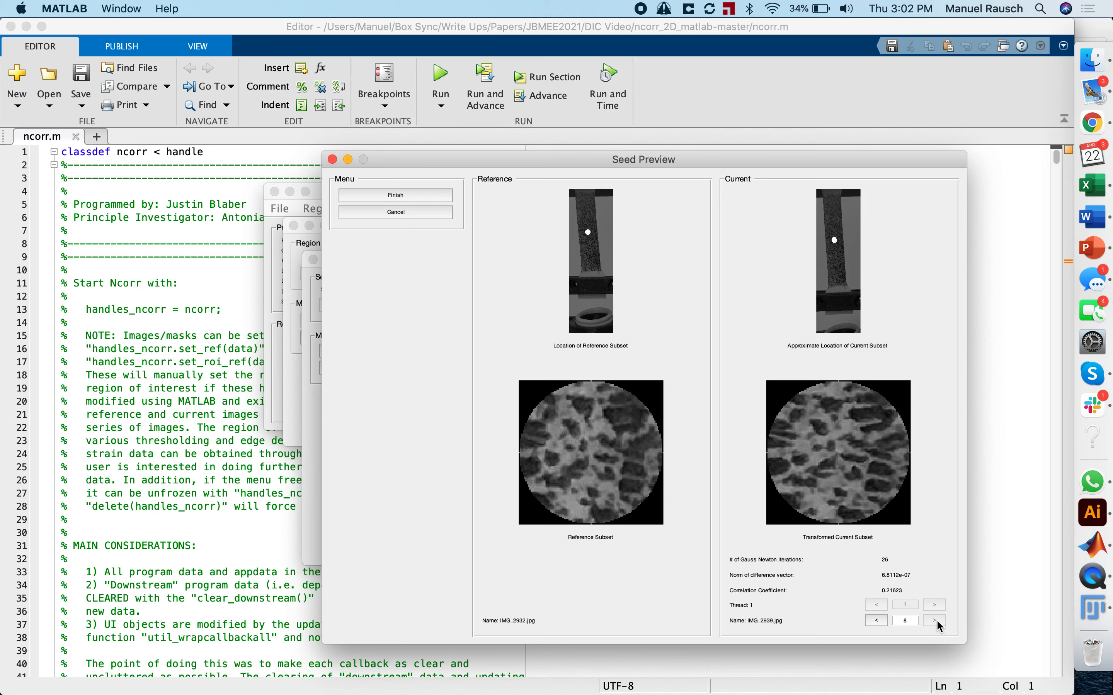
pyautogui.moveTo(837, 238)
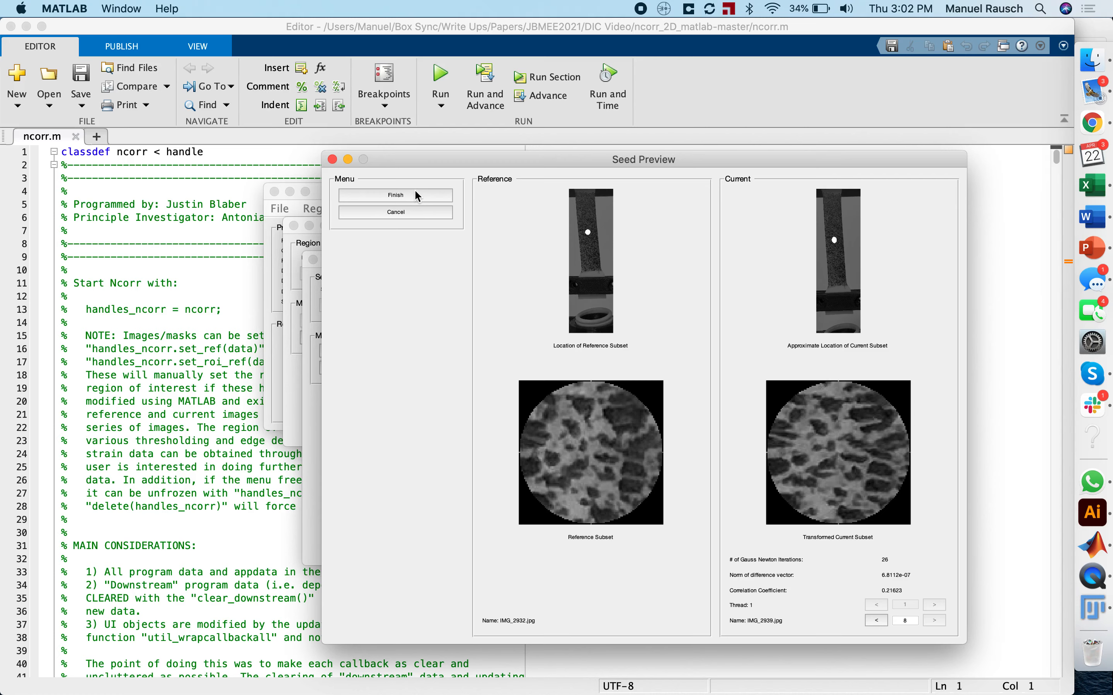
# Accept the seed preview and confirm the region so the DIC analysis starts running
pyautogui.click(396, 195)
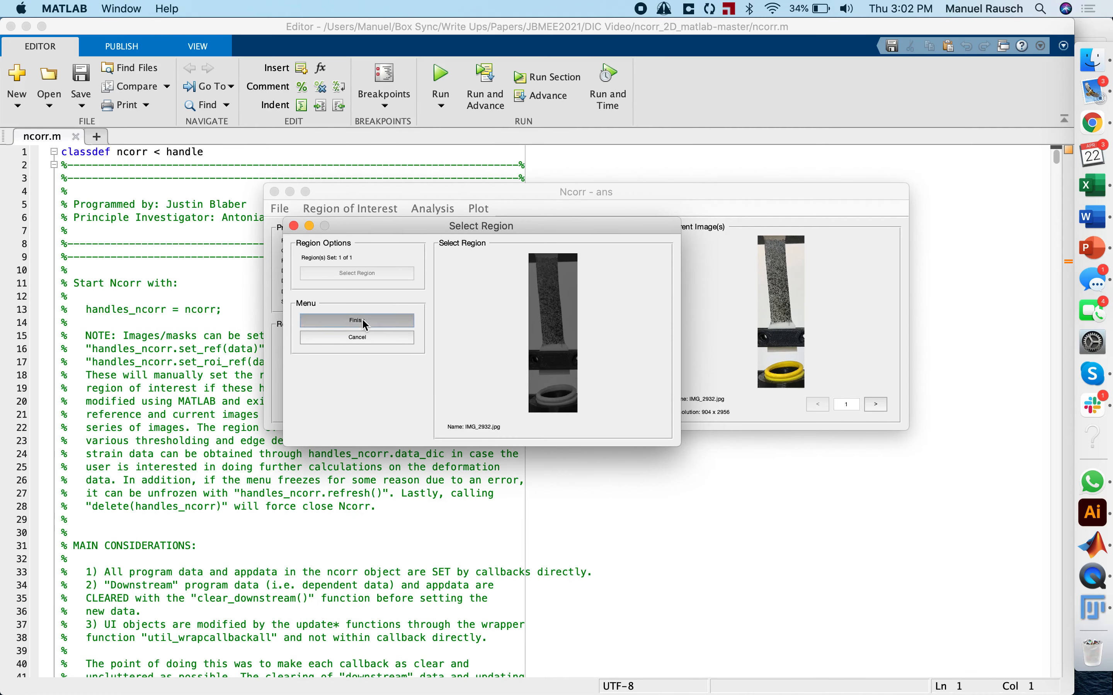
pyautogui.click(357, 320)
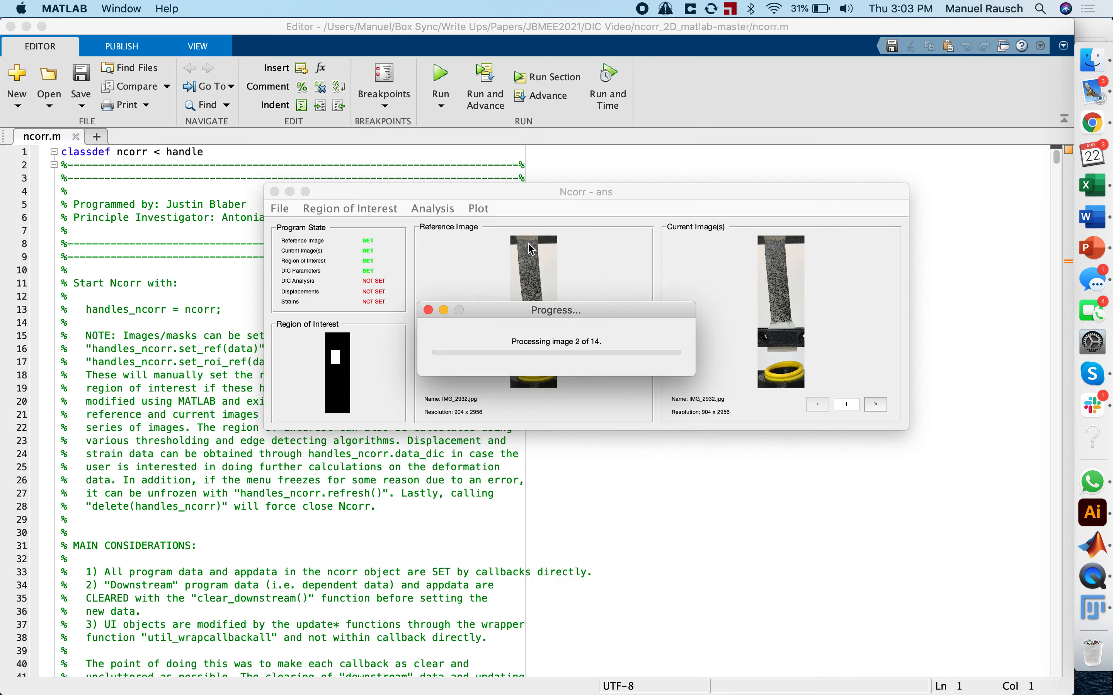
pyautogui.moveTo(542, 308)
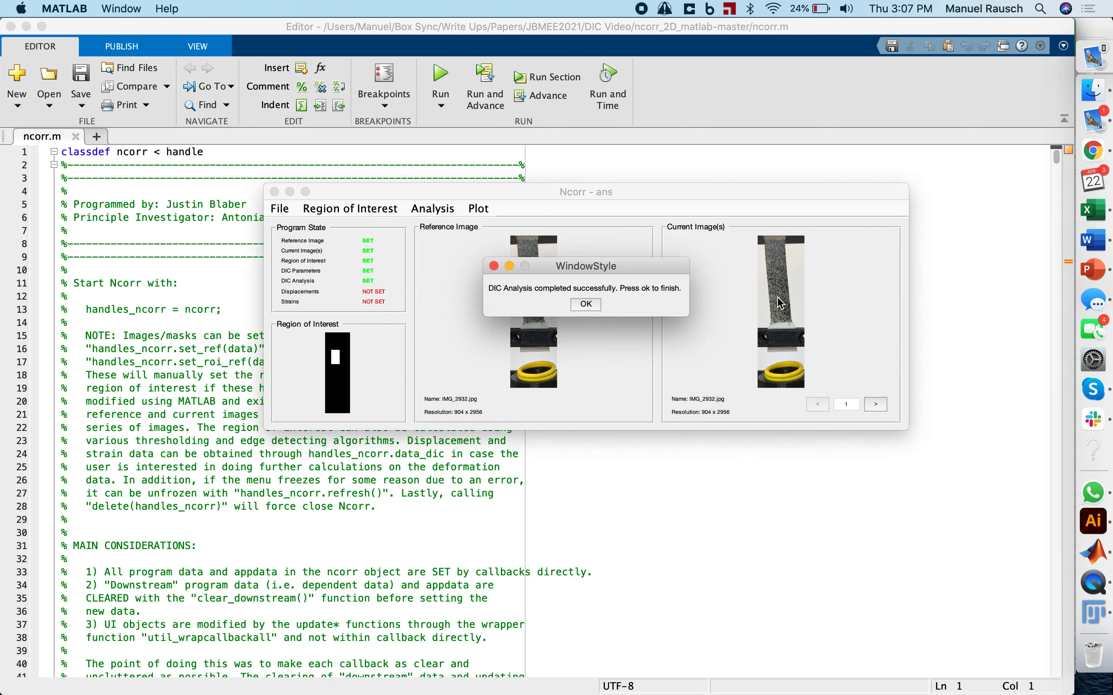
pyautogui.moveTo(591, 311)
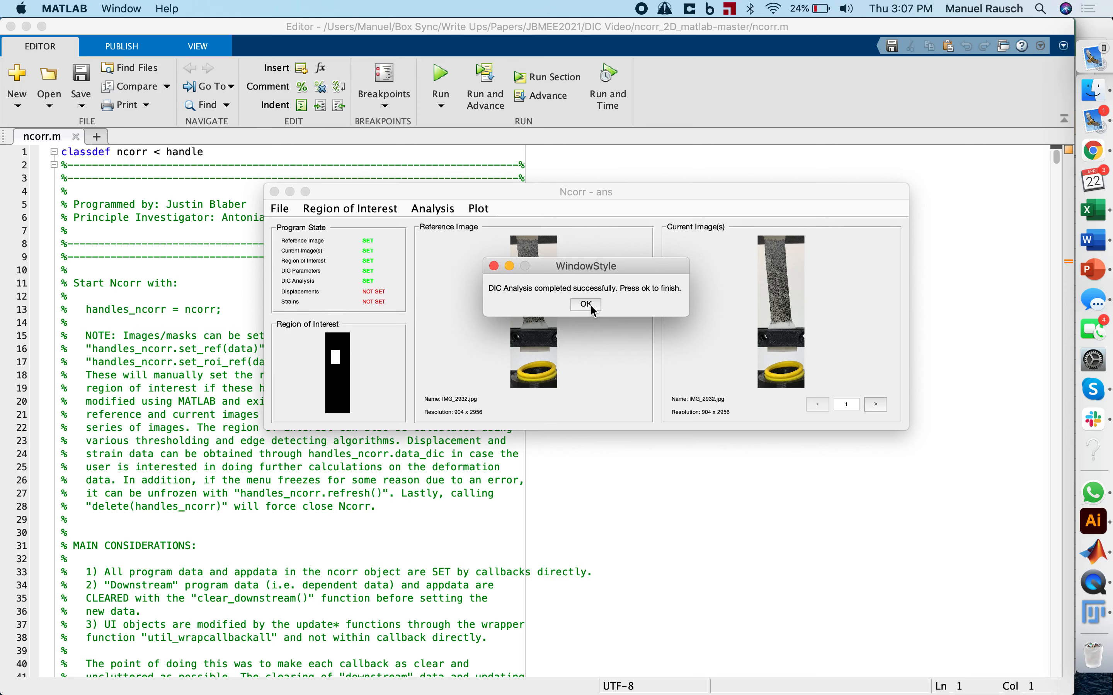
pyautogui.moveTo(574, 301)
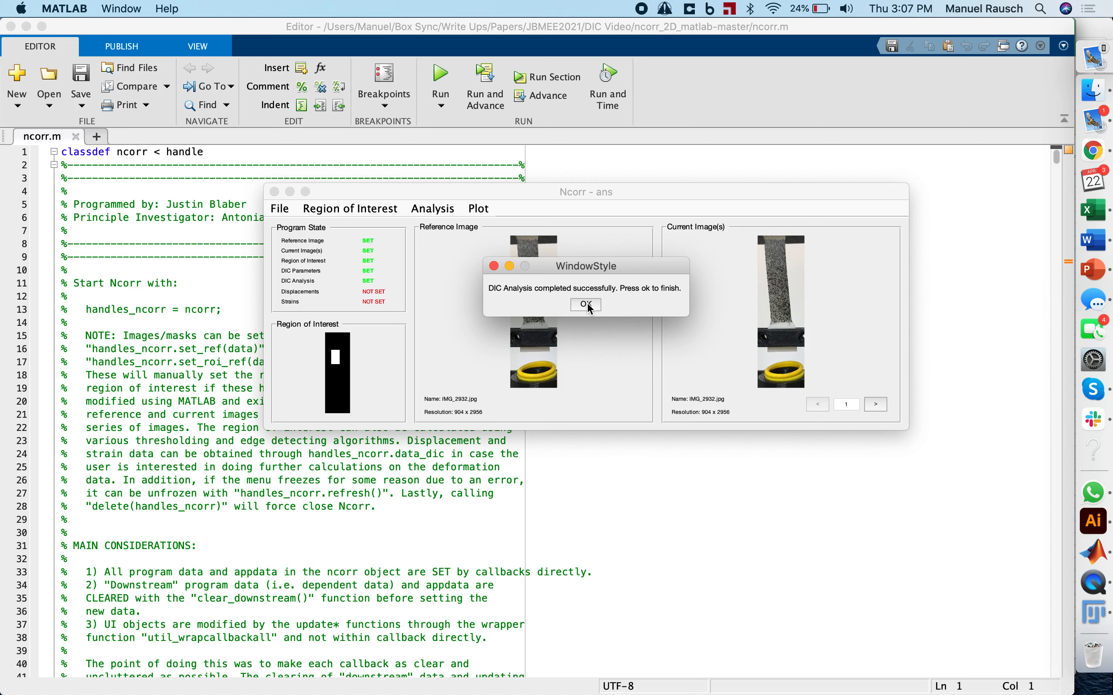
# Acknowledge the completed DIC analysis and go to the Analysis menu for displacement formatting
pyautogui.click(584, 305)
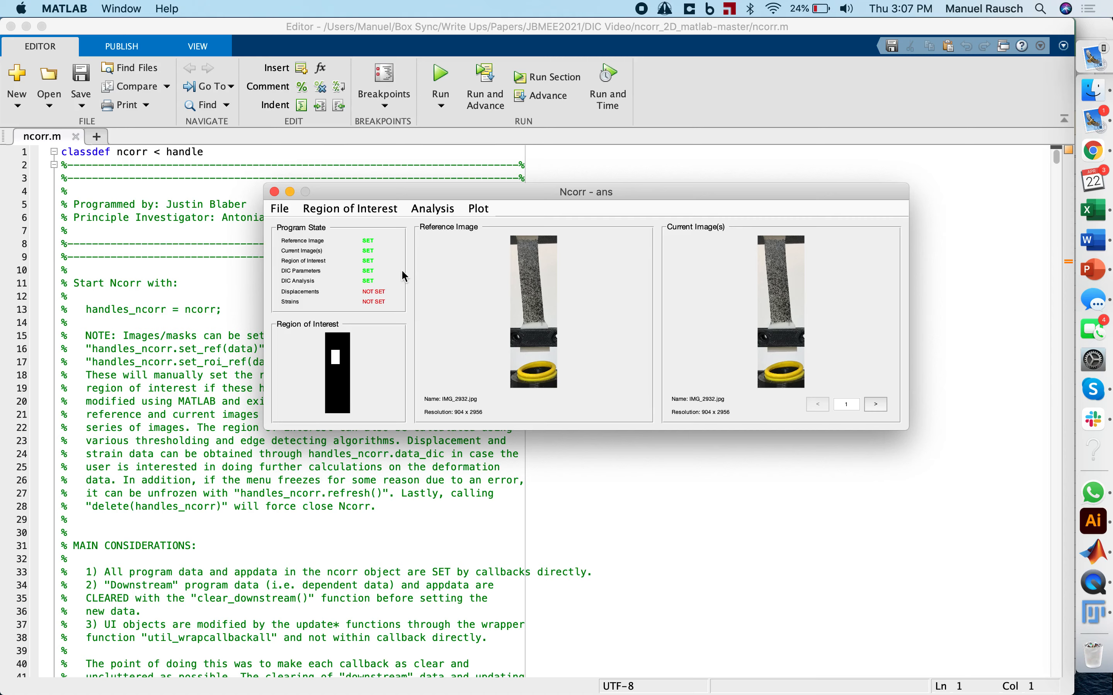
pyautogui.click(432, 208)
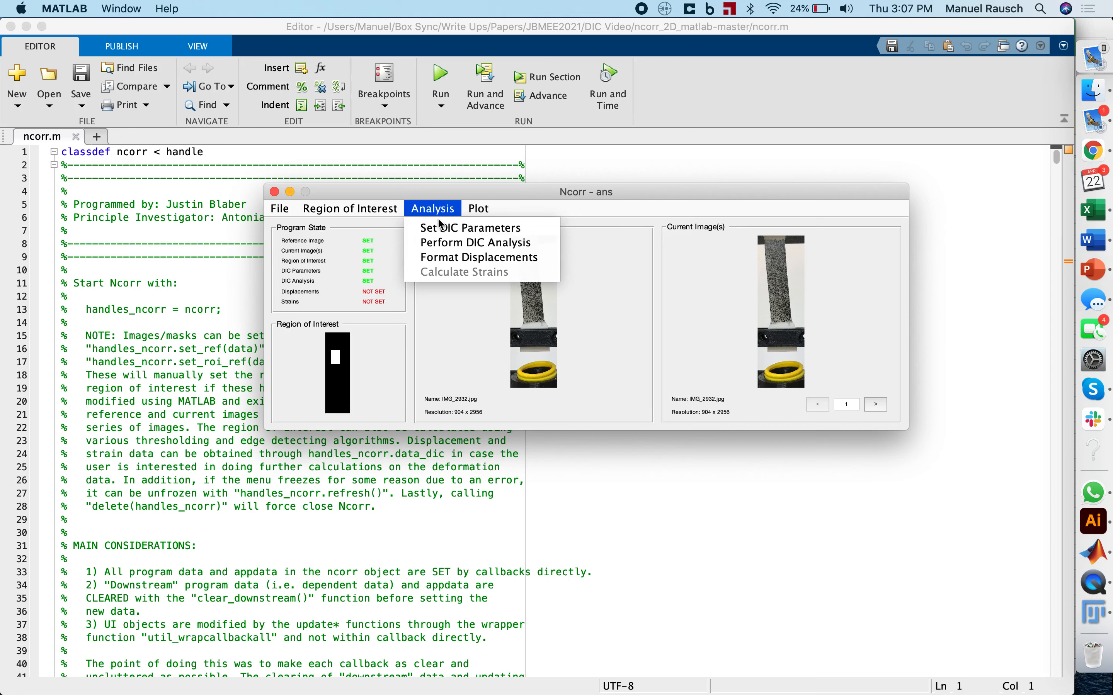
pyautogui.moveTo(455, 243)
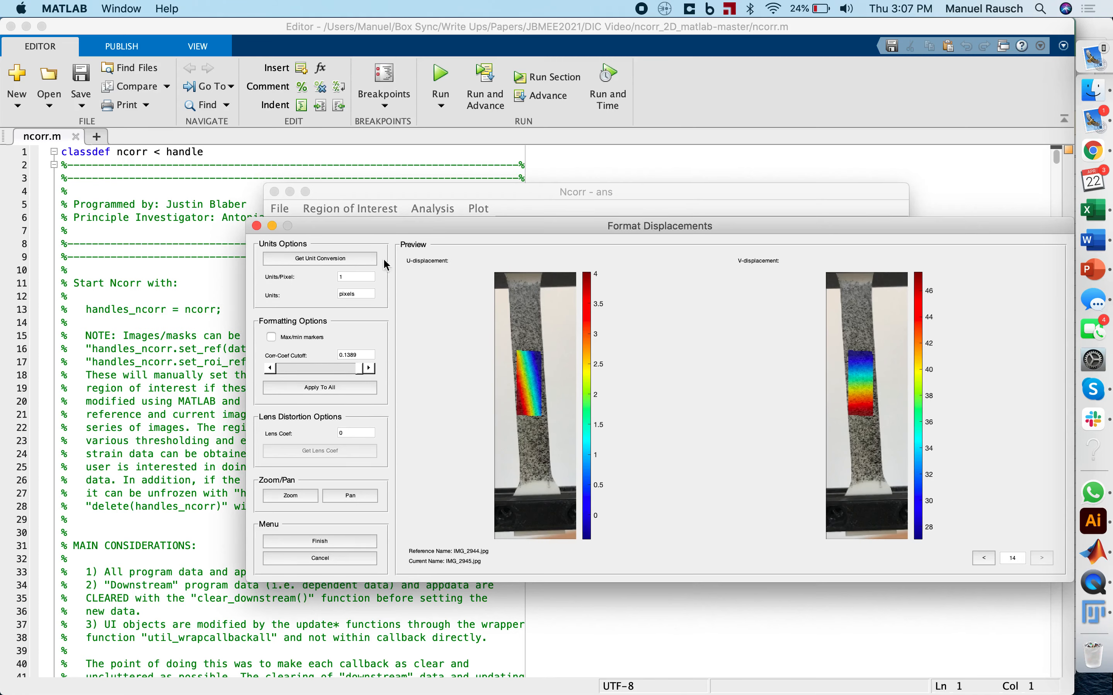
pyautogui.moveTo(394, 279)
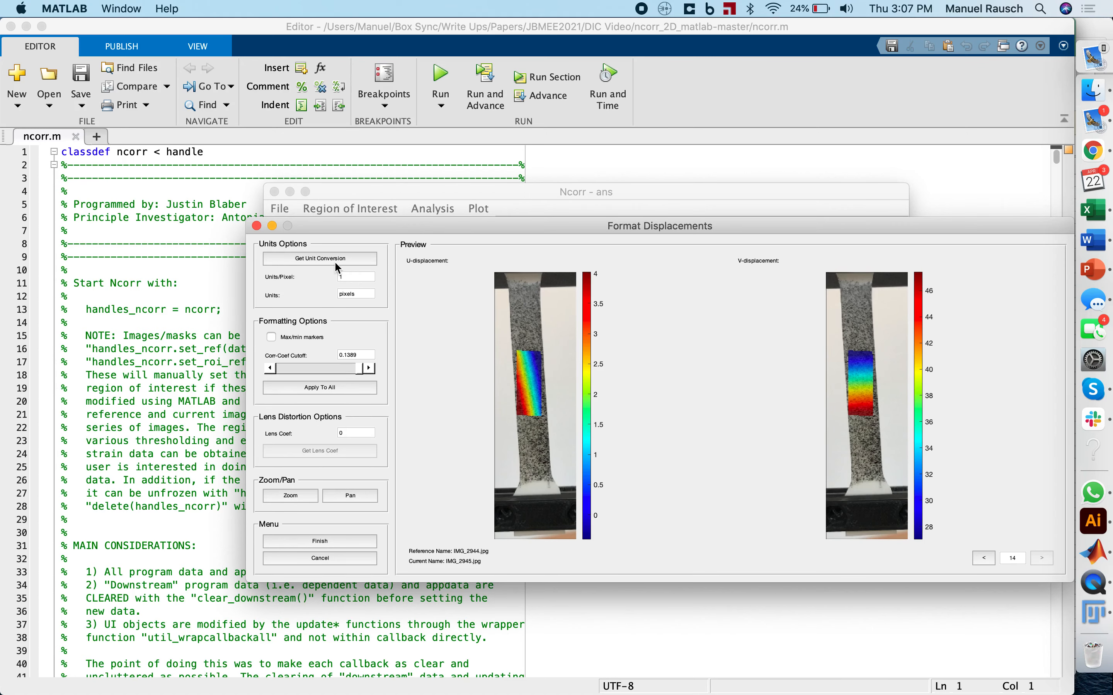
pyautogui.moveTo(330, 265)
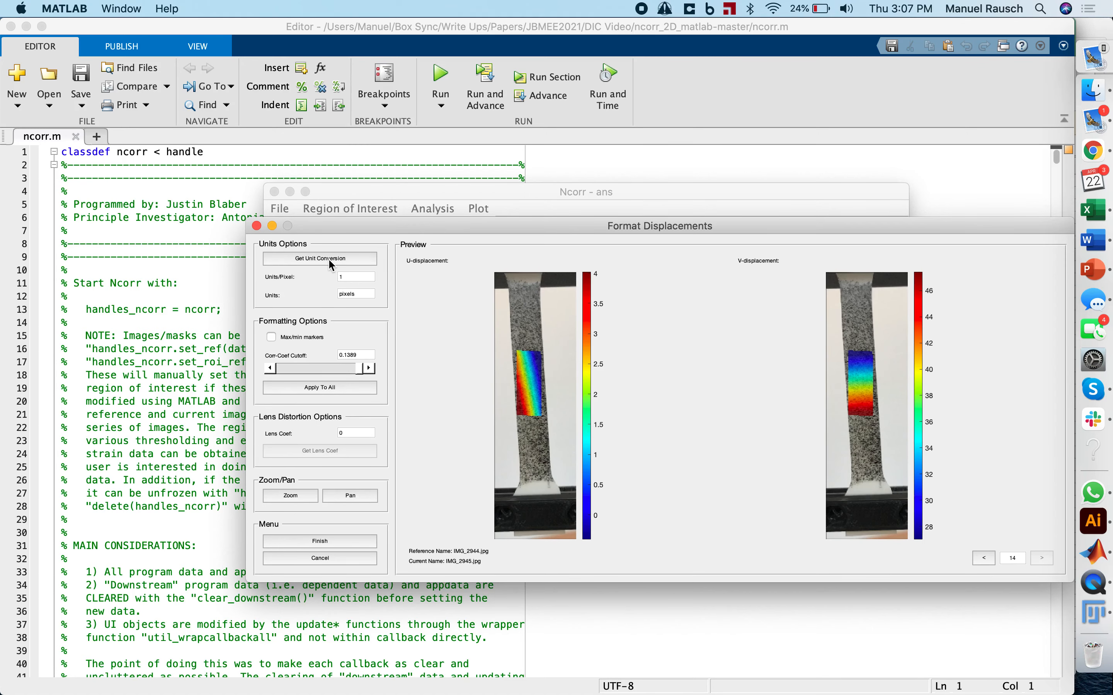
# Start the unit conversion from the Format Displacements window showing U and V maps
pyautogui.click(319, 258)
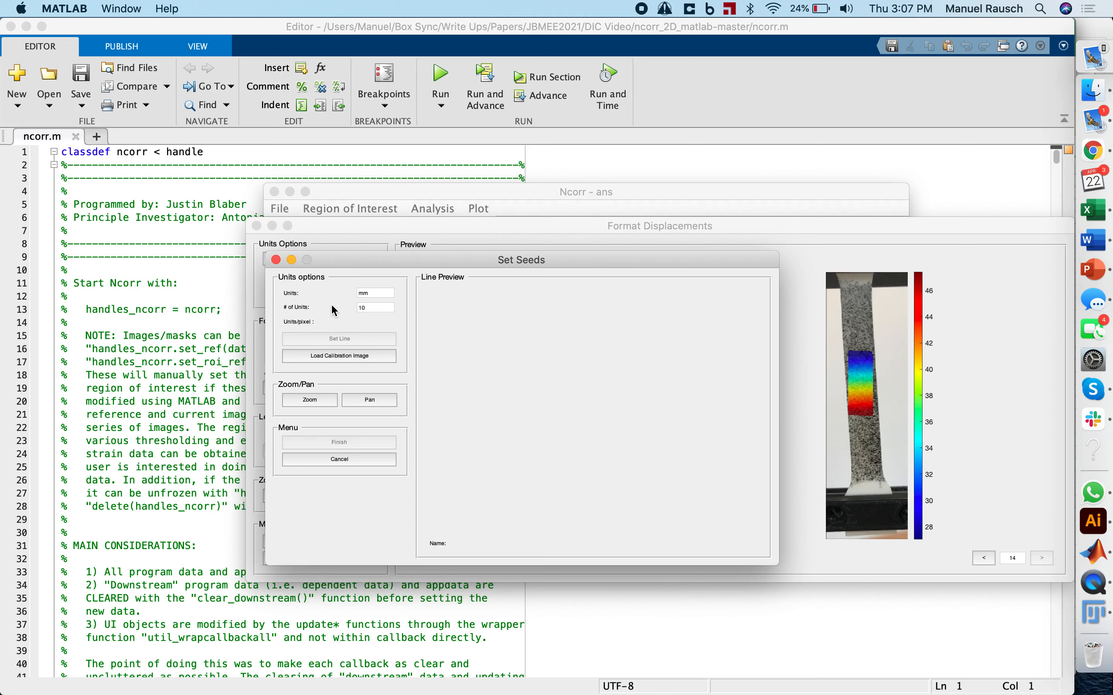
pyautogui.moveTo(380, 277)
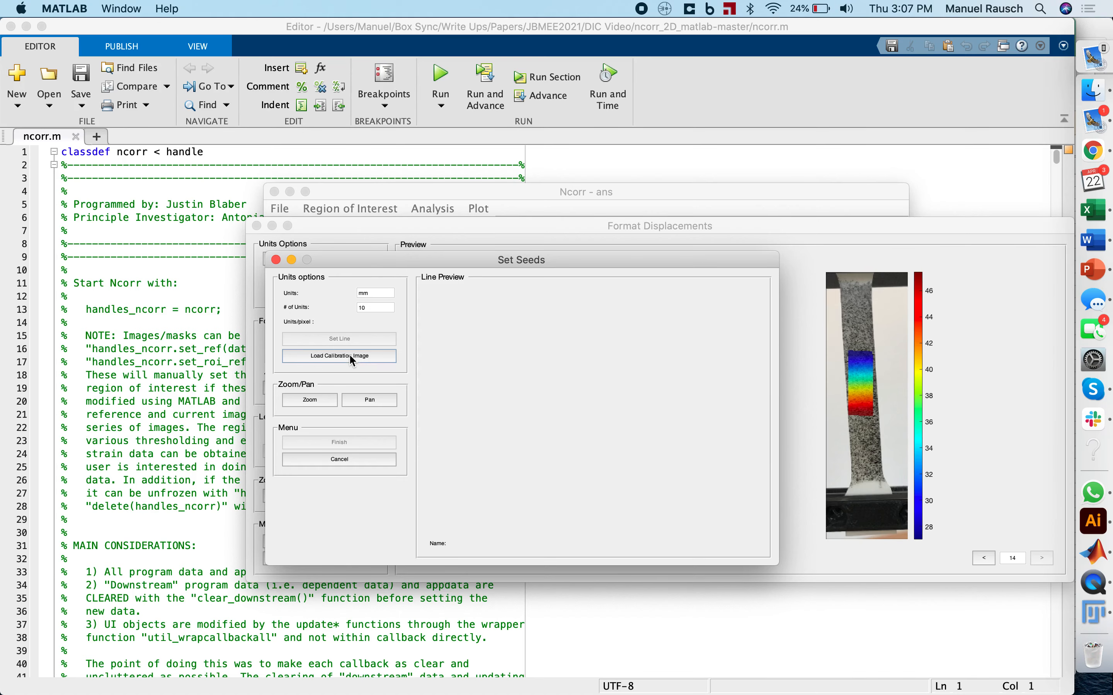
# Load calibration image IMG_2932.jpg from the JBMEE2021 Unprocessed folder, with units mm and 10 units
pyautogui.click(339, 356)
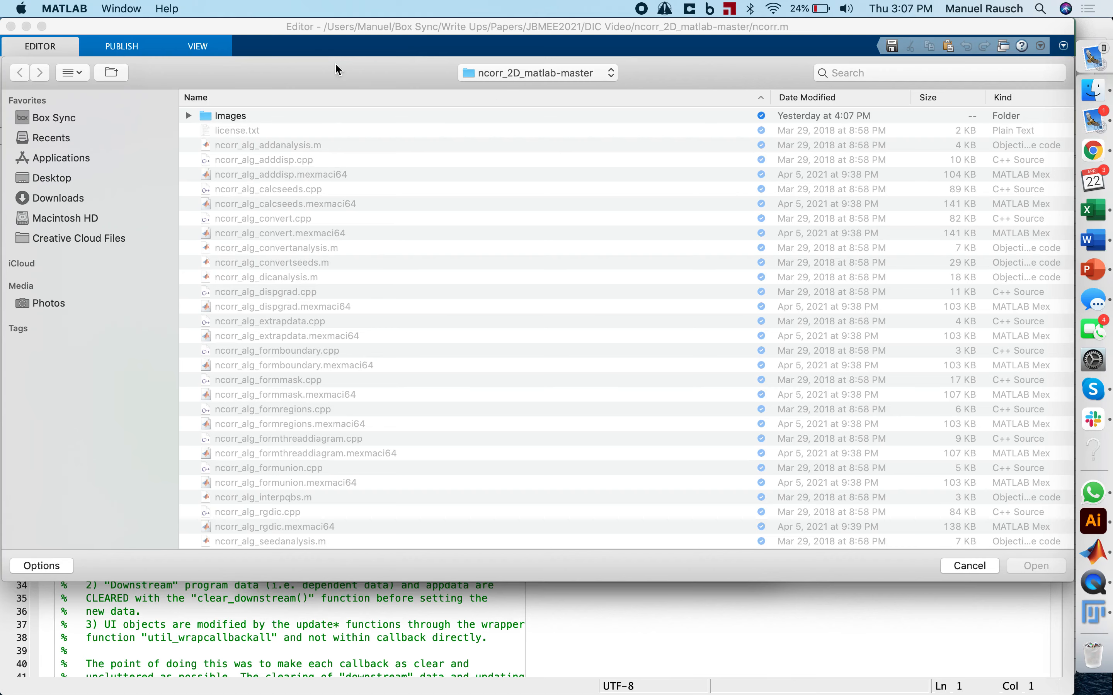
pyautogui.click(537, 72)
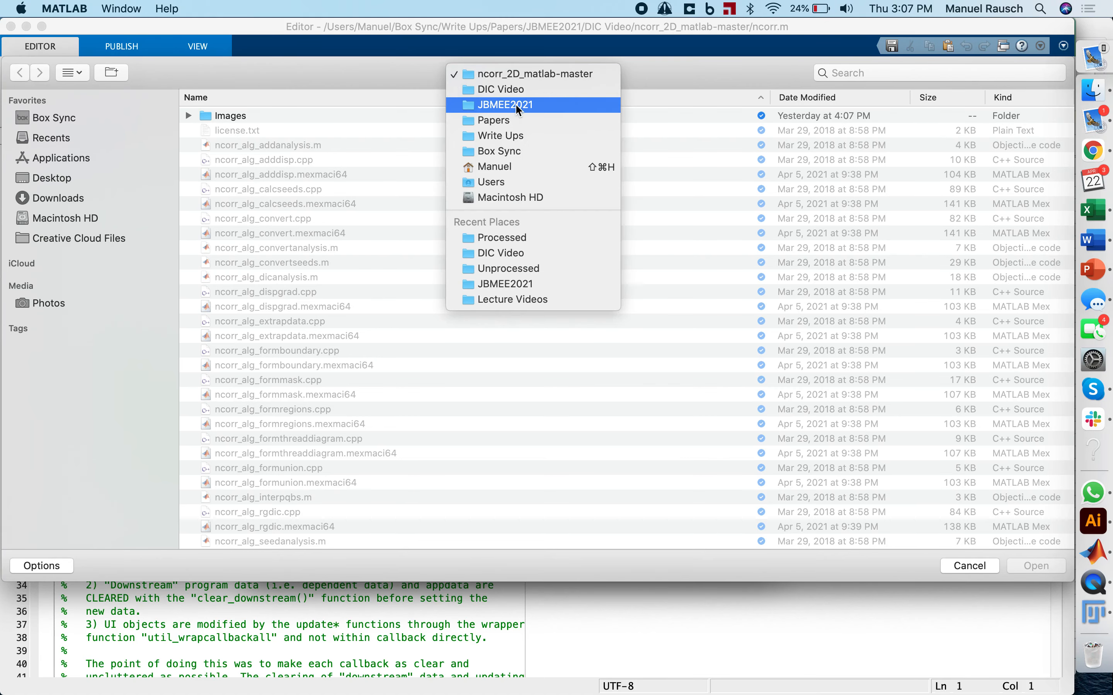
pyautogui.click(499, 89)
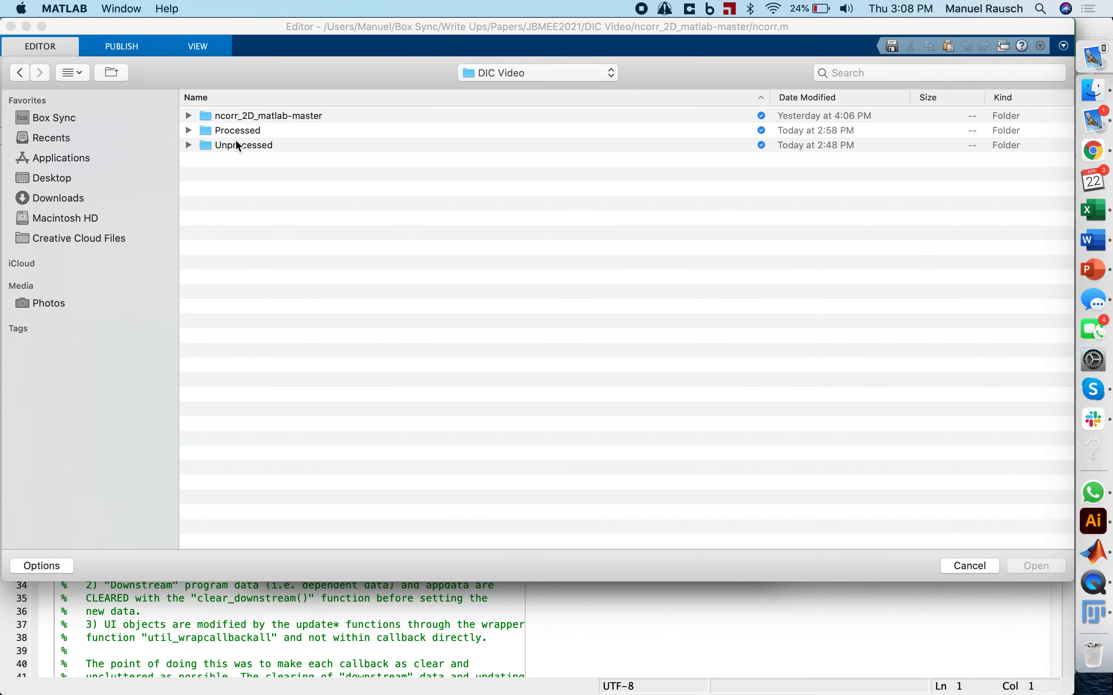
pyautogui.doubleClick(237, 130)
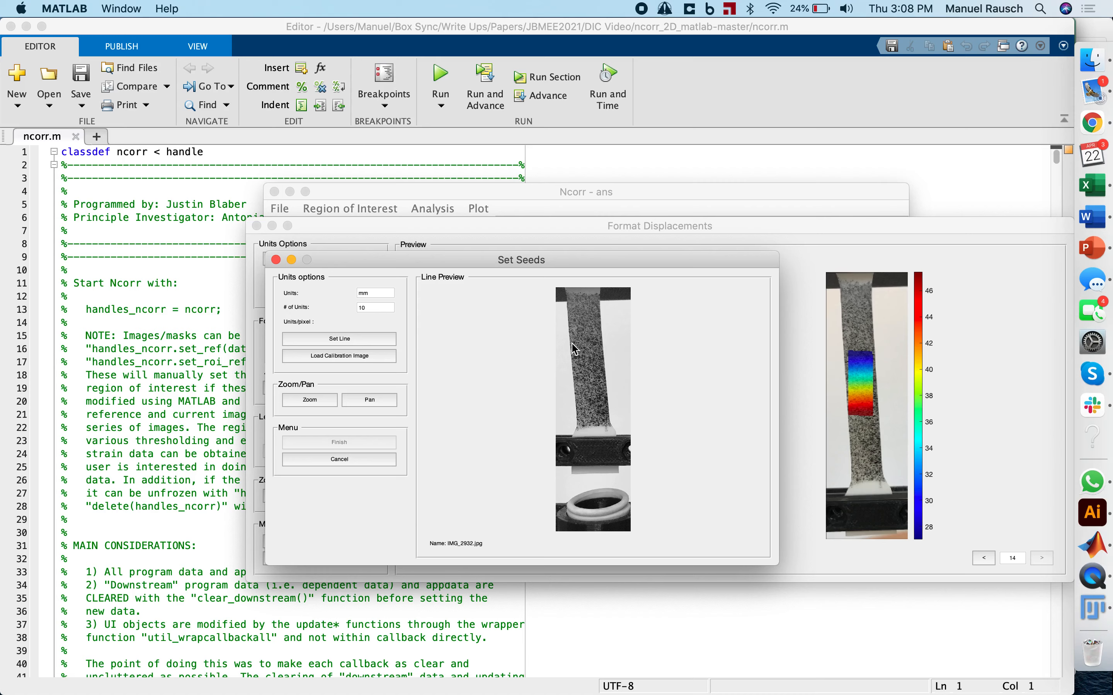
pyautogui.moveTo(593, 353)
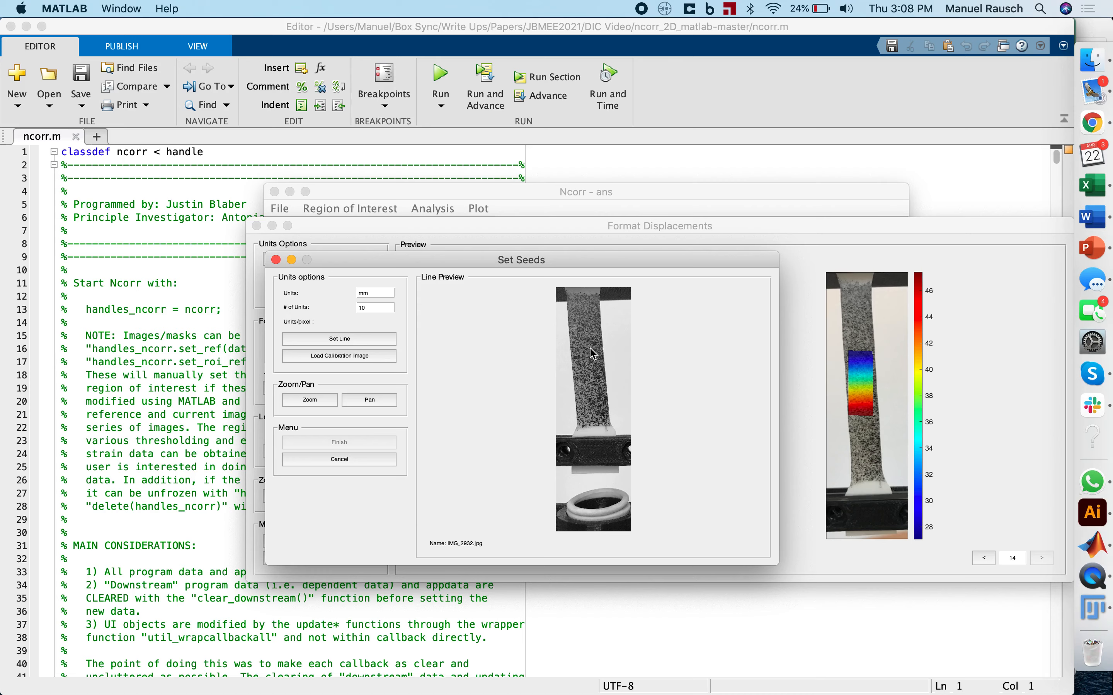
# Draw the calibration line and finish displacement formatting at 0.025964 mm per pixel
pyautogui.click(339, 339)
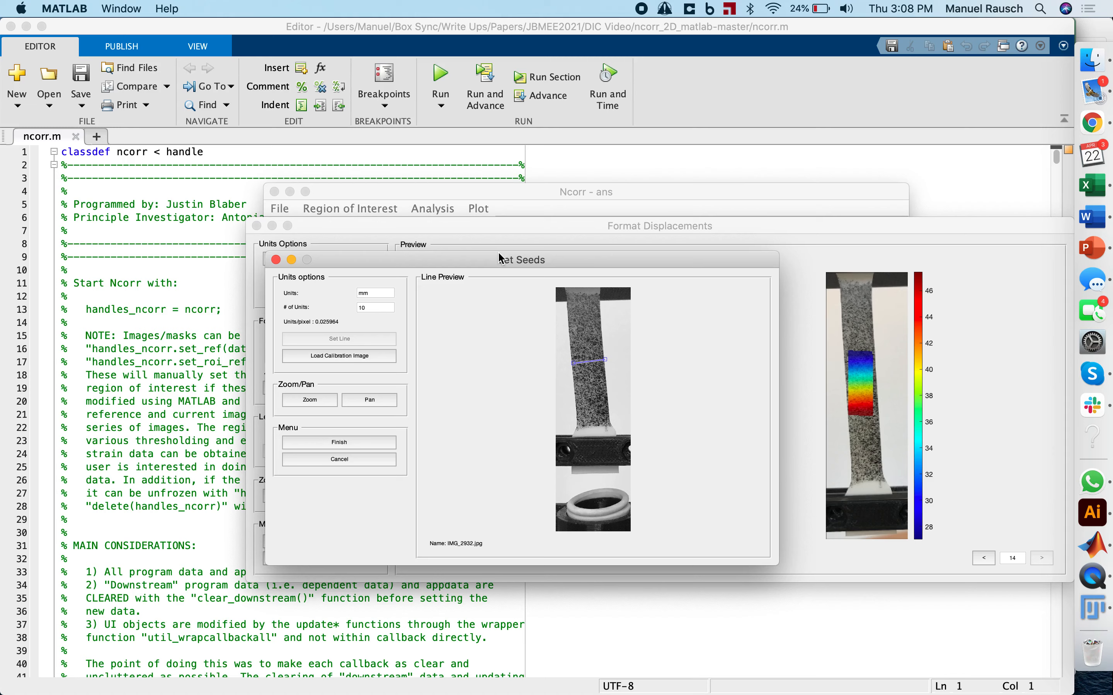
pyautogui.click(375, 307)
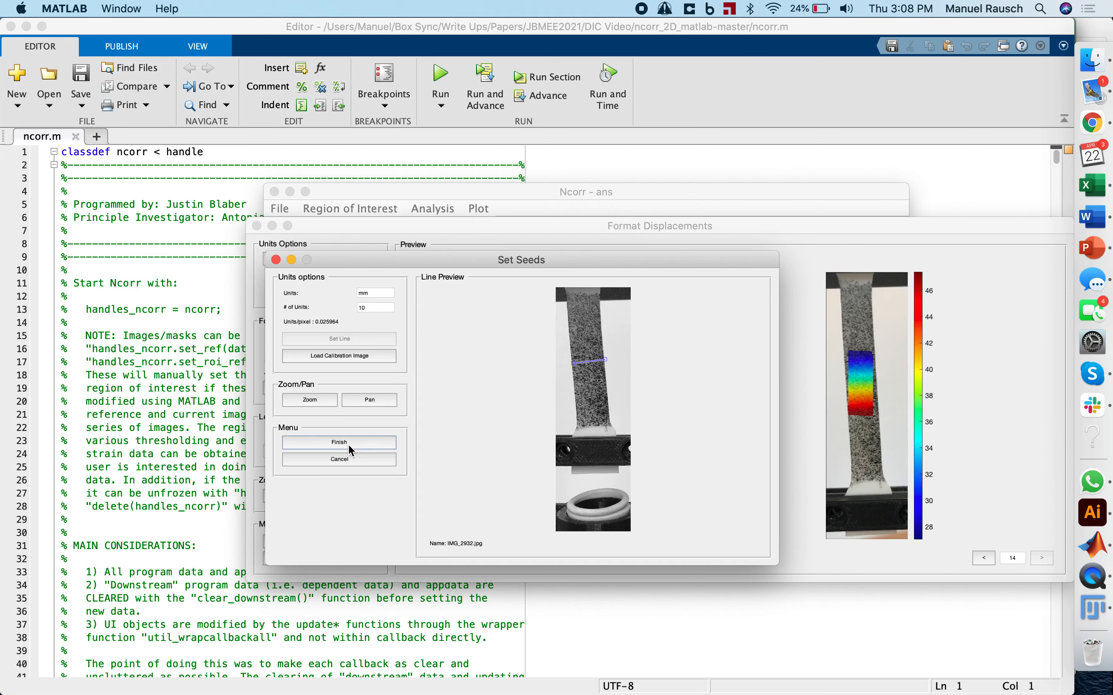
pyautogui.click(339, 442)
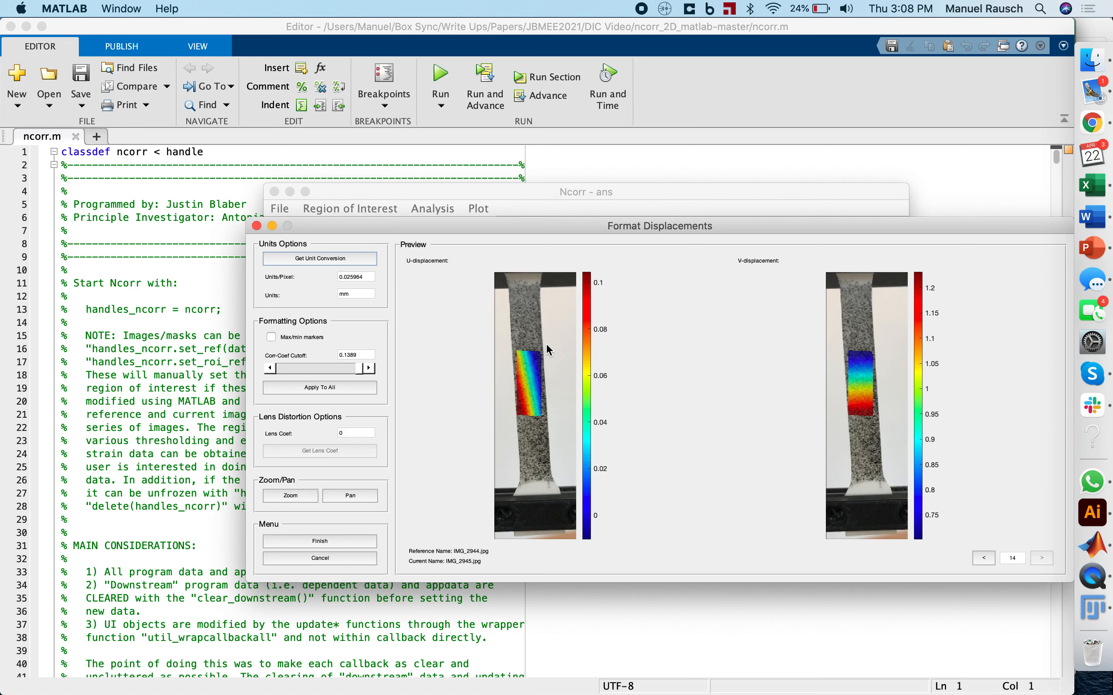
pyautogui.moveTo(537, 356)
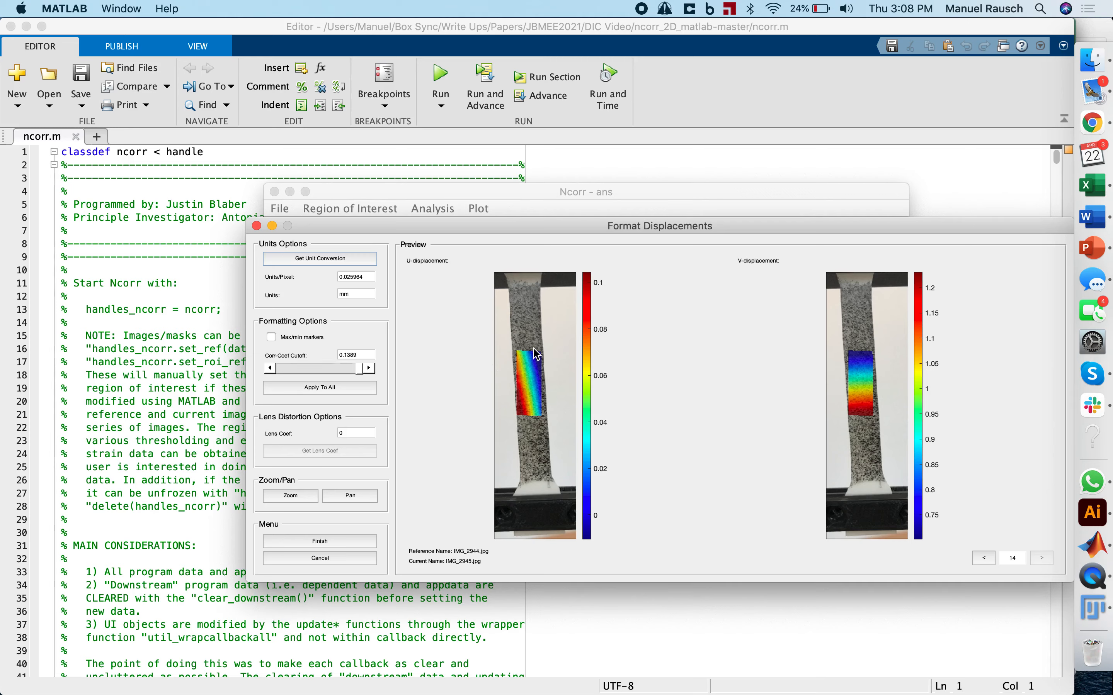
pyautogui.moveTo(551, 325)
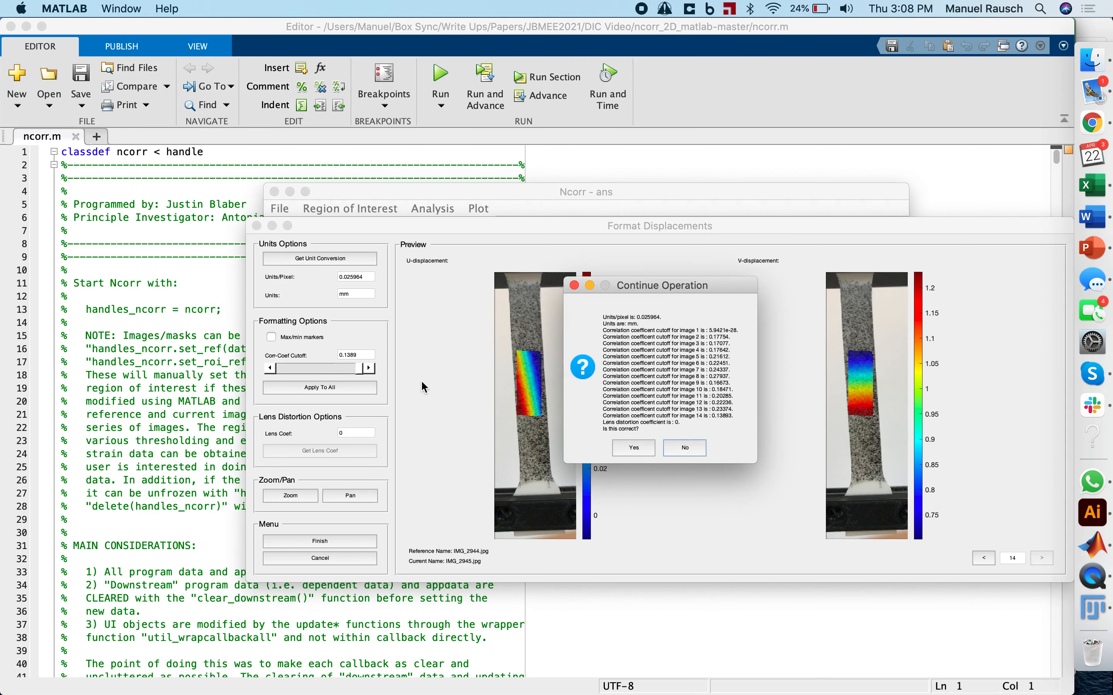
pyautogui.click(683, 447)
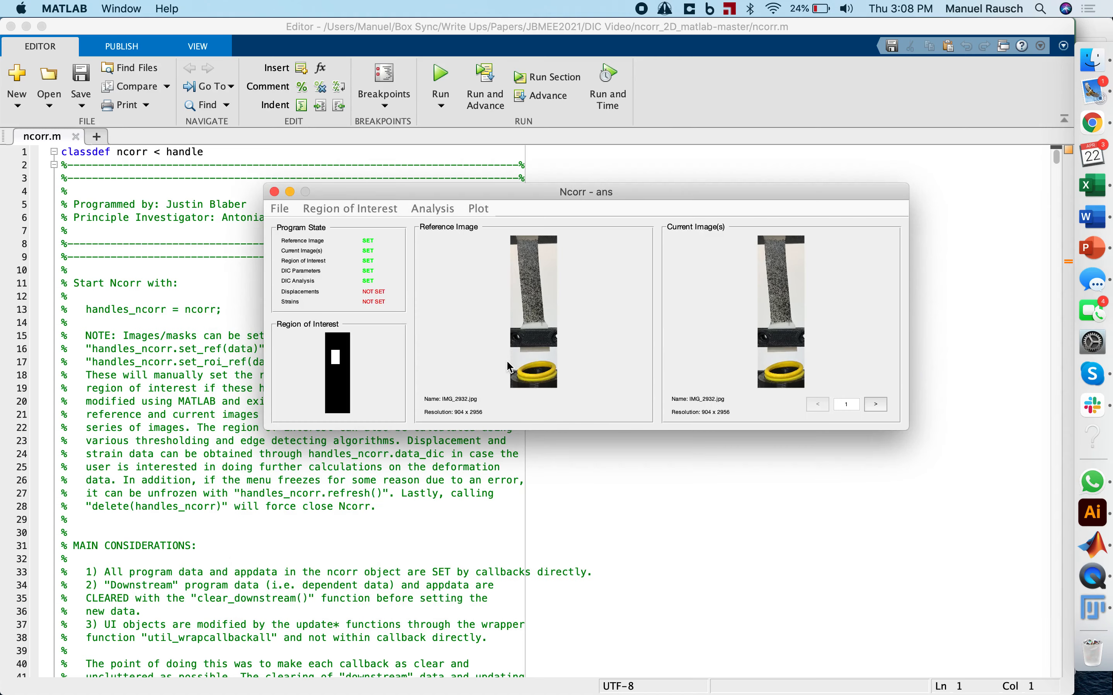
pyautogui.moveTo(491, 308)
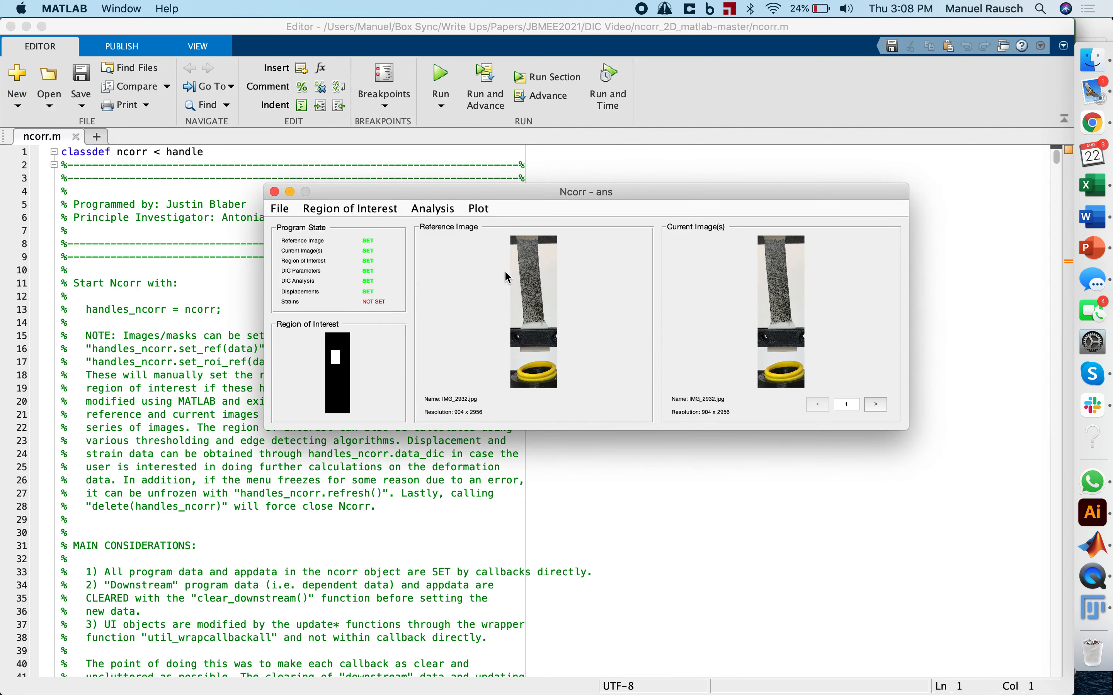
pyautogui.moveTo(435, 282)
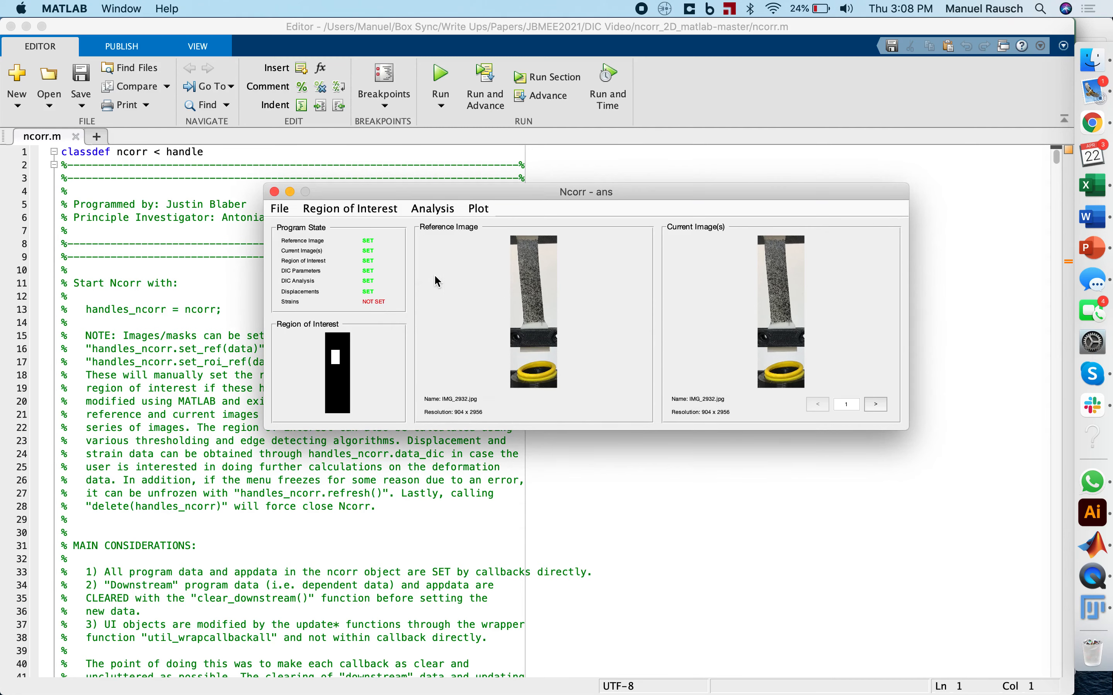
pyautogui.click(431, 208)
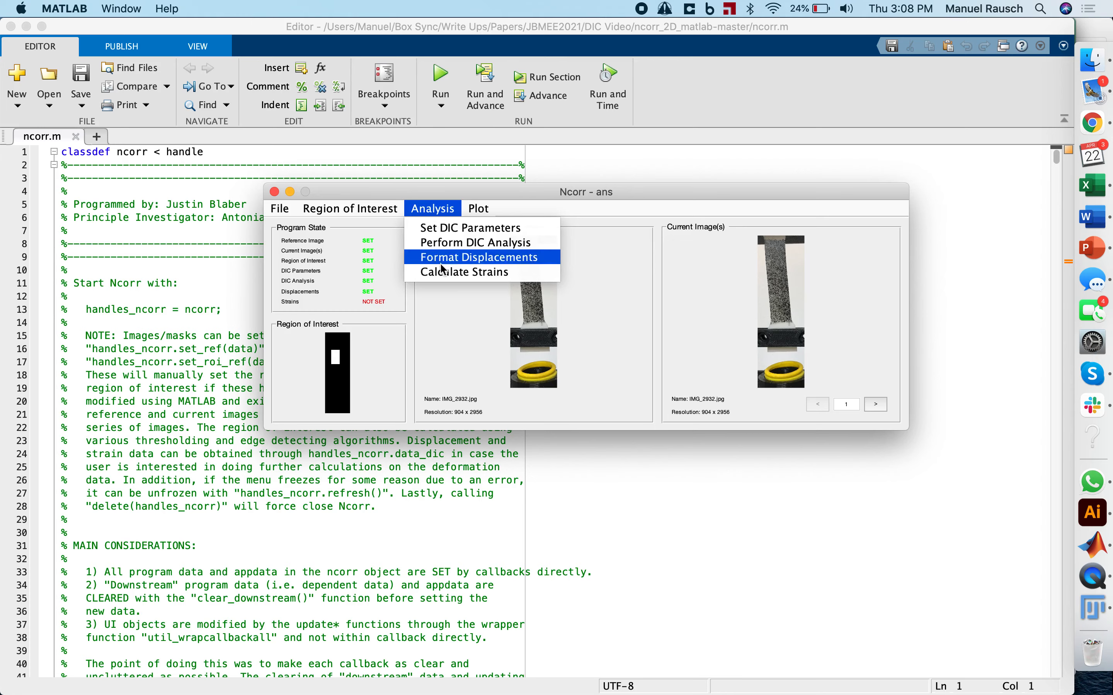
# Calculate Lagrangian strains with strain radius 15 and acknowledge completion
pyautogui.click(463, 272)
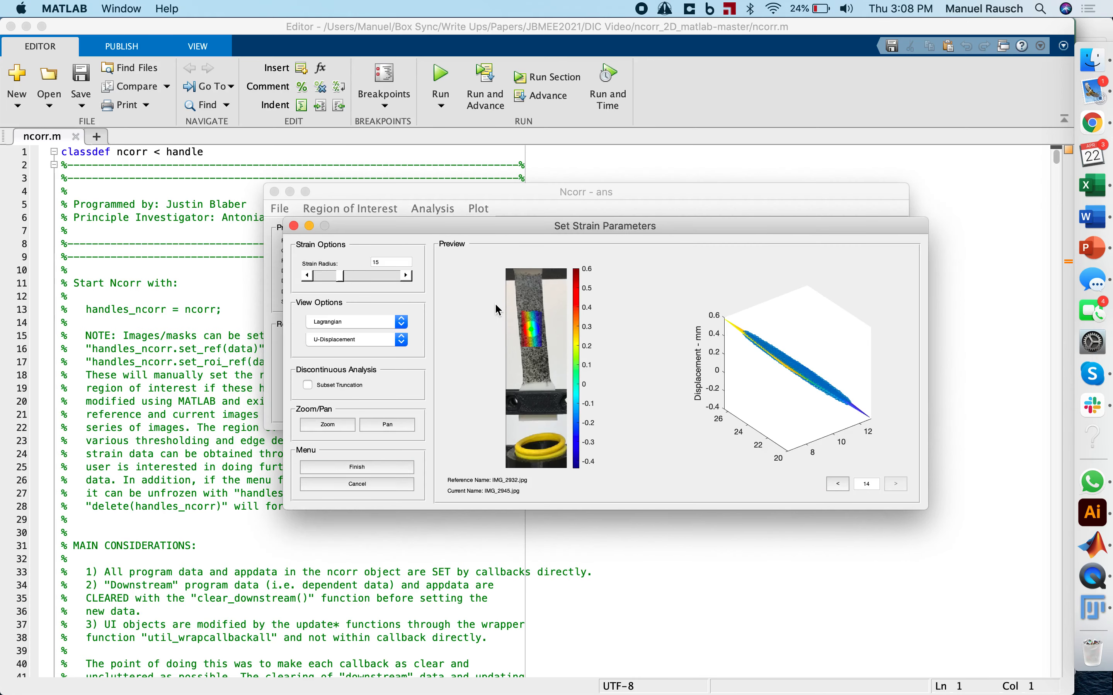
pyautogui.moveTo(383, 347)
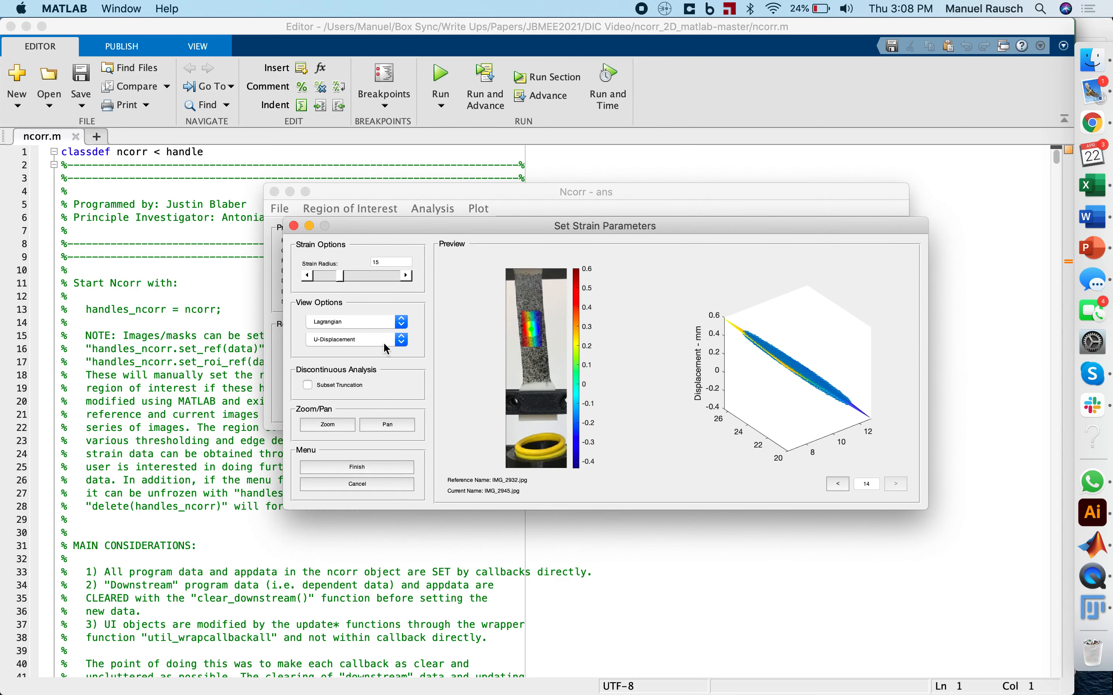
pyautogui.moveTo(388, 325)
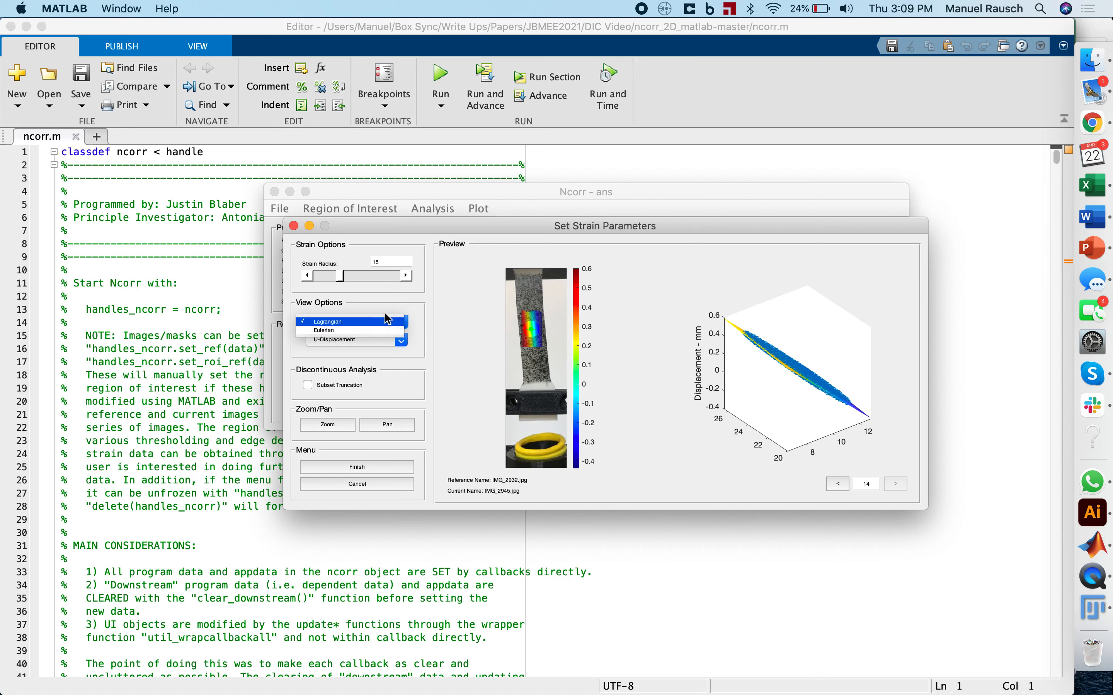
pyautogui.click(344, 321)
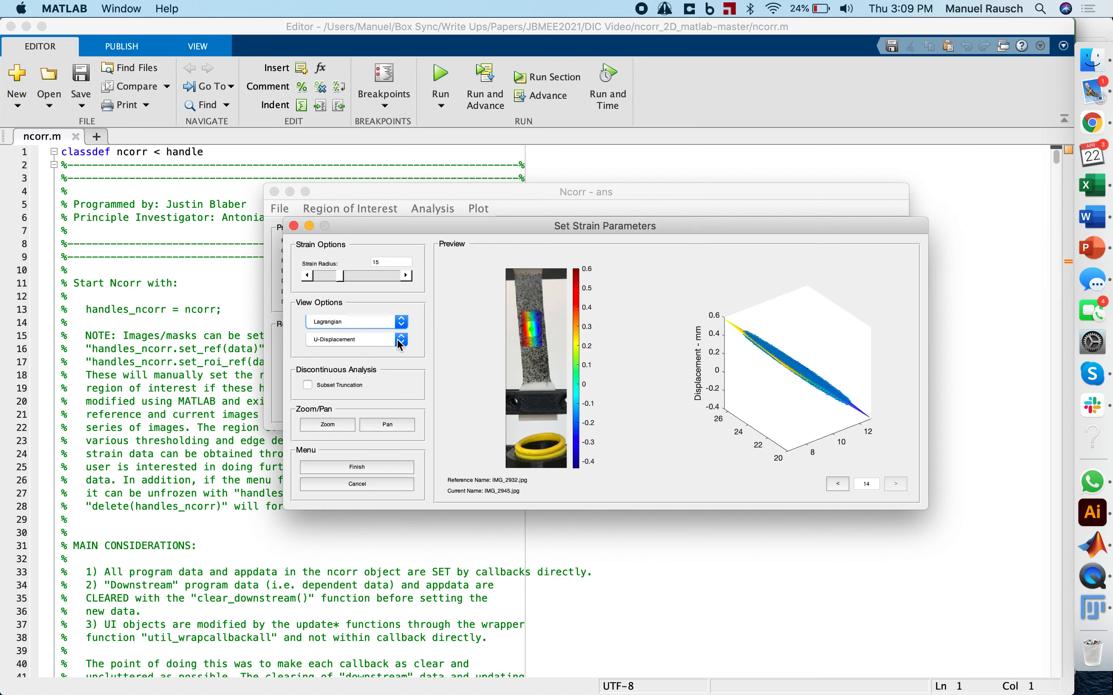
pyautogui.moveTo(360, 444)
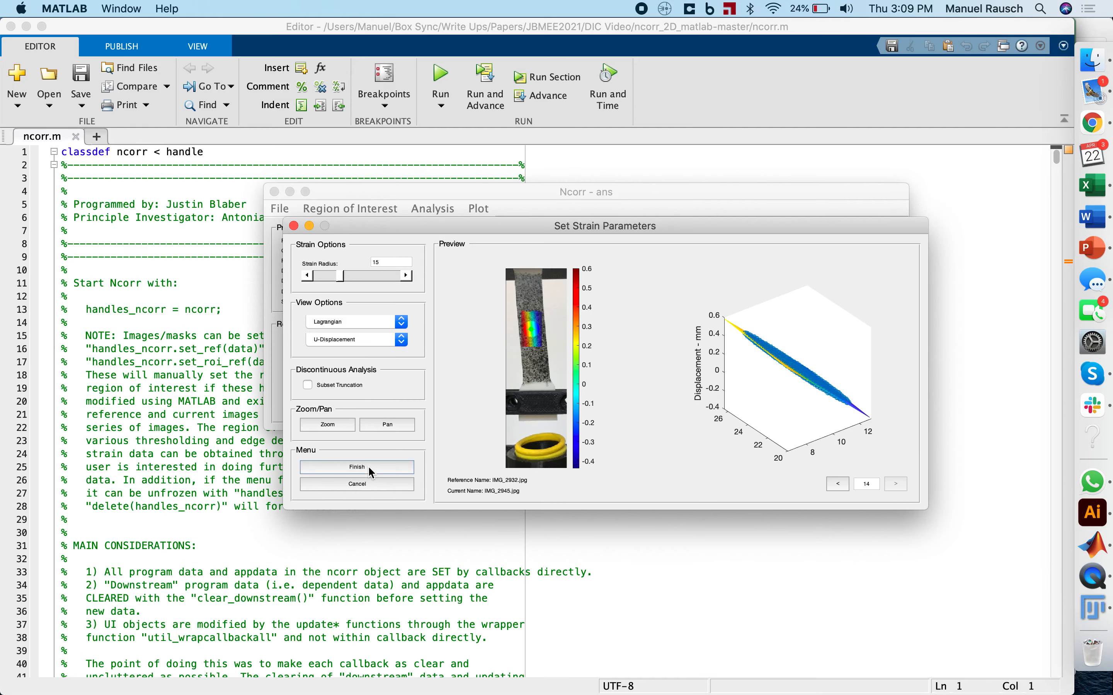
pyautogui.click(357, 467)
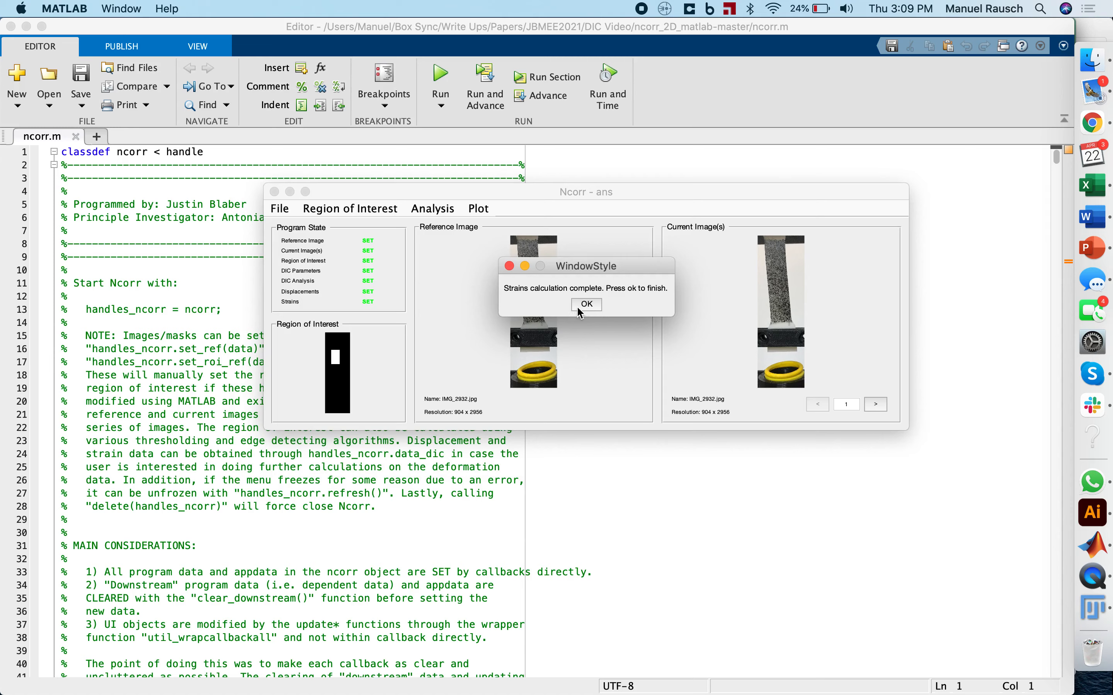
pyautogui.click(587, 305)
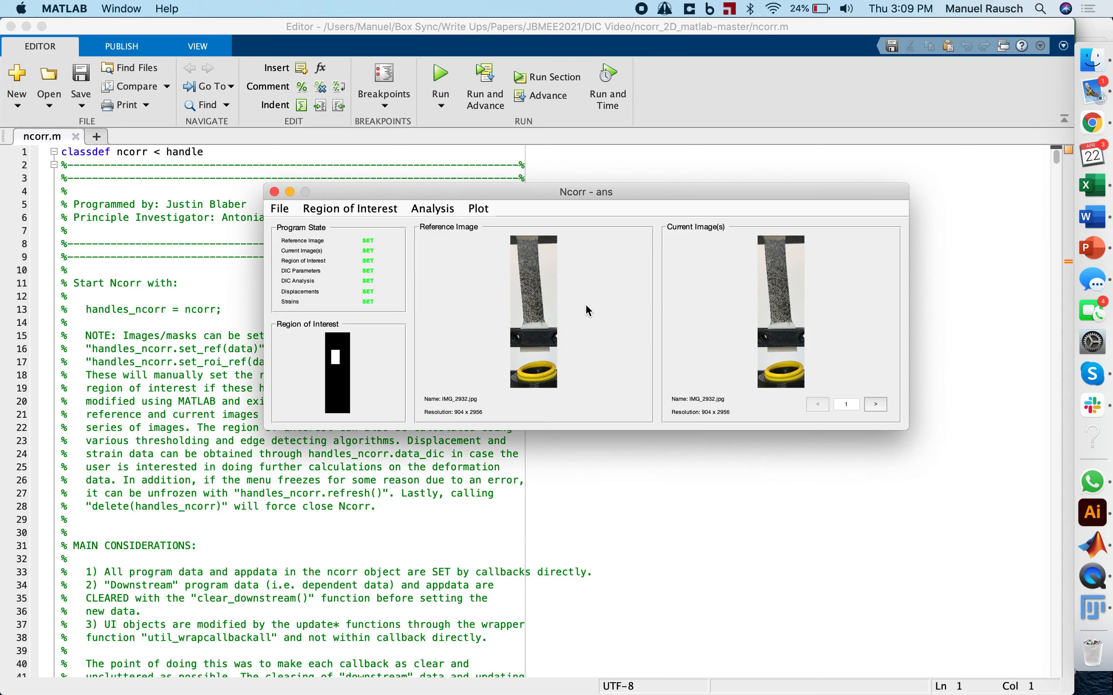
pyautogui.click(477, 208)
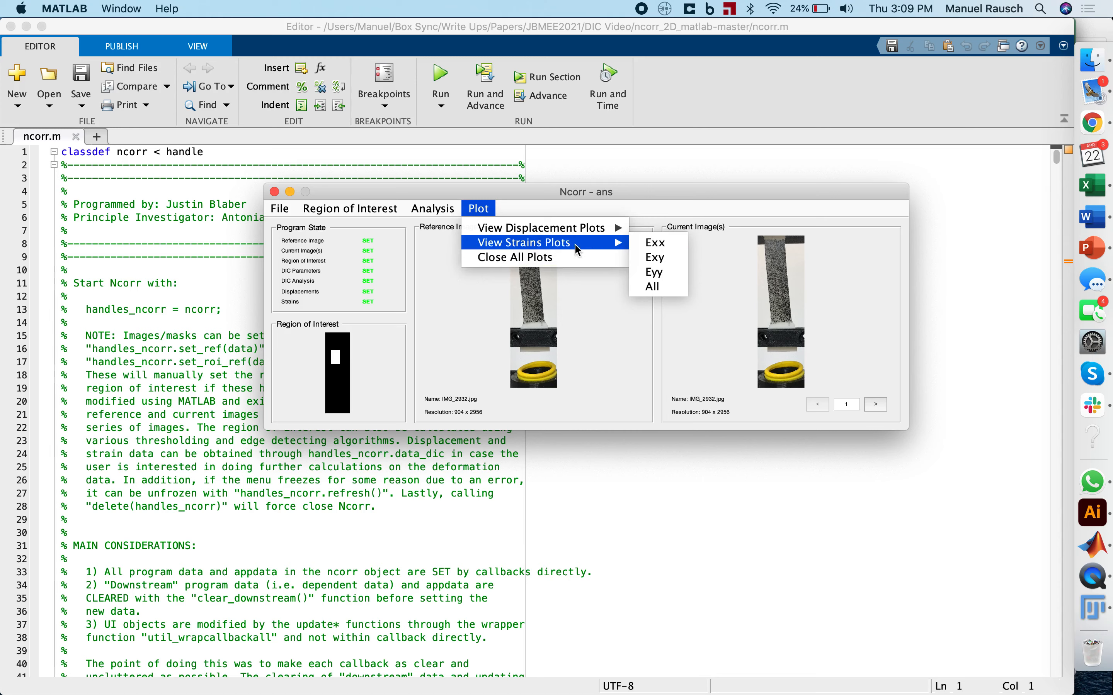
pyautogui.moveTo(657, 271)
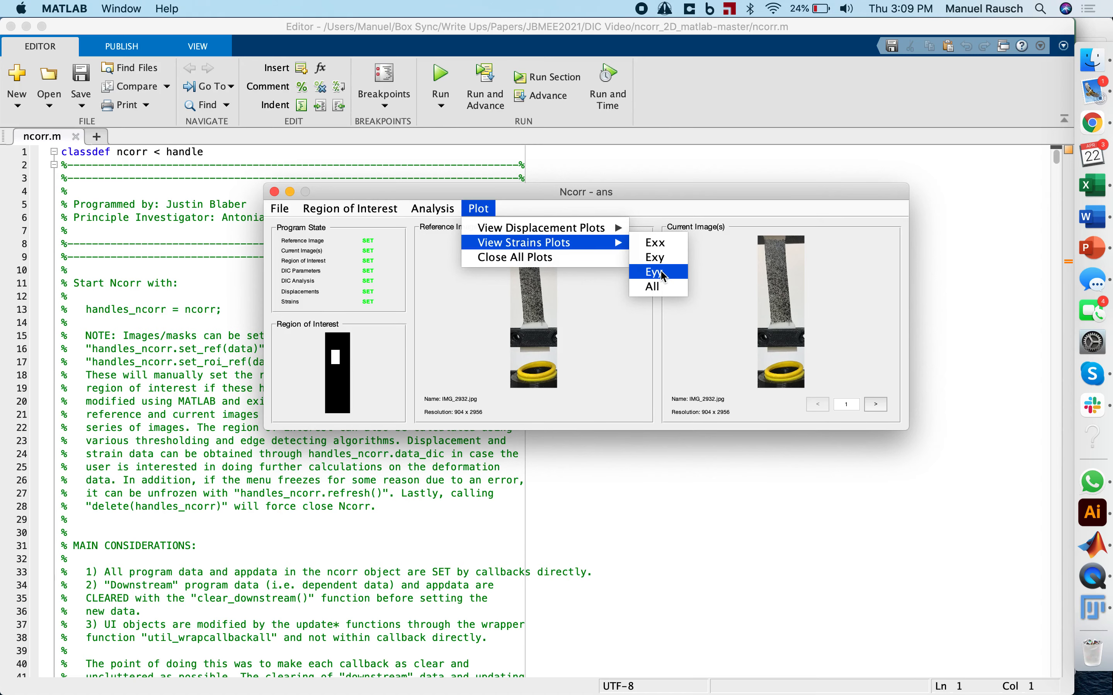
# Show the Eyy Green-Lagrangian strain plot for image 14, median strain 0.4949
pyautogui.click(649, 272)
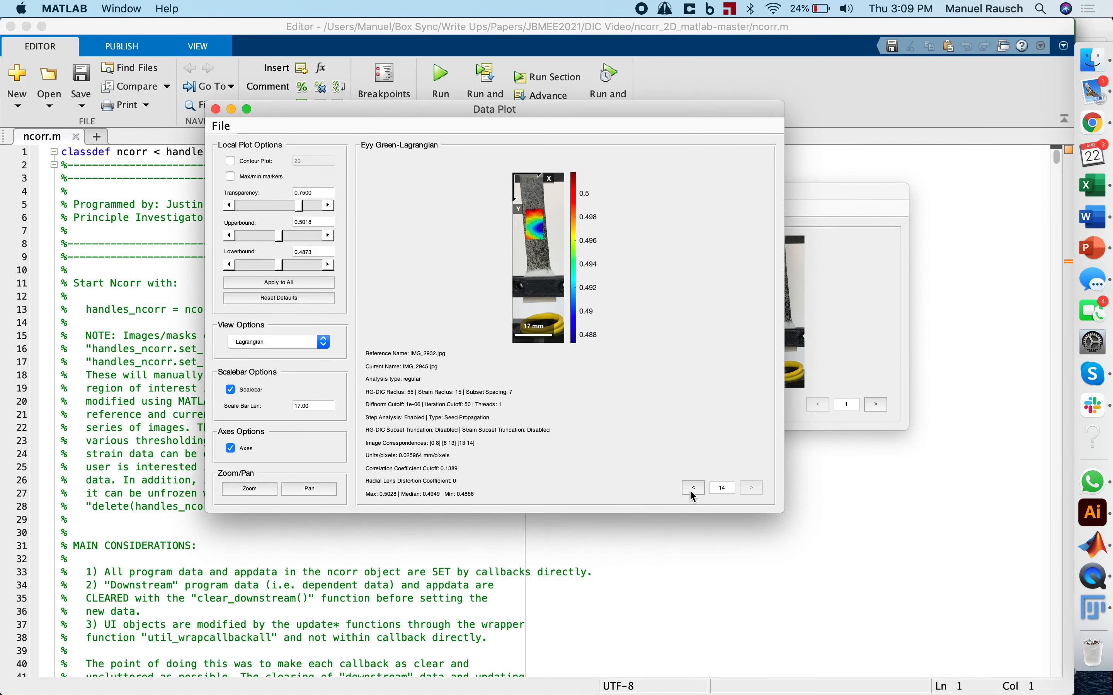
# Step the Eyy plot back to image 1 and forward through the early images, reading median strains
pyautogui.click(692, 487)
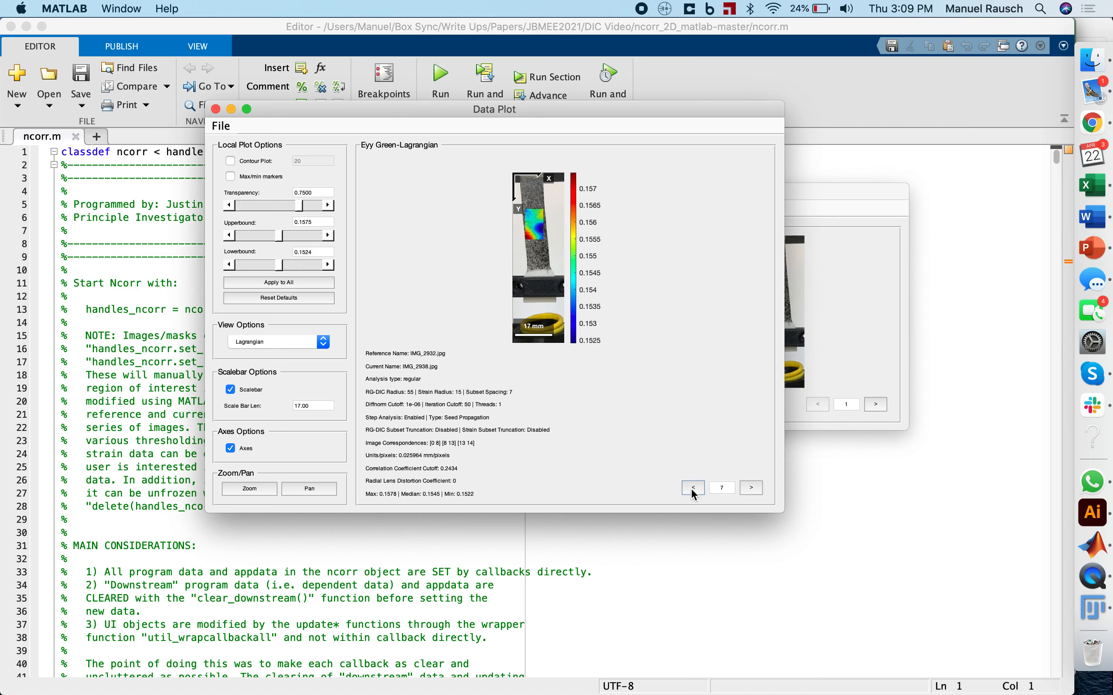
pyautogui.click(692, 488)
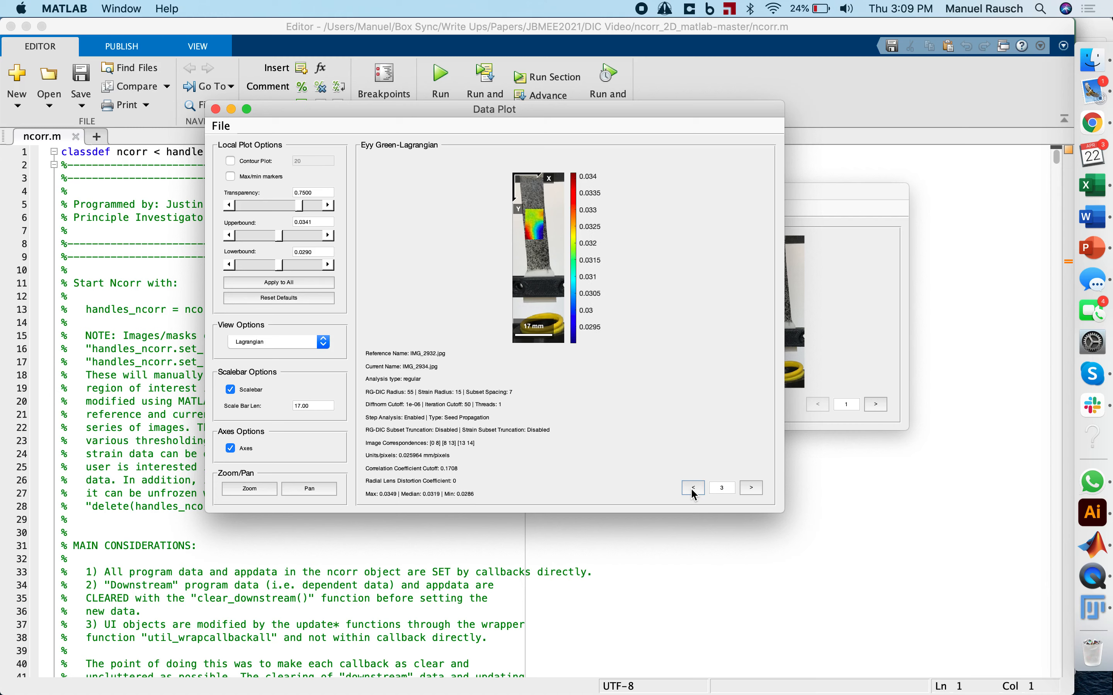
pyautogui.click(692, 488)
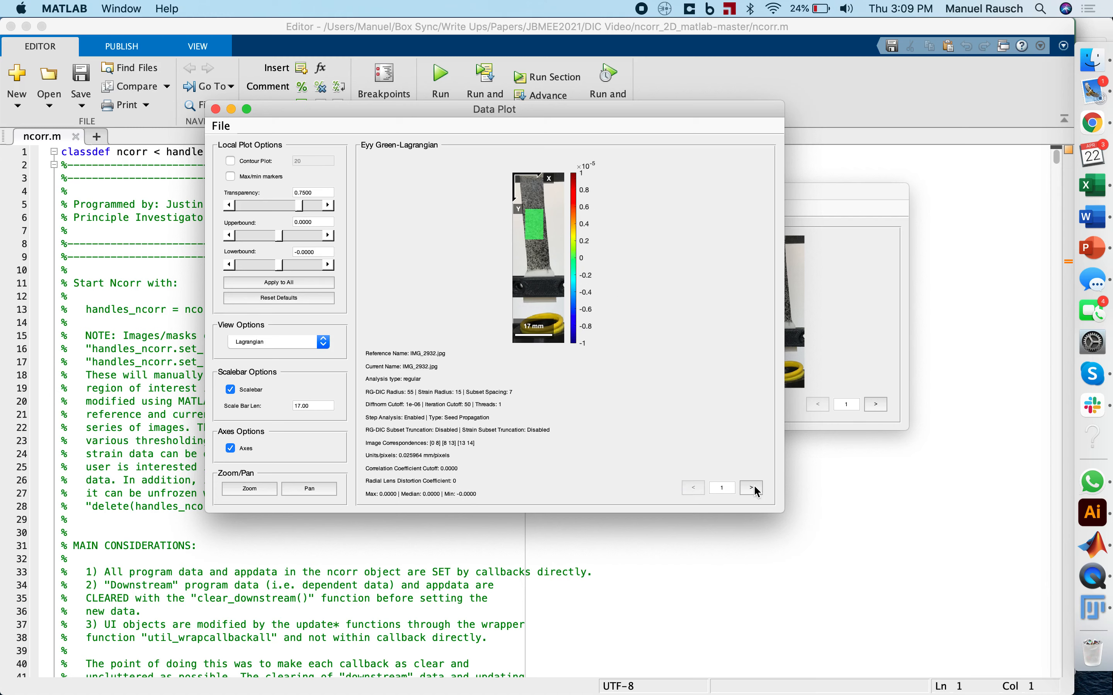
pyautogui.click(751, 487)
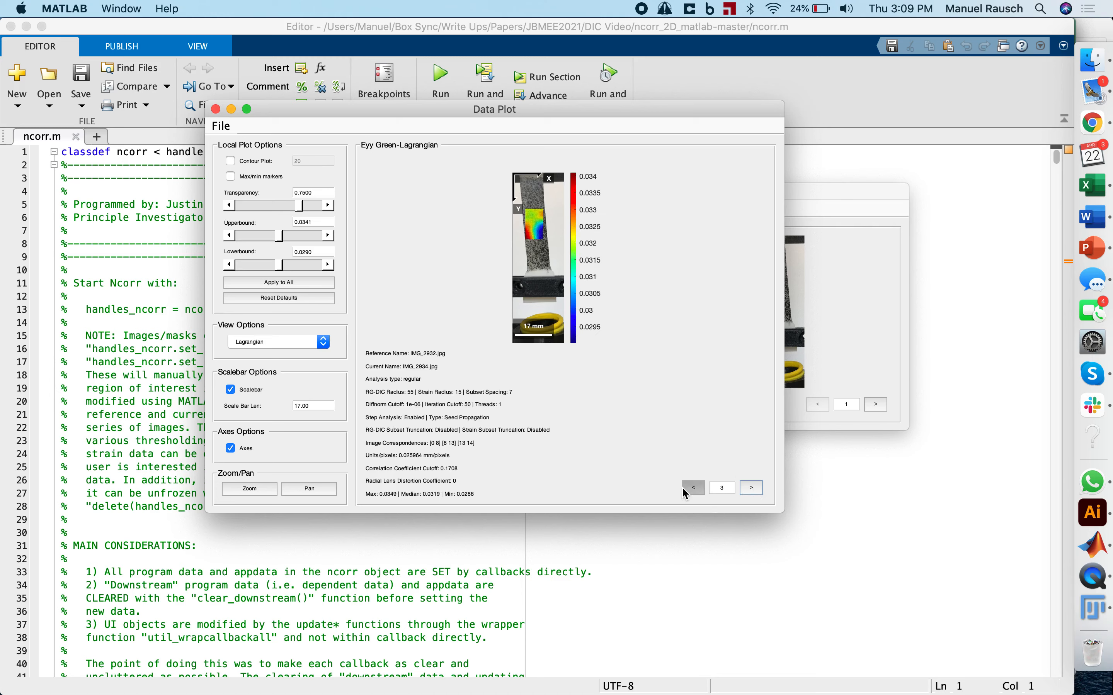
pyautogui.click(692, 488)
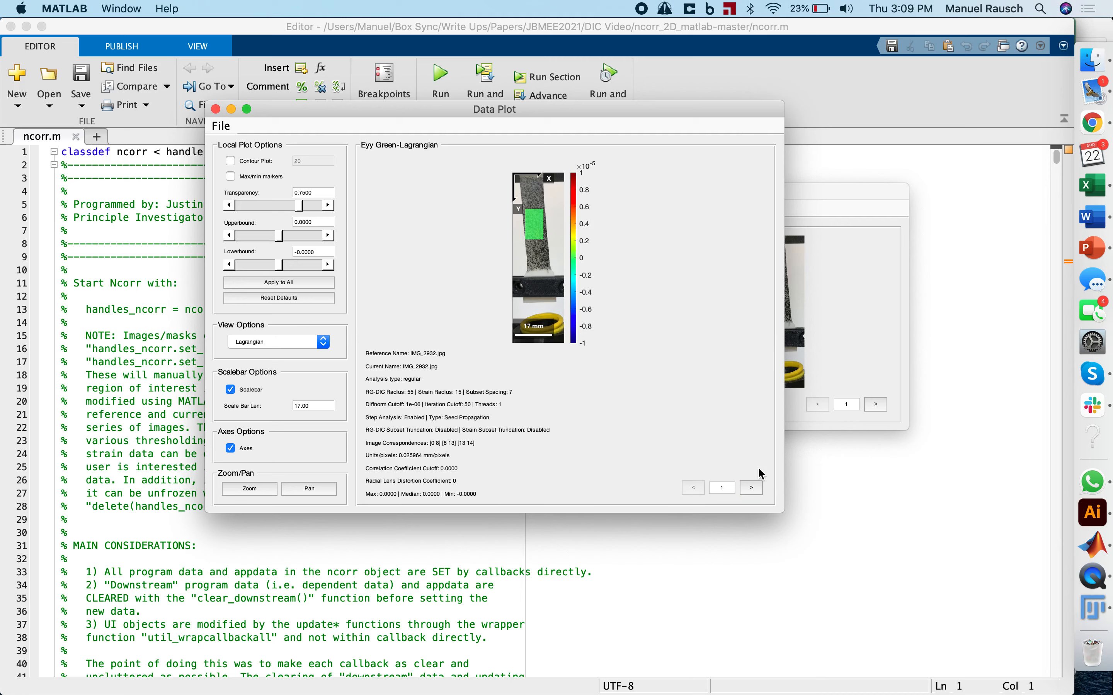
pyautogui.click(751, 488)
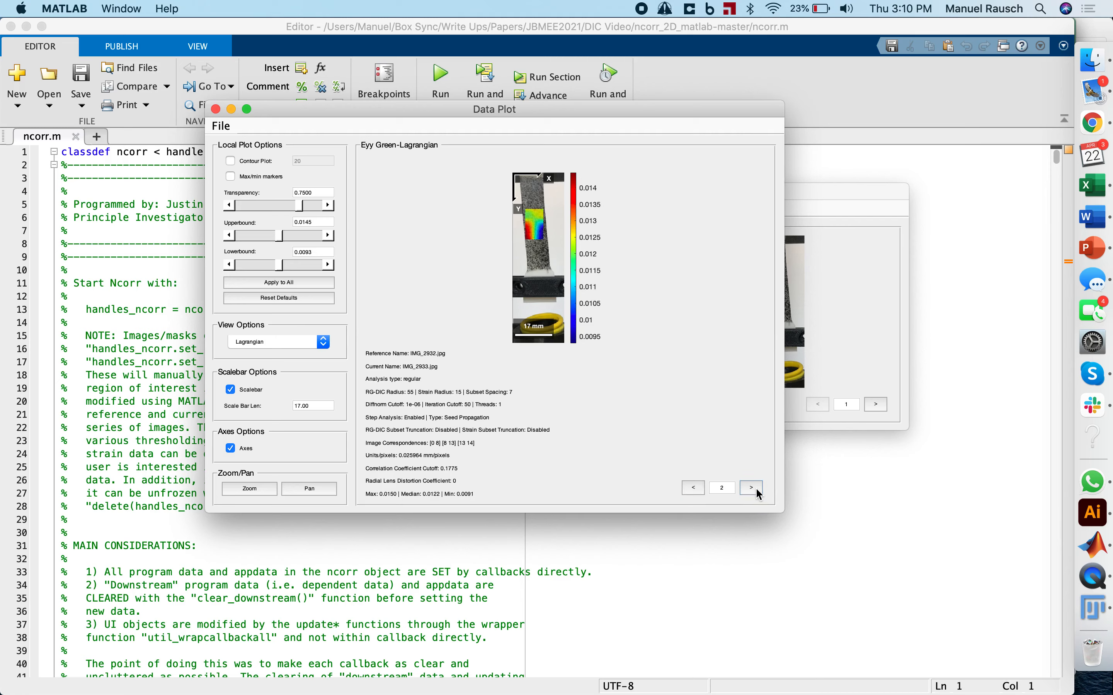
pyautogui.click(750, 487)
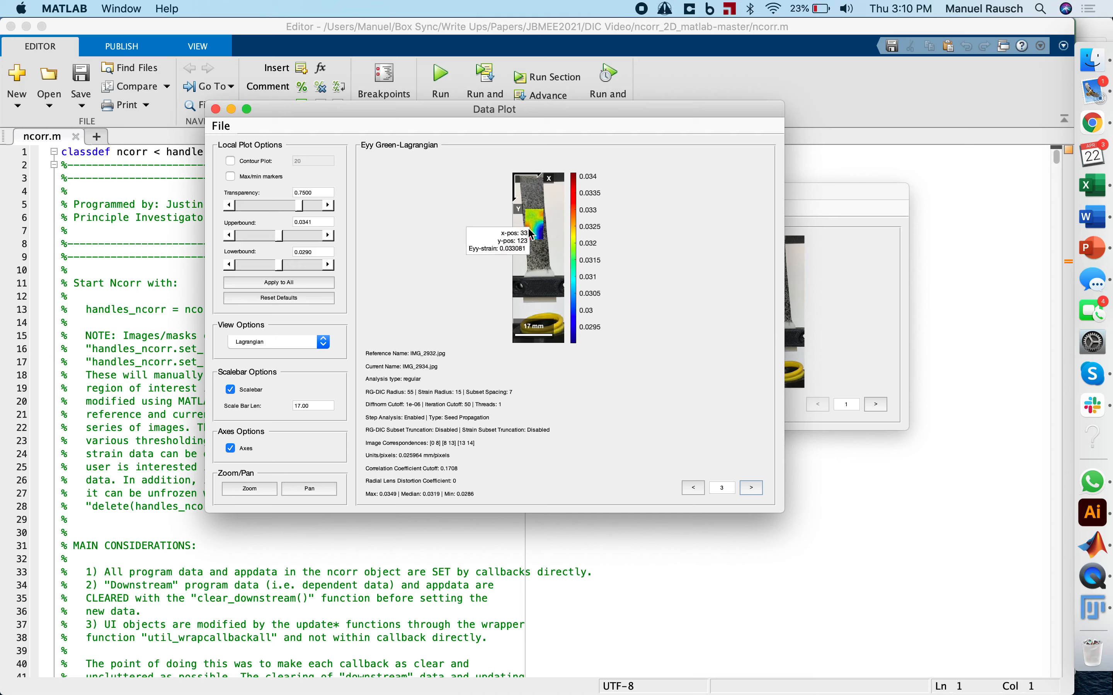
pyautogui.click(751, 488)
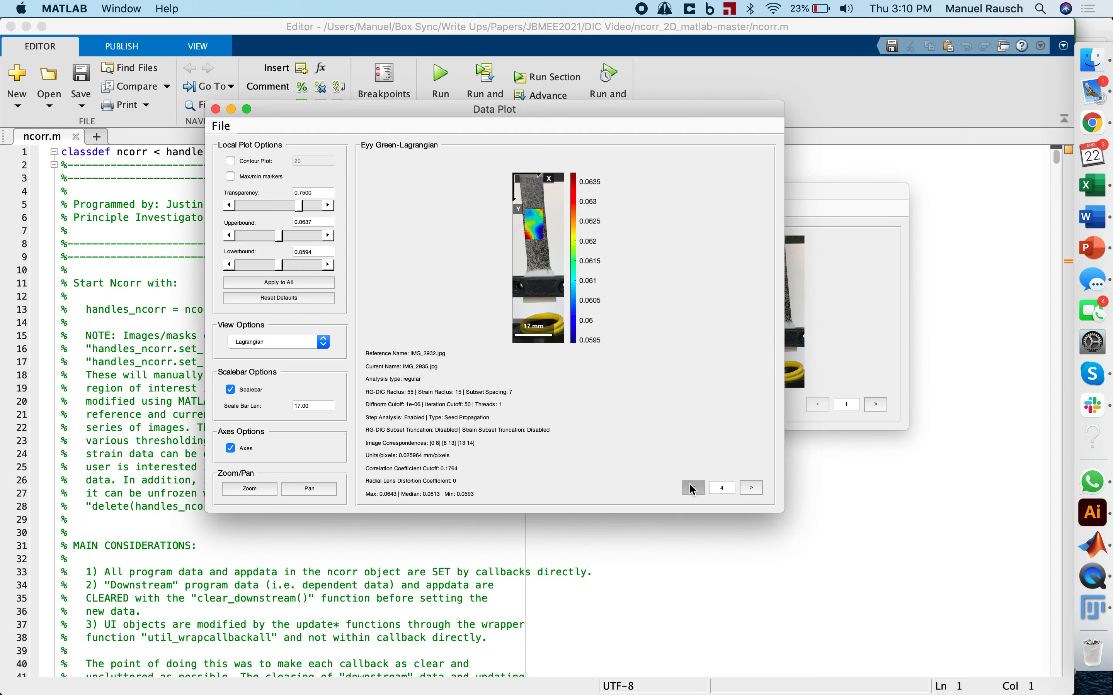
# Return to image 1 and advance through all images to the final IMG_2945, median 0.4949
pyautogui.click(692, 487)
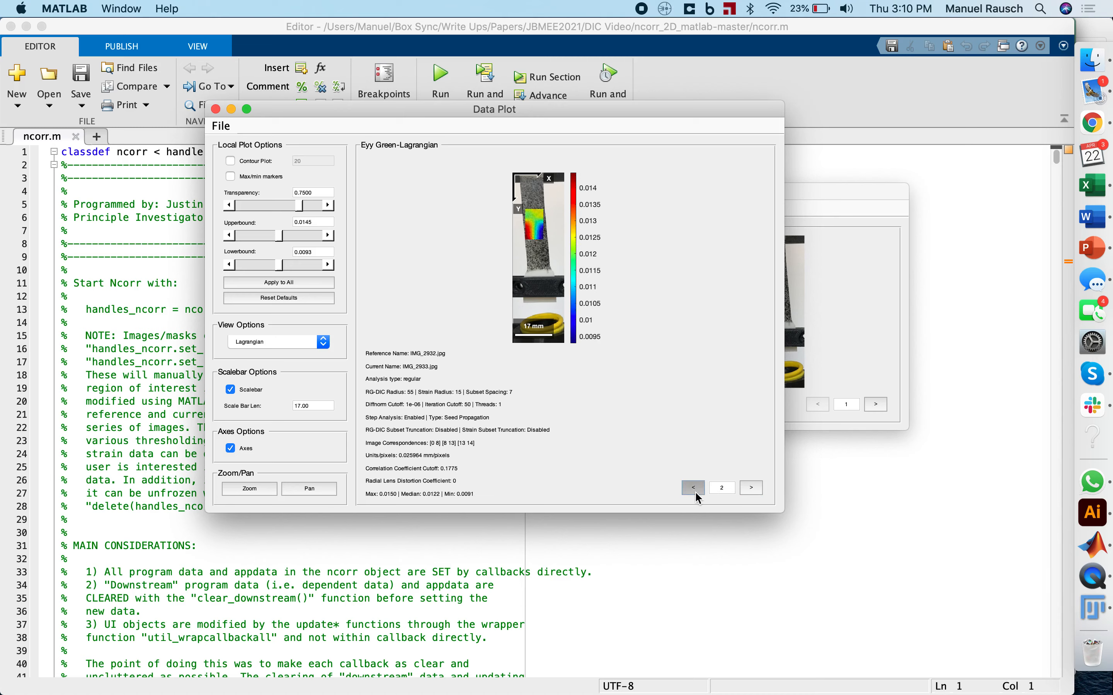
pyautogui.click(692, 487)
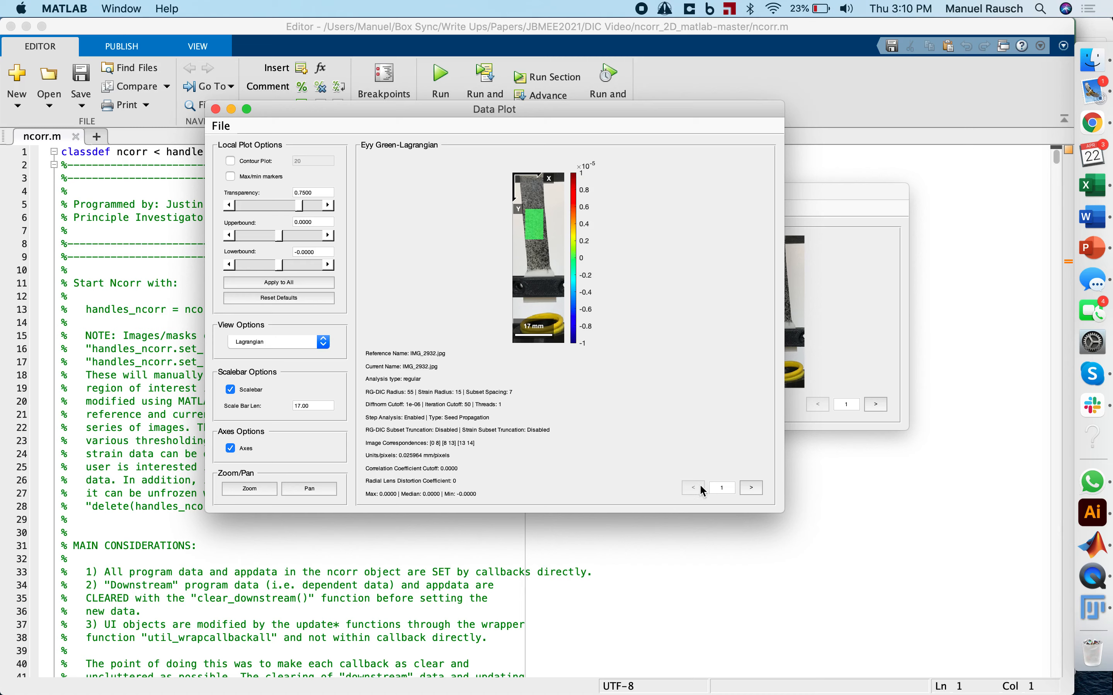
pyautogui.click(751, 487)
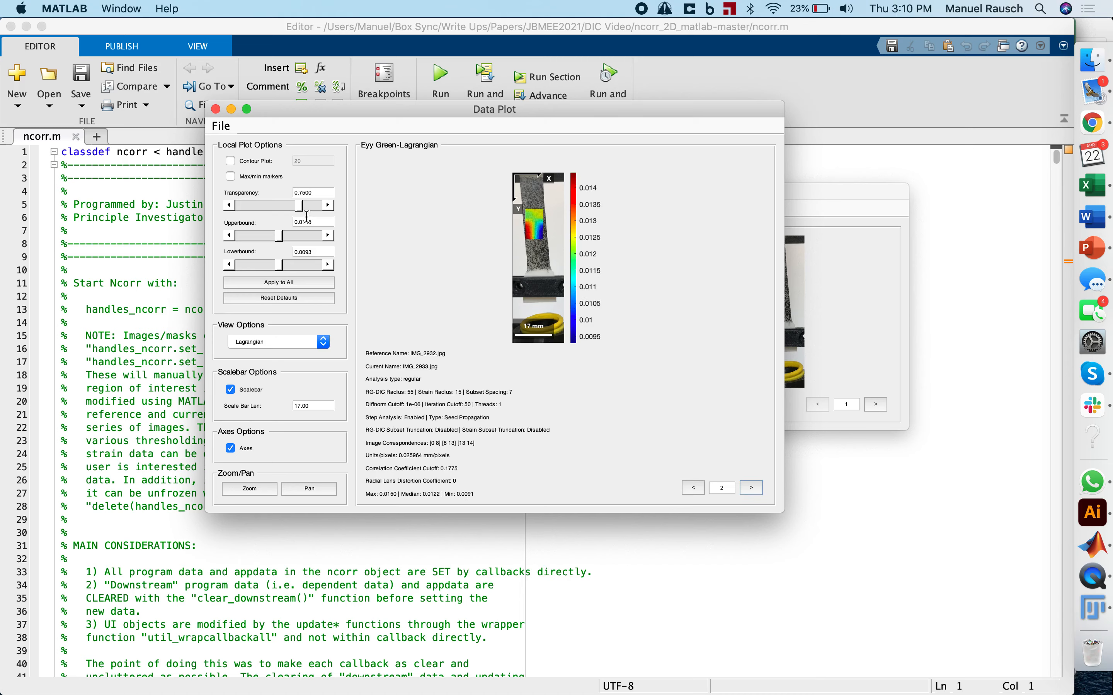
pyautogui.click(751, 488)
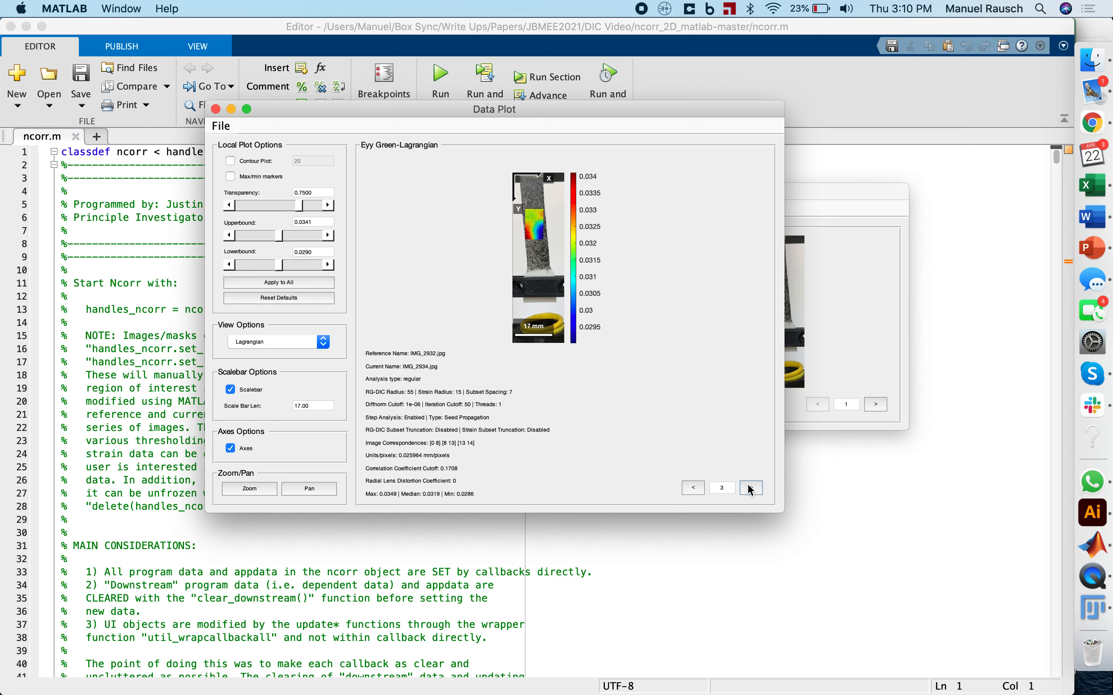
pyautogui.click(750, 488)
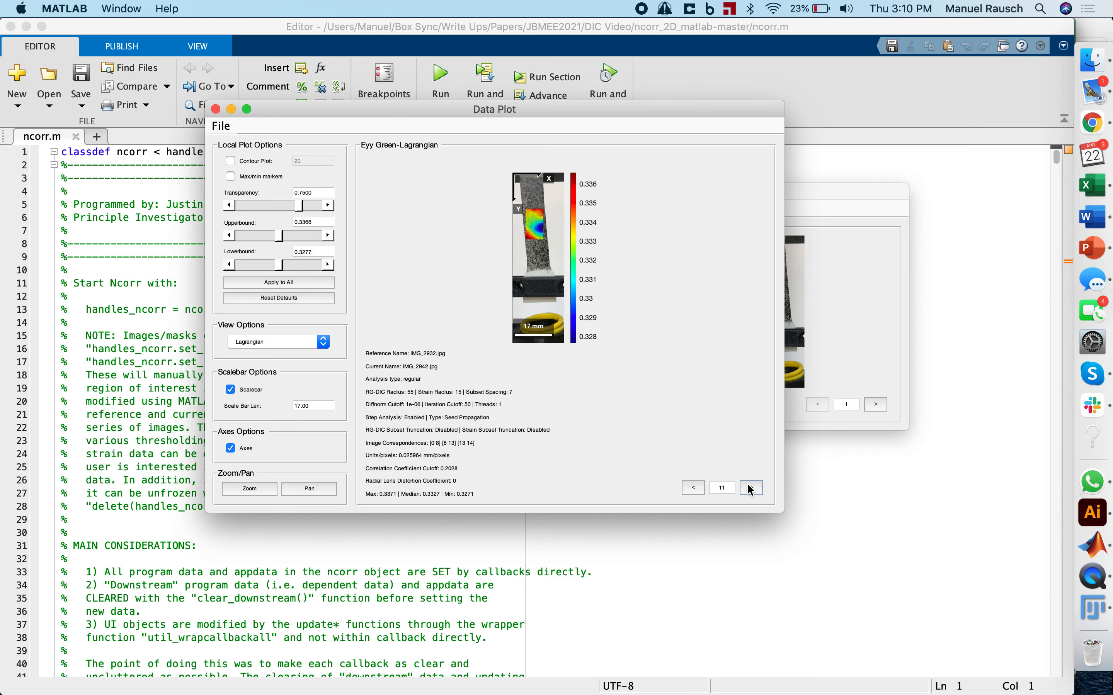
pyautogui.click(751, 488)
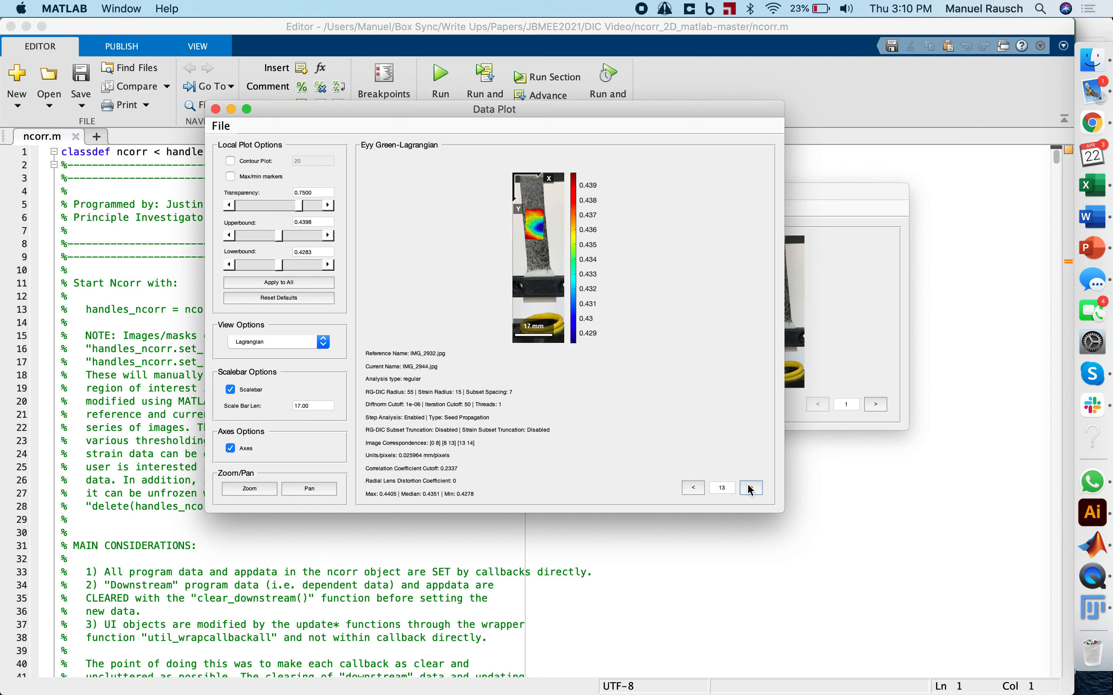
pyautogui.click(749, 487)
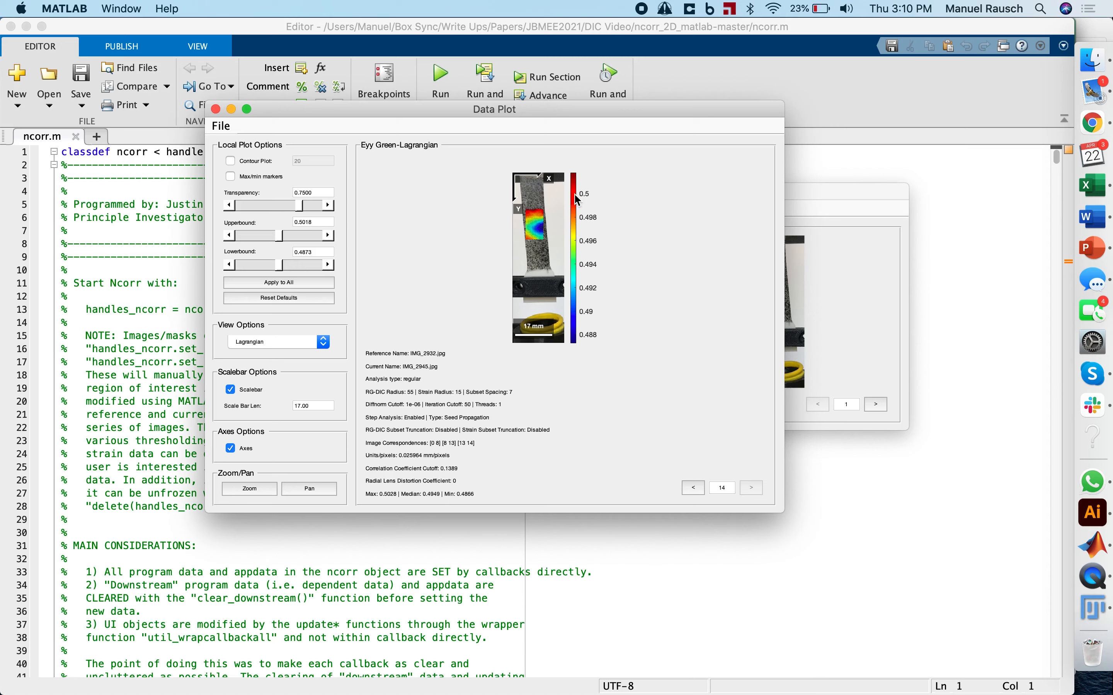
pyautogui.moveTo(539, 216)
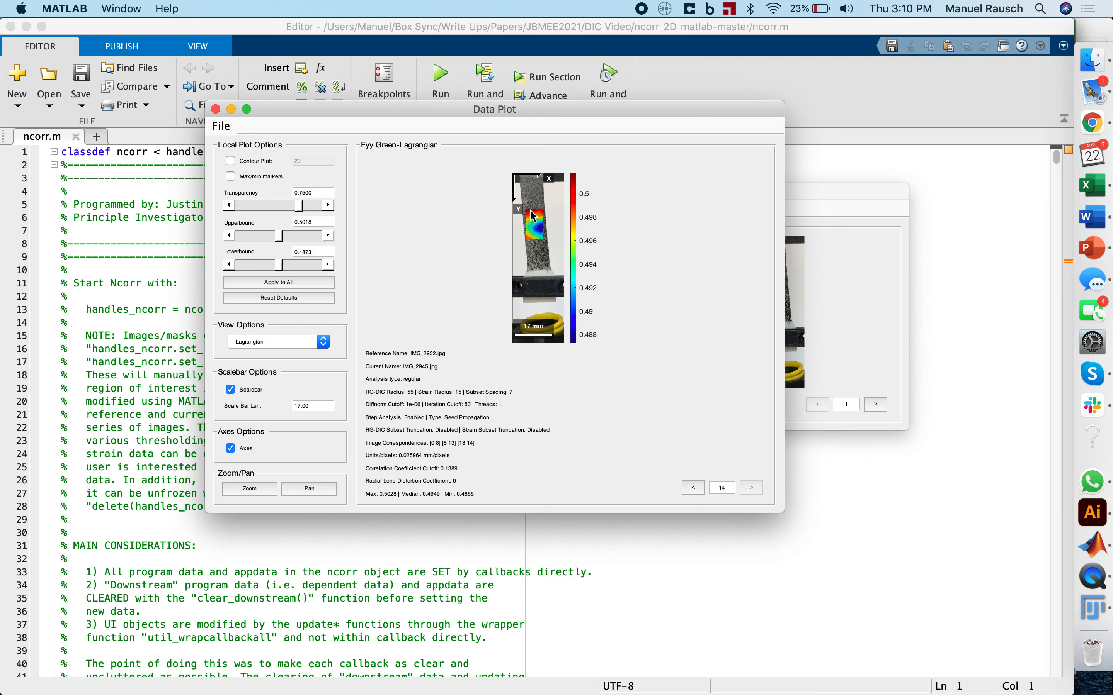
pyautogui.moveTo(585, 341)
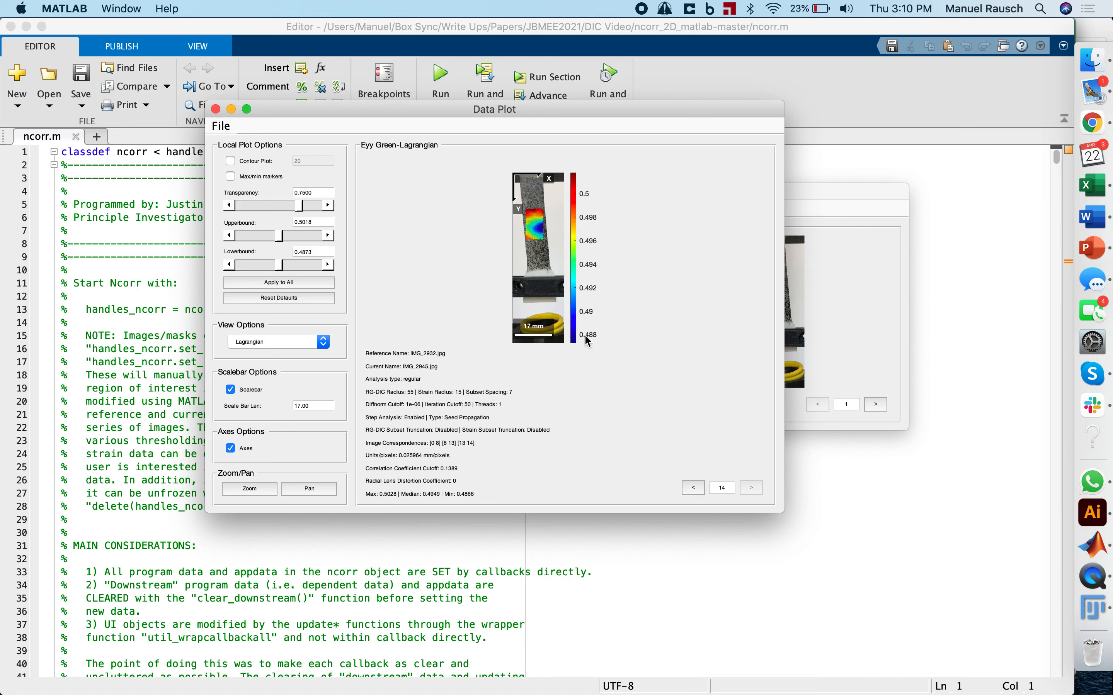
pyautogui.moveTo(618, 295)
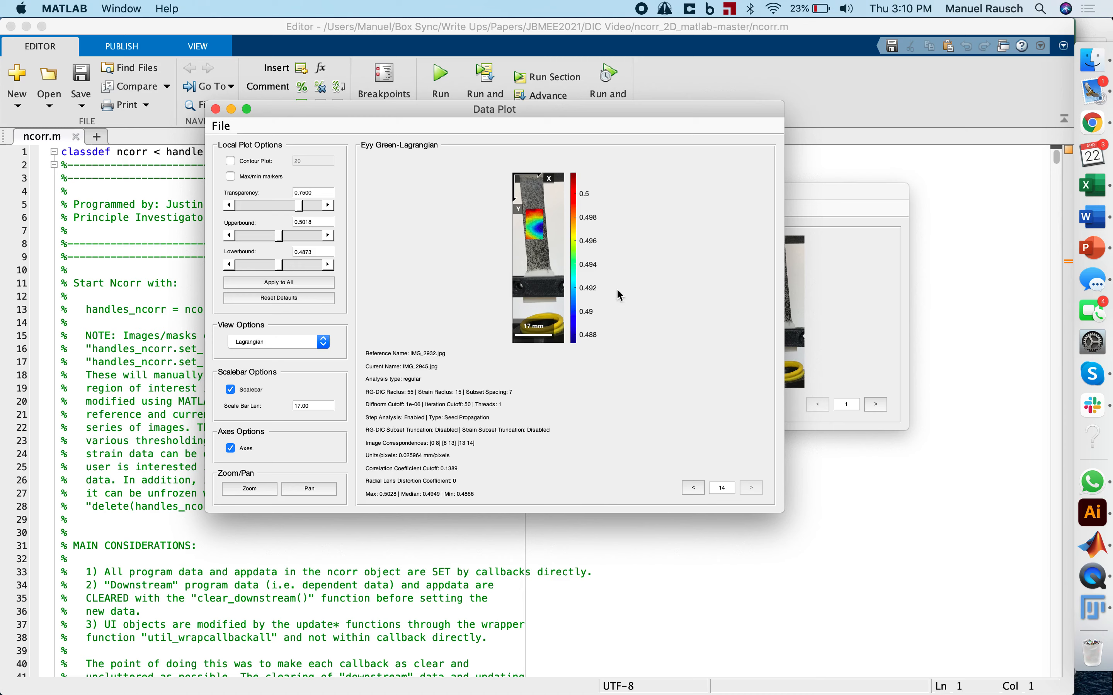
# Go back to image 1, enter lower bound -0.01 and dismiss the out-of-range error
pyautogui.click(692, 487)
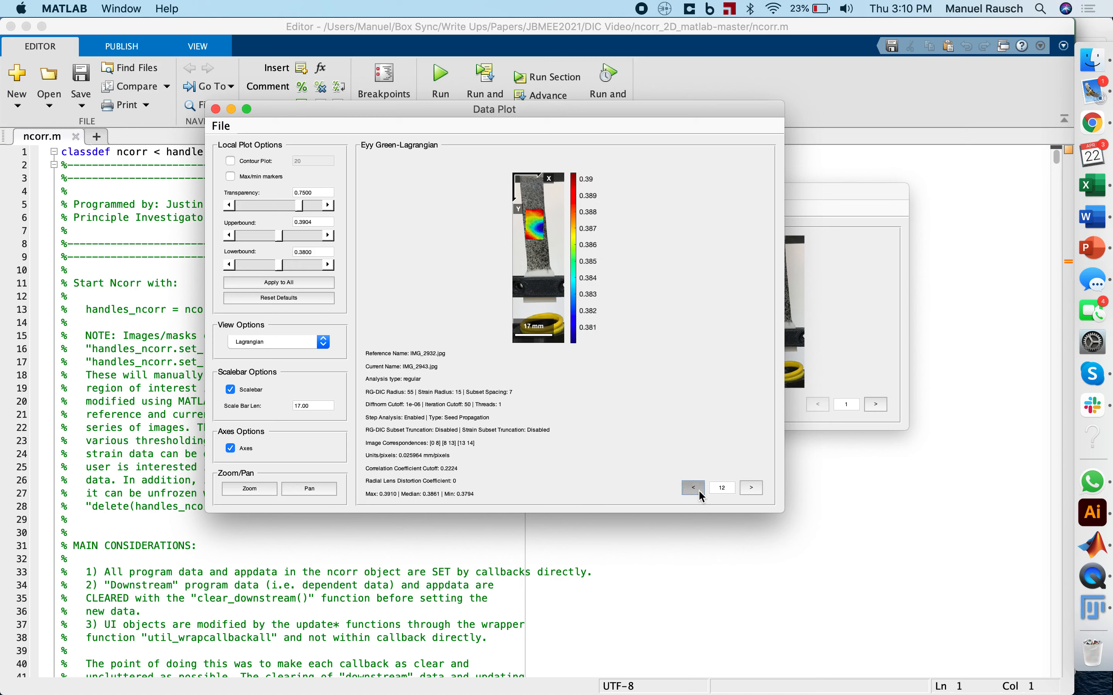
pyautogui.click(691, 487)
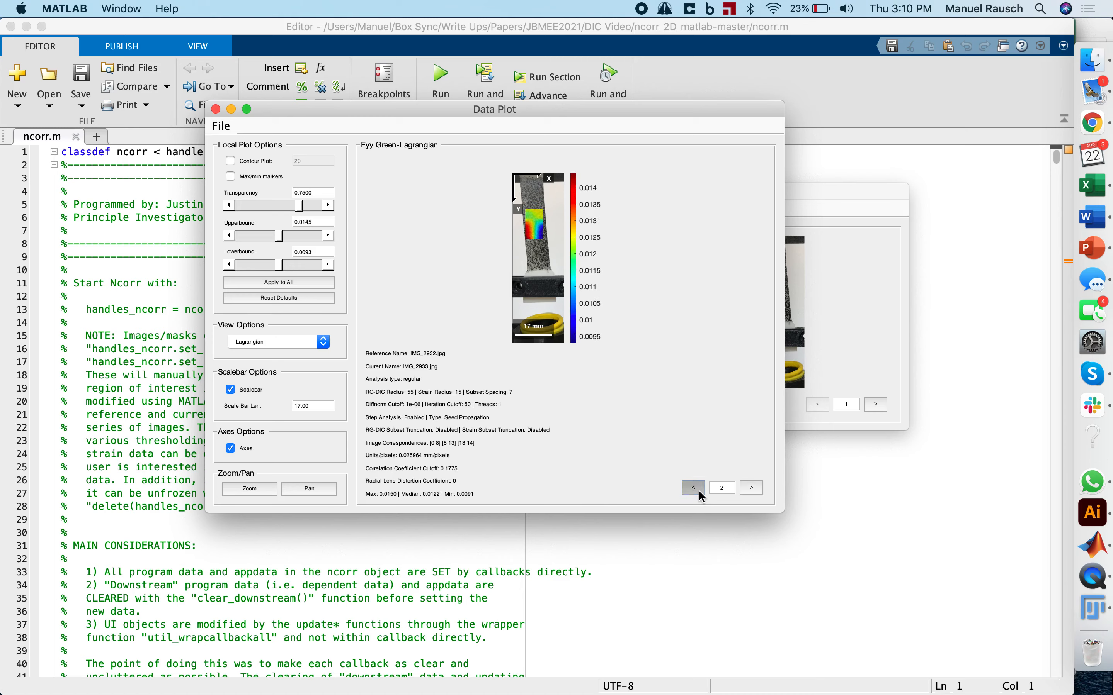
pyautogui.click(691, 487)
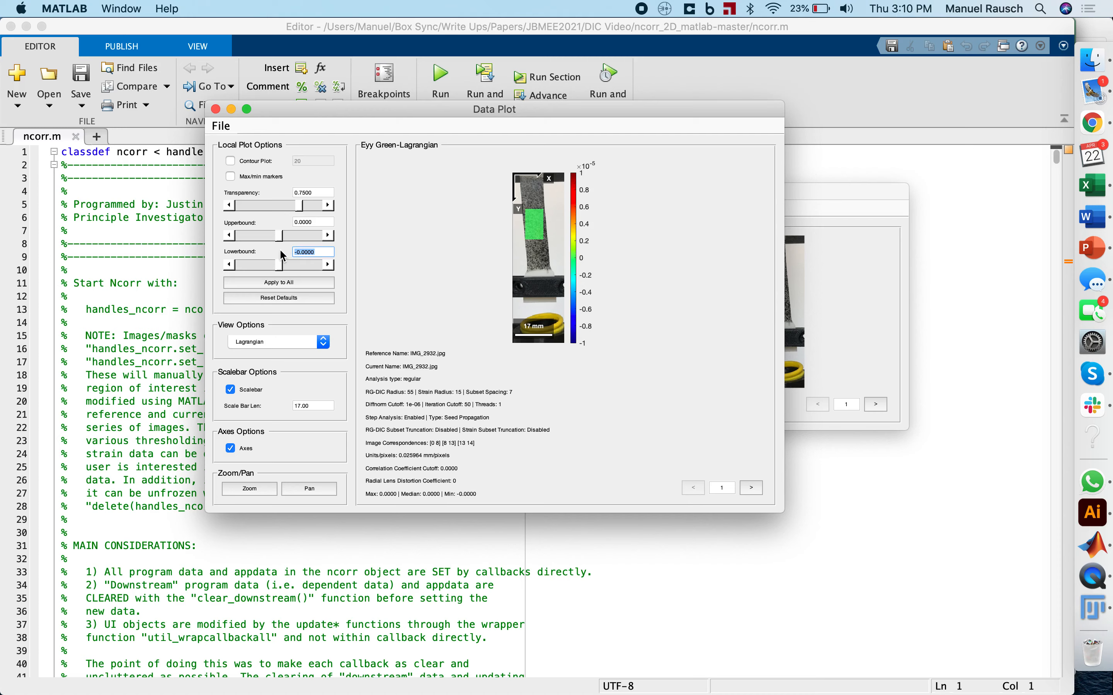
pyautogui.write('-0.01')
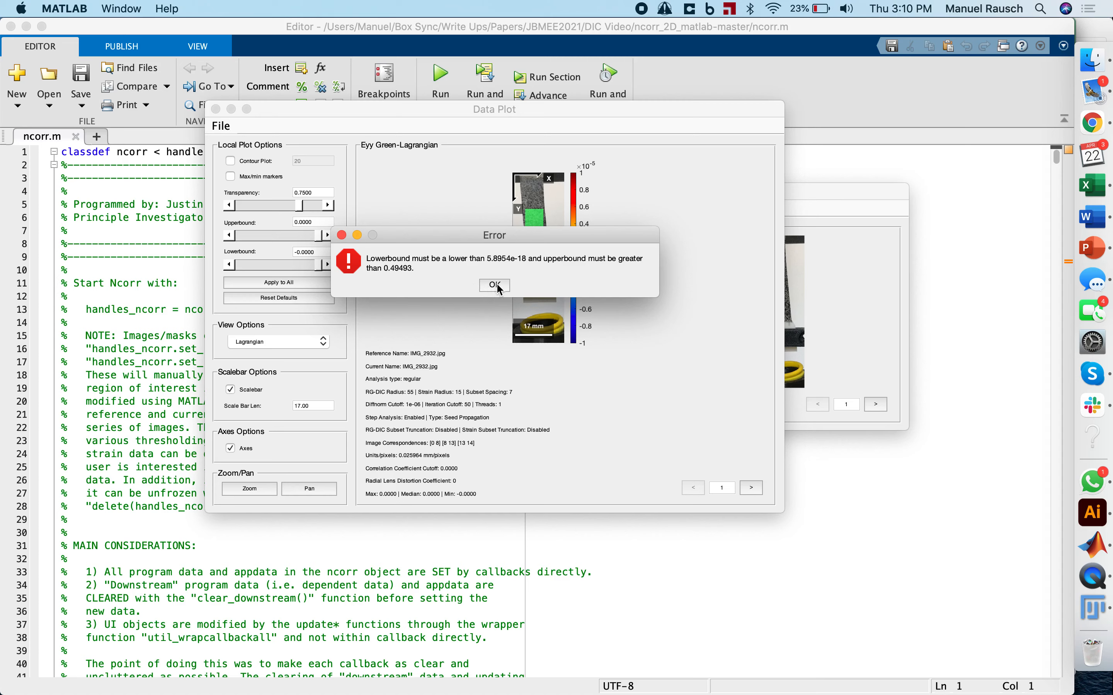
pyautogui.click(493, 284)
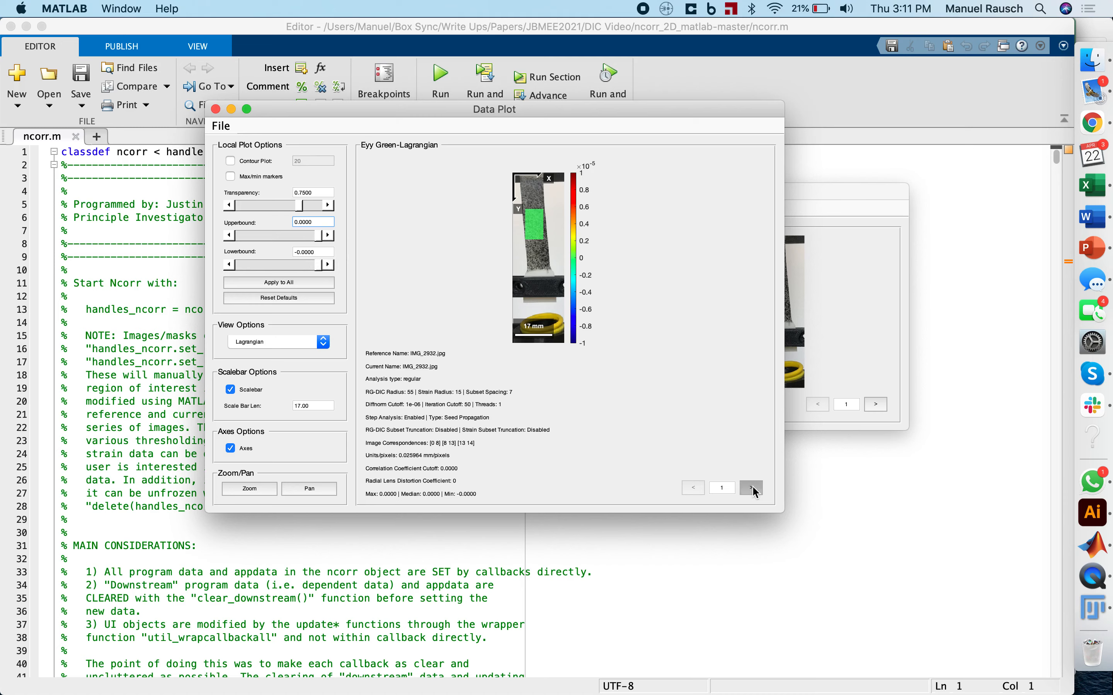
# On image 2, set the Eyy lower bound to -0.01 with upper bound 0.5 and apply to all images
pyautogui.click(751, 487)
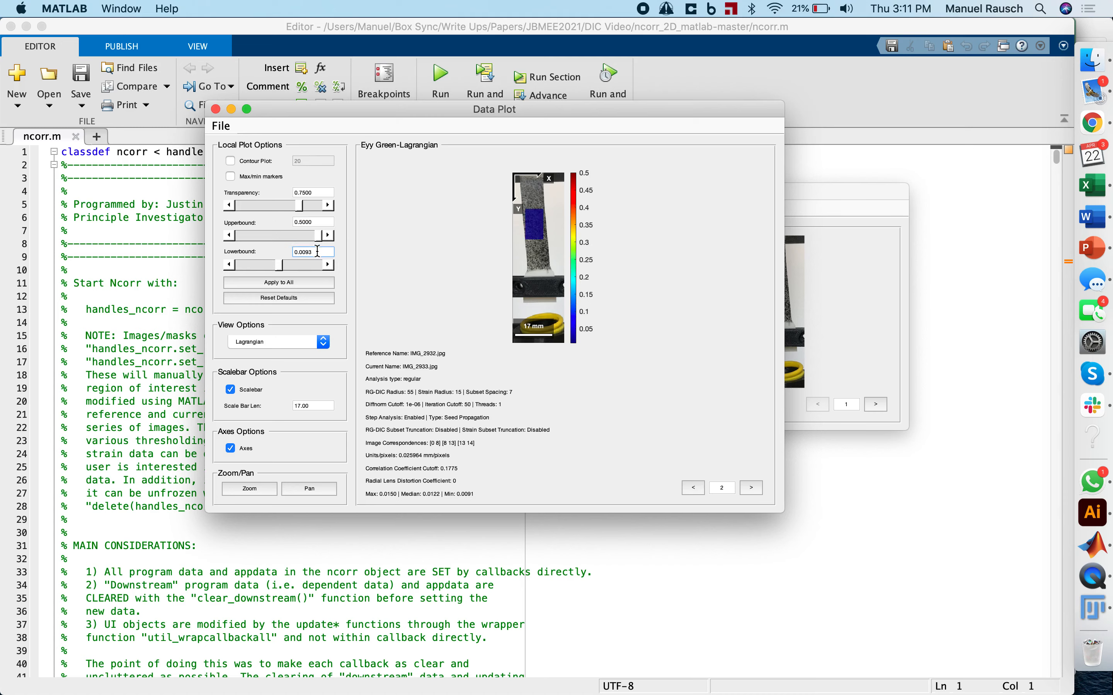
pyautogui.write('-0.01')
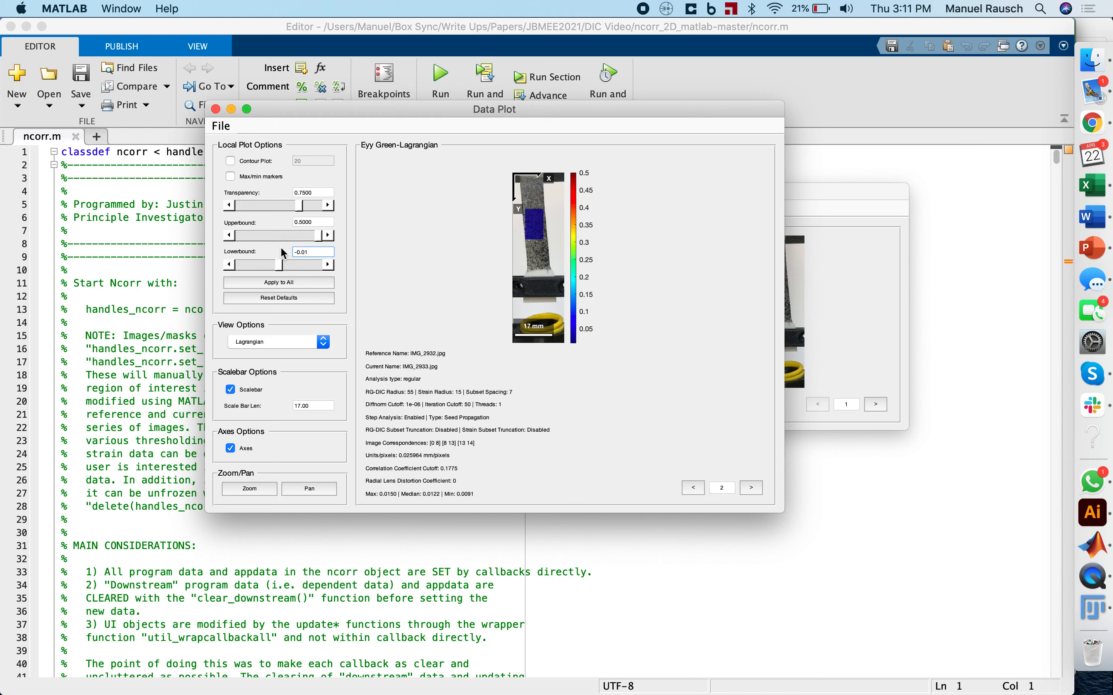
pyautogui.click(278, 283)
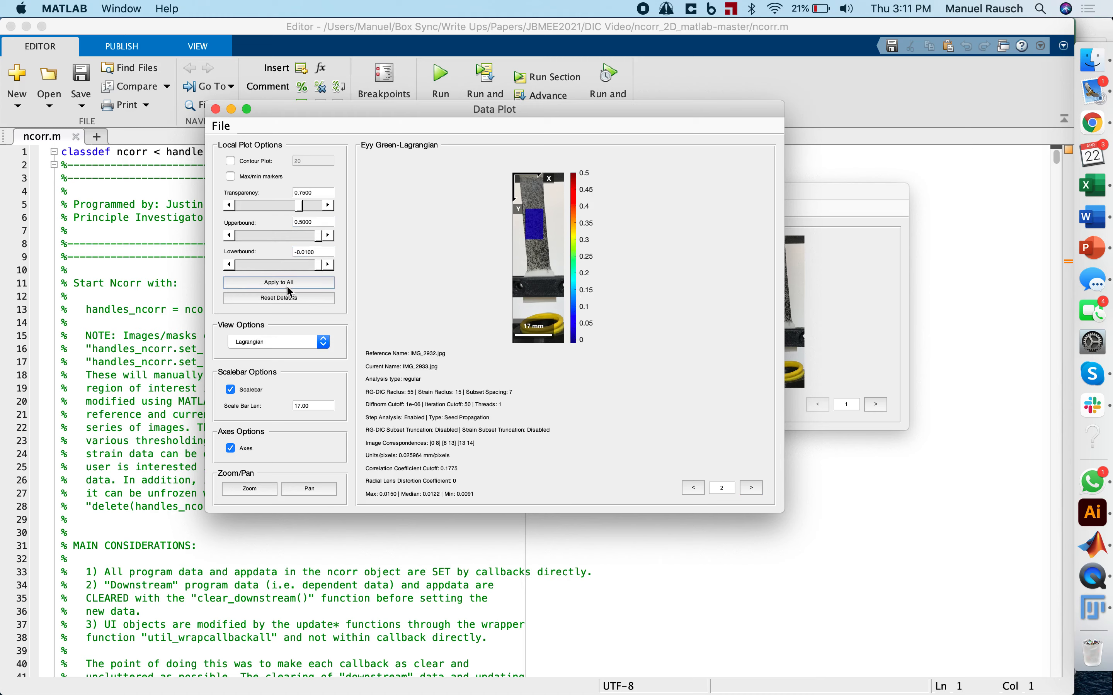
pyautogui.click(692, 487)
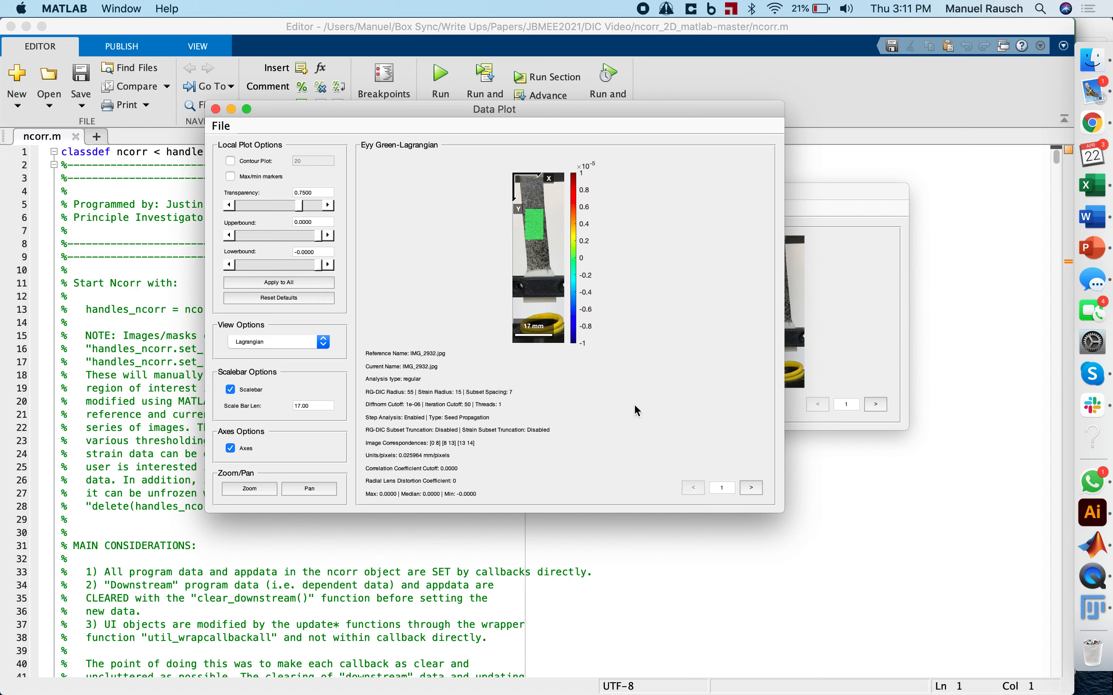
pyautogui.moveTo(762, 461)
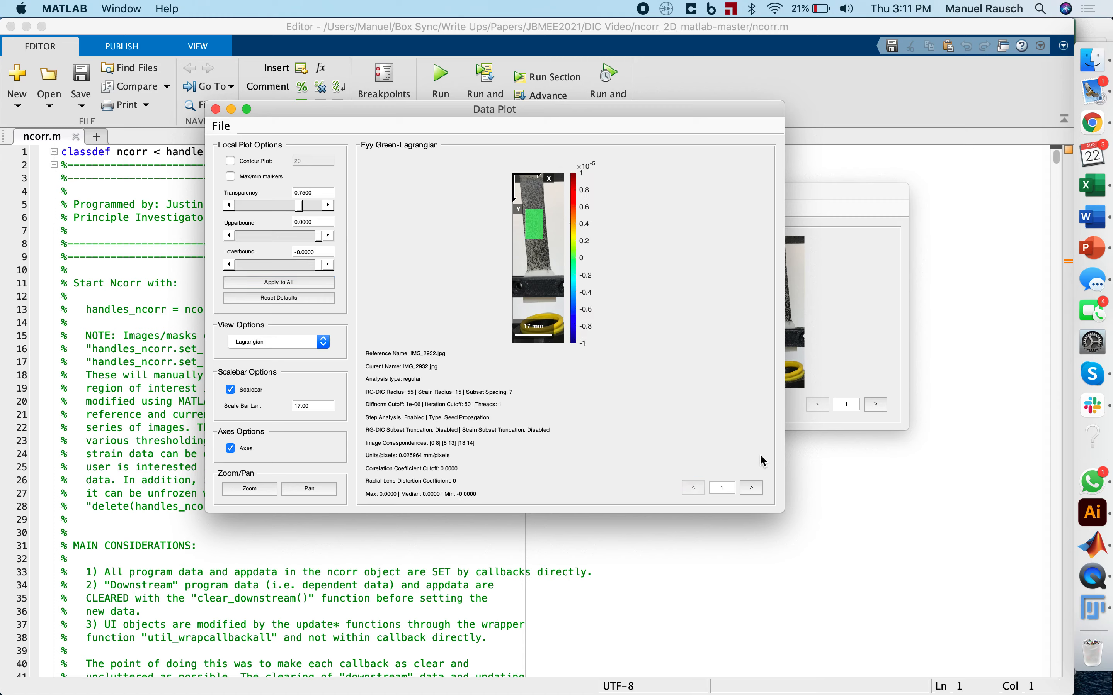
# Step forward through the Eyy plots up to image 14, checking the shared -0.01 to 0.5 range
pyautogui.click(750, 488)
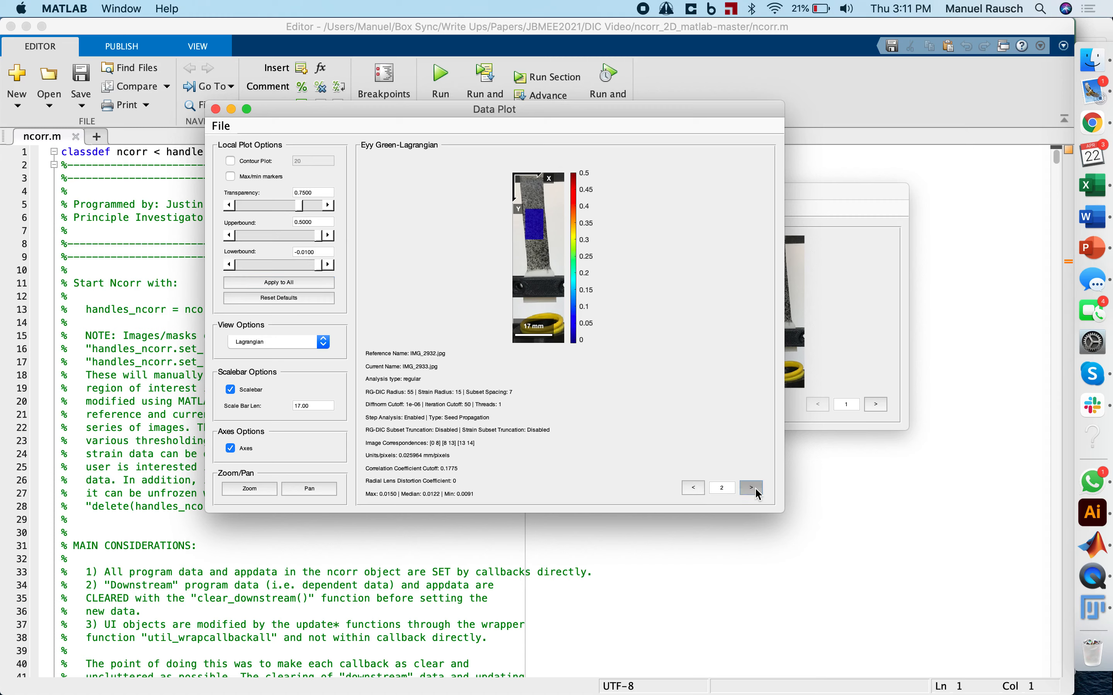
pyautogui.click(751, 488)
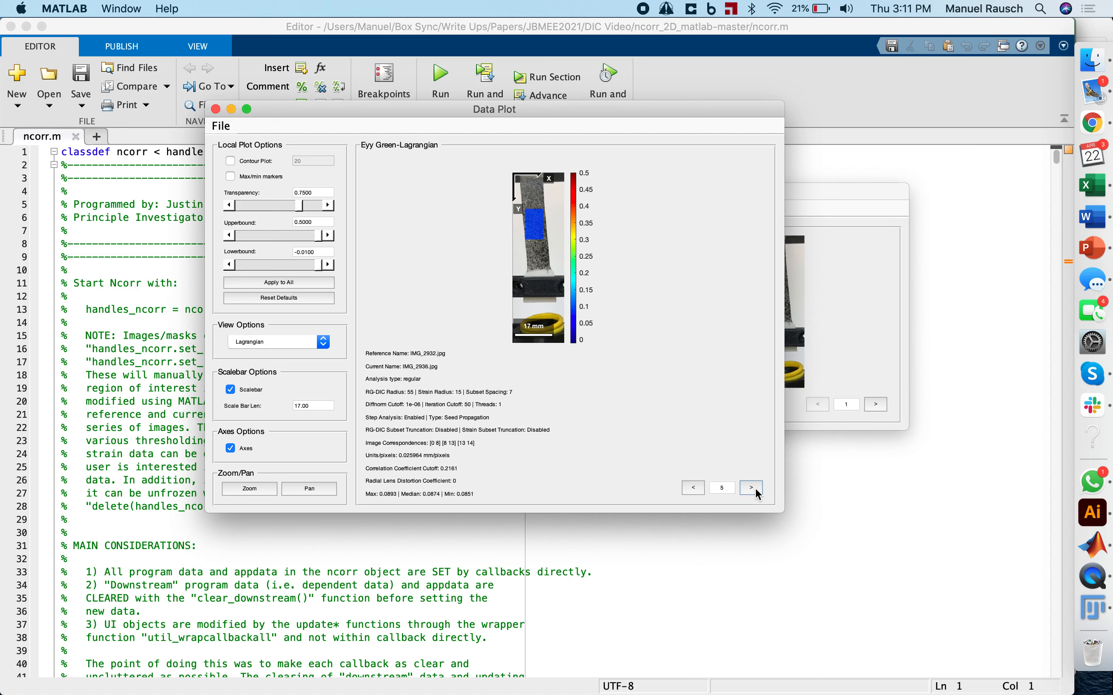
pyautogui.click(751, 488)
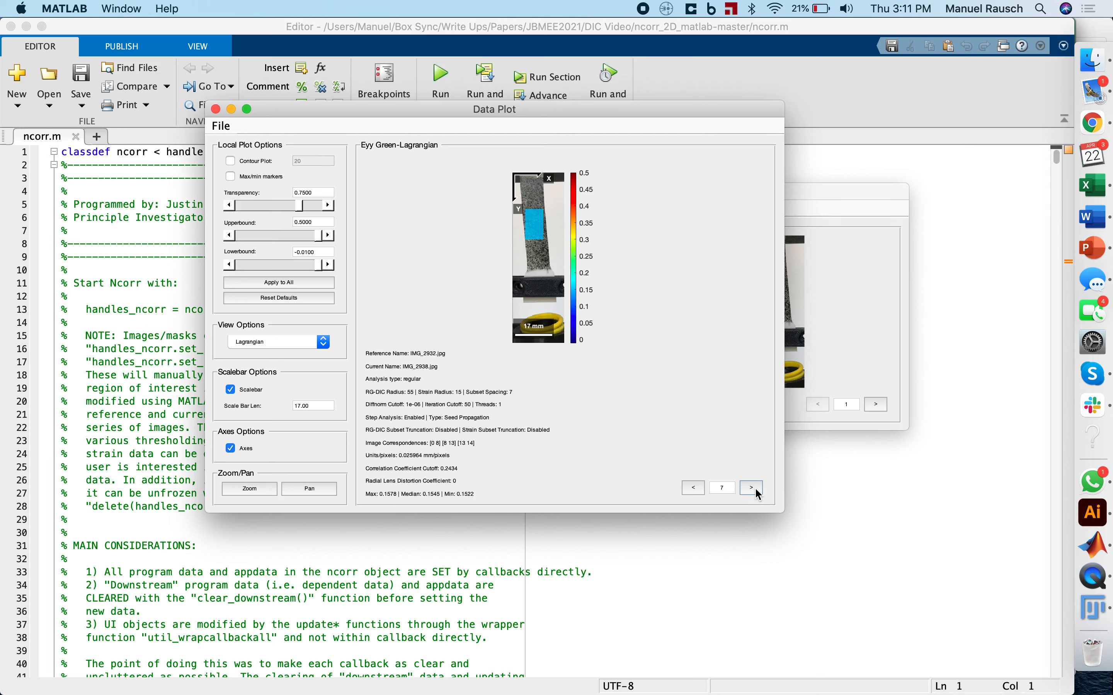
pyautogui.click(751, 487)
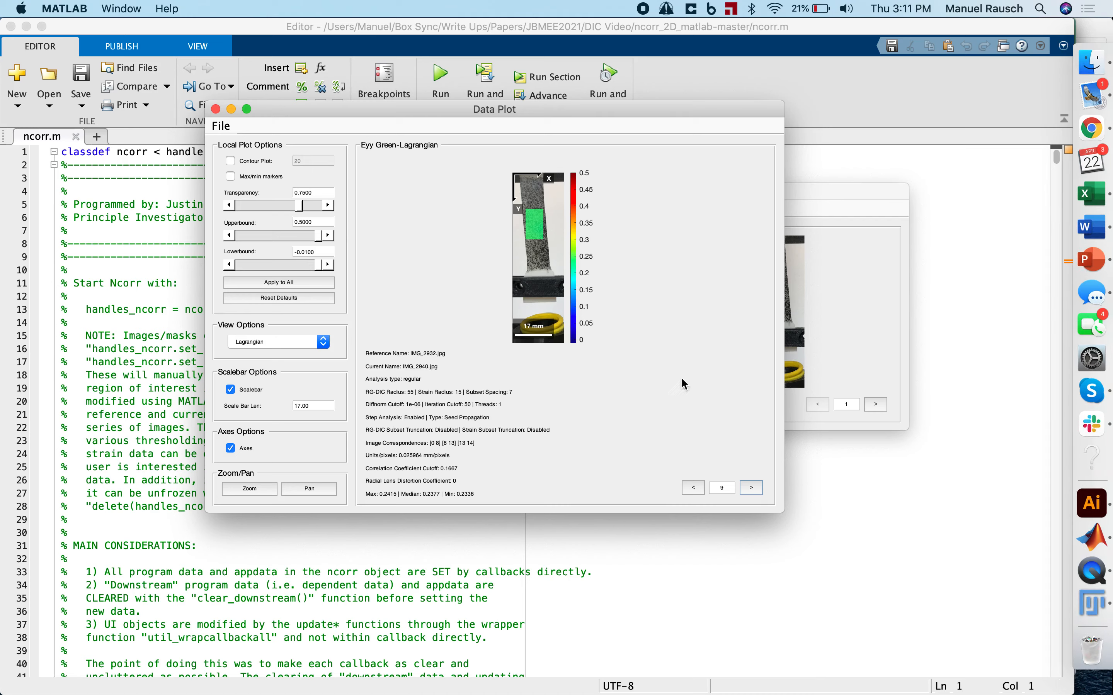
pyautogui.click(751, 487)
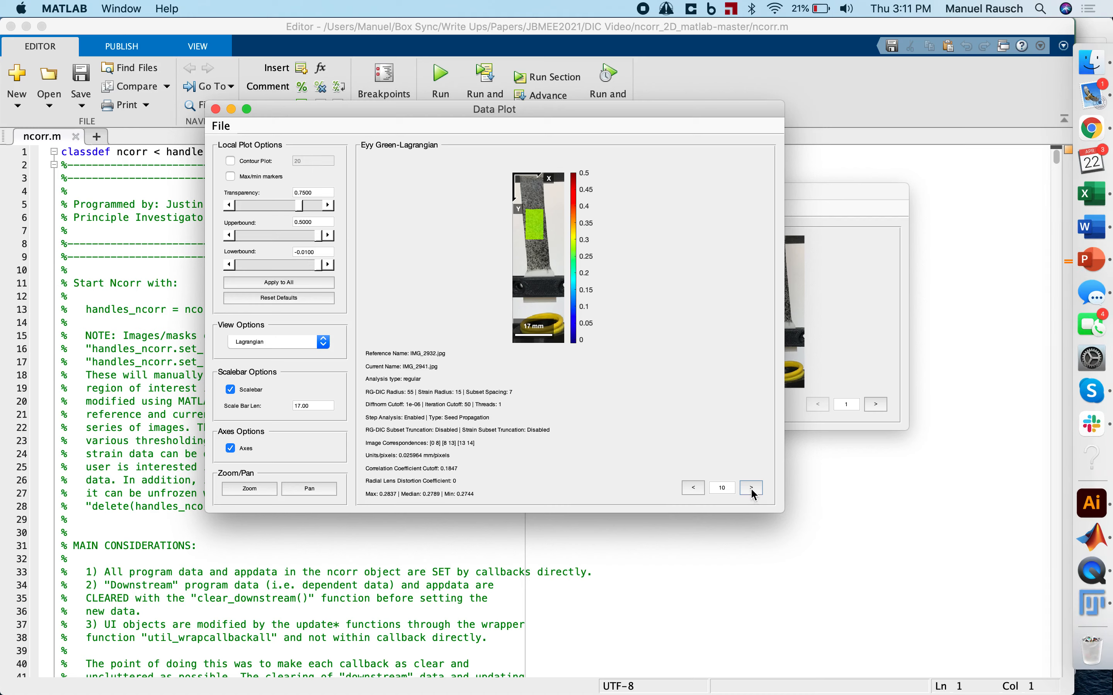
pyautogui.click(750, 488)
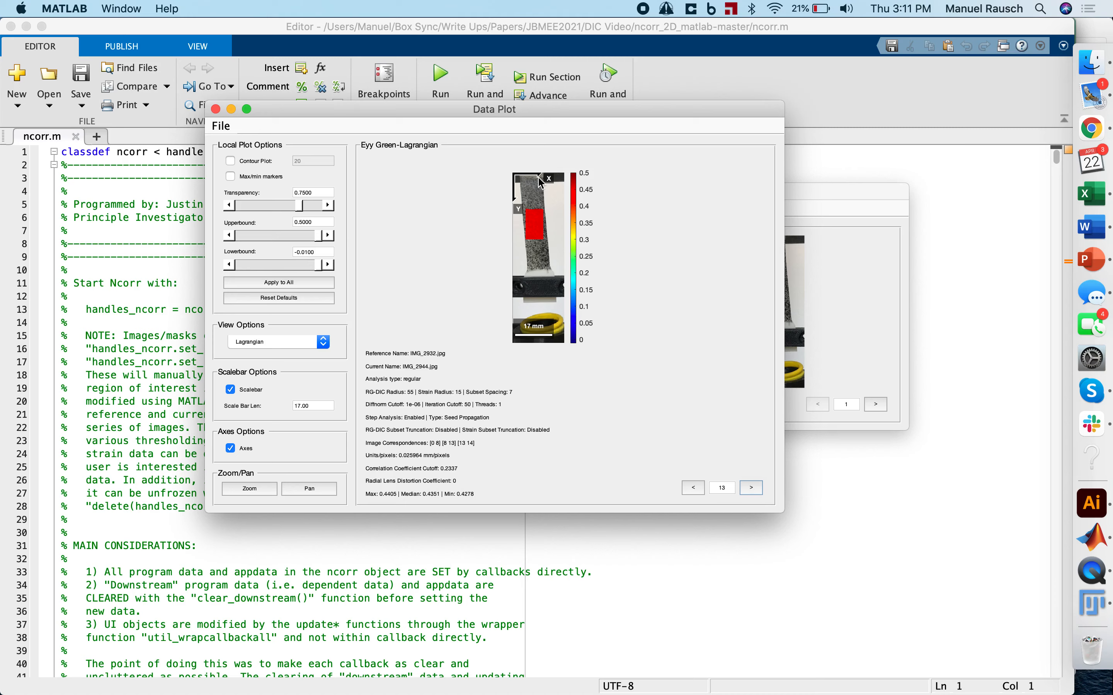
pyautogui.moveTo(574, 249)
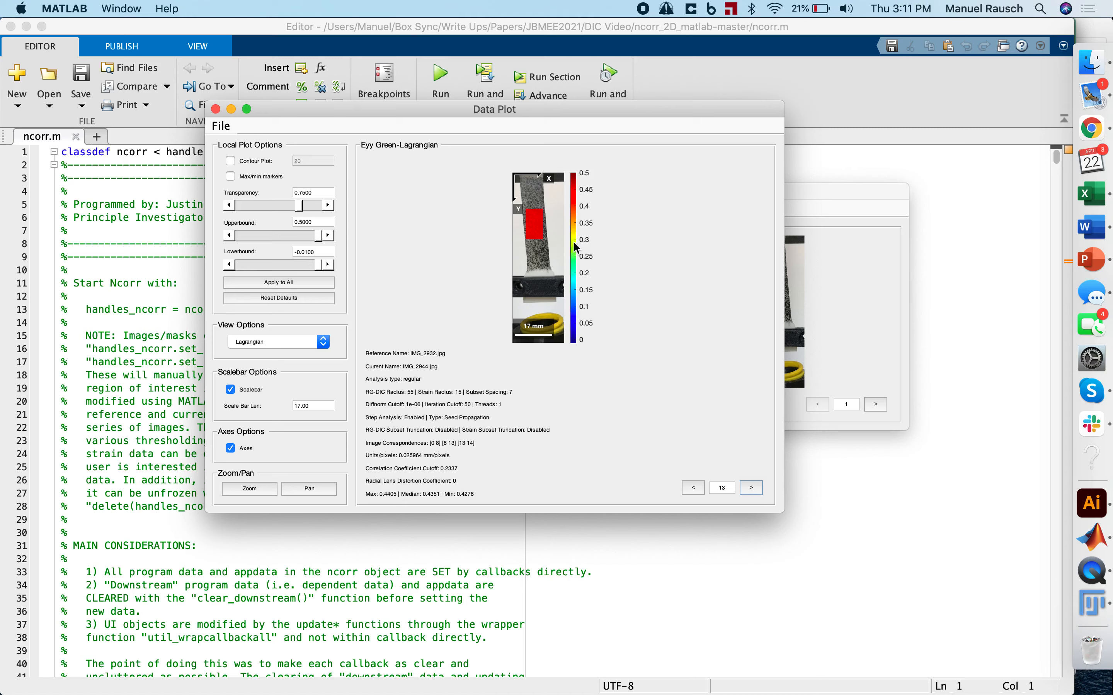
pyautogui.click(751, 487)
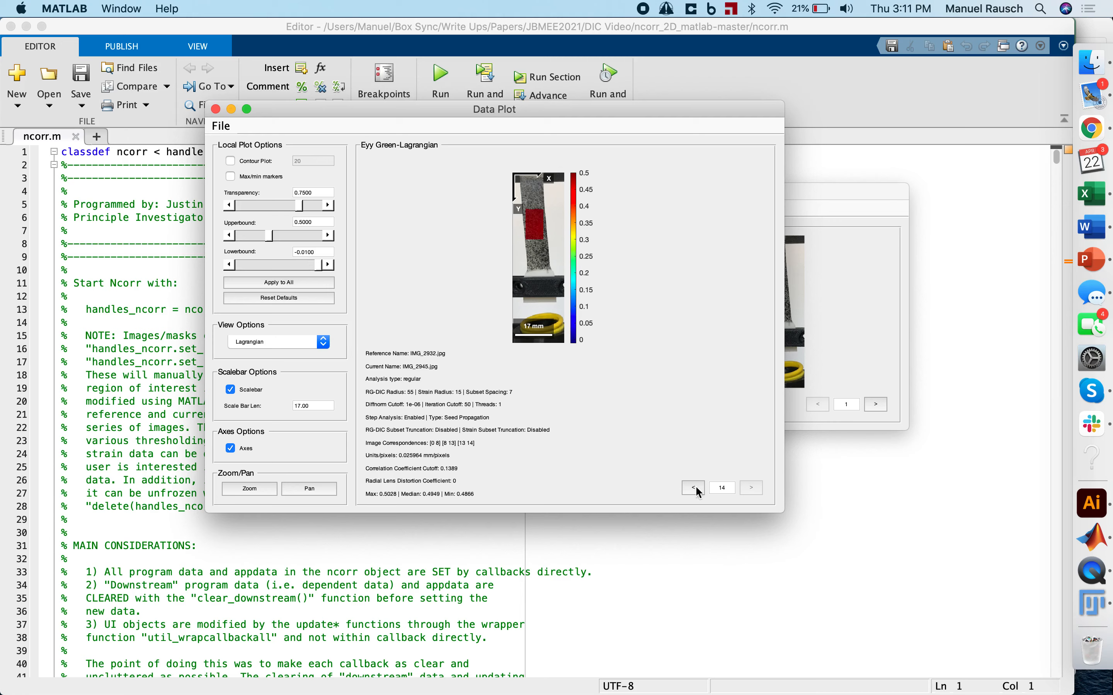
# Step back to the reference image 1, IMG_2932, showing zero strain
pyautogui.click(692, 488)
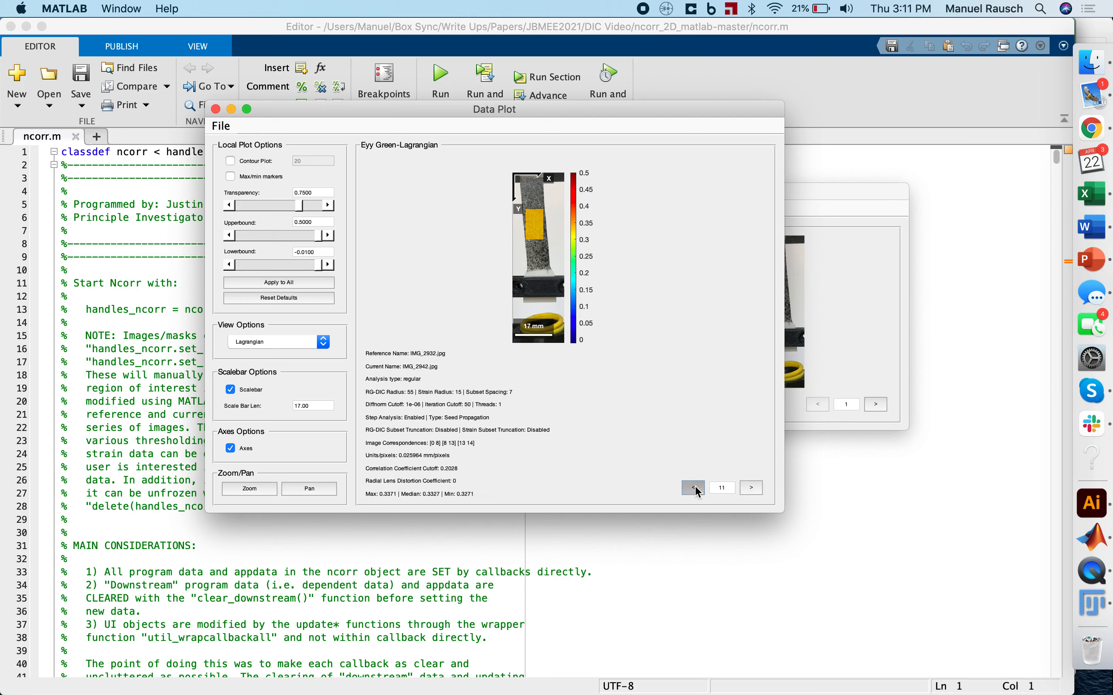
pyautogui.click(692, 488)
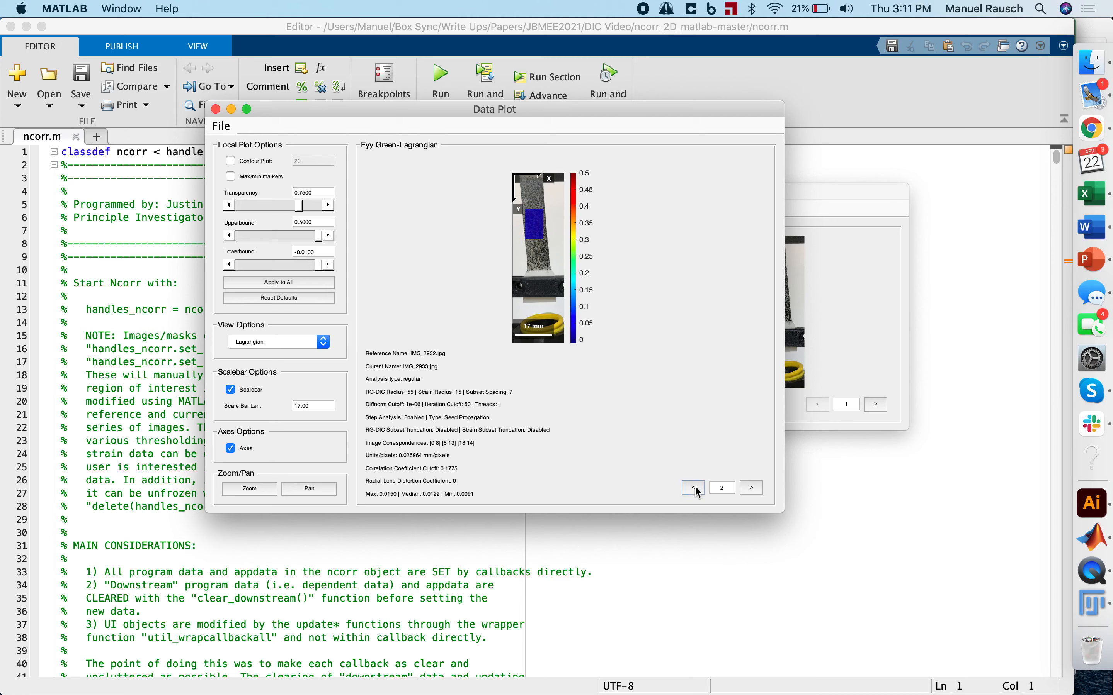
pyautogui.click(692, 487)
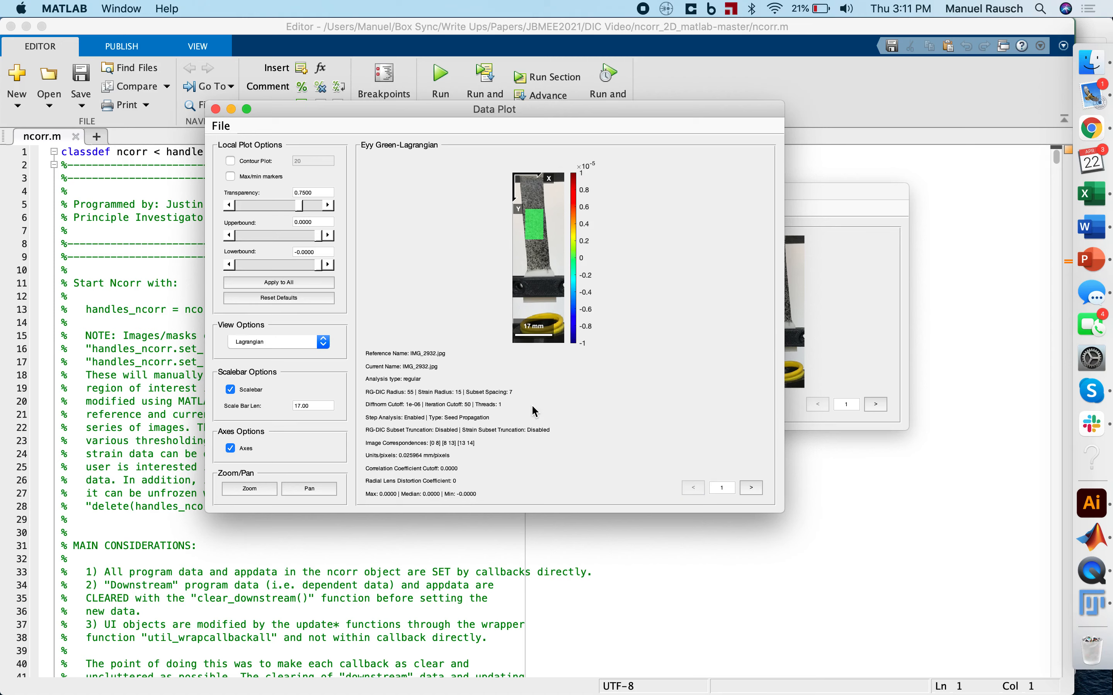
pyautogui.moveTo(426, 438)
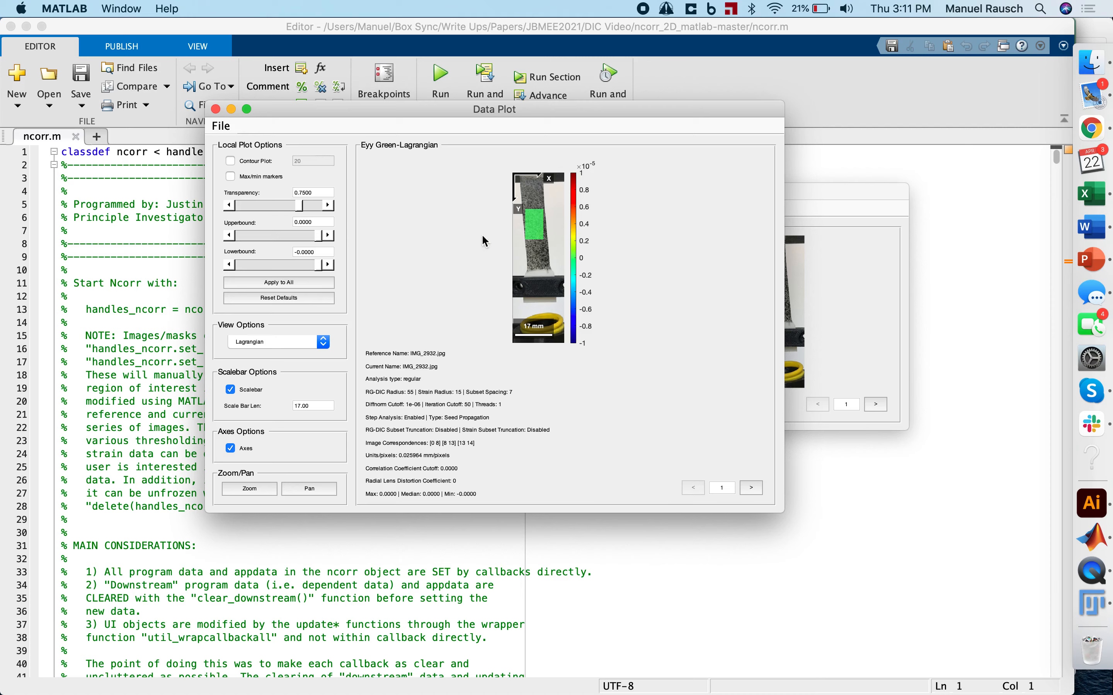
pyautogui.moveTo(548, 320)
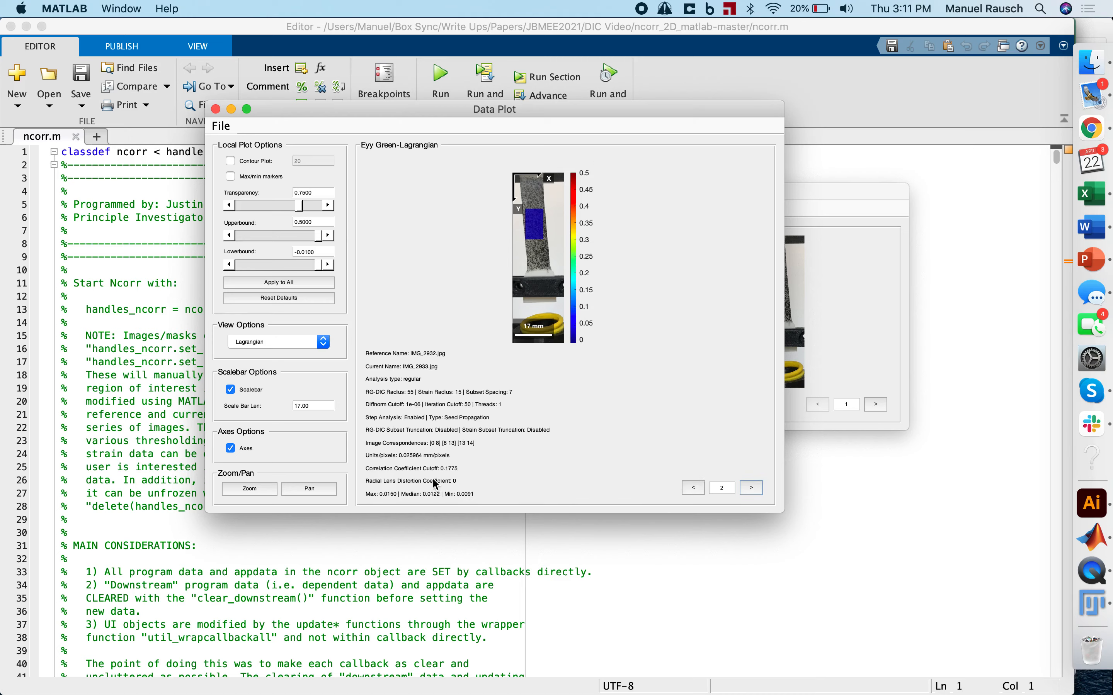
pyautogui.moveTo(426, 498)
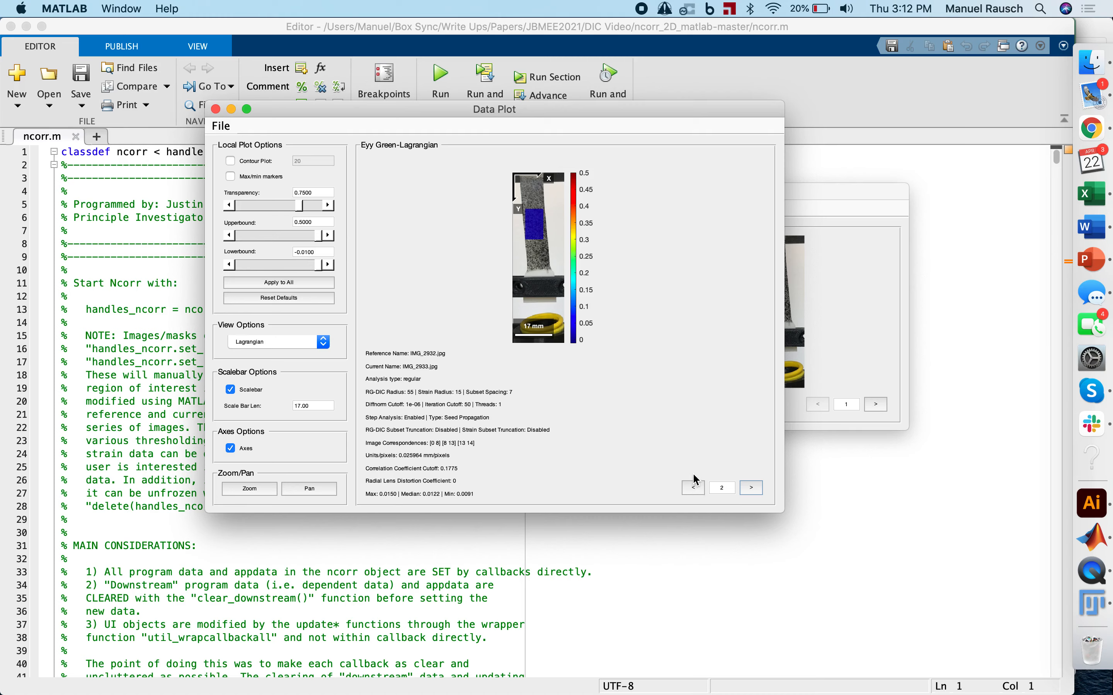
# From image 1, step forward to image 8, IMG_2939, with median Eyy strain 0.1916
pyautogui.click(692, 487)
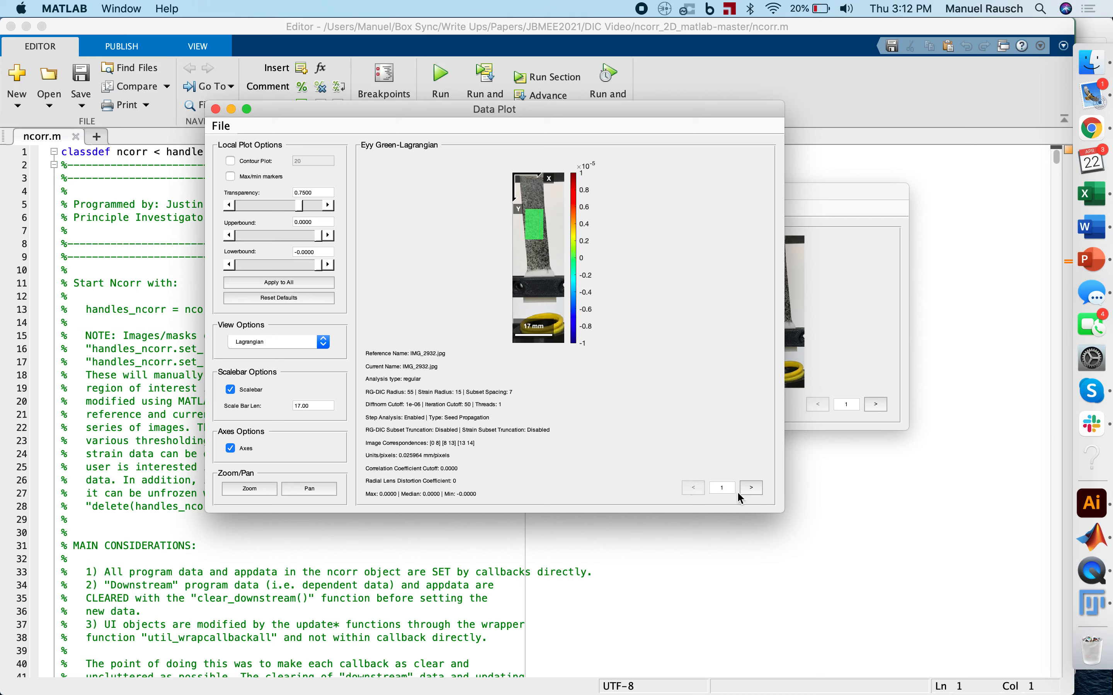
pyautogui.moveTo(744, 474)
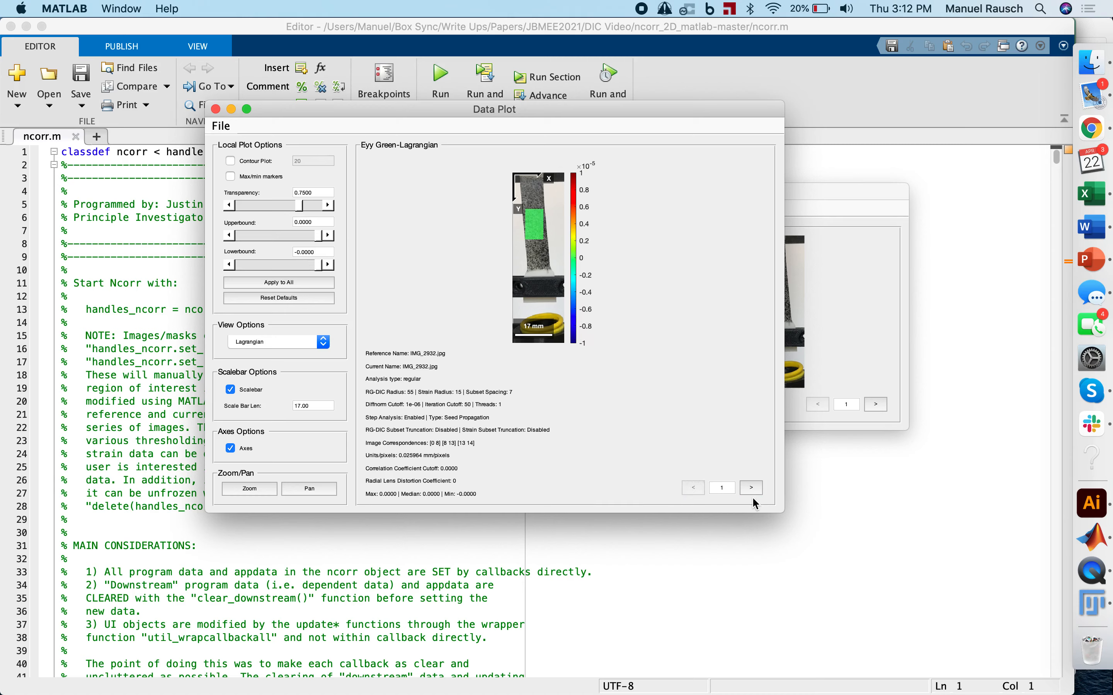
pyautogui.click(751, 487)
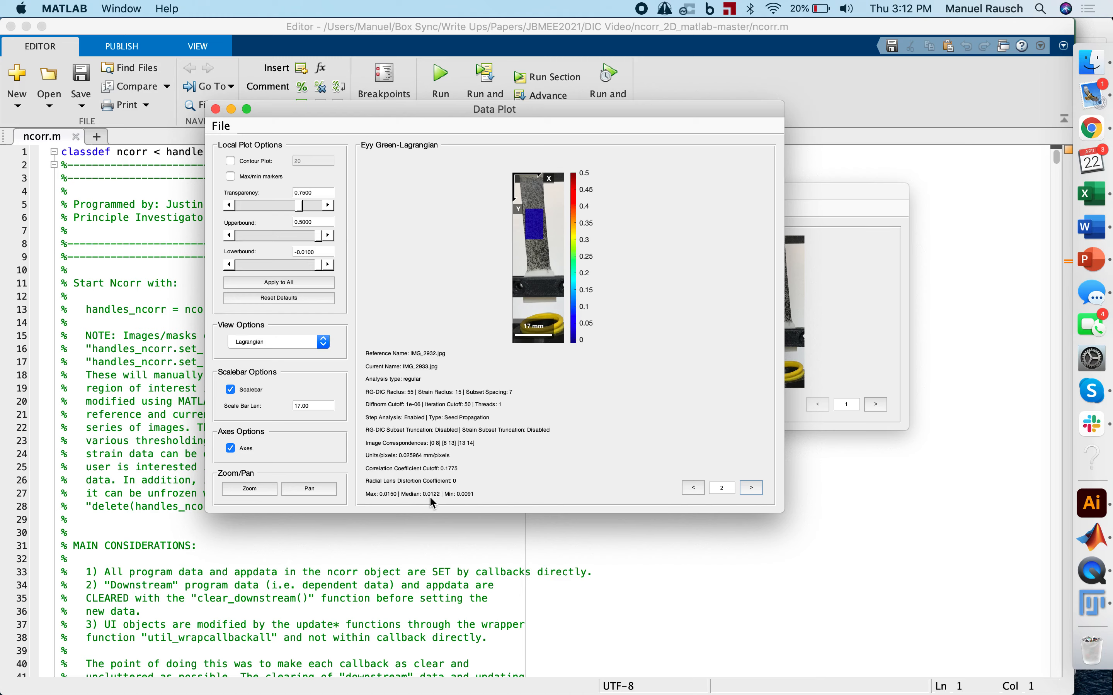
pyautogui.click(750, 487)
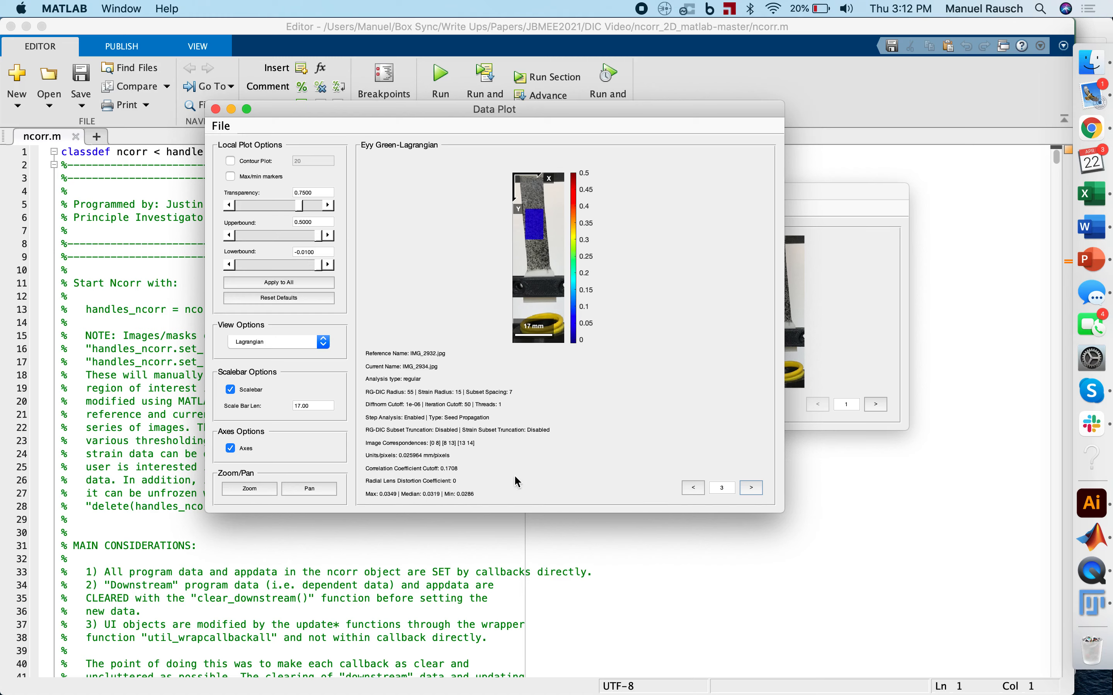
pyautogui.moveTo(761, 516)
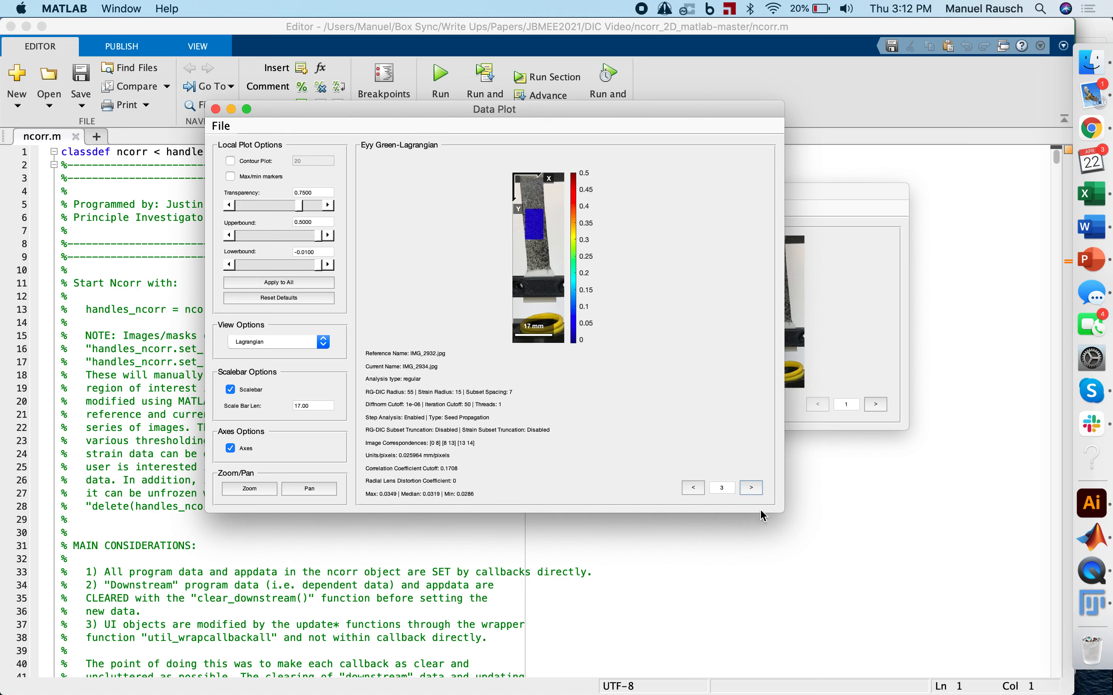
pyautogui.click(751, 488)
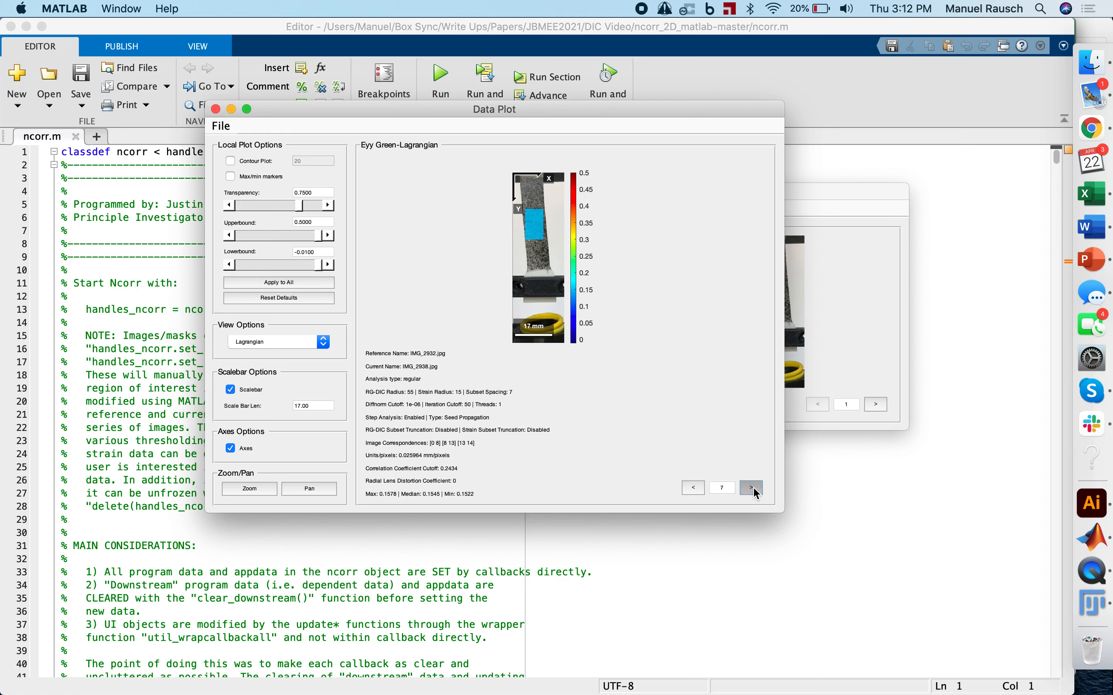
pyautogui.click(750, 488)
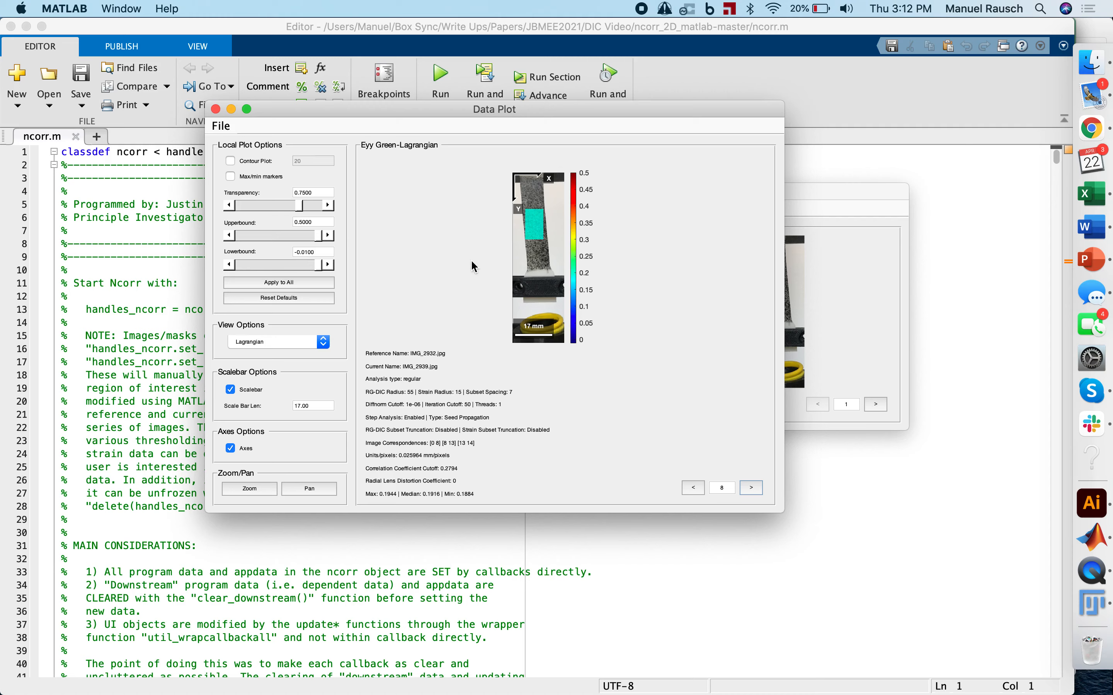
pyautogui.moveTo(425, 228)
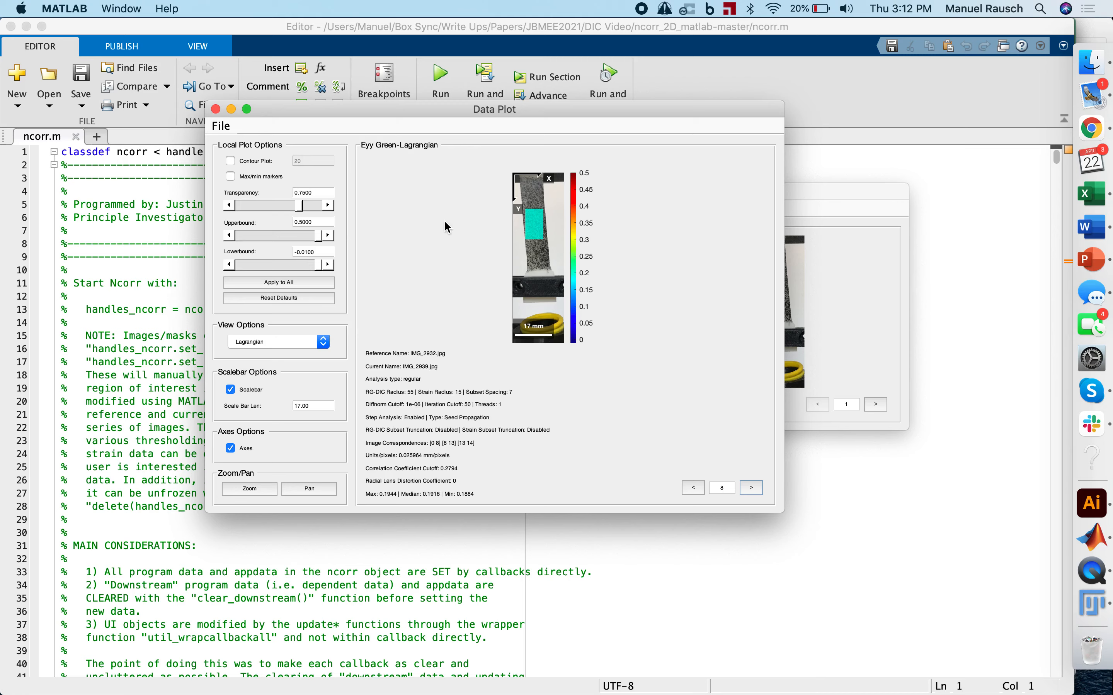
pyautogui.moveTo(480, 321)
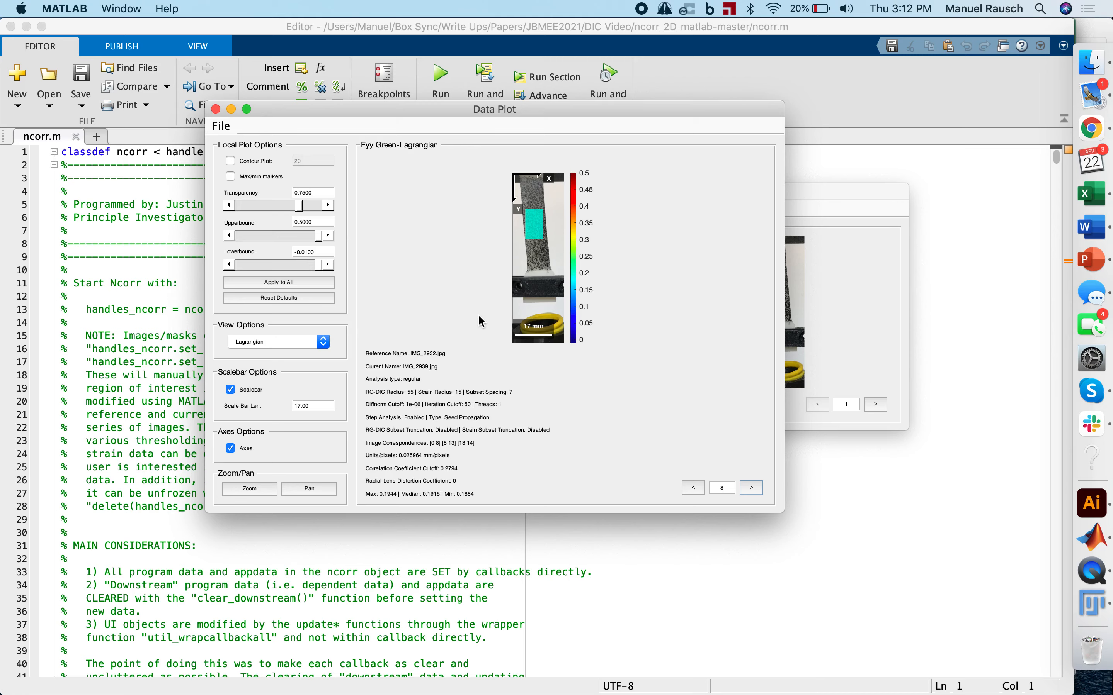
pyautogui.moveTo(452, 229)
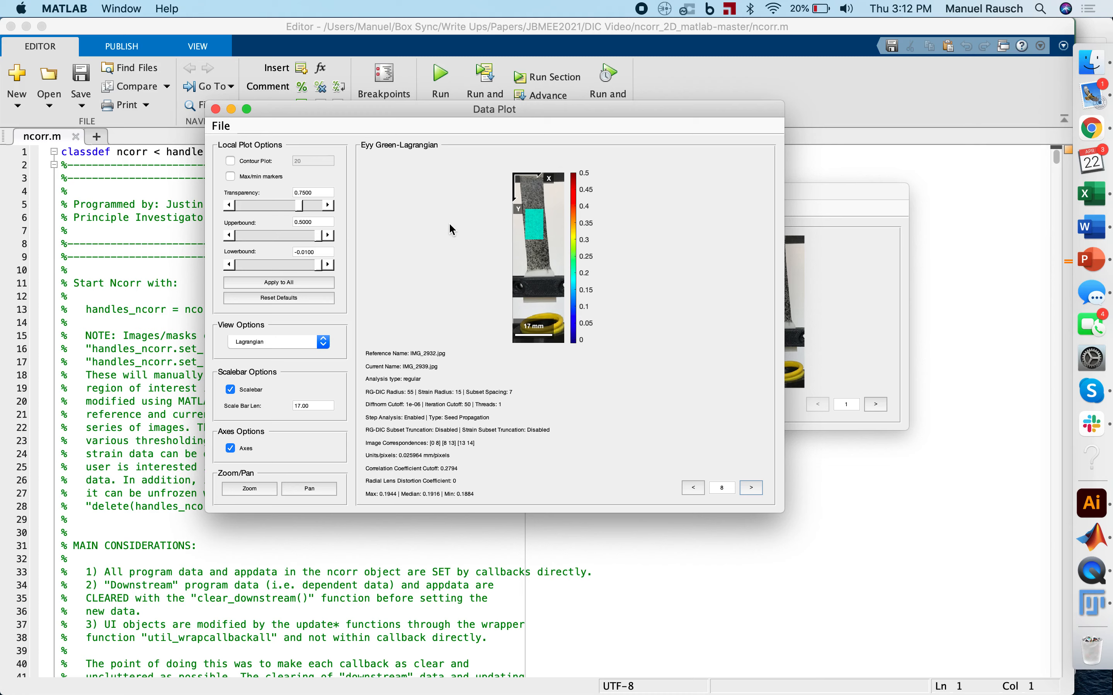
pyautogui.moveTo(444, 218)
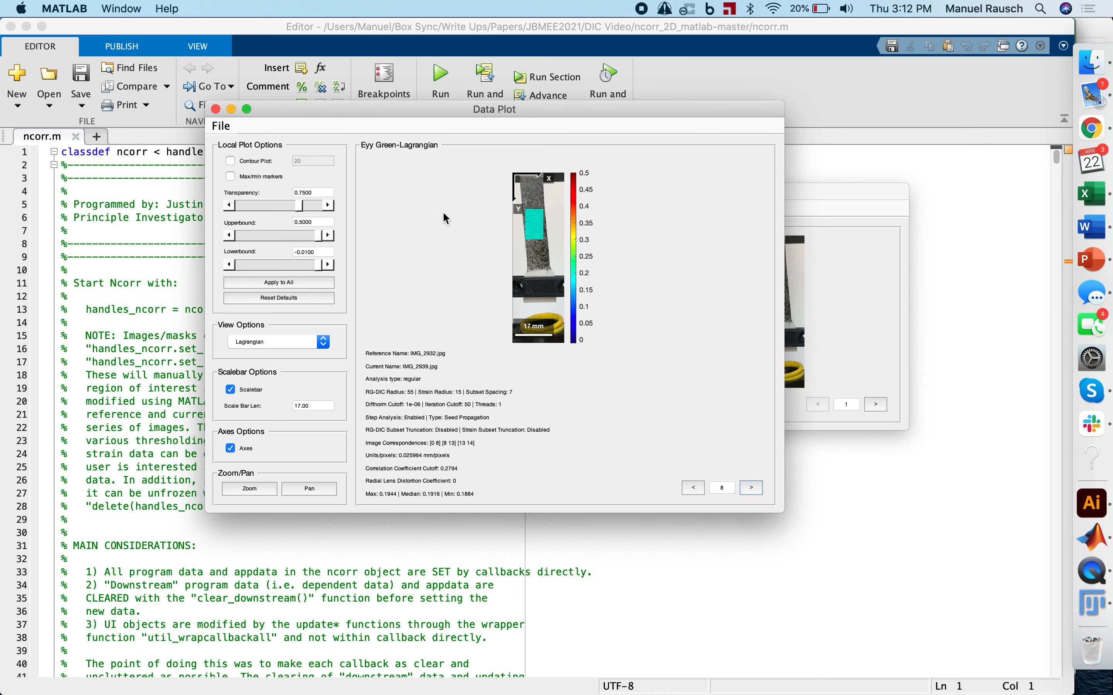
pyautogui.moveTo(455, 227)
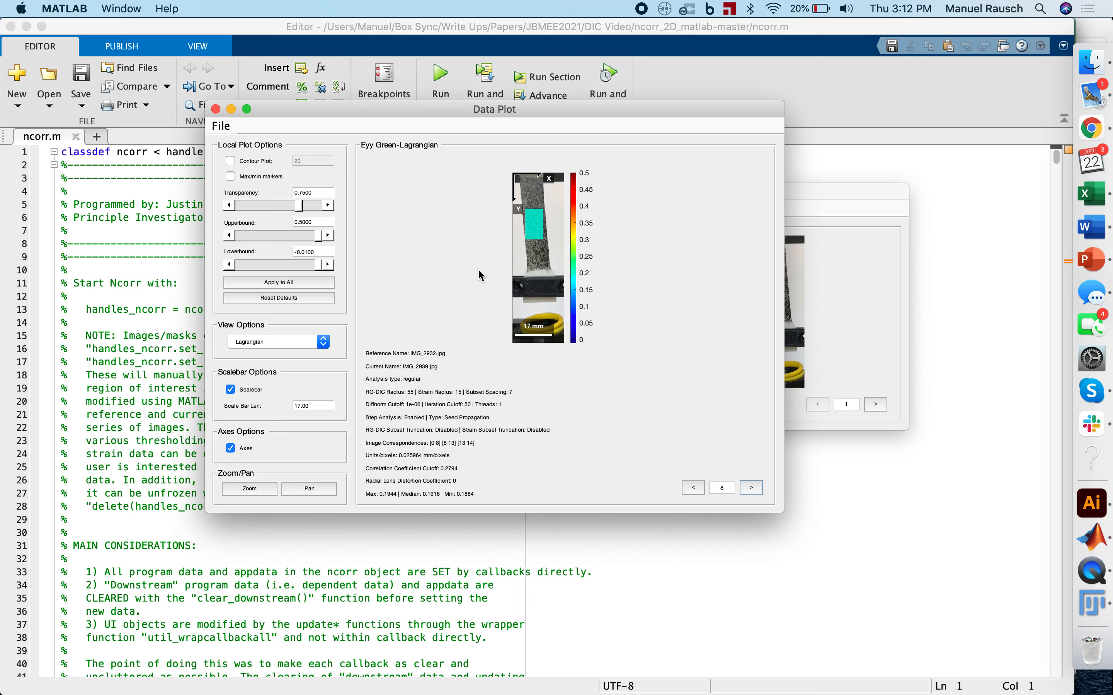
pyautogui.moveTo(411, 324)
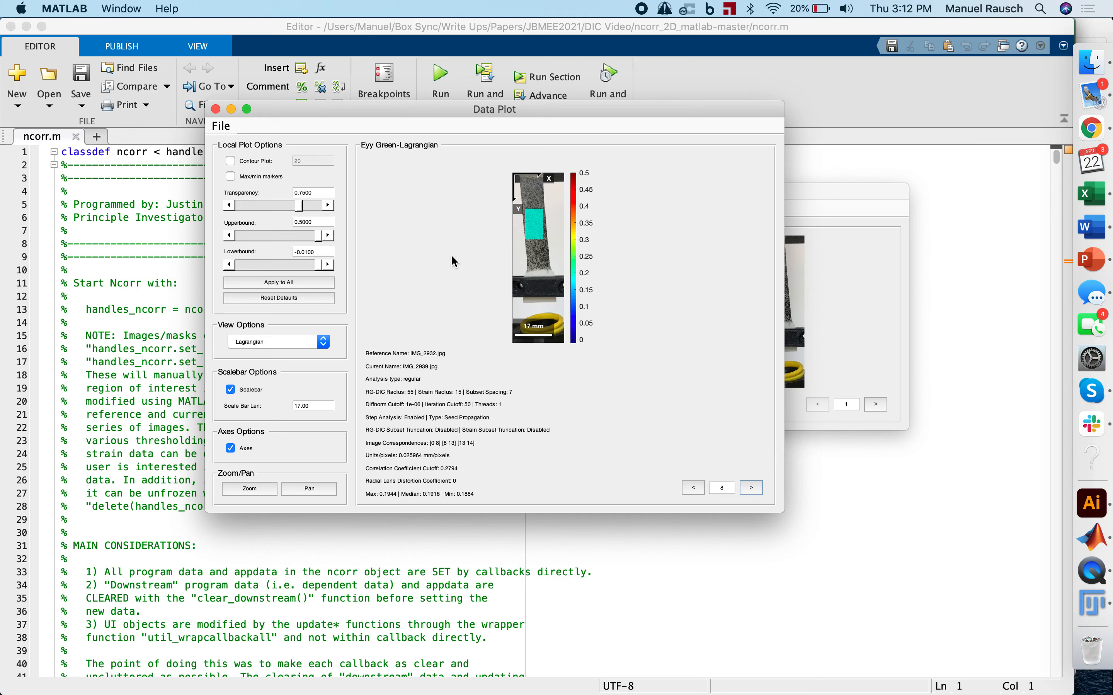
pyautogui.moveTo(577, 416)
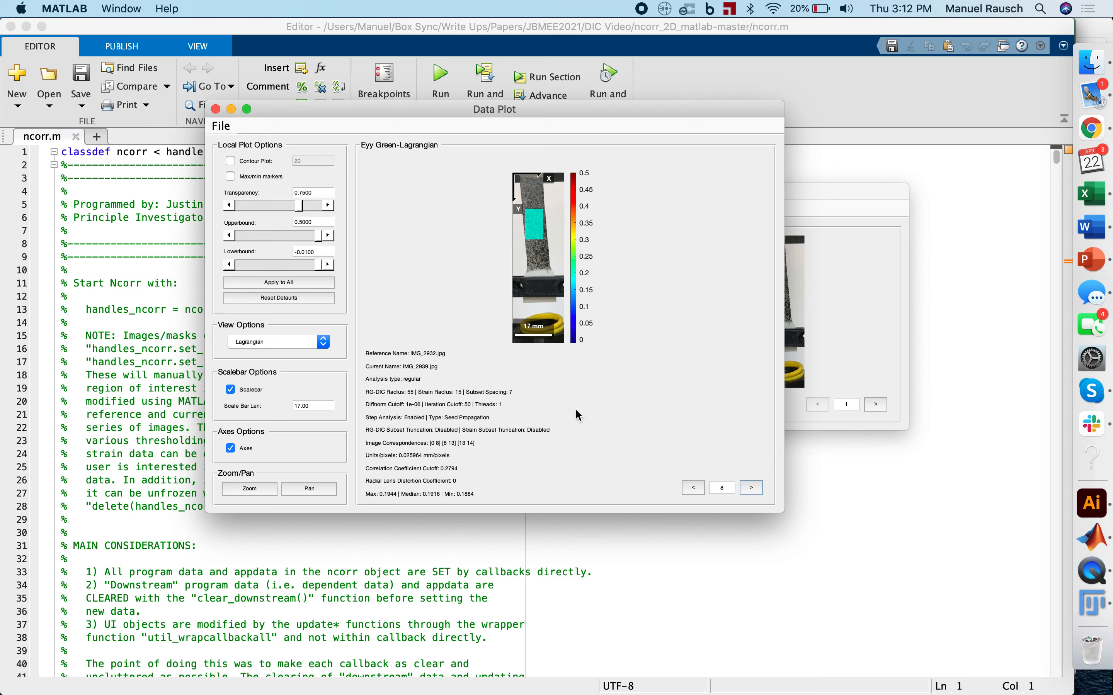
pyautogui.moveTo(435, 310)
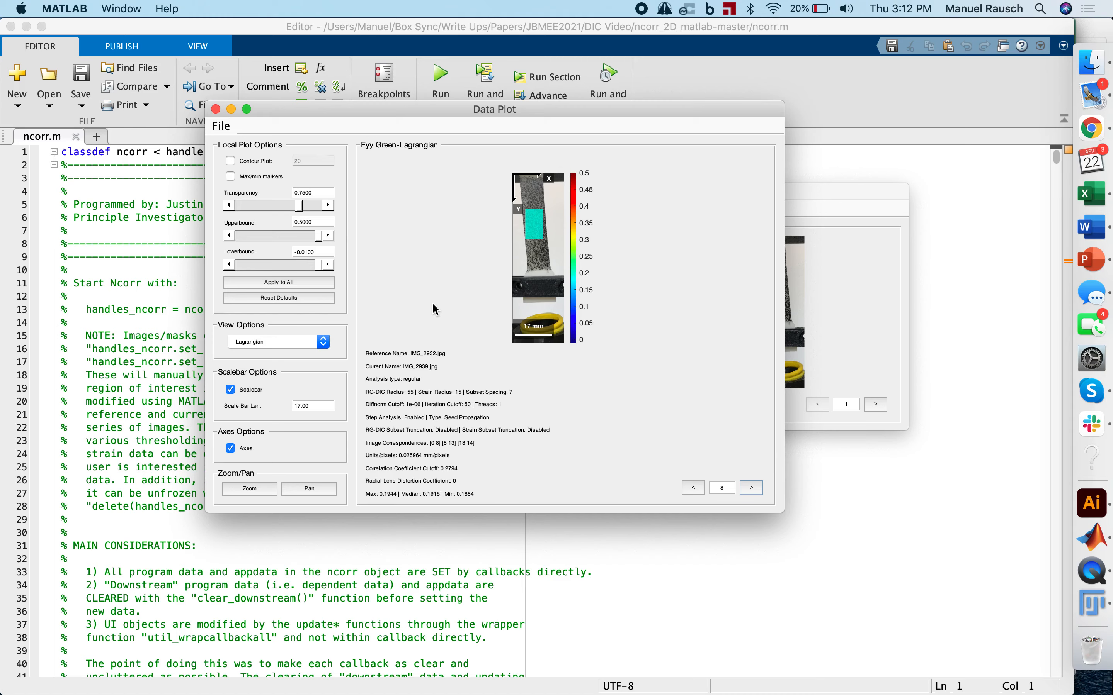
pyautogui.moveTo(434, 290)
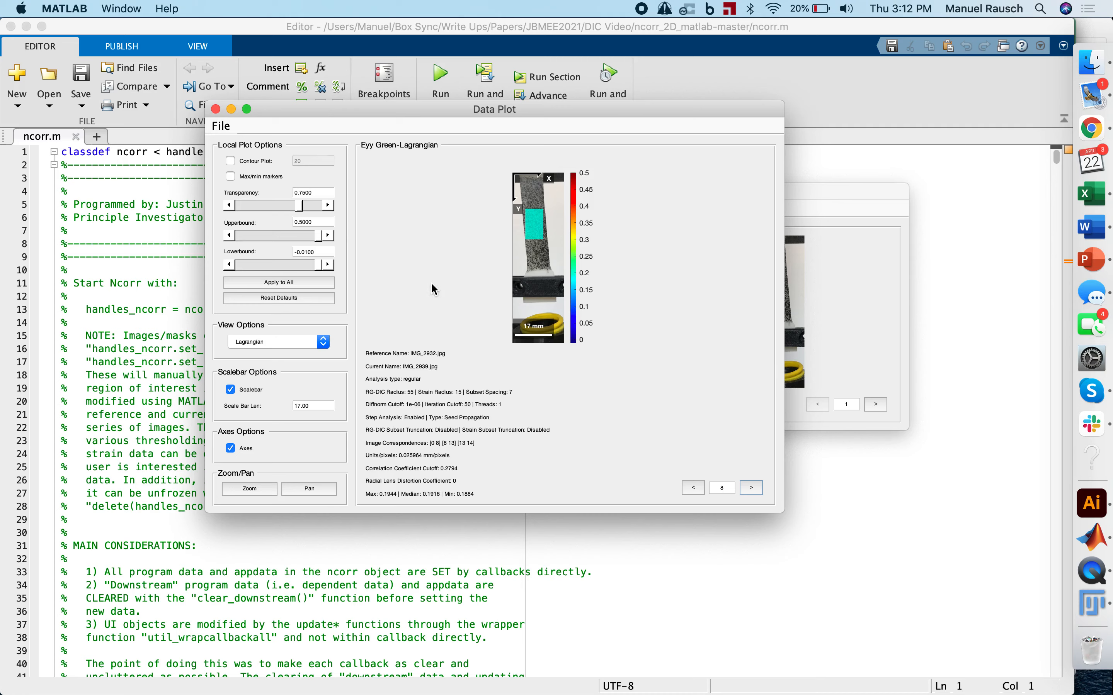
pyautogui.moveTo(374, 343)
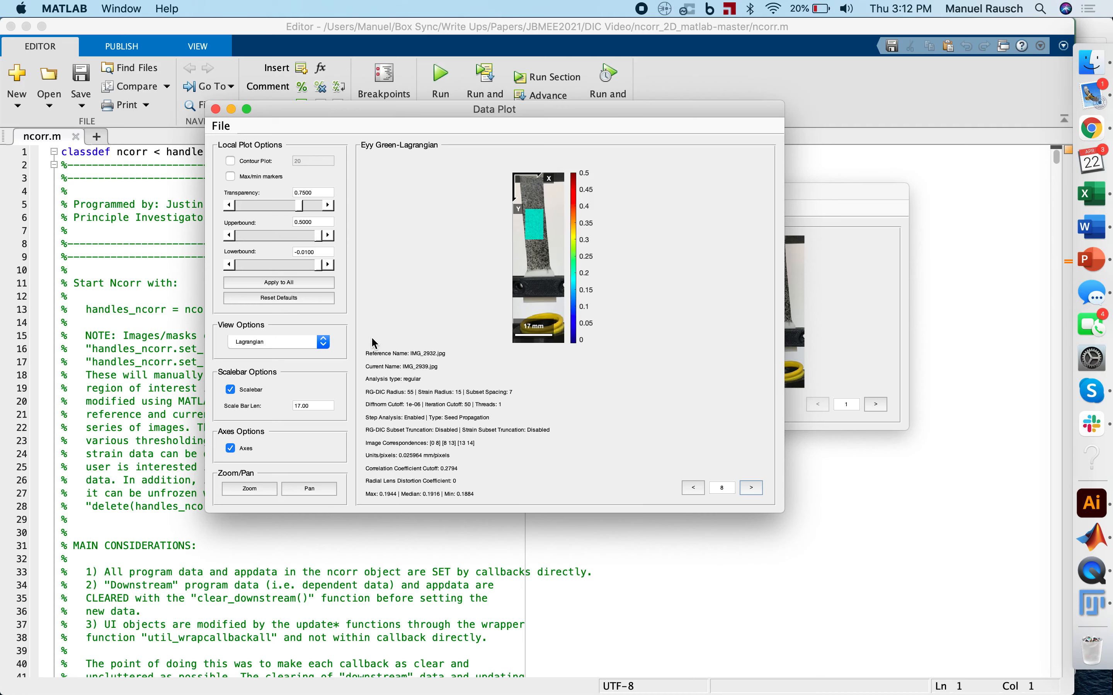
pyautogui.moveTo(368, 298)
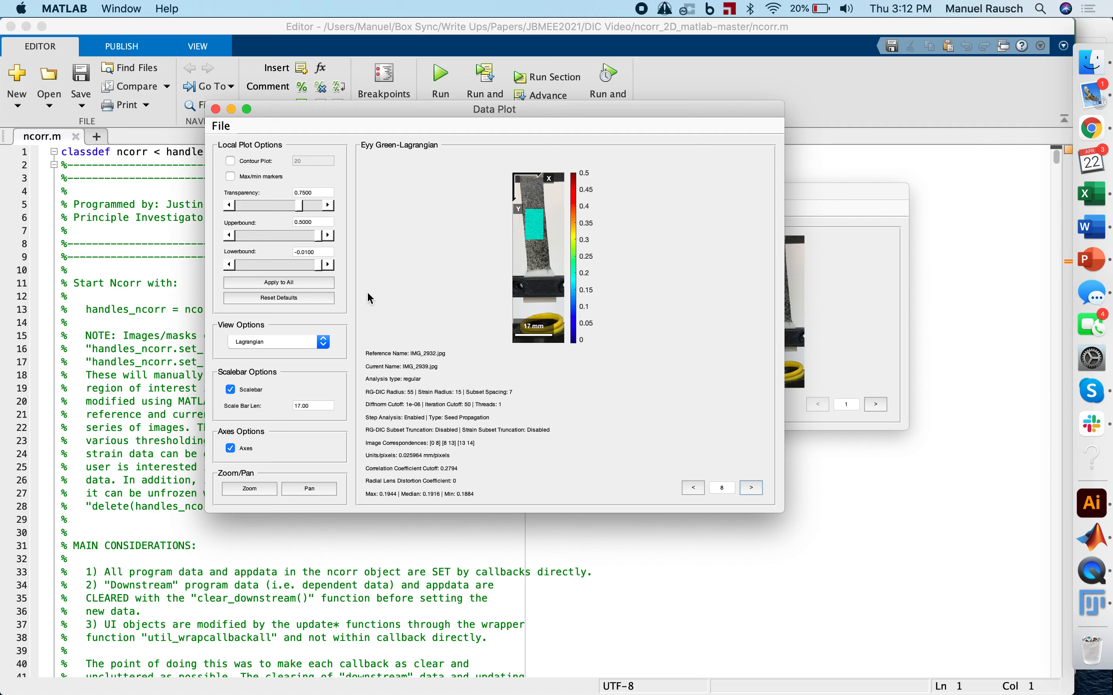